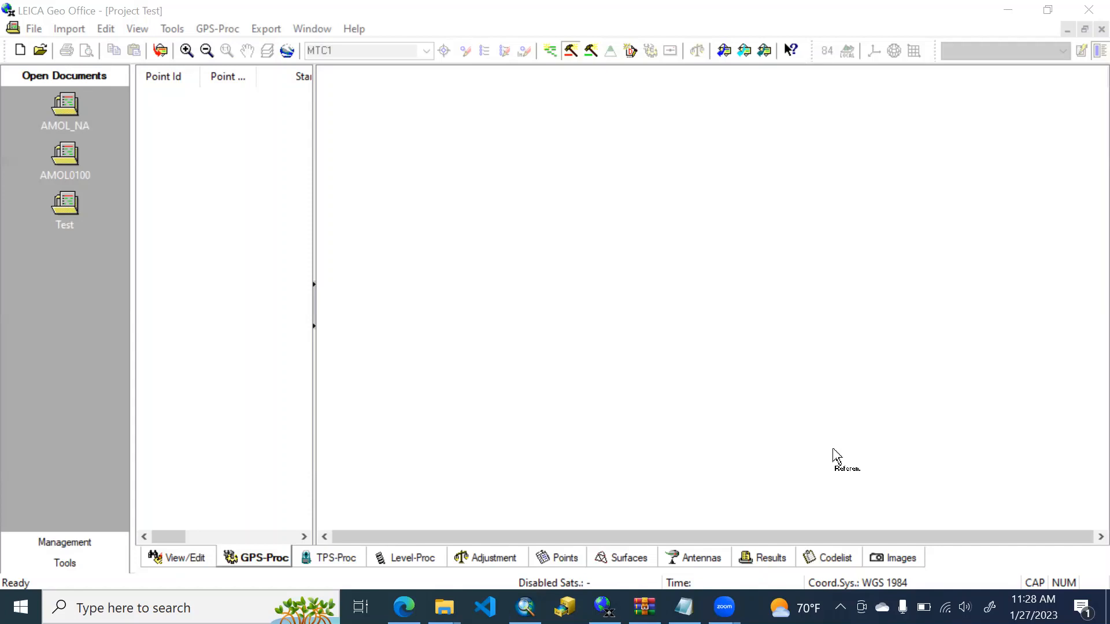
pyautogui.moveTo(520, 253)
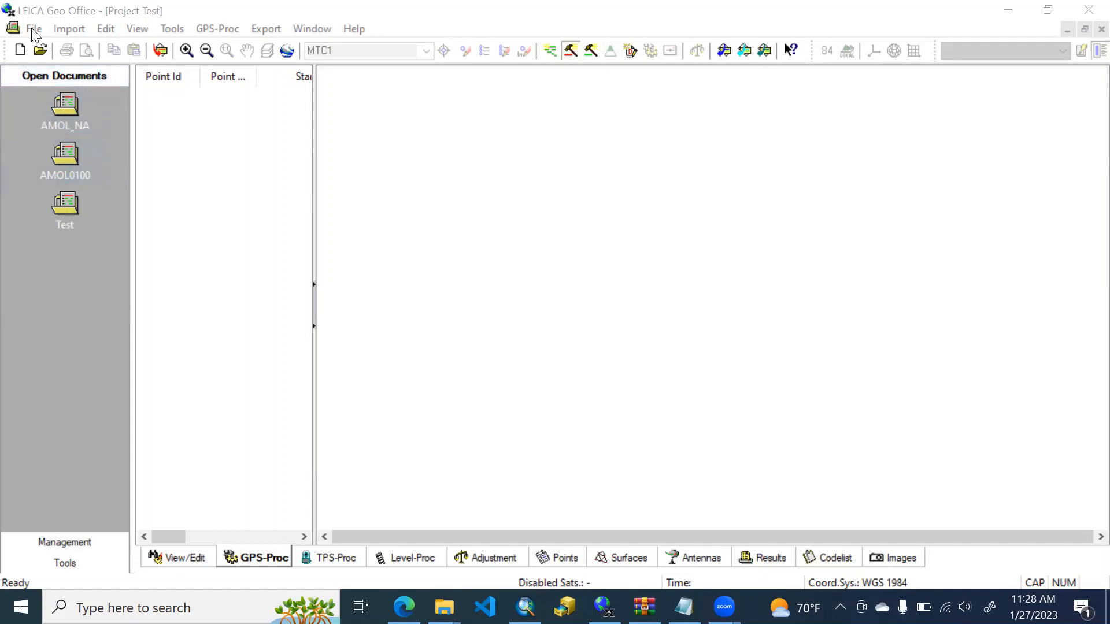
# Start a new project and name it Training, located at D:\\Training
pyautogui.click(33, 28)
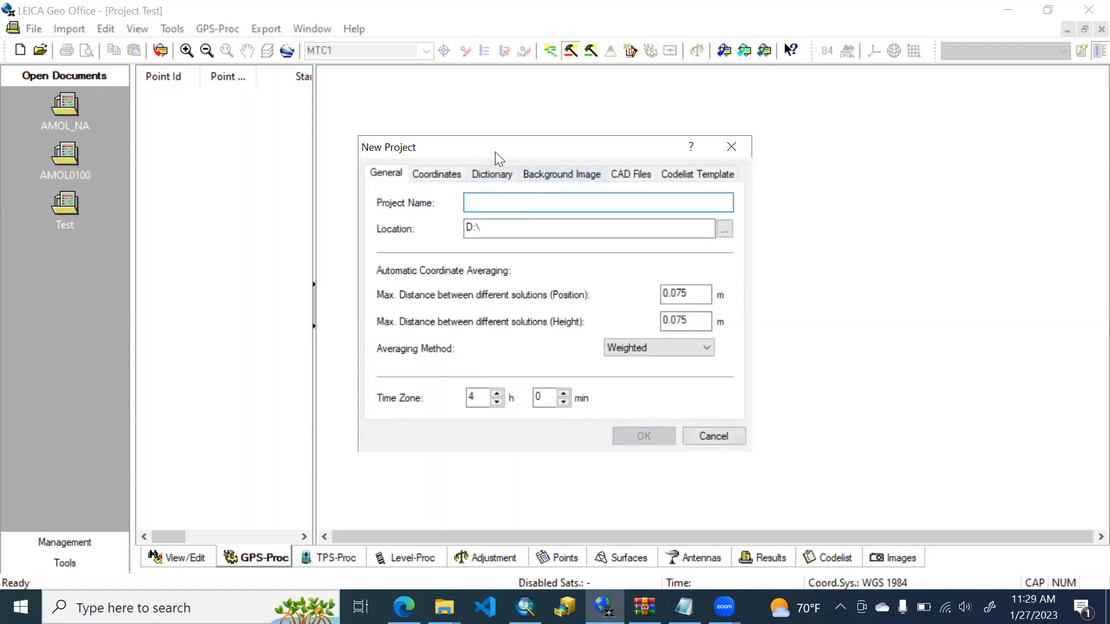
pyautogui.moveTo(496, 147); pyautogui.dragTo(537, 156)
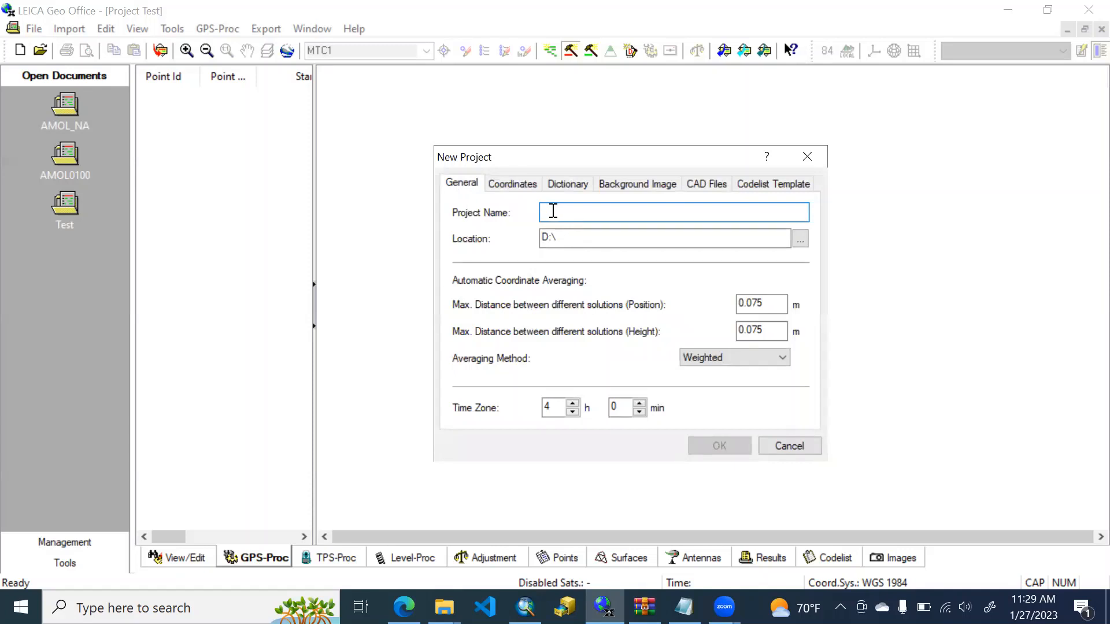
pyautogui.write('Training')
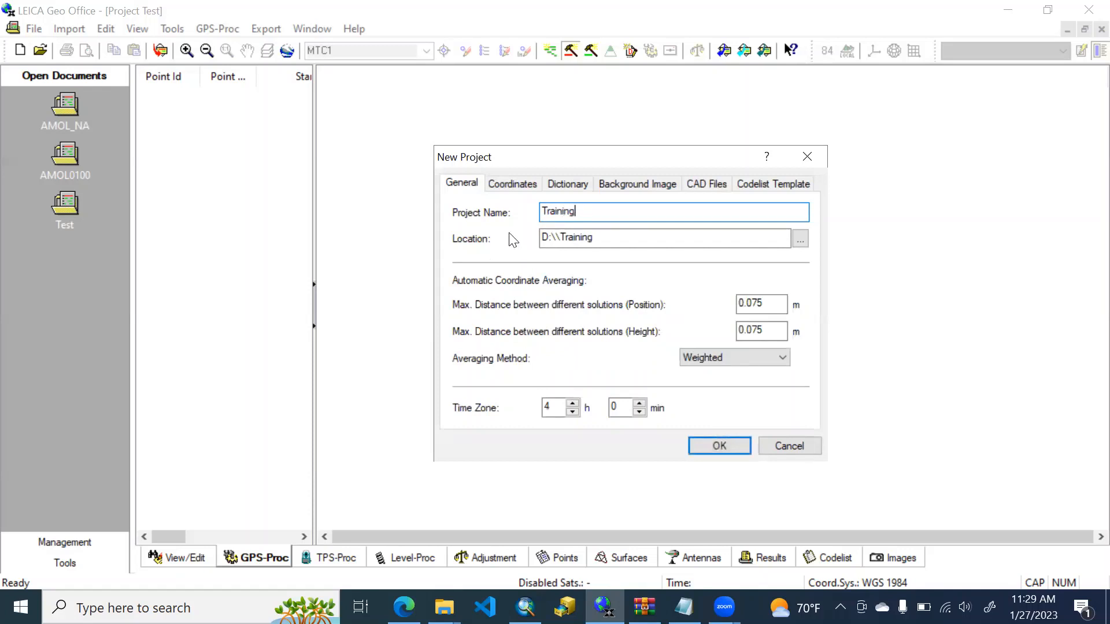
pyautogui.click(605, 238)
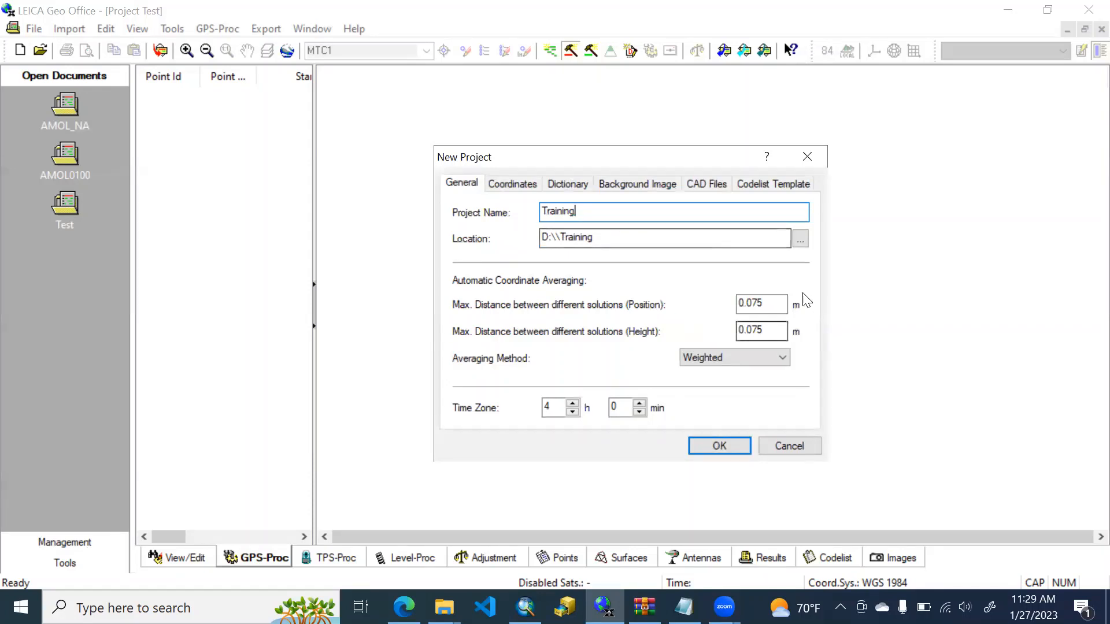
pyautogui.moveTo(705, 313)
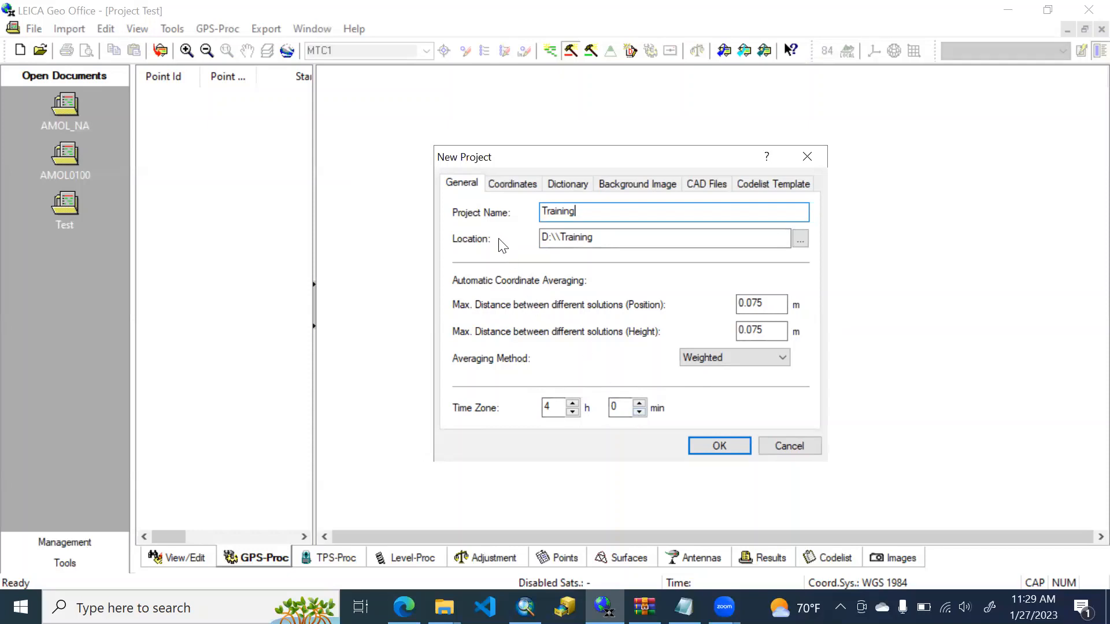
# From the Coordinates settings, view WGS 1984 in coordinate-systems management and expand Projections
pyautogui.click(512, 184)
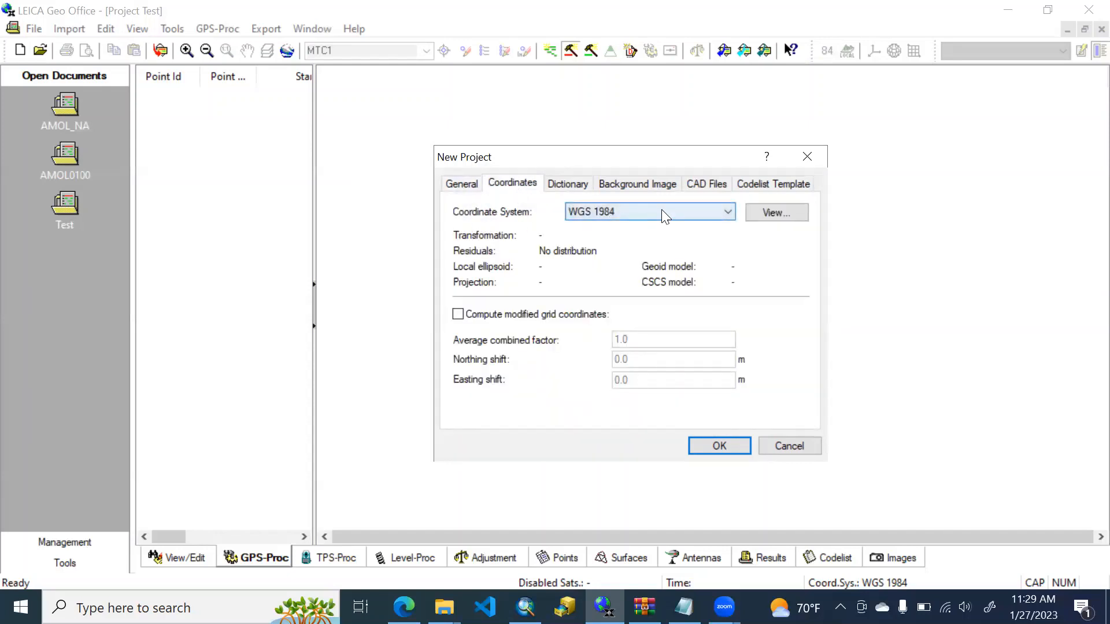
pyautogui.moveTo(571, 234)
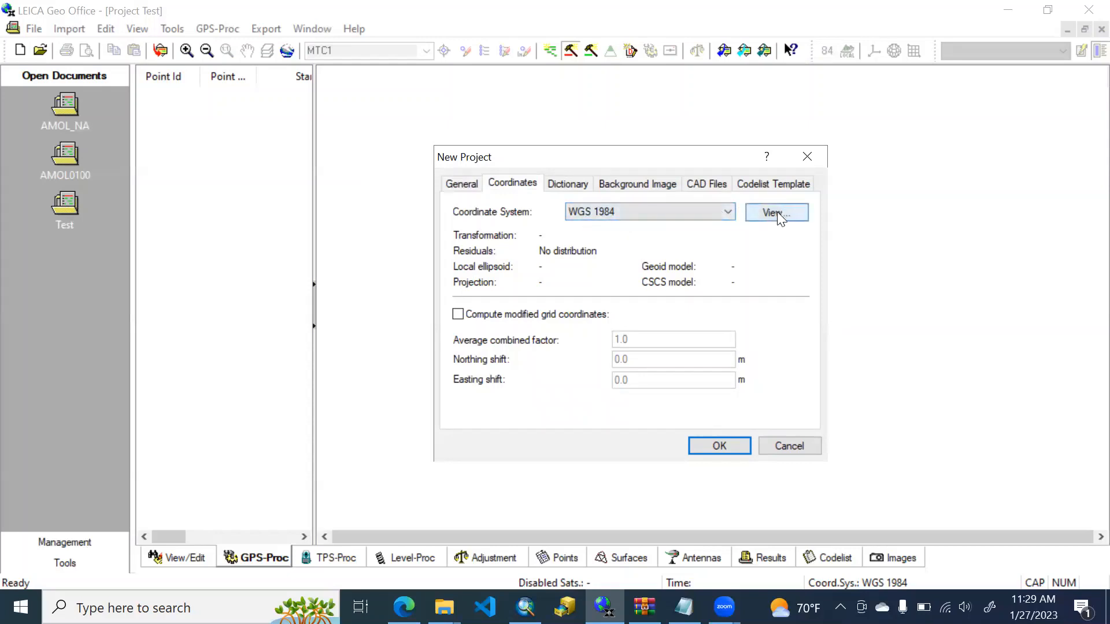
pyautogui.click(775, 212)
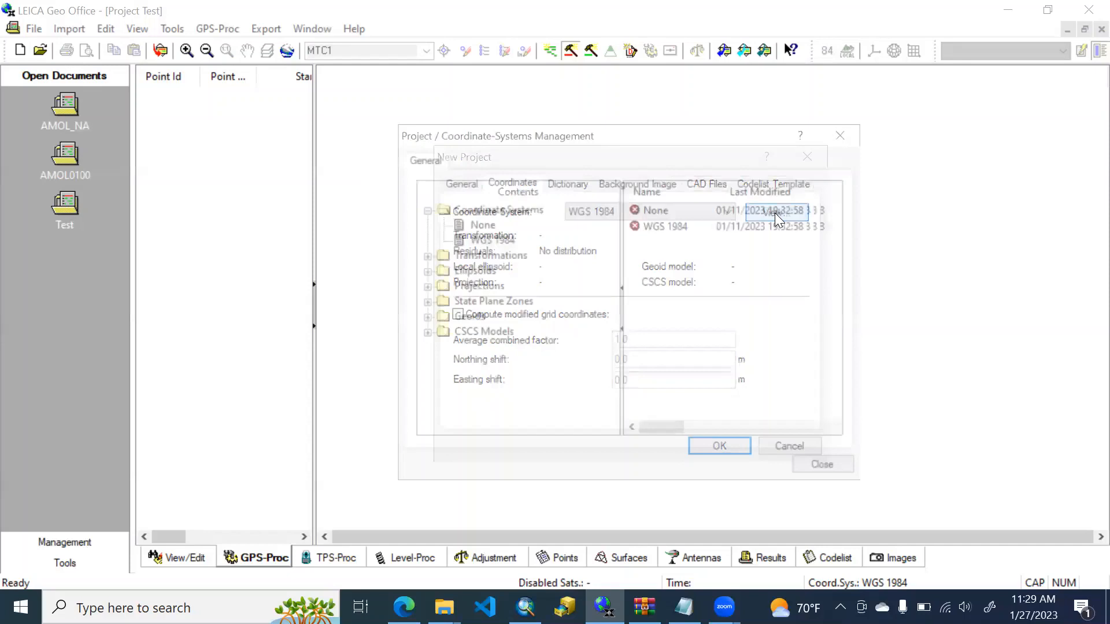
pyautogui.click(718, 446)
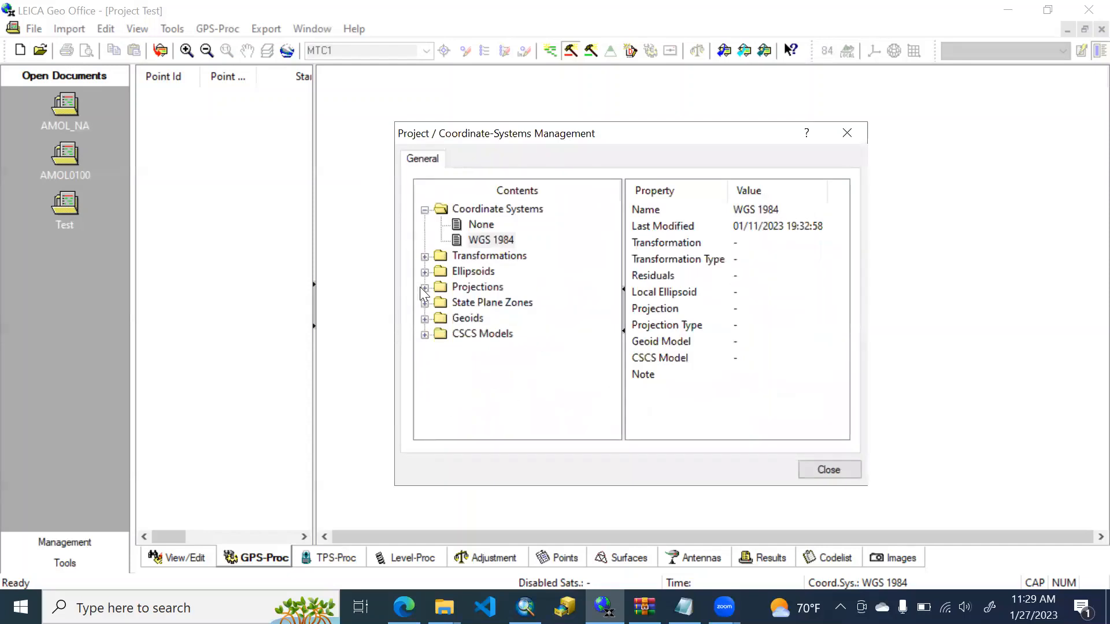
pyautogui.click(423, 287)
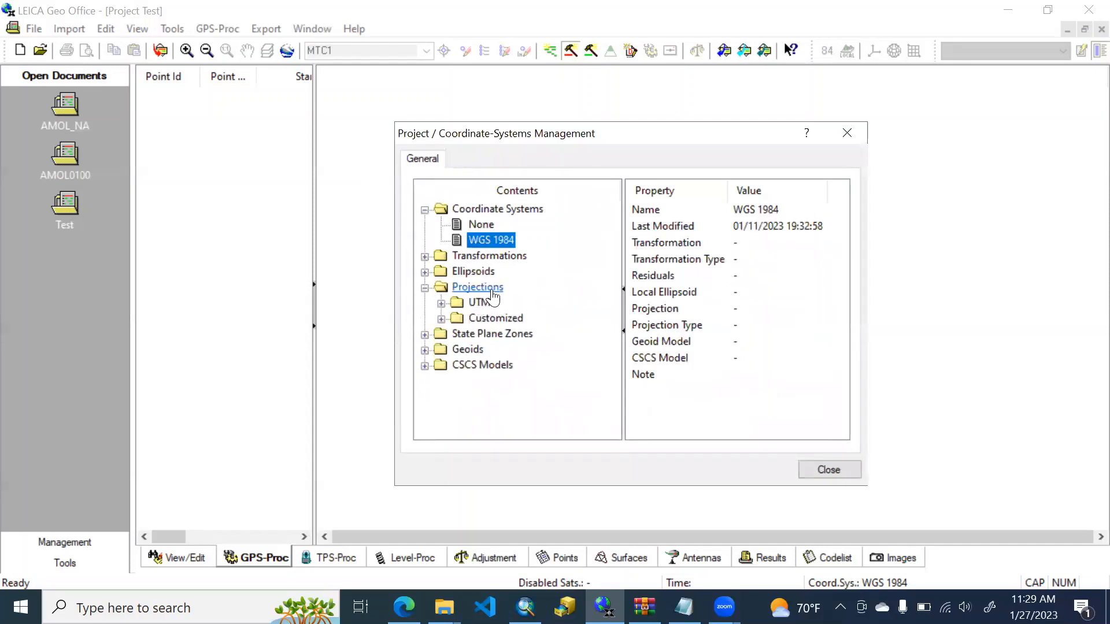
# Add a UTM projection named myProj, zone 40 Northern hemisphere
pyautogui.rightClick(478, 287)
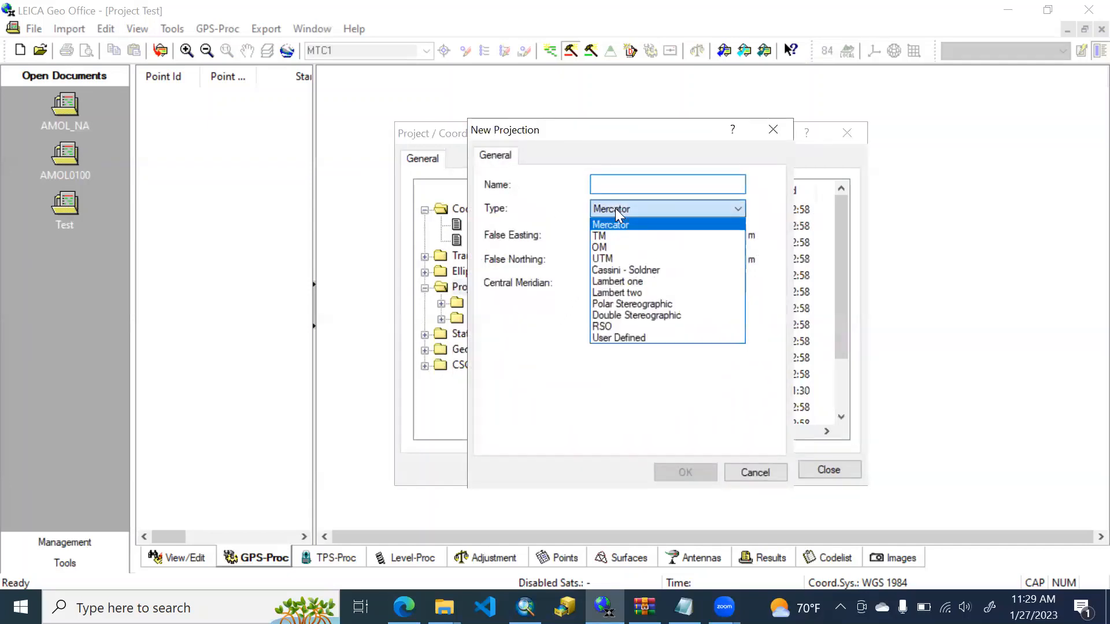
pyautogui.click(602, 257)
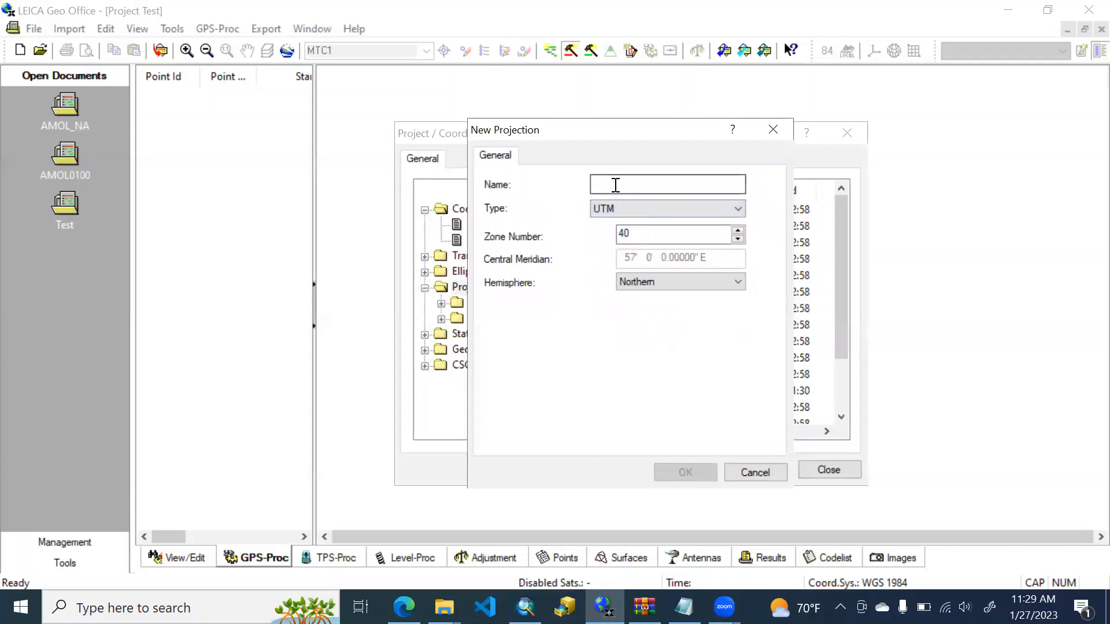
pyautogui.write('m')
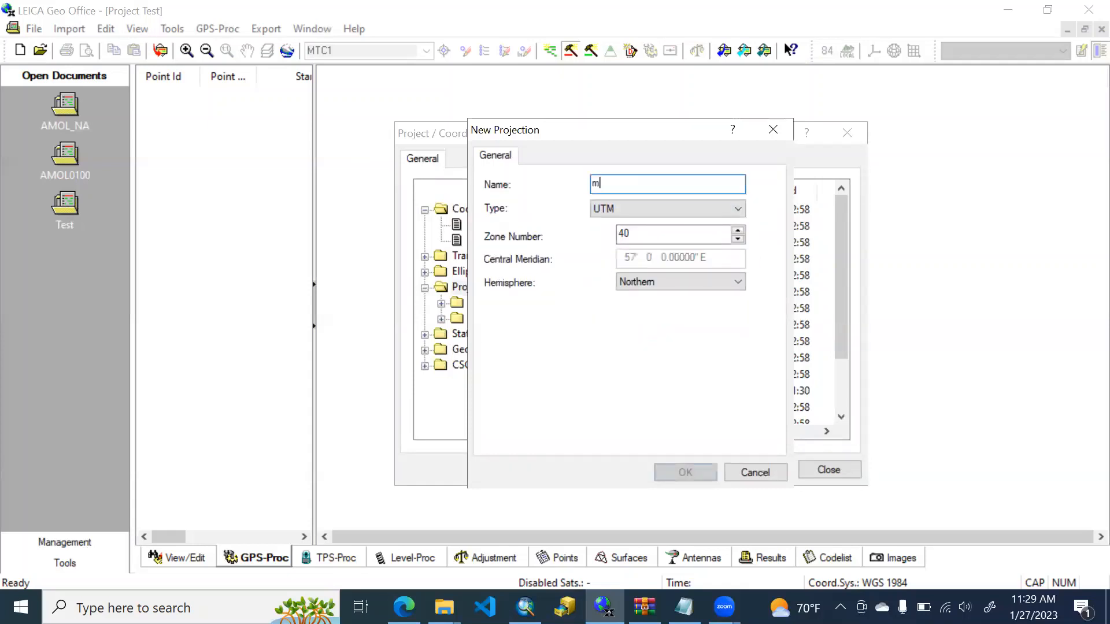
pyautogui.write('yProj')
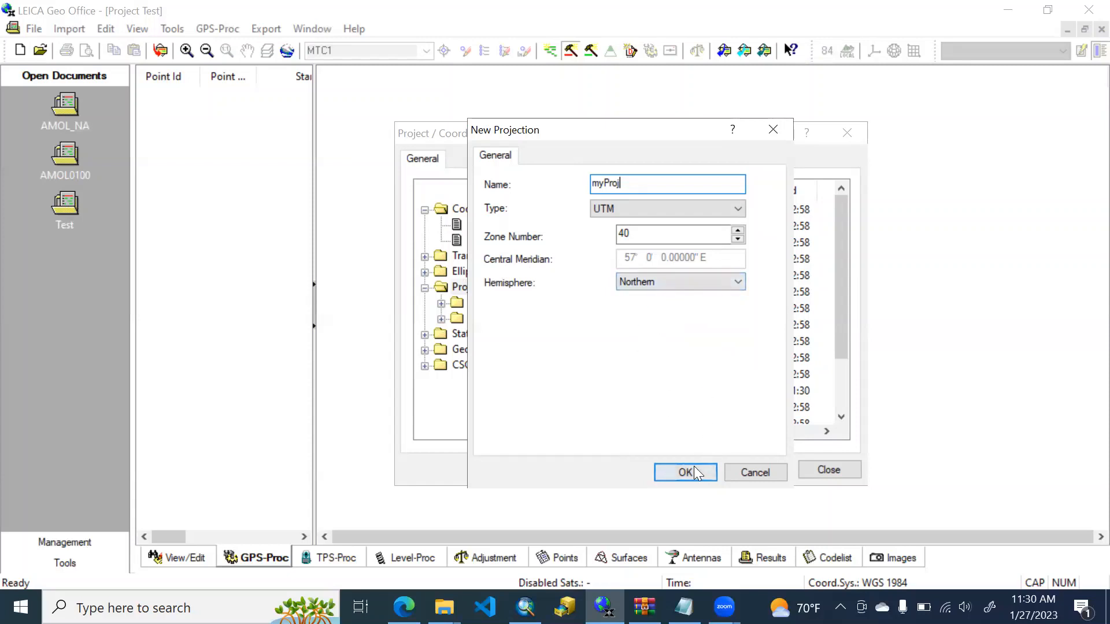
pyautogui.click(684, 471)
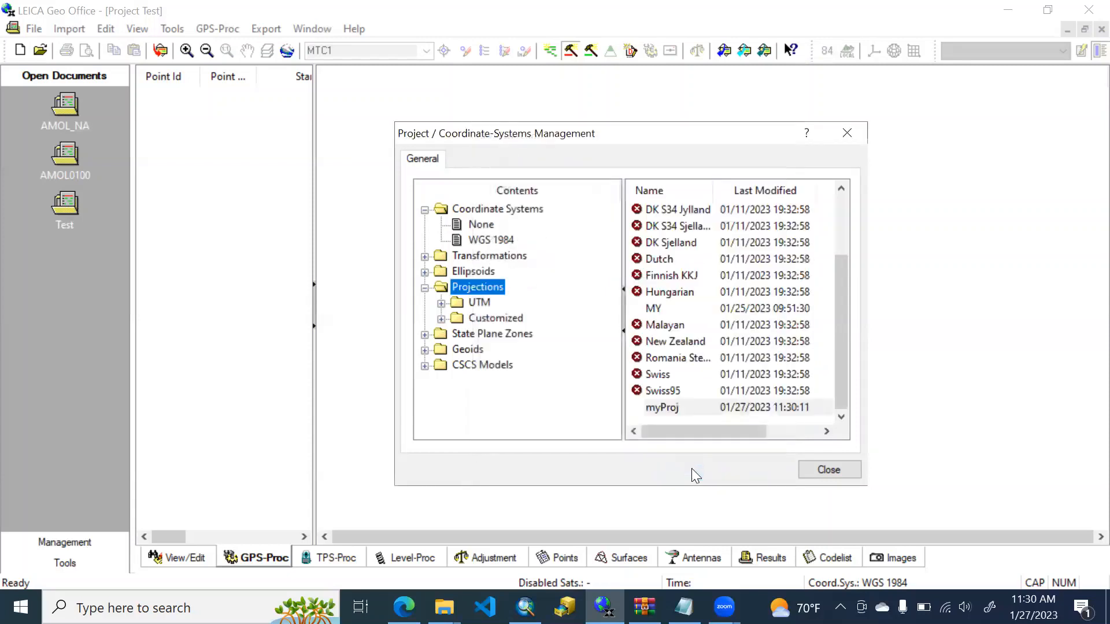
pyautogui.moveTo(696, 382)
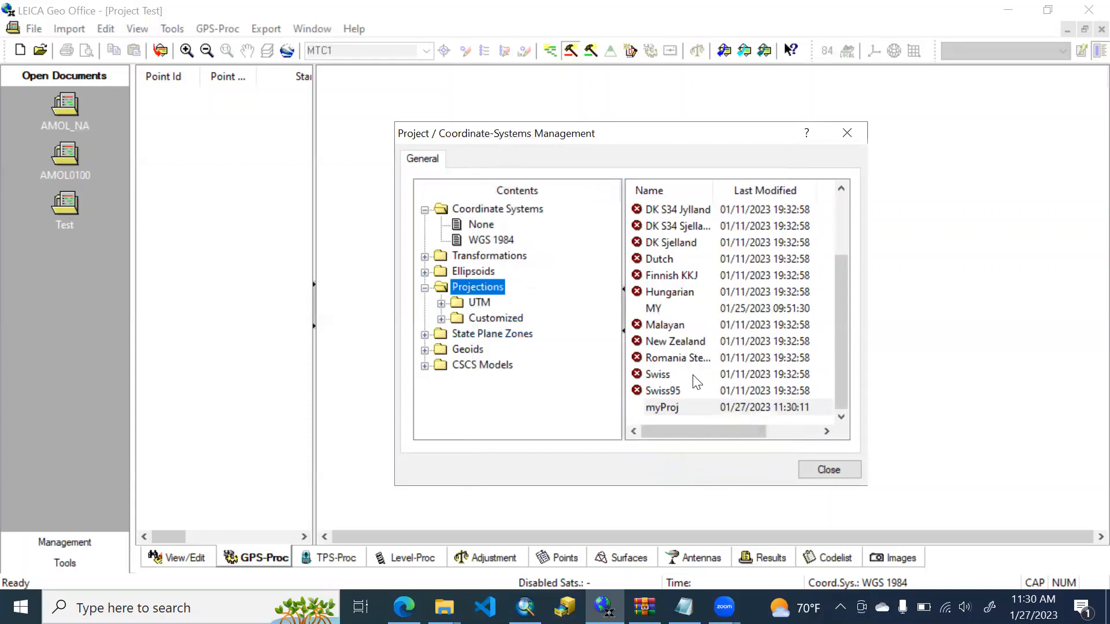
pyautogui.moveTo(716, 418)
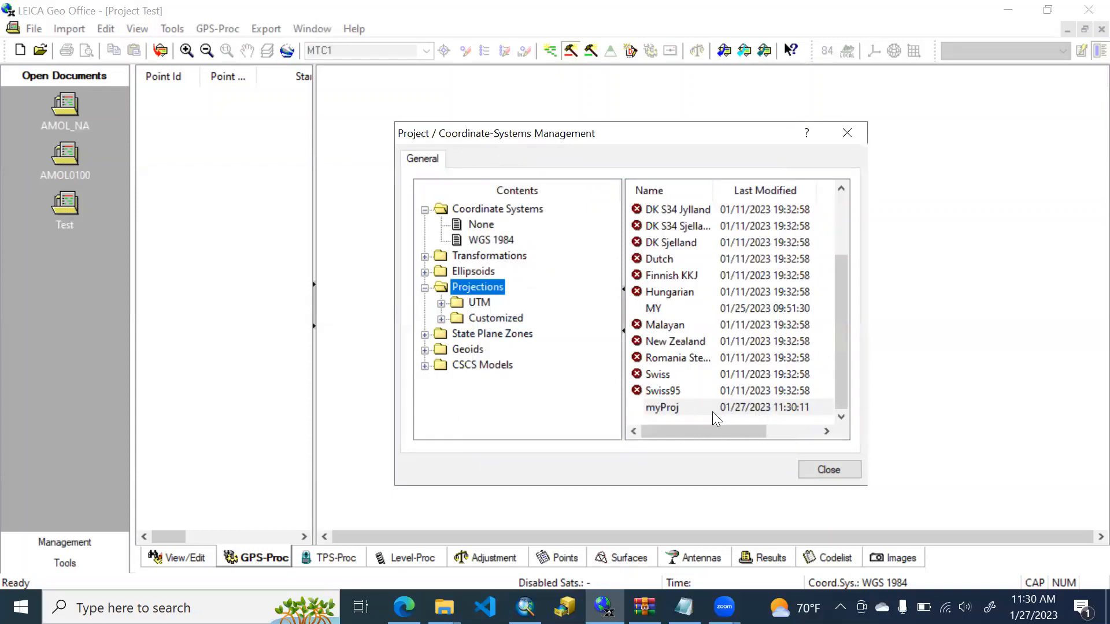
pyautogui.moveTo(488, 206)
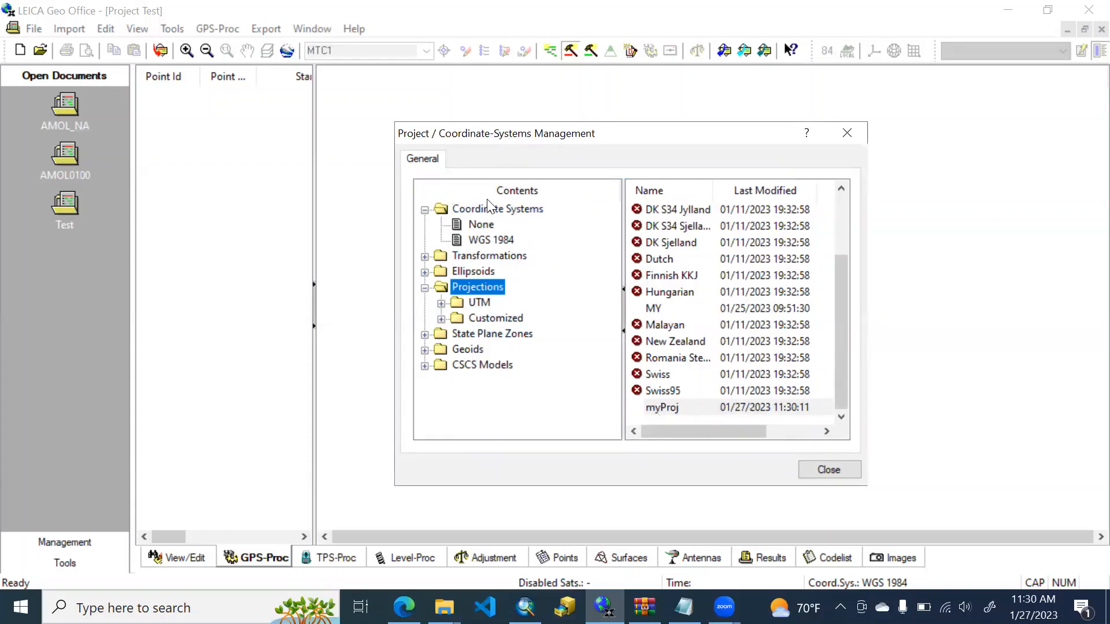
# Define a new coordinate system named myWGS84 on the WGS 1984 local ellipsoid
pyautogui.rightClick(497, 208)
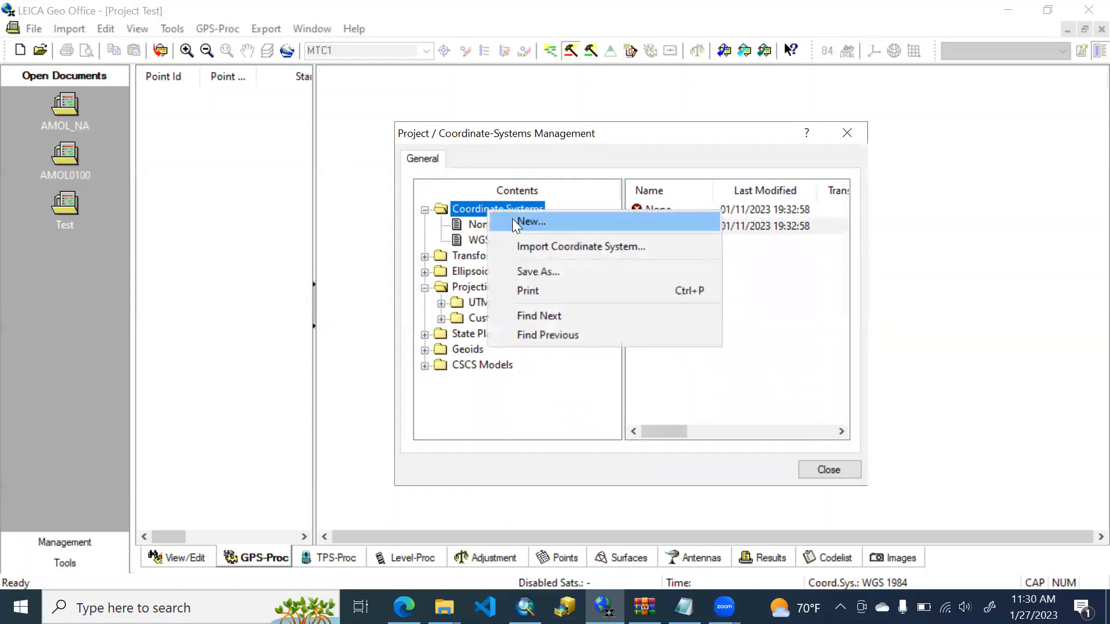
pyautogui.click(529, 222)
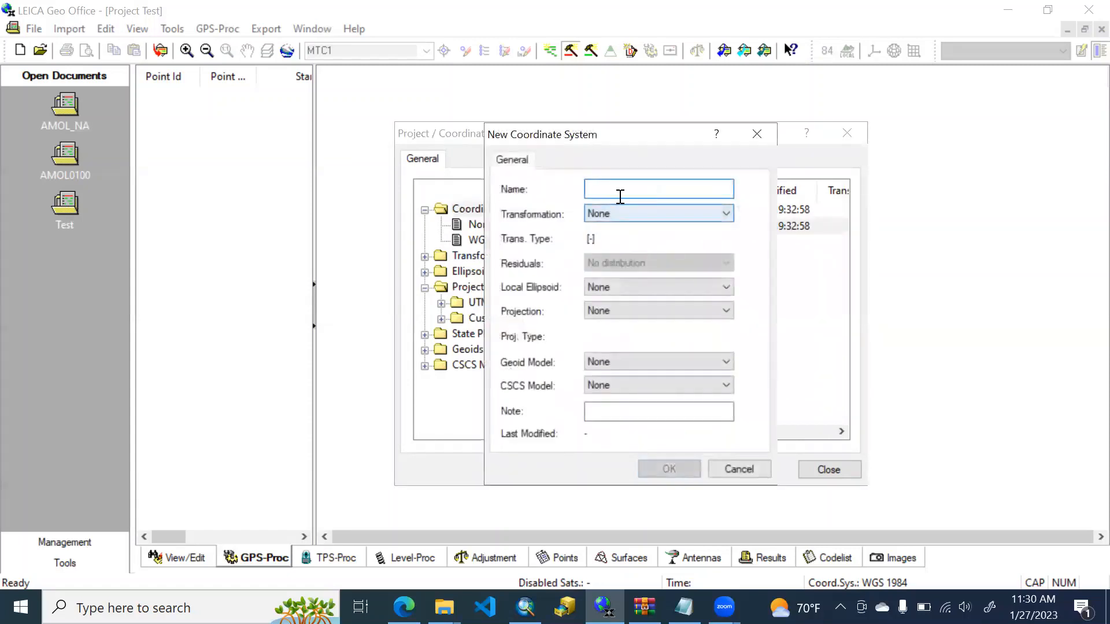
pyautogui.write('my')
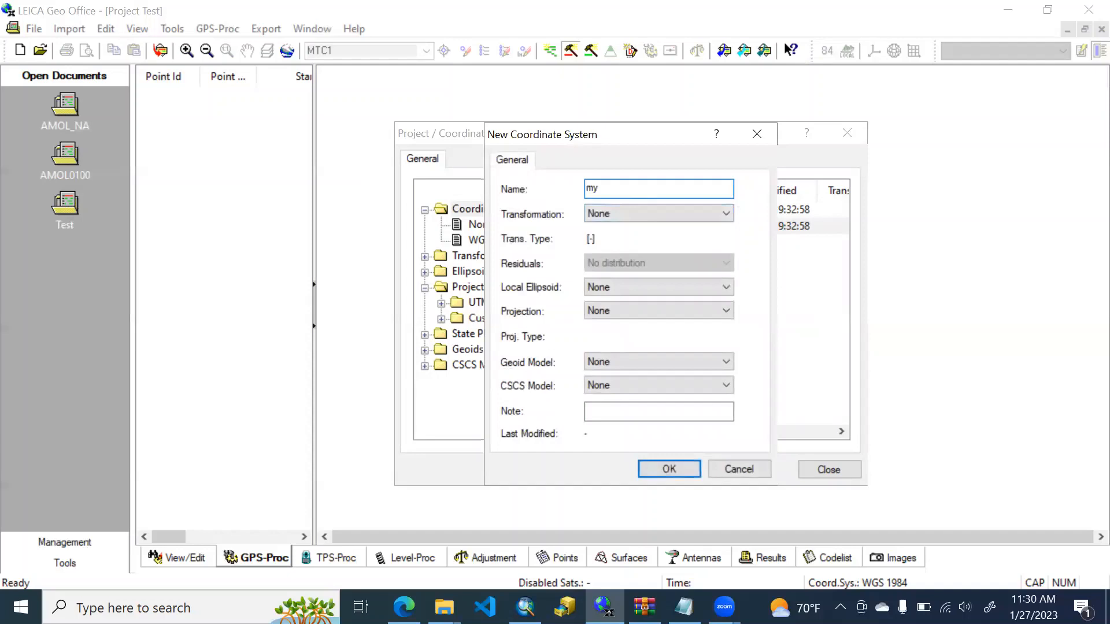
pyautogui.write('WGS84')
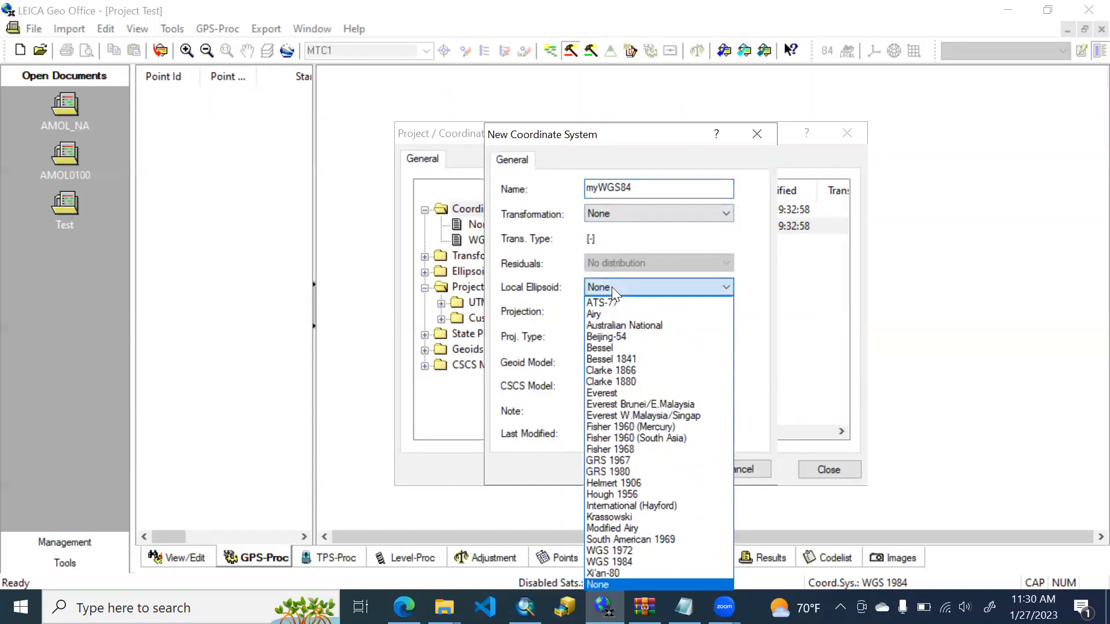
pyautogui.moveTo(623, 528)
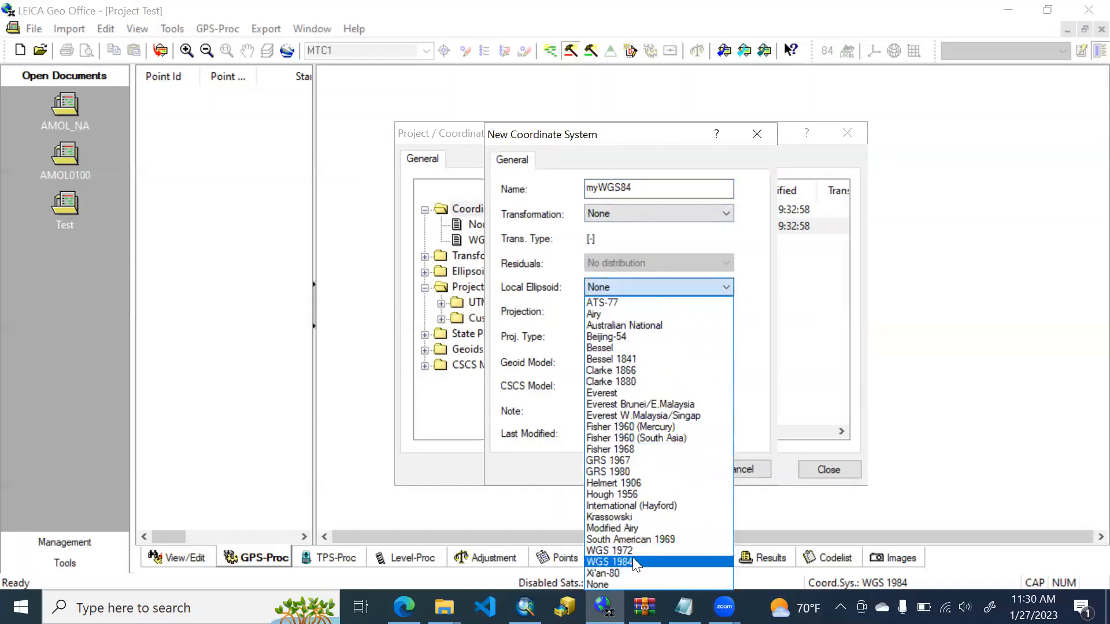
pyautogui.click(608, 561)
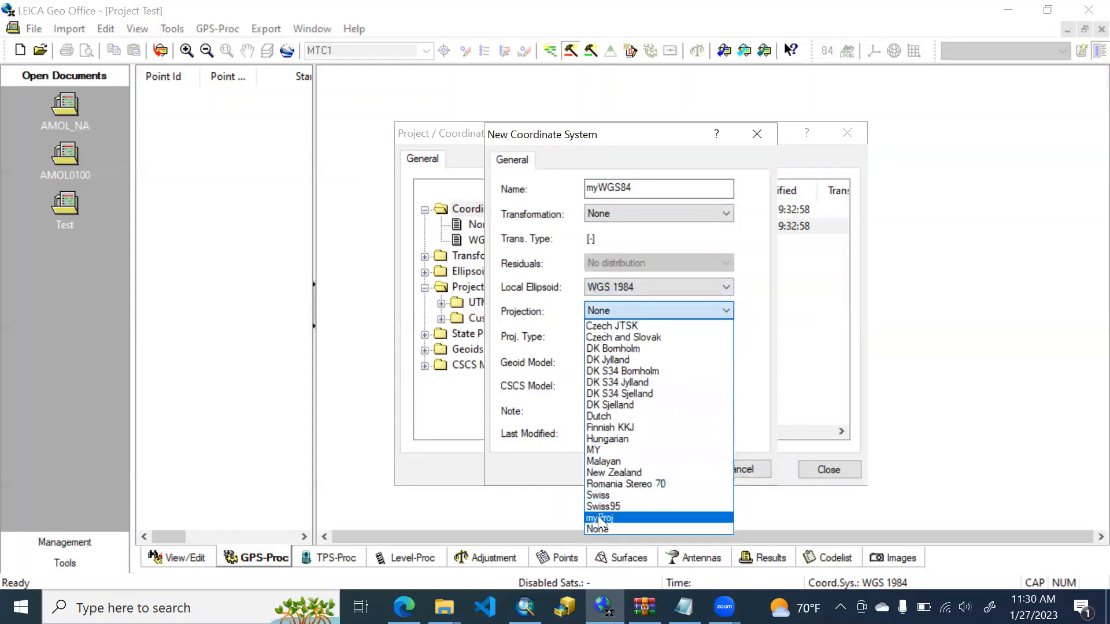
# Assign projection myProj and geoid None, save myWGS84 and select it in the list
pyautogui.click(599, 517)
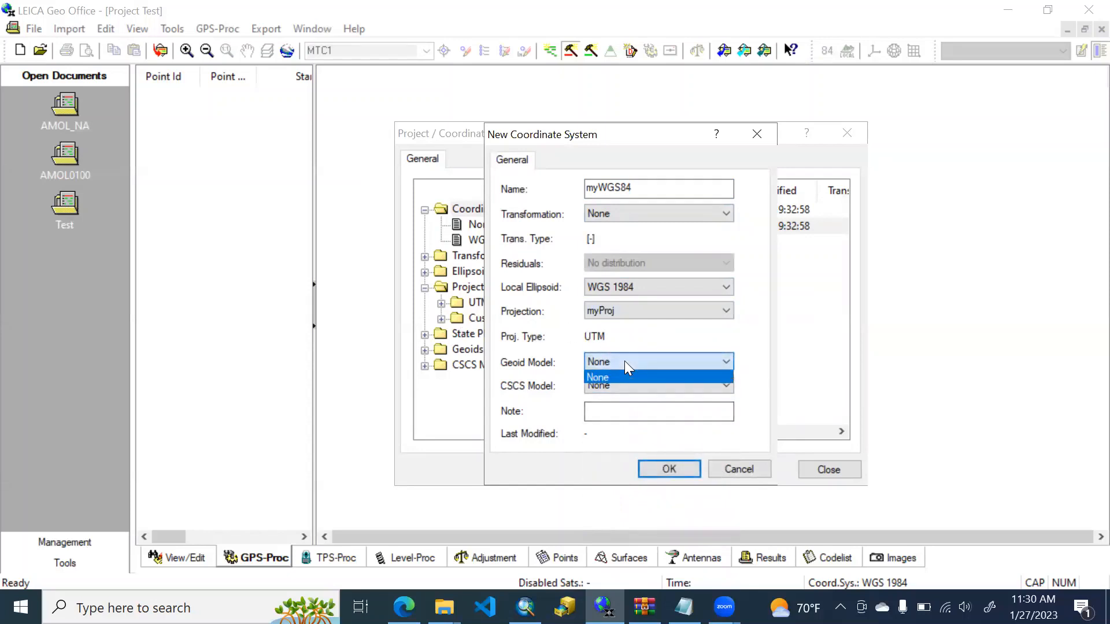
pyautogui.click(596, 376)
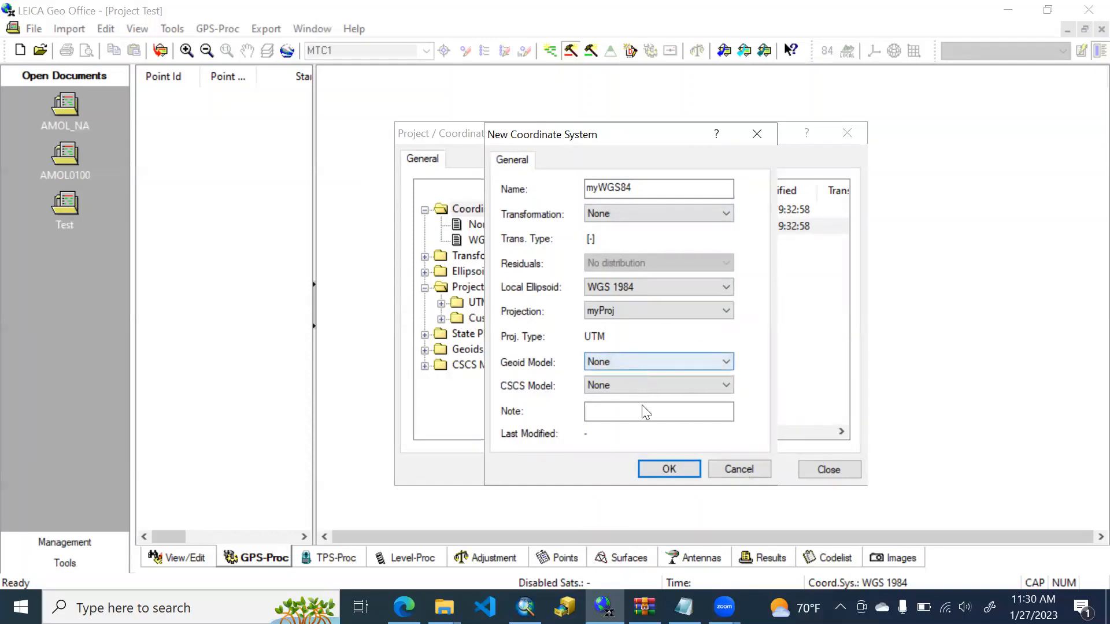
pyautogui.click(668, 469)
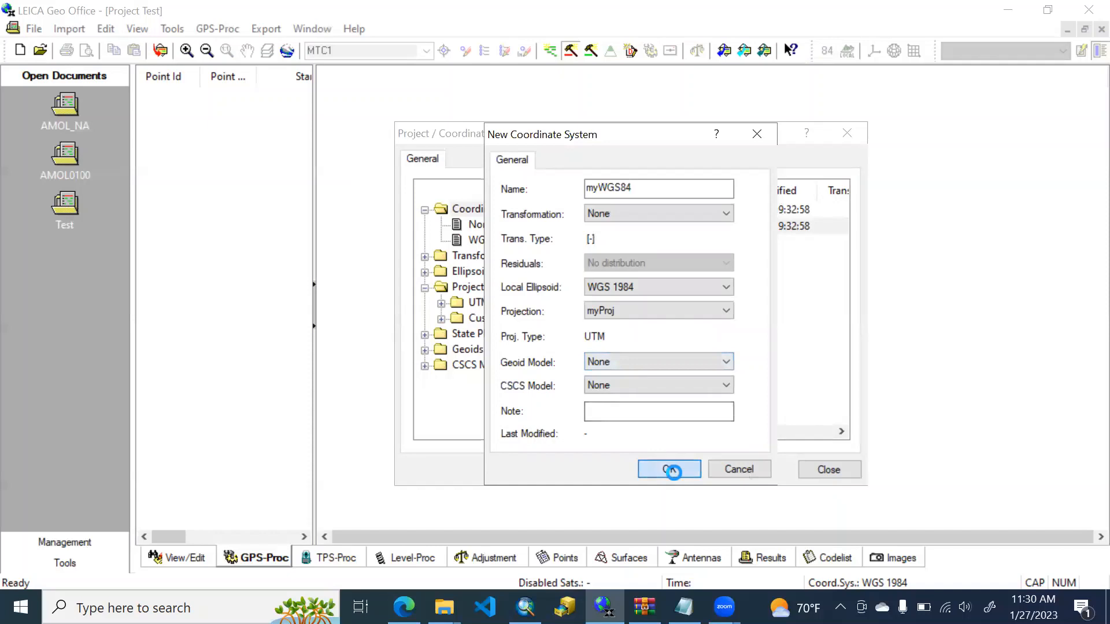
pyautogui.click(669, 469)
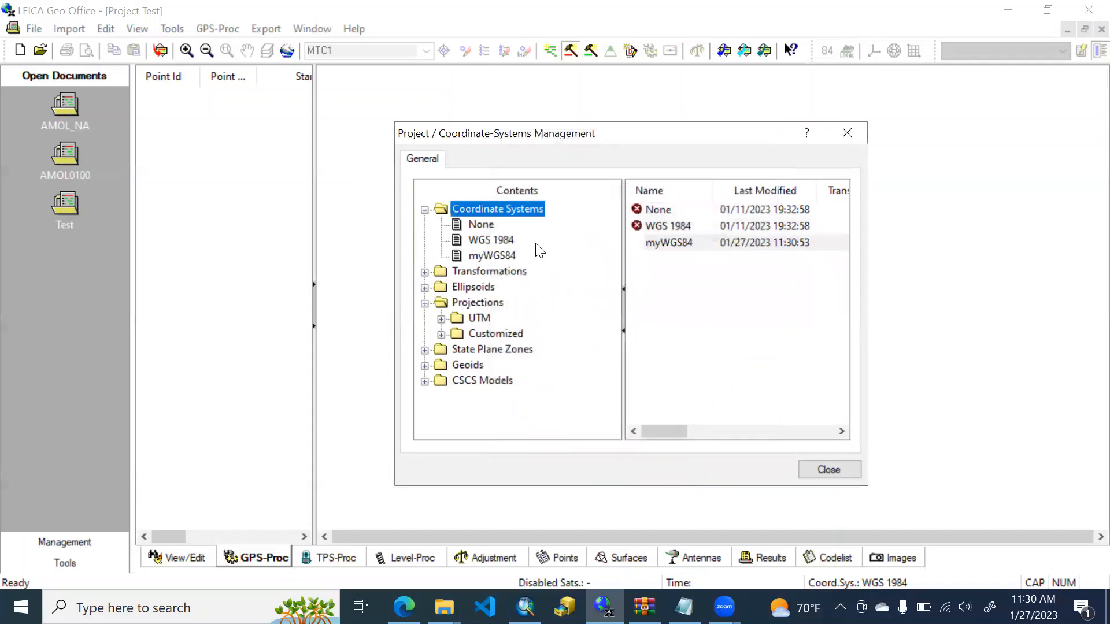
pyautogui.click(668, 241)
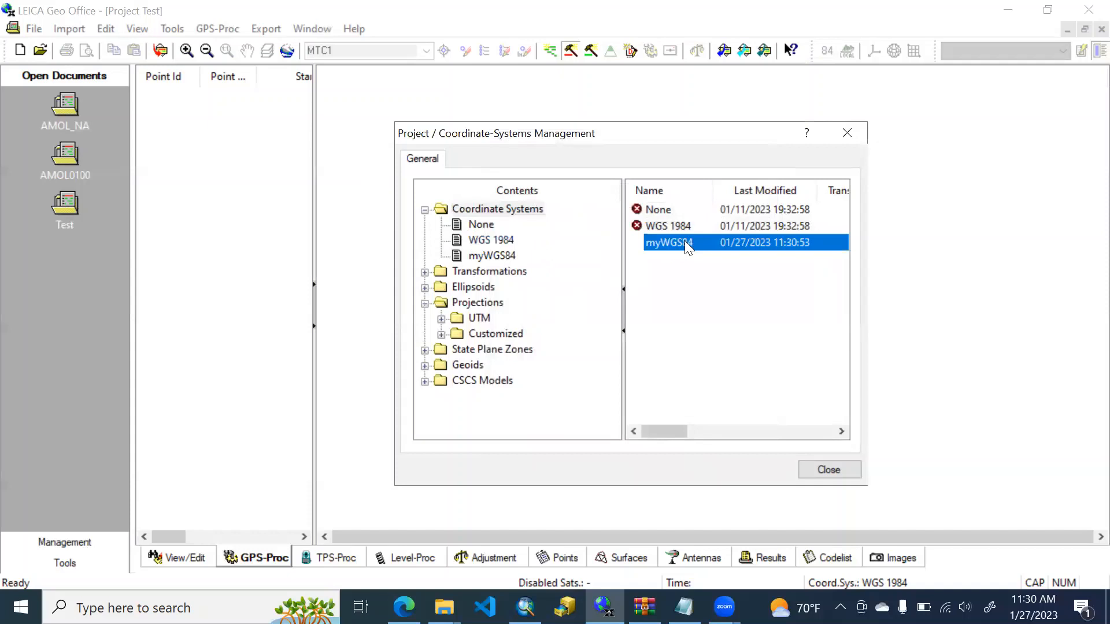
# Back in the project settings, choose myWGS84 as the project's coordinate system
pyautogui.click(828, 469)
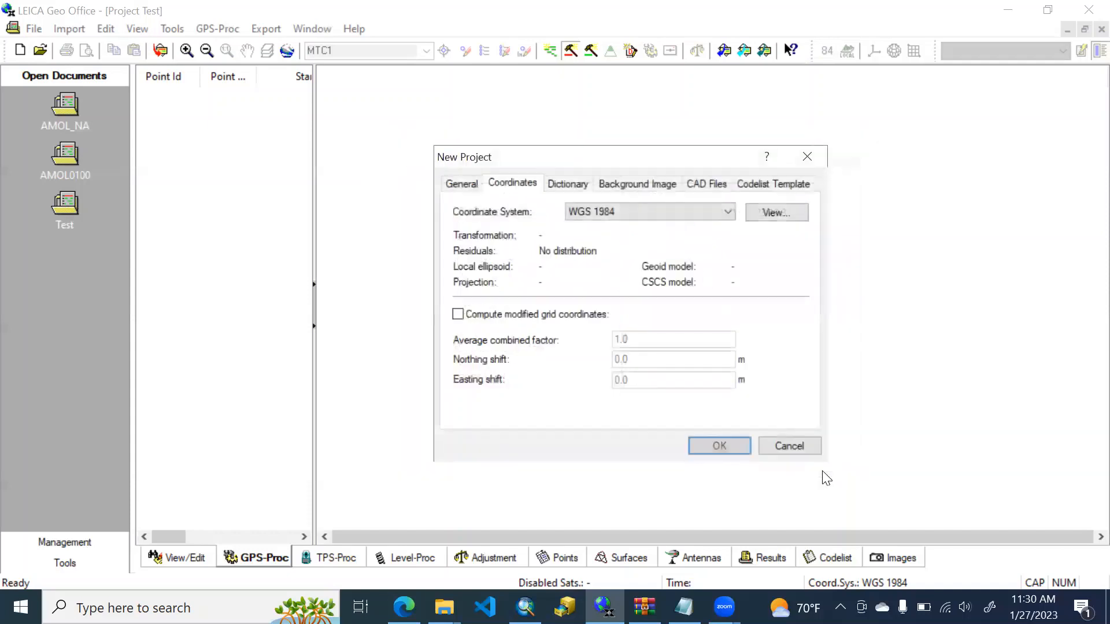
pyautogui.click(725, 212)
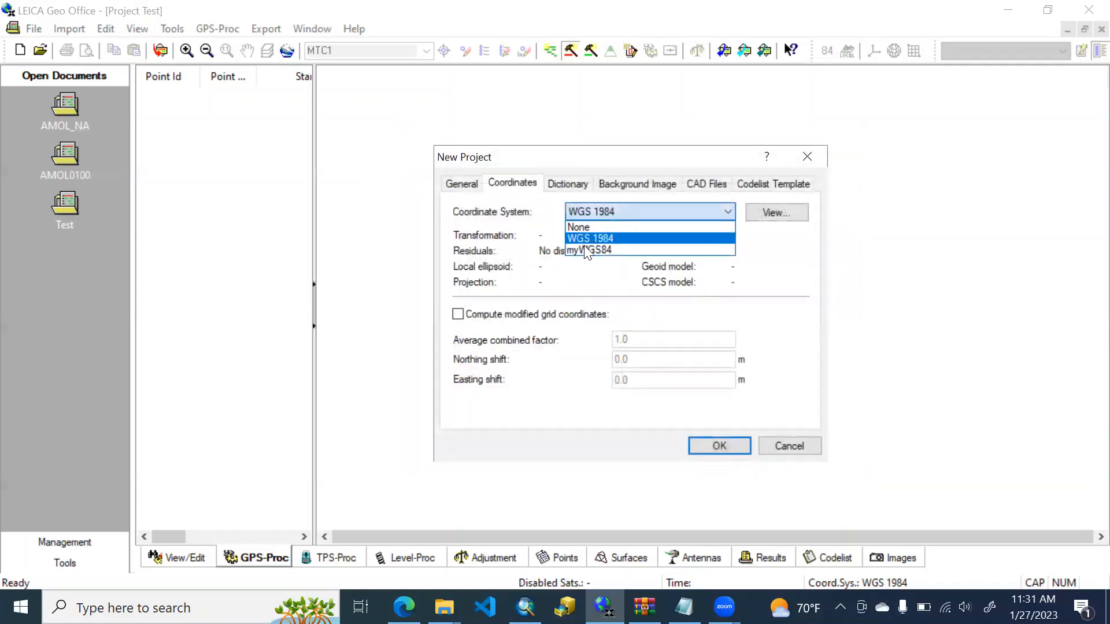
pyautogui.click(591, 250)
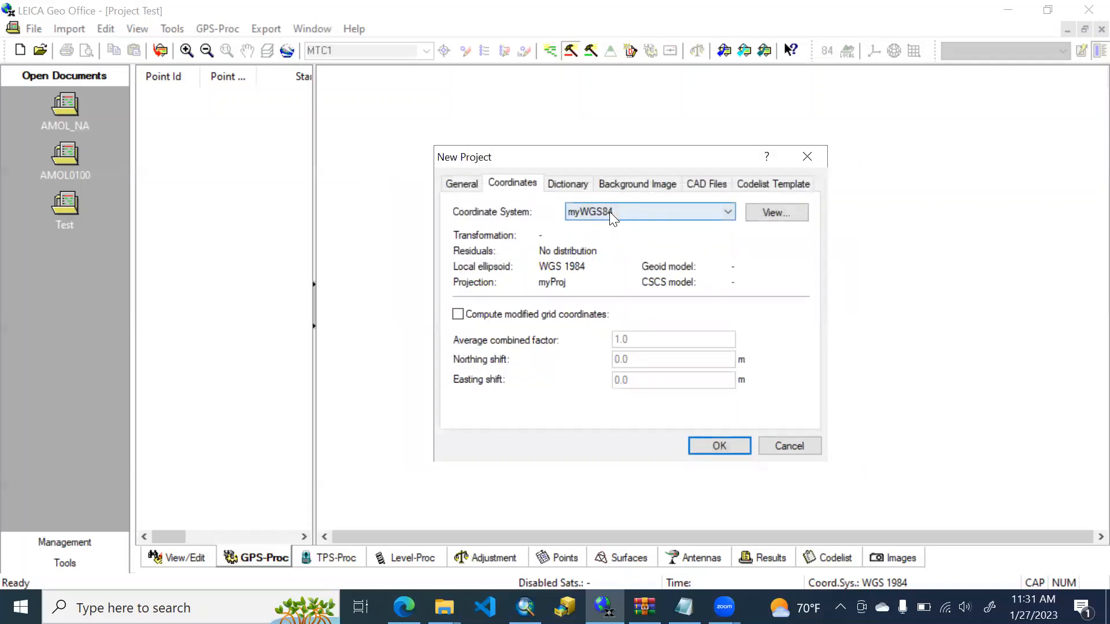
pyautogui.click(725, 211)
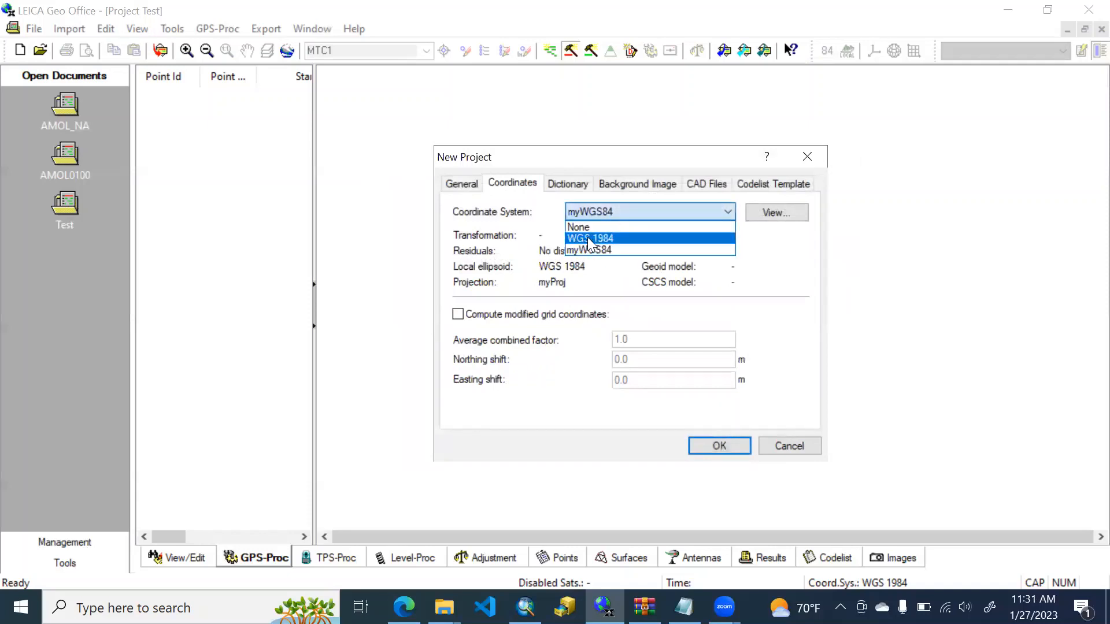
pyautogui.click(589, 238)
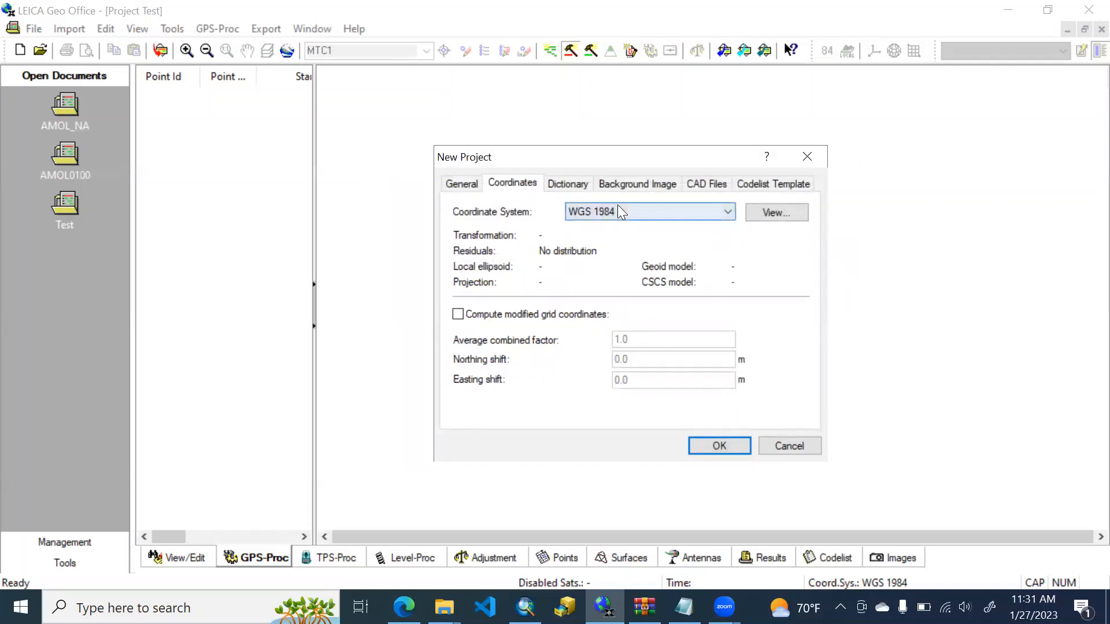
pyautogui.click(726, 212)
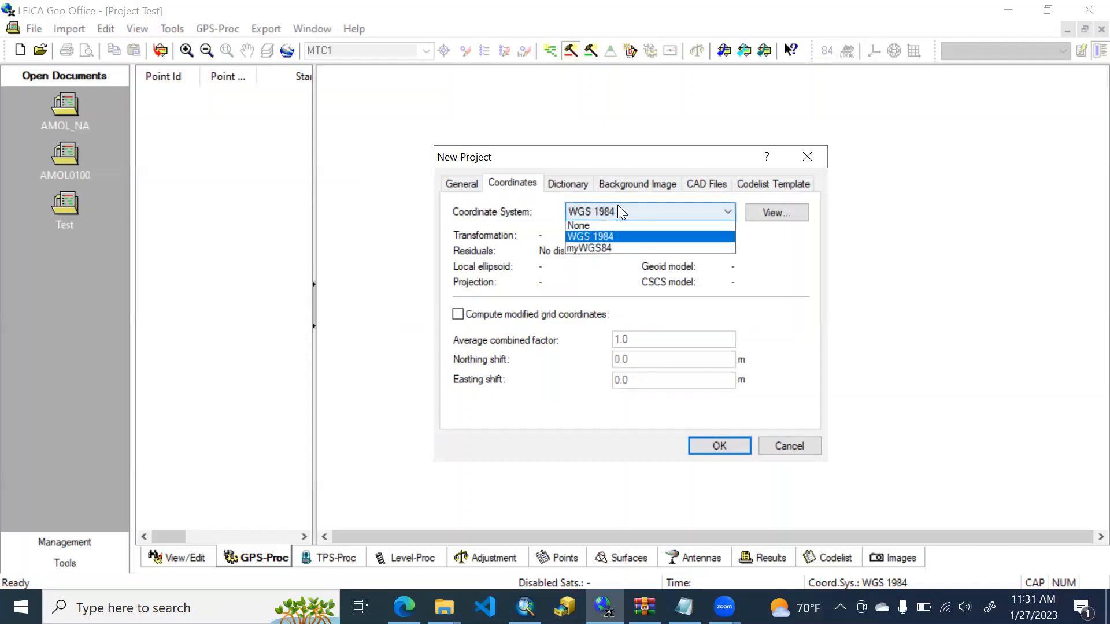
pyautogui.click(587, 248)
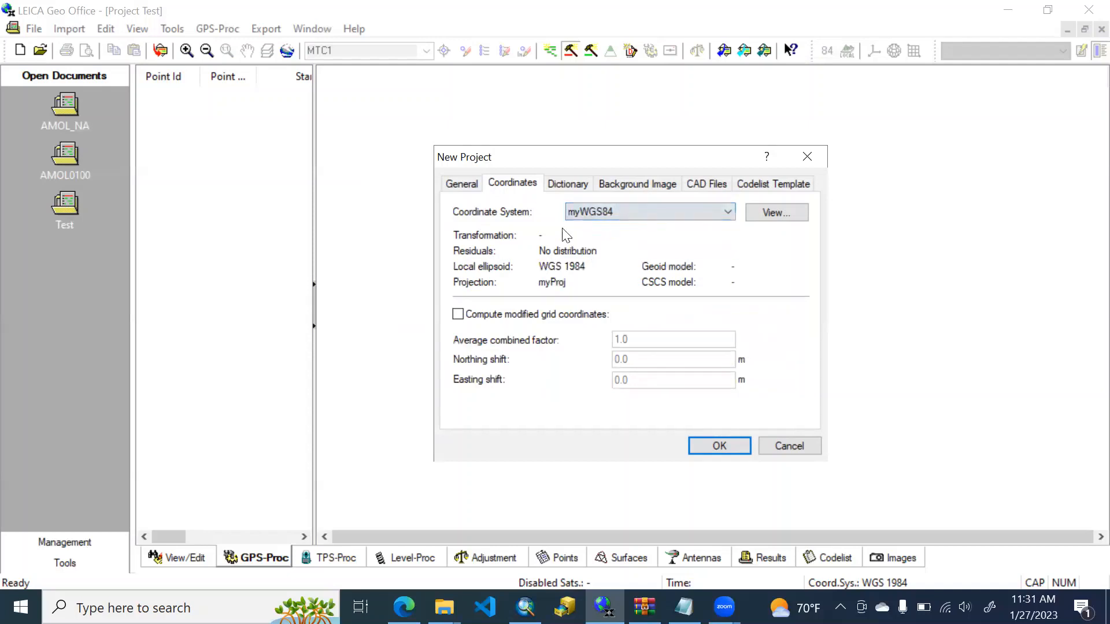
# In the Dictionary details, enter Amol as manager and XYZ as client
pyautogui.click(567, 184)
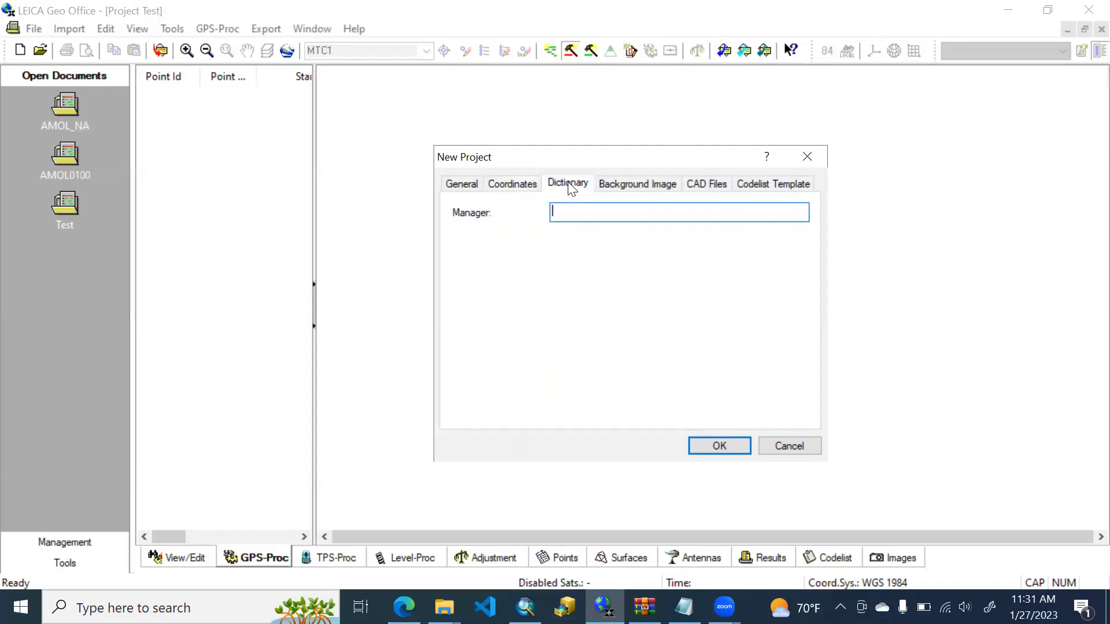
pyautogui.click(567, 184)
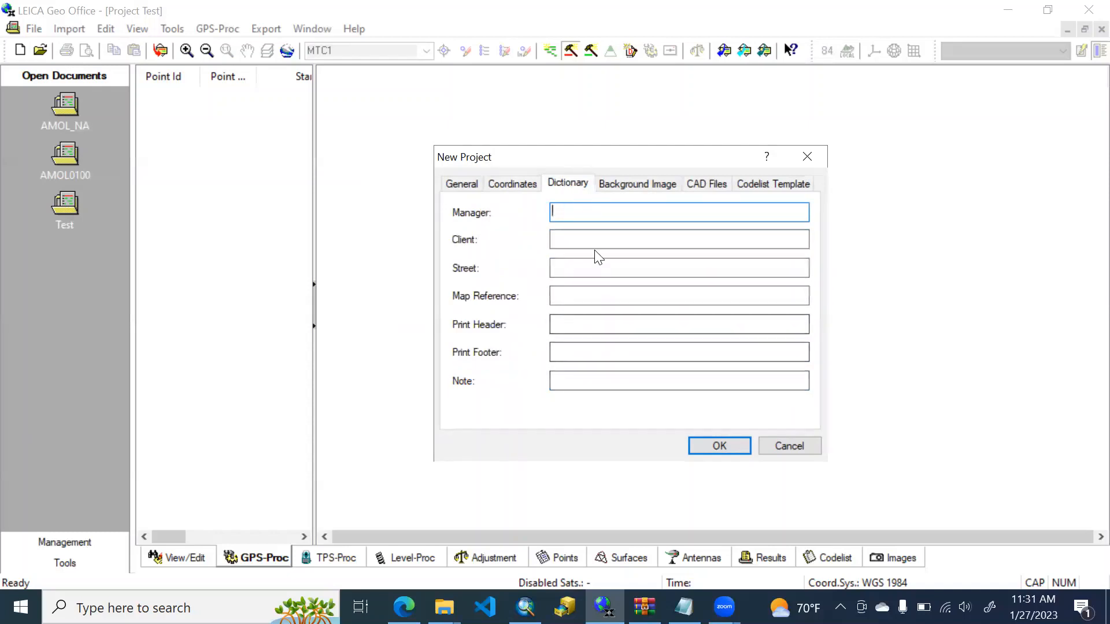
pyautogui.moveTo(615, 345)
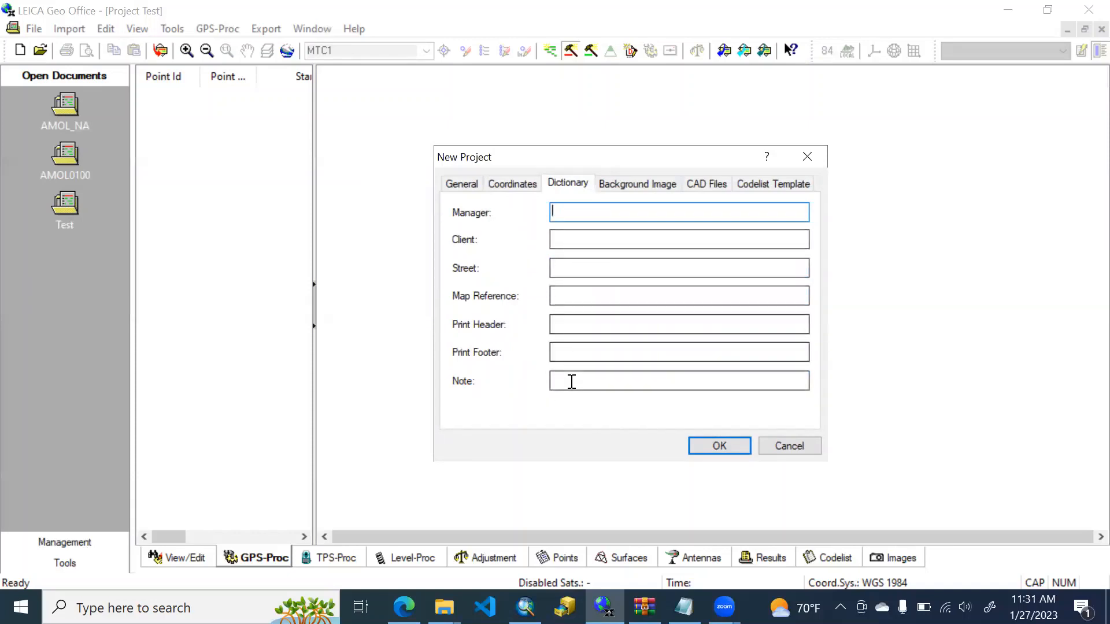
pyautogui.moveTo(607, 260)
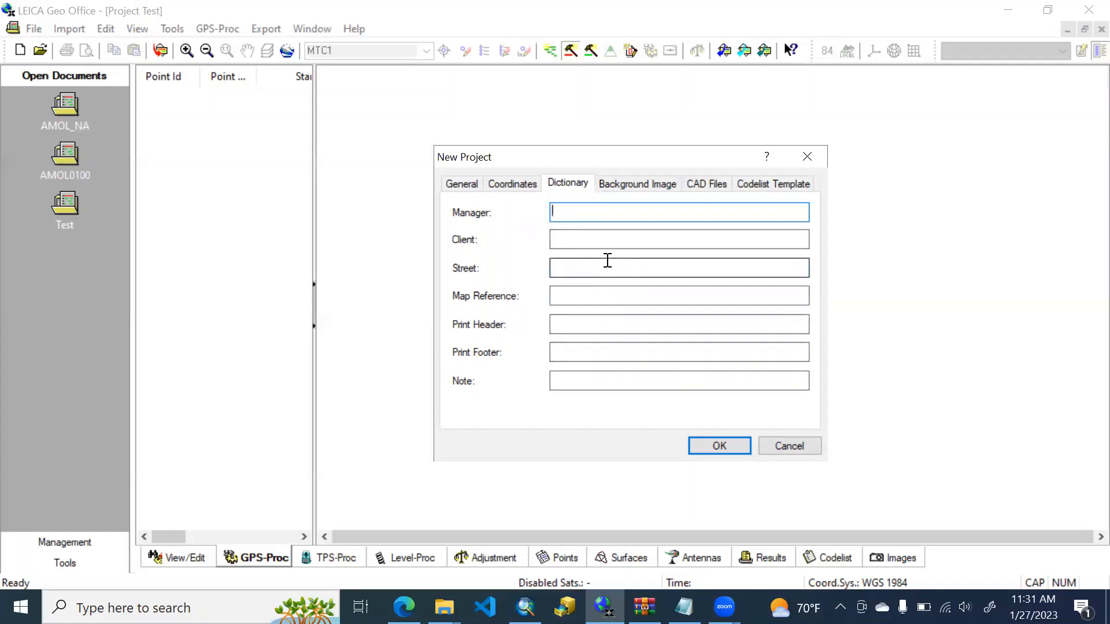
pyautogui.write('Amol')
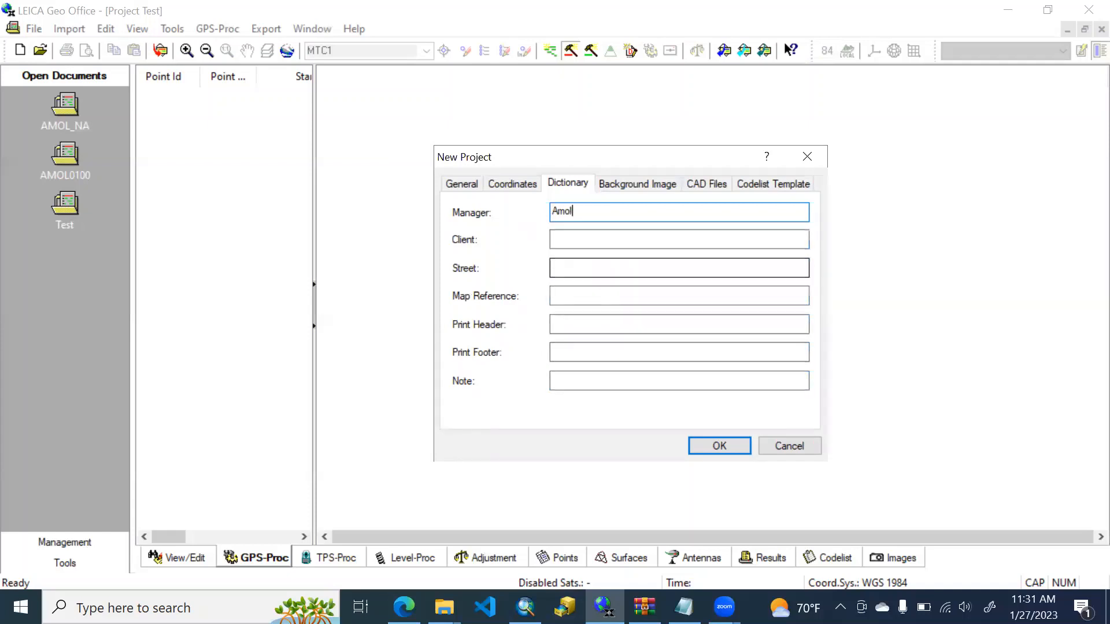
pyautogui.click(679, 239)
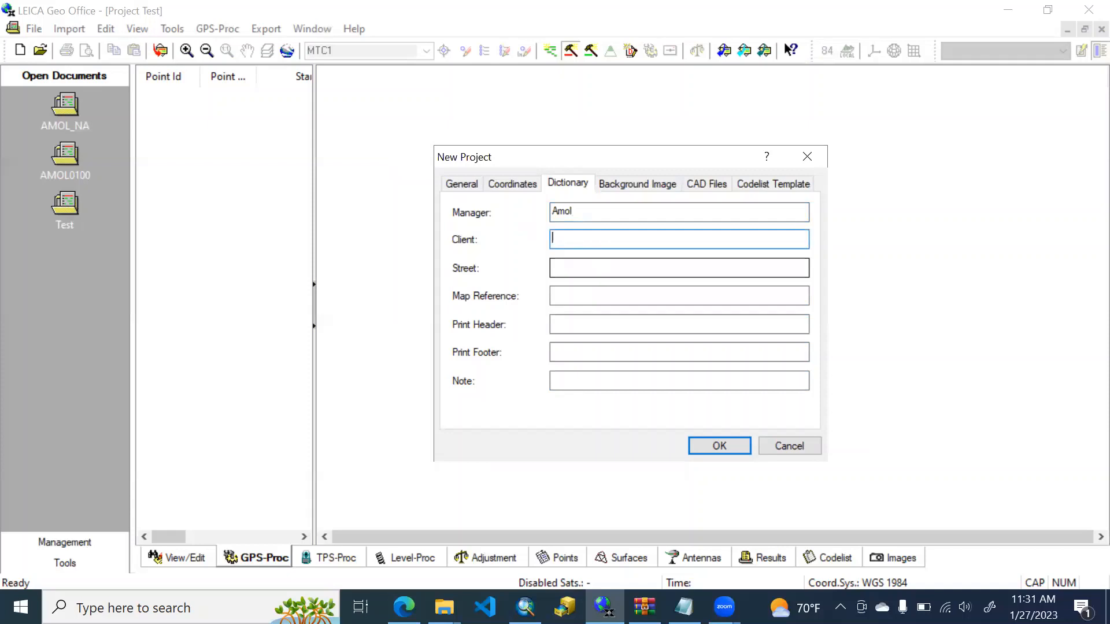
pyautogui.write('XYZ')
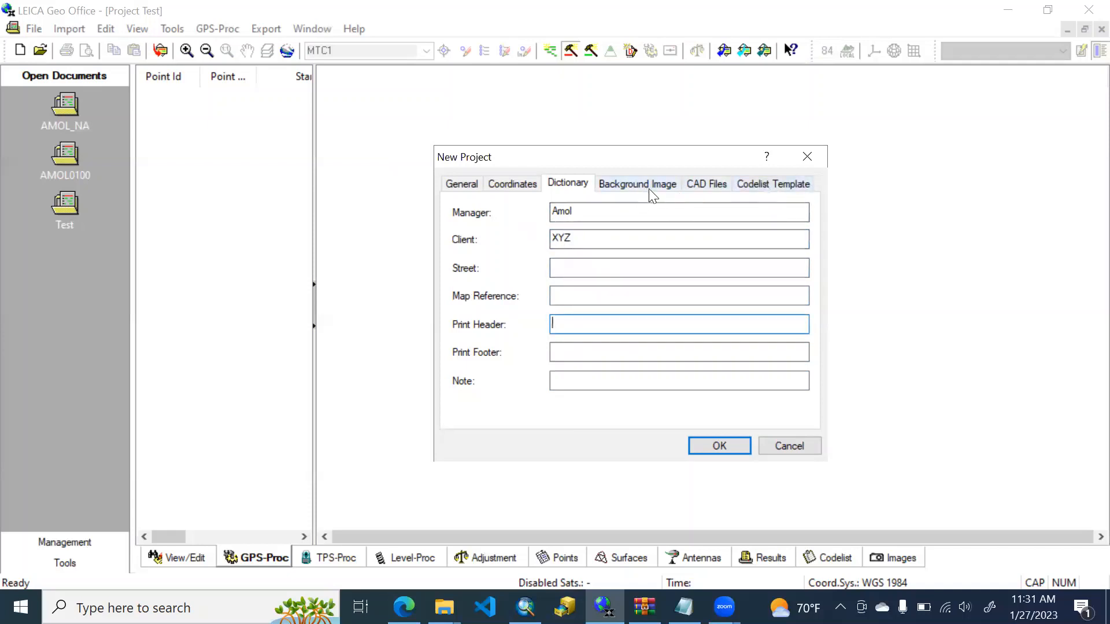
# Review the codelist template settings and confirm to create the Training project
pyautogui.click(772, 183)
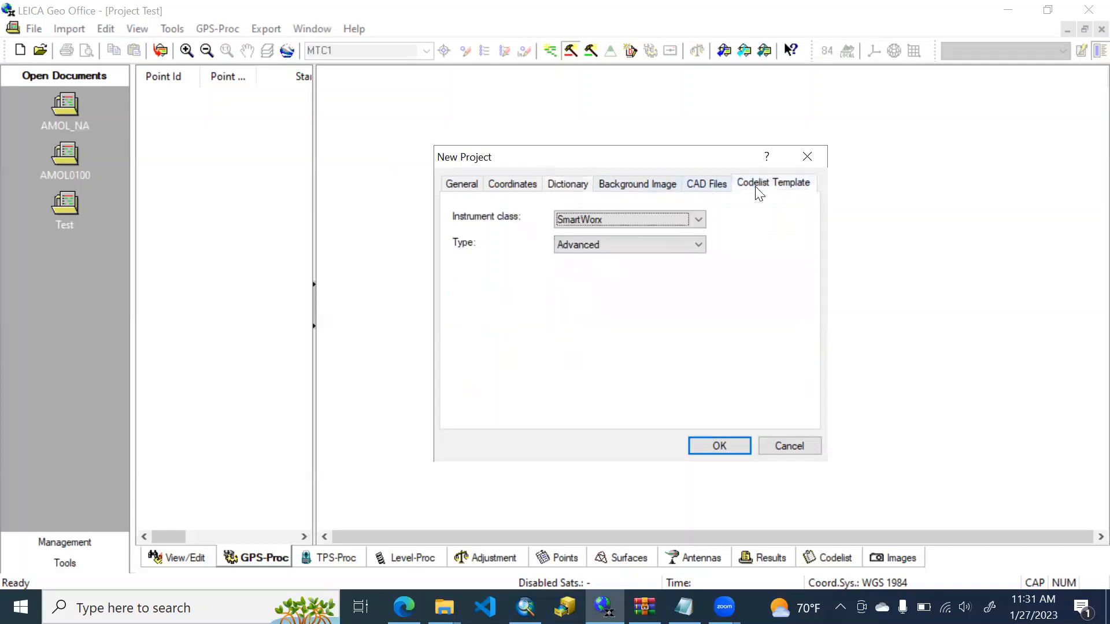
pyautogui.click(628, 244)
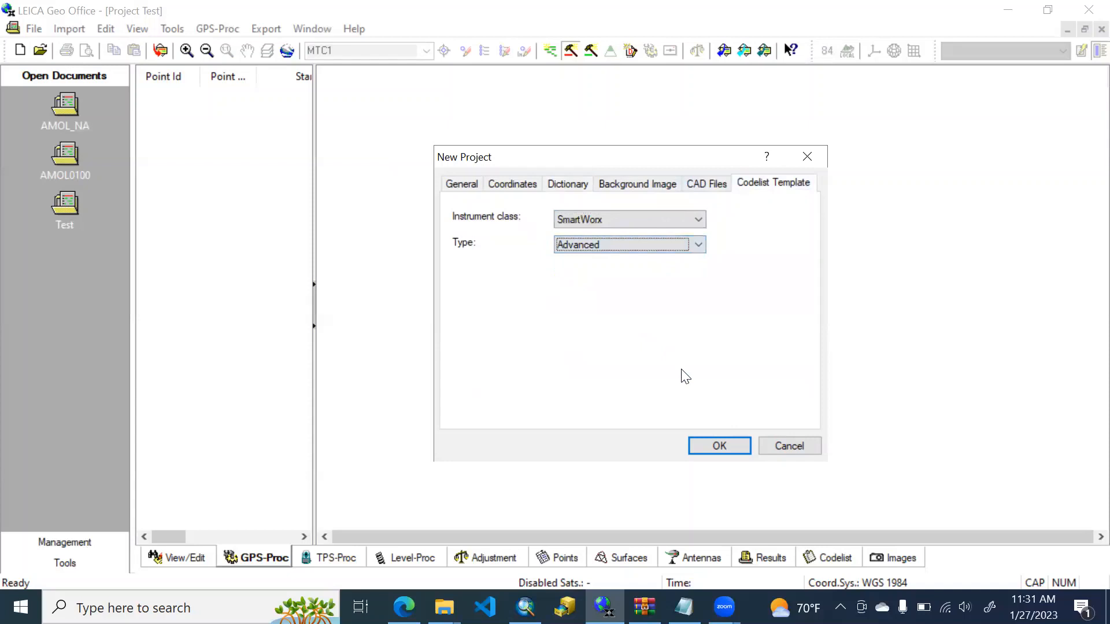
pyautogui.click(718, 446)
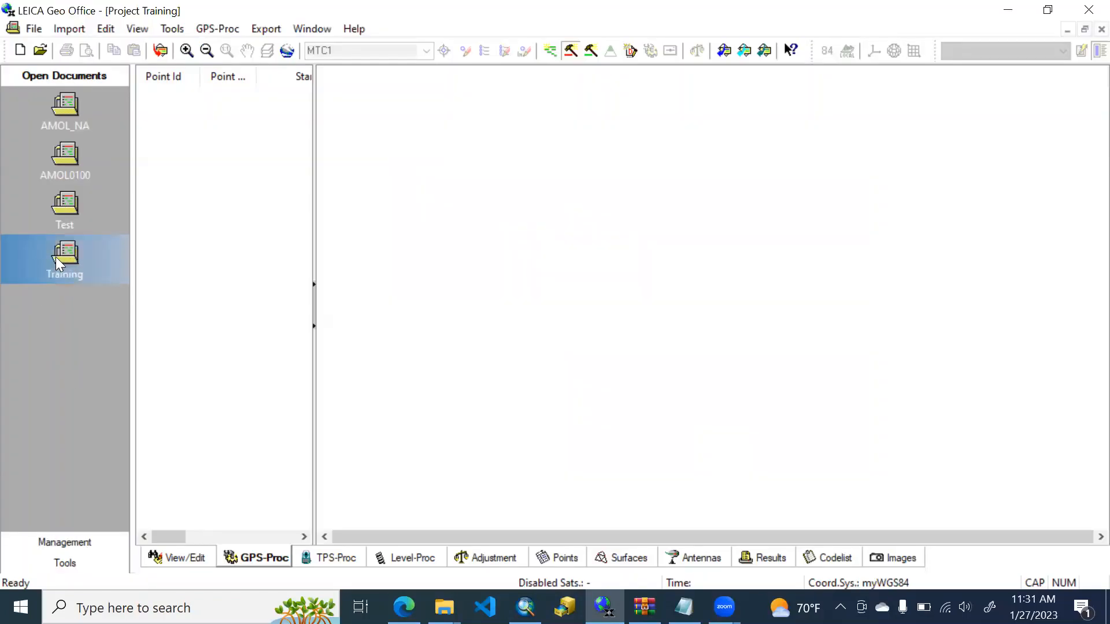
pyautogui.click(65, 210)
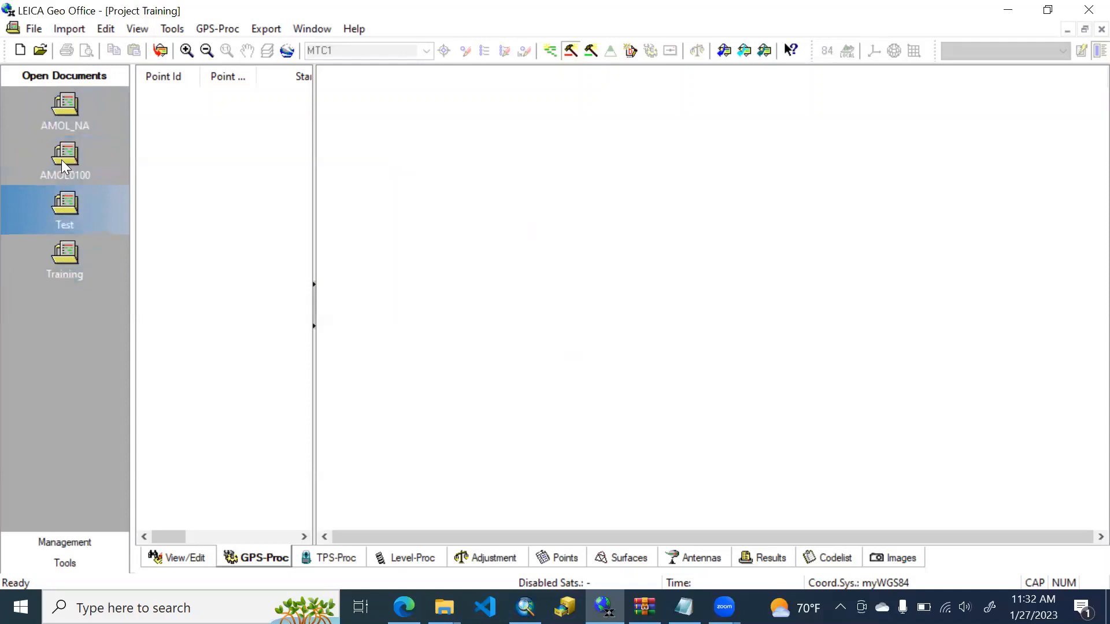
pyautogui.click(65, 110)
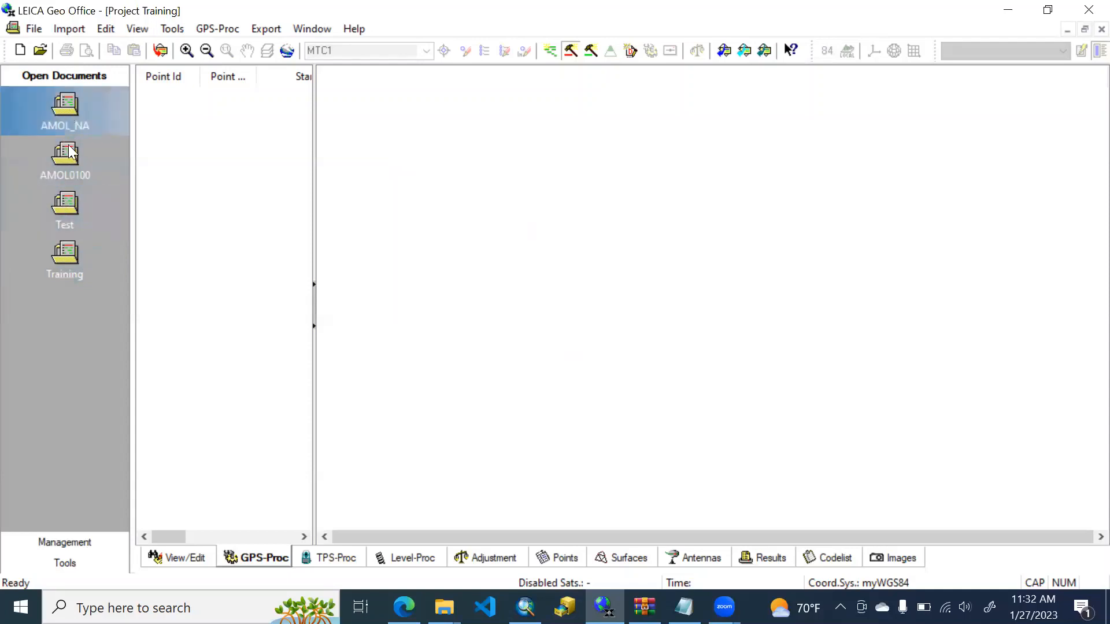
pyautogui.click(65, 260)
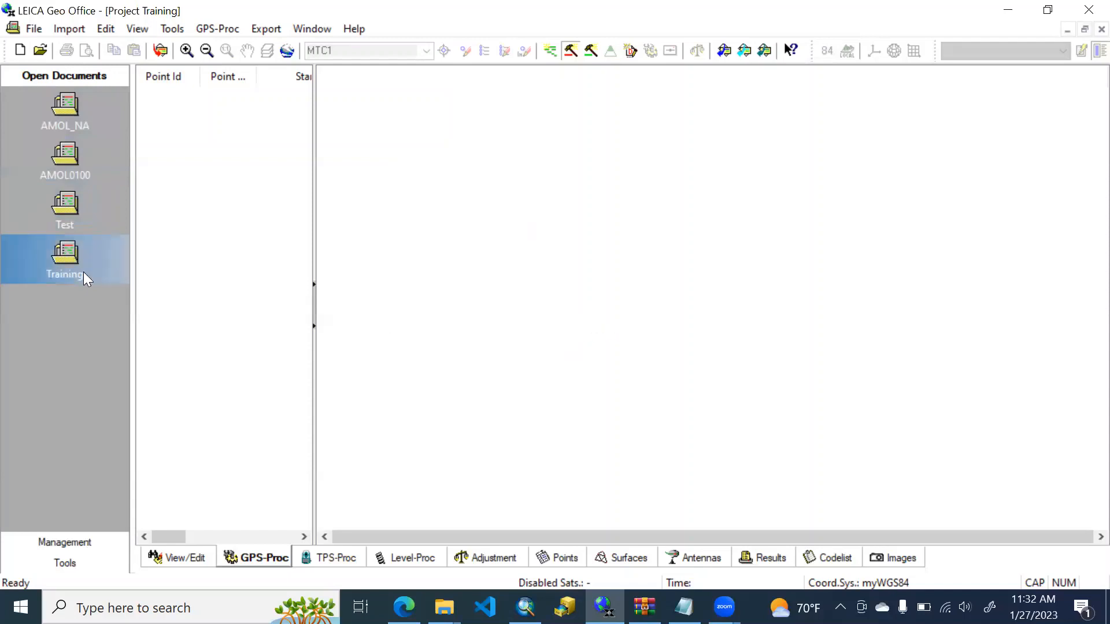
pyautogui.moveTo(63, 266)
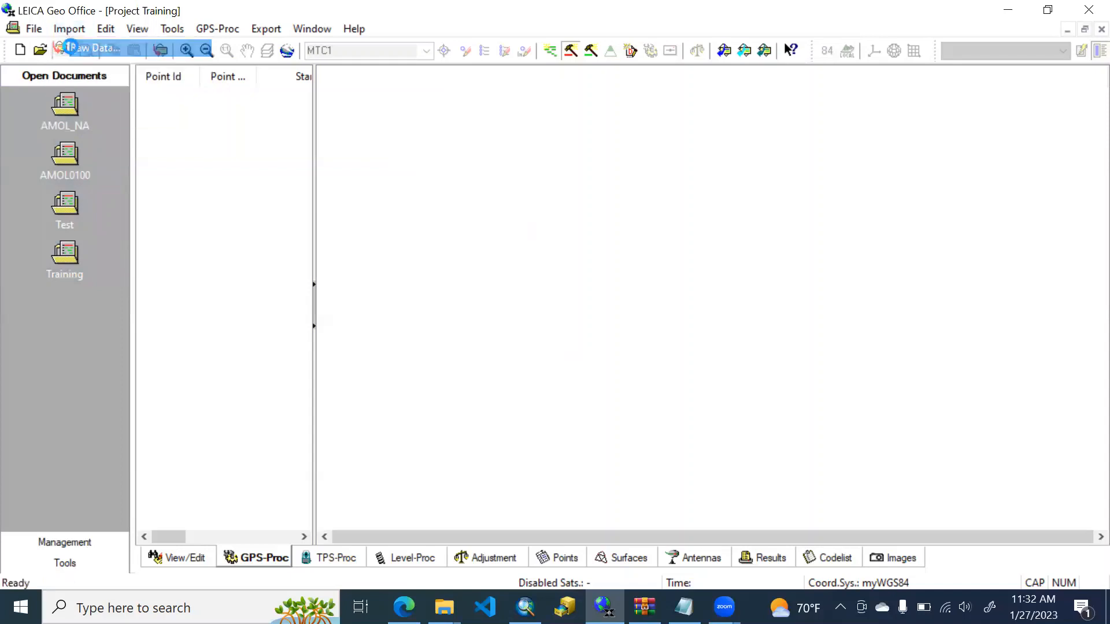
# Import the two raw data files from the BI2 folder
pyautogui.click(92, 50)
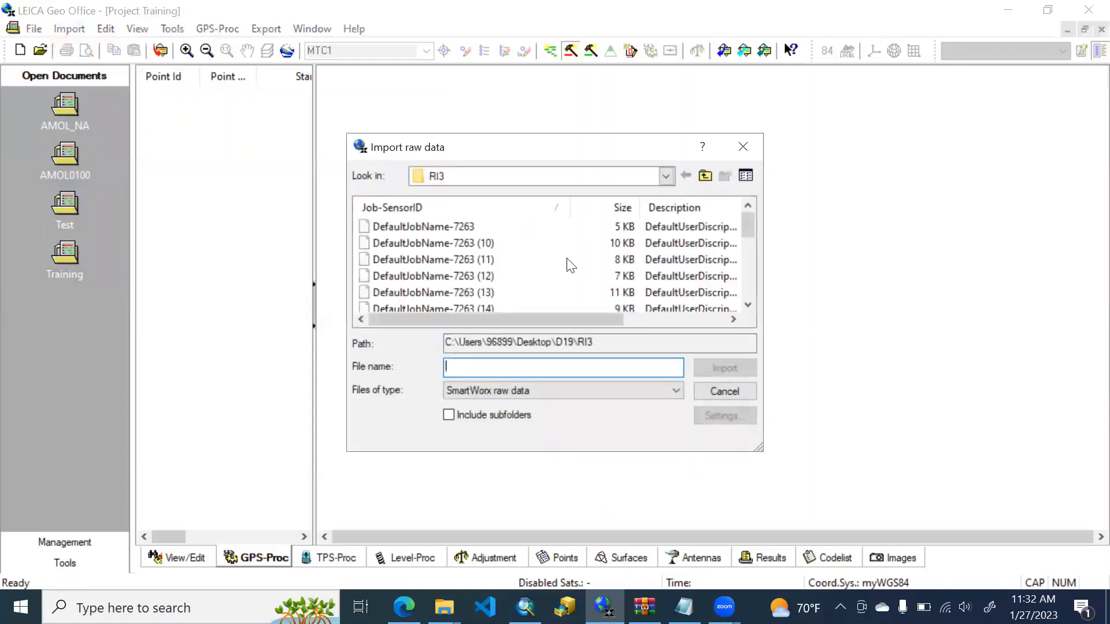
pyautogui.moveTo(594, 216)
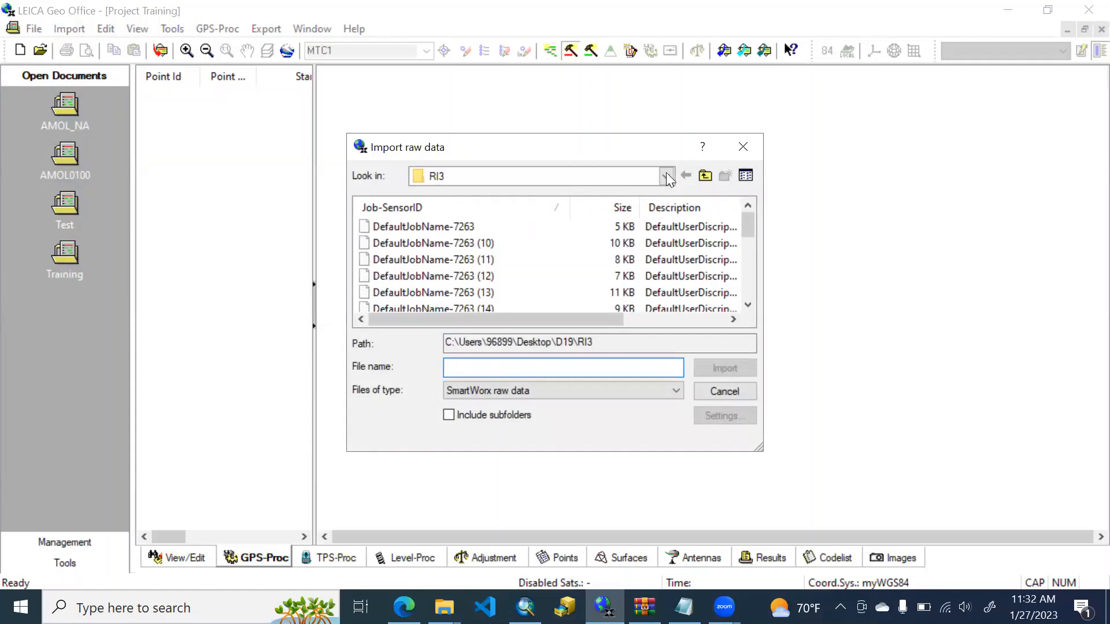
pyautogui.click(664, 176)
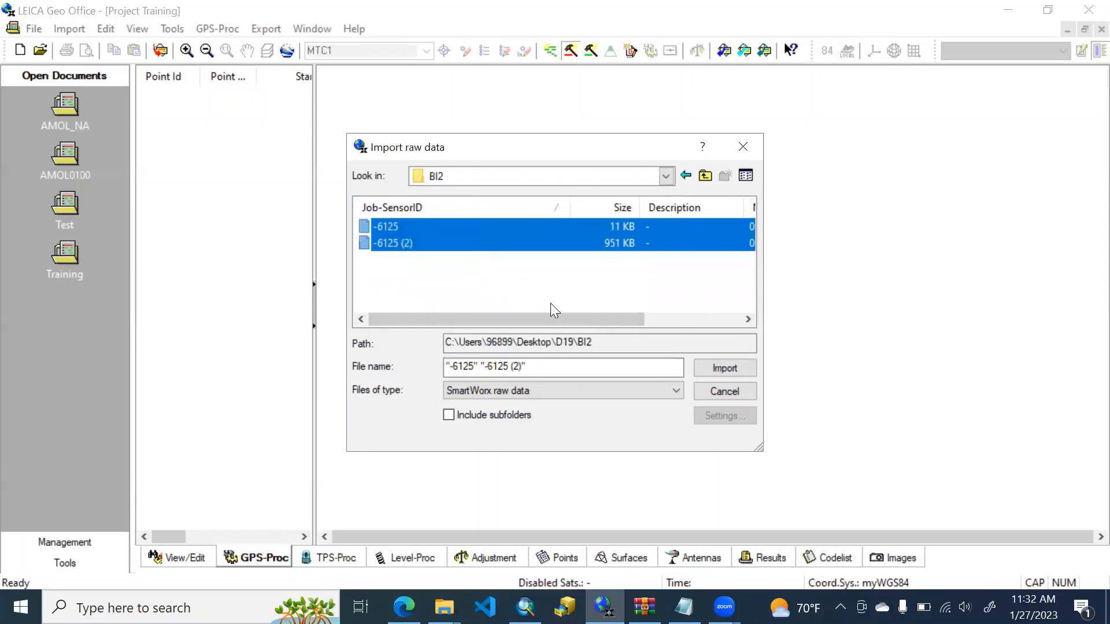
pyautogui.click(724, 368)
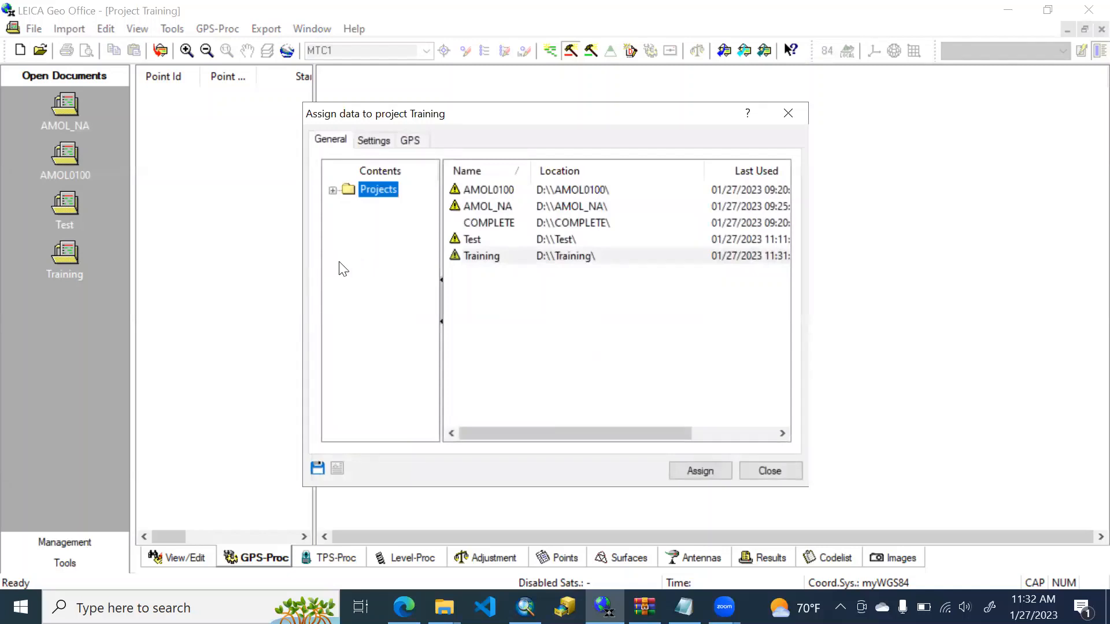
pyautogui.moveTo(383, 276)
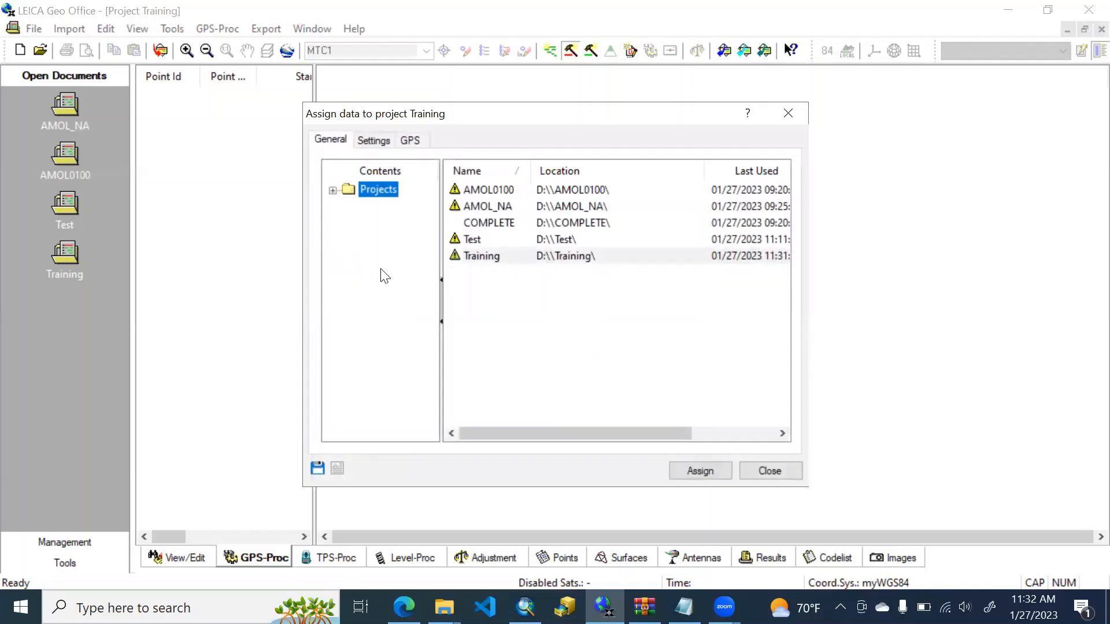
# Assign the imported data to Training and accept the auto-created NSA TRIPOD antenna
pyautogui.click(481, 255)
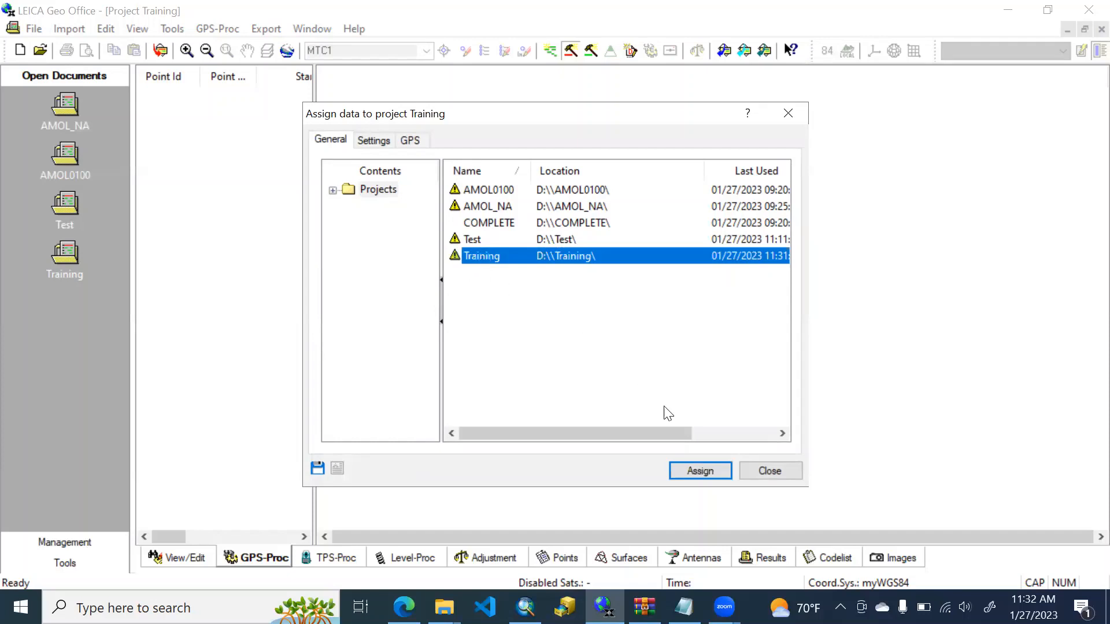
pyautogui.click(698, 470)
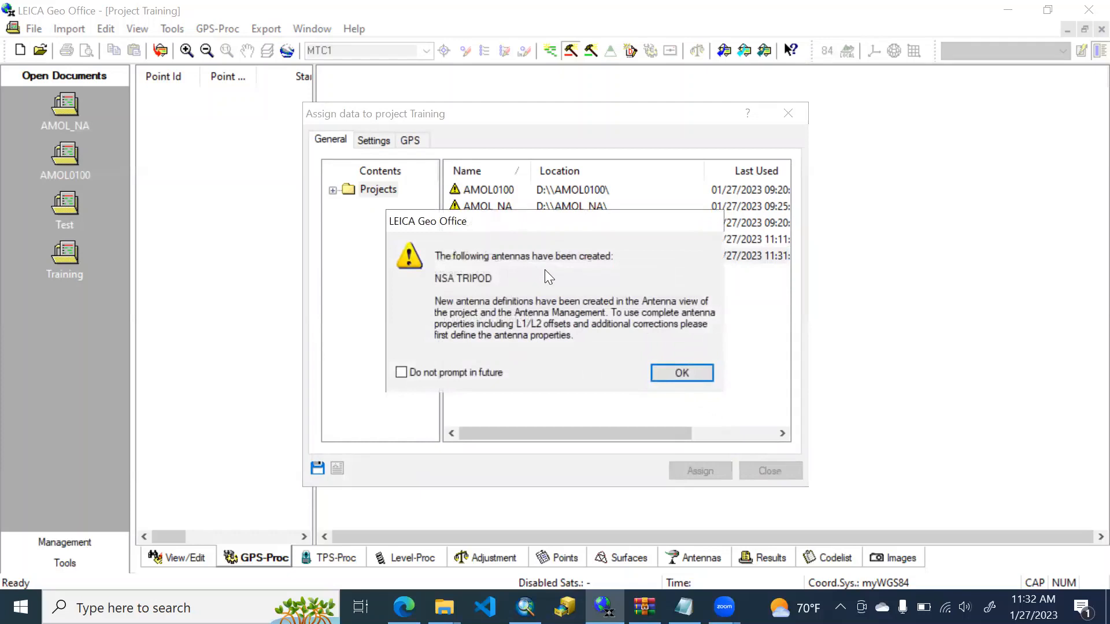
pyautogui.moveTo(481, 287)
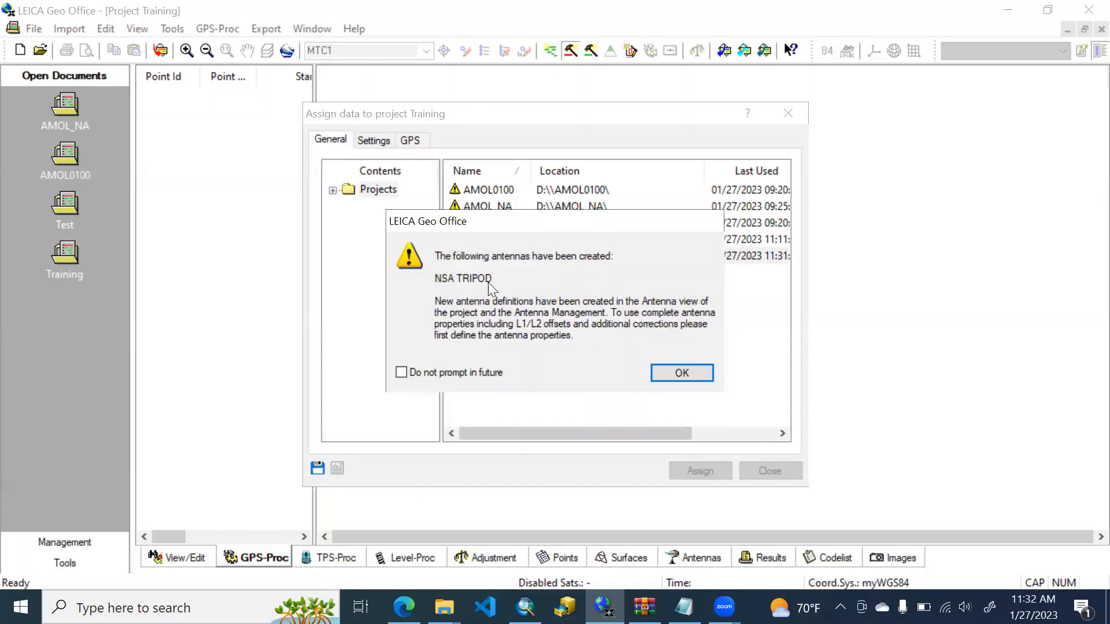
pyautogui.moveTo(503, 314)
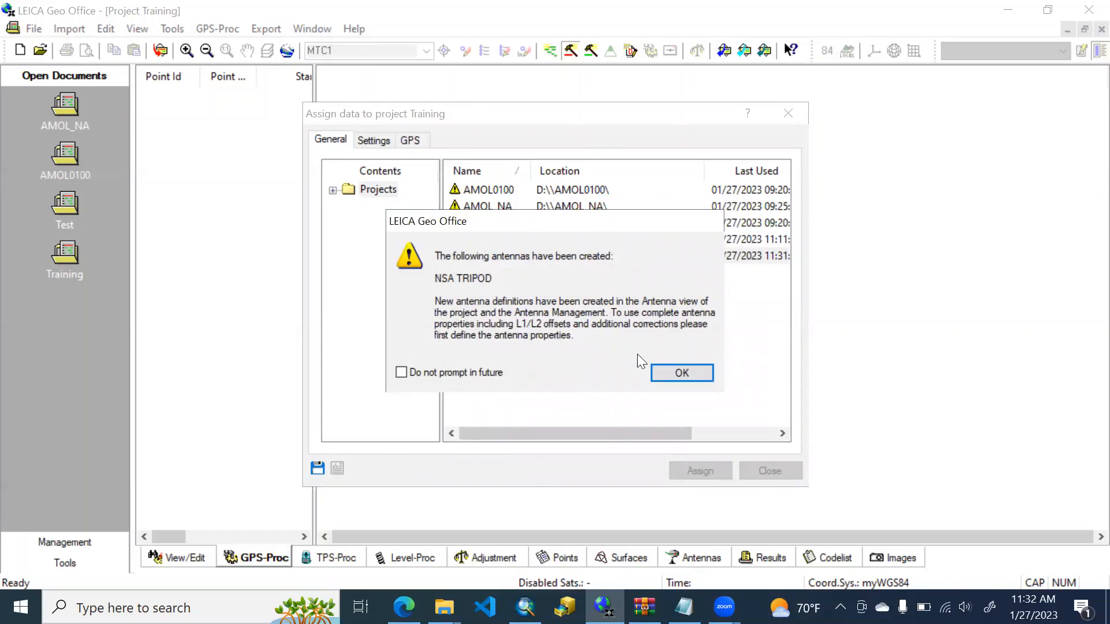
pyautogui.click(680, 373)
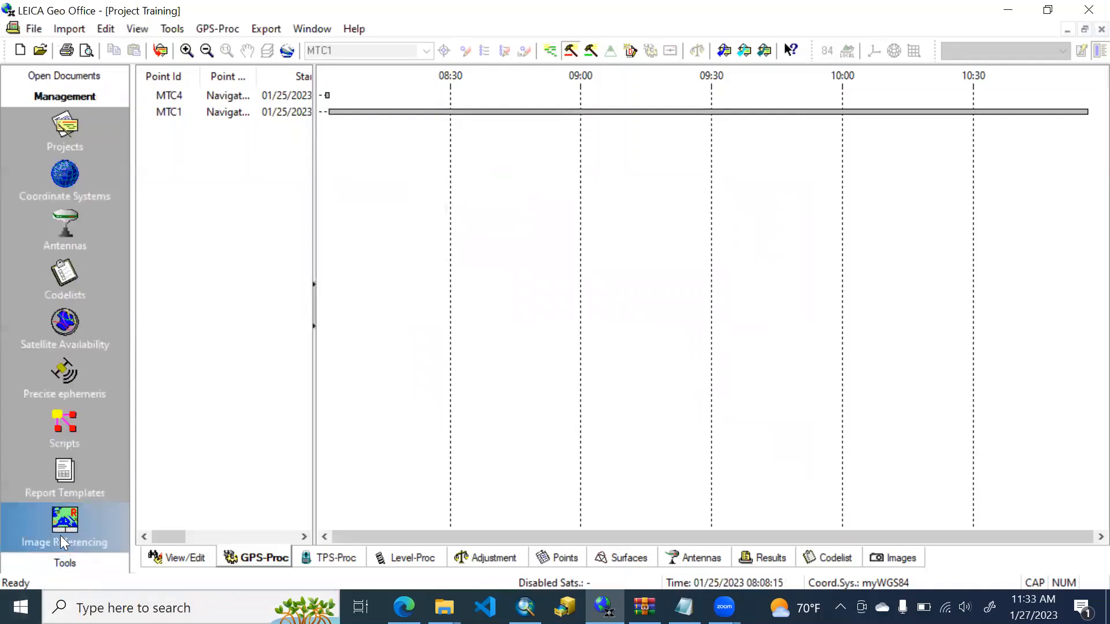
pyautogui.moveTo(65, 227)
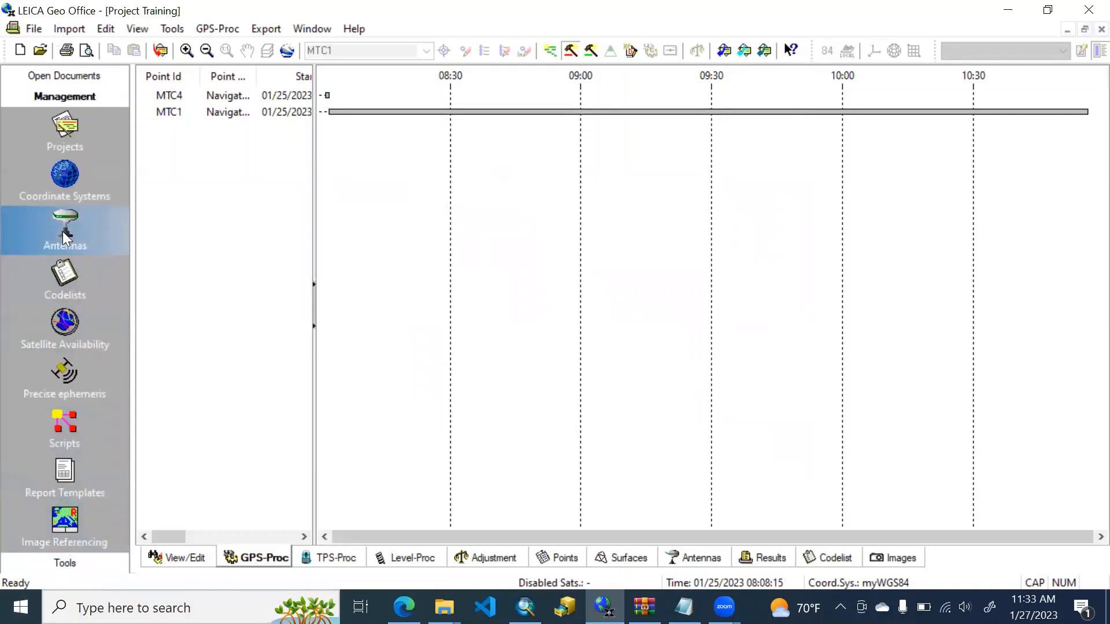
# Locate NSA TRIPOD in the Antennas list and view its properties
pyautogui.click(64, 223)
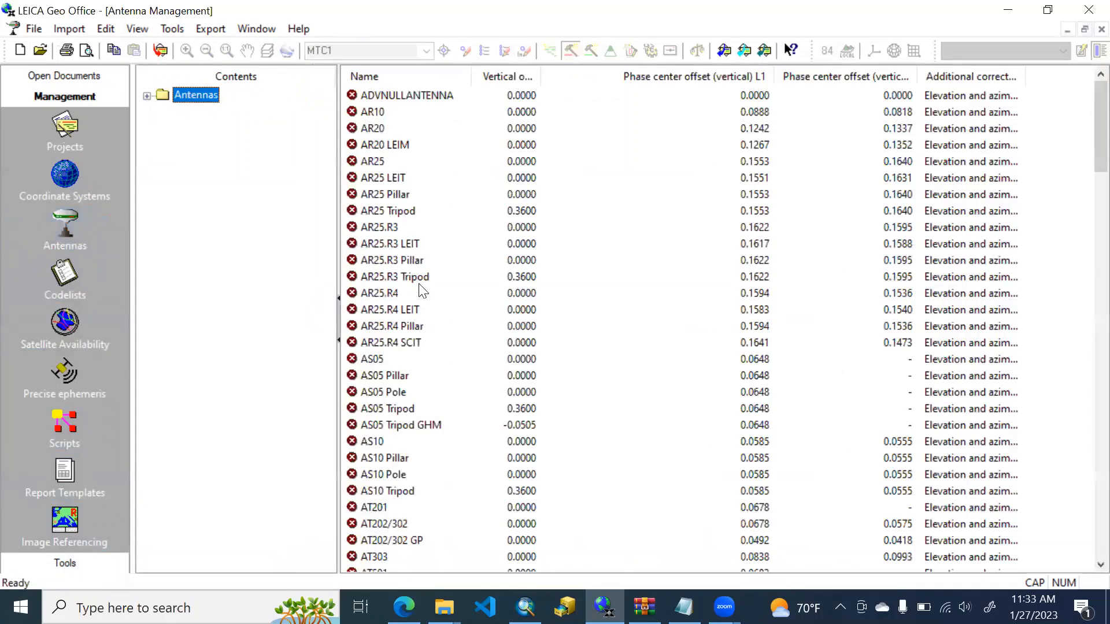
pyautogui.scroll(-3)
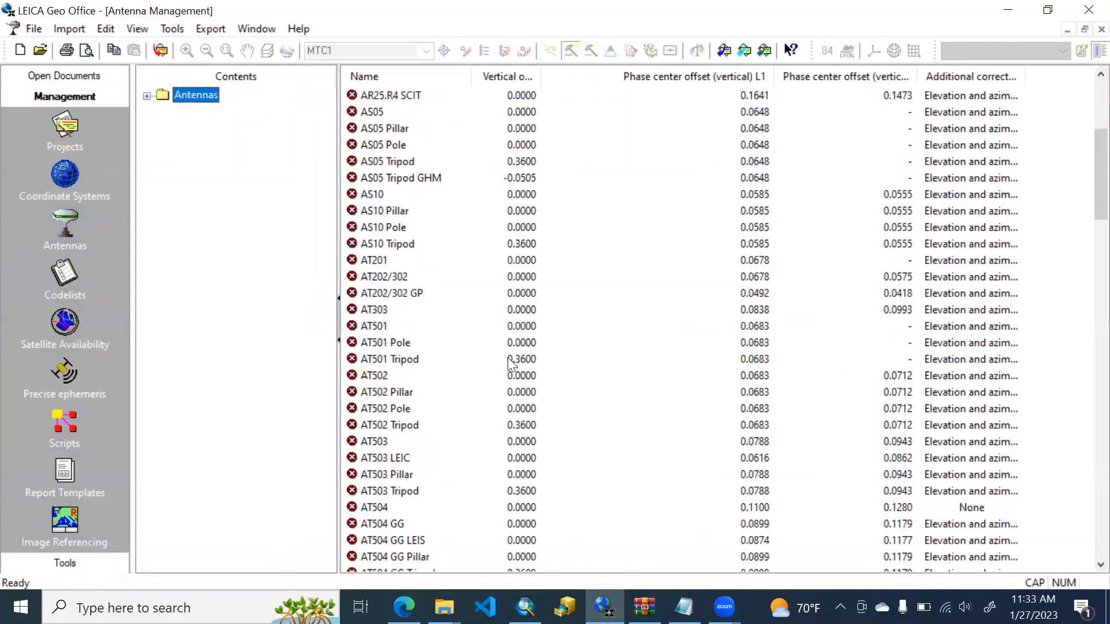
pyautogui.scroll(-3)
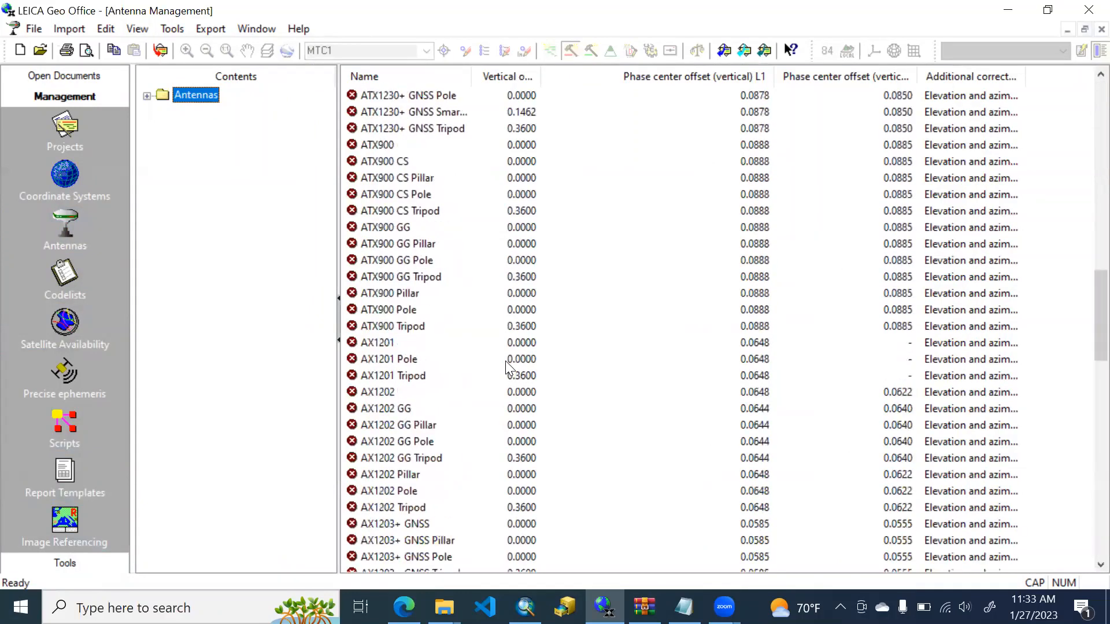
pyautogui.scroll(-3)
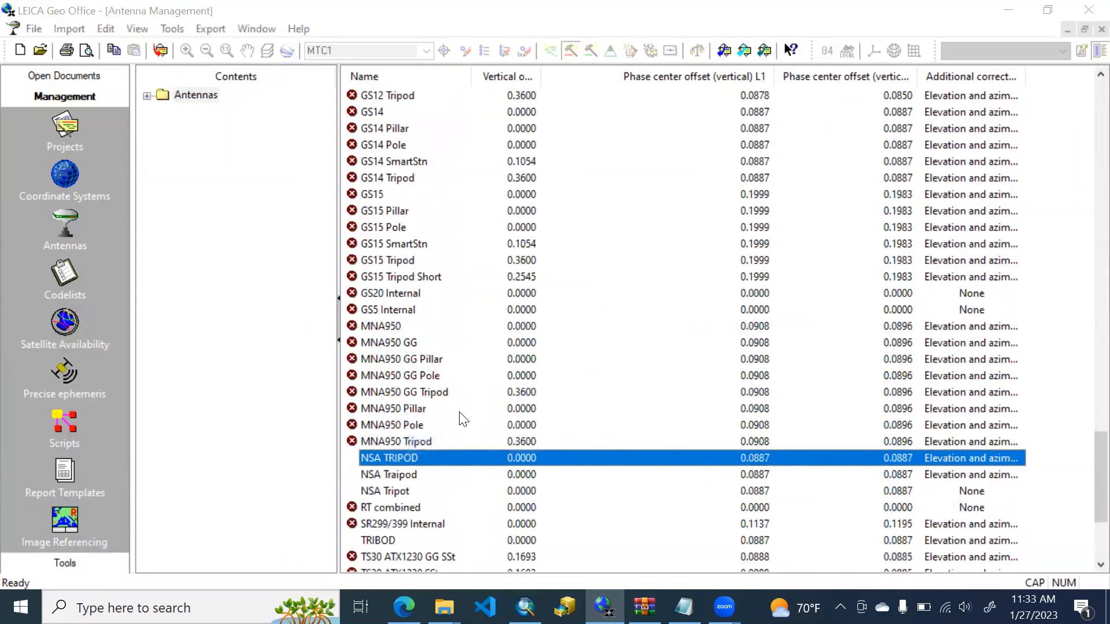
pyautogui.doubleClick(388, 458)
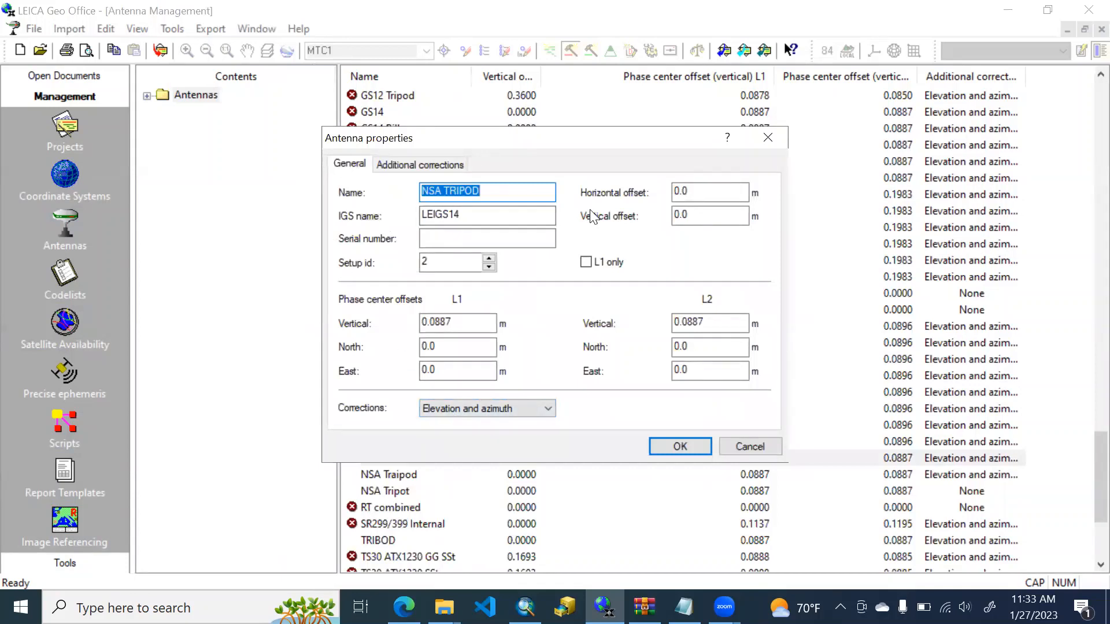
# Leave the antenna corrections unchanged, close the properties and show the Projects list
pyautogui.click(420, 164)
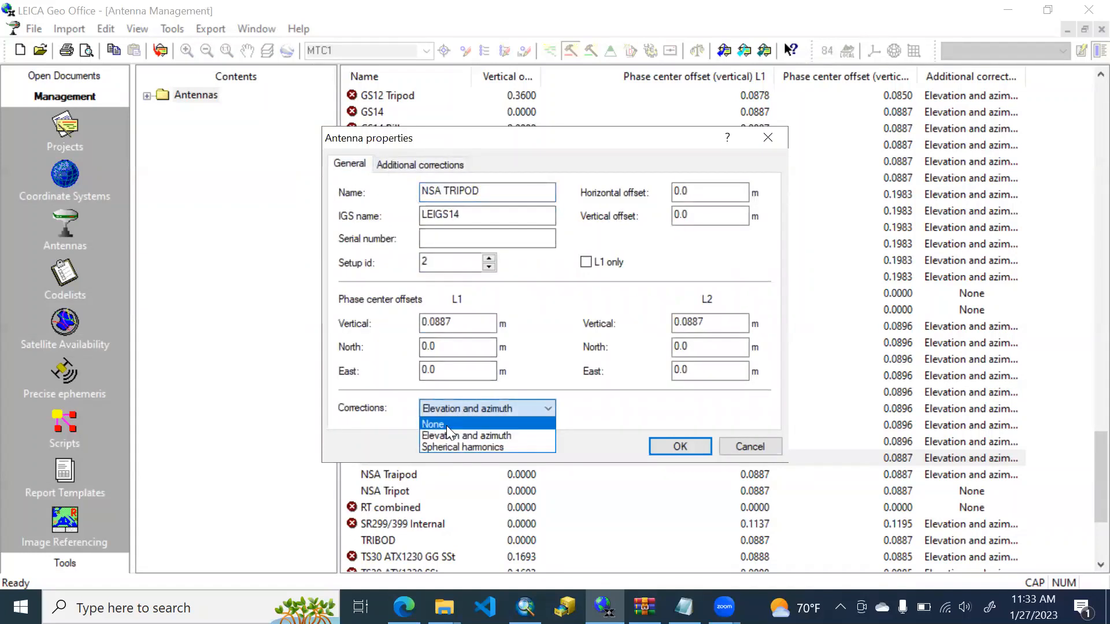
pyautogui.click(466, 435)
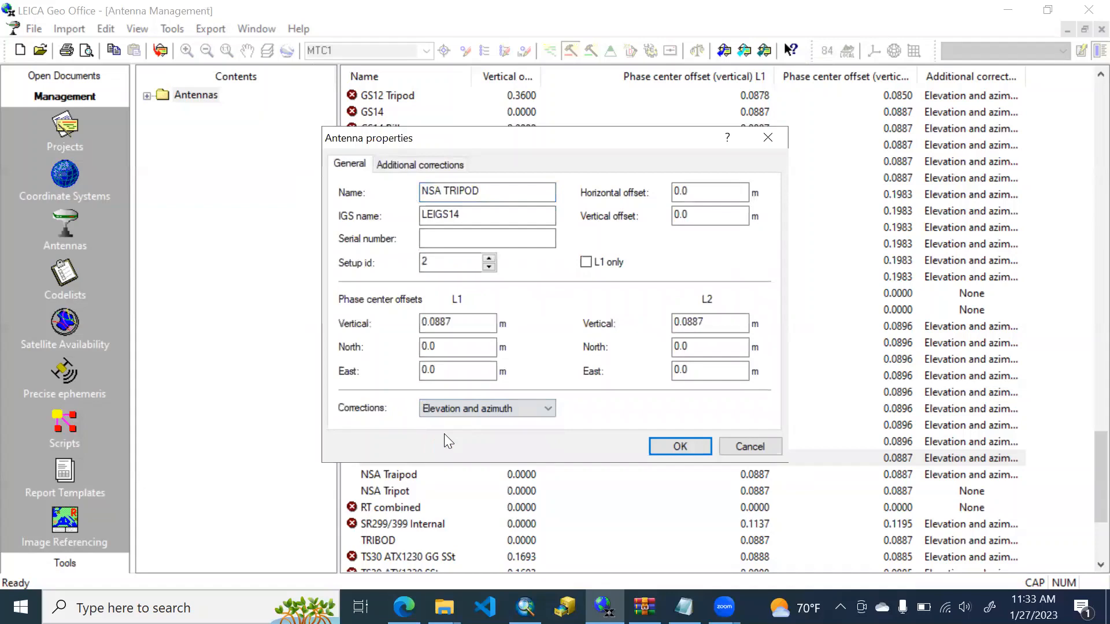
pyautogui.click(679, 446)
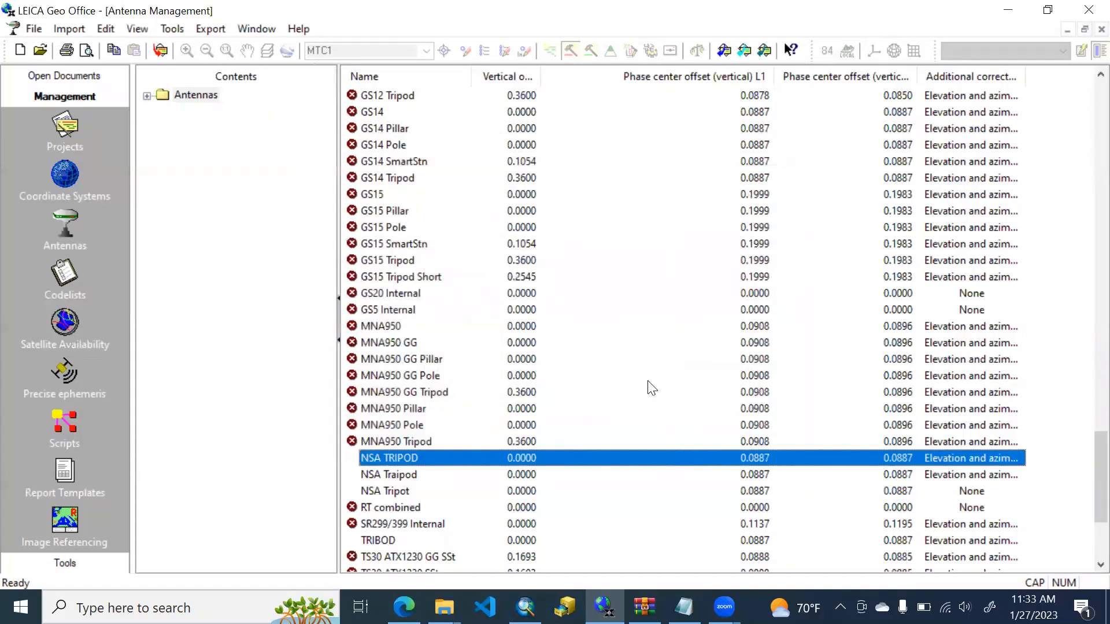
pyautogui.click(64, 131)
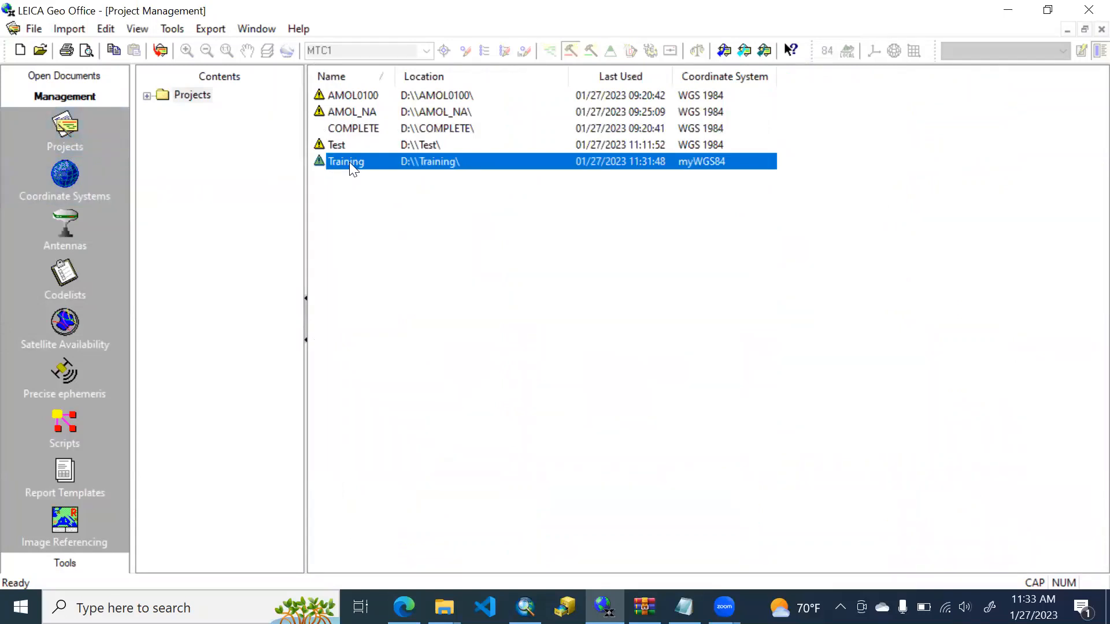
# Open the Training project and delete its MTC4 interval, leaving only MTC1
pyautogui.click(64, 76)
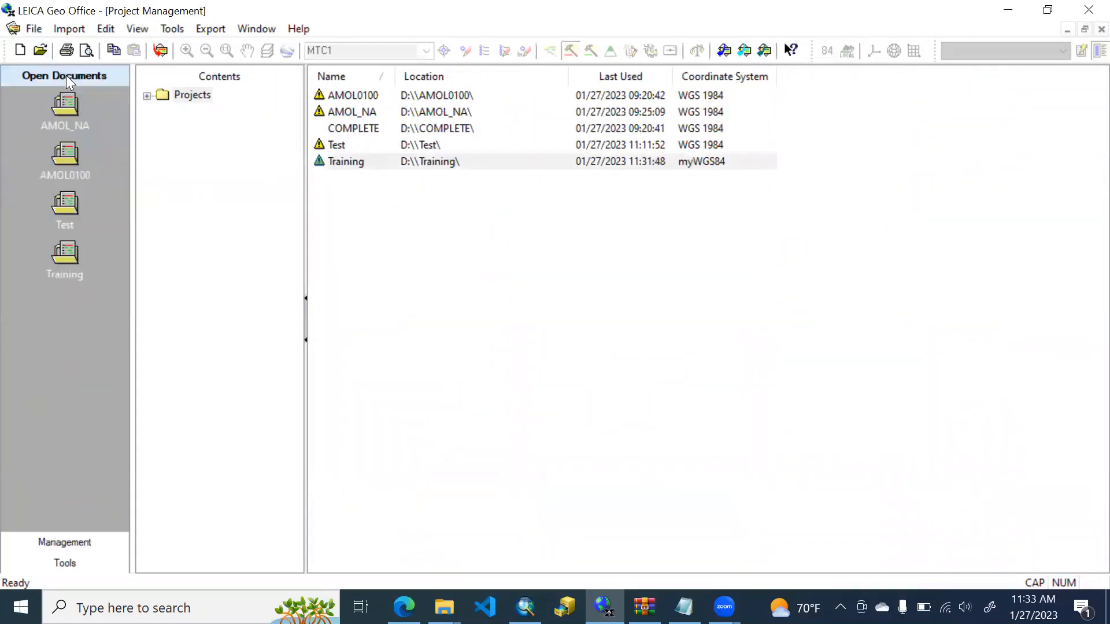
pyautogui.doubleClick(345, 162)
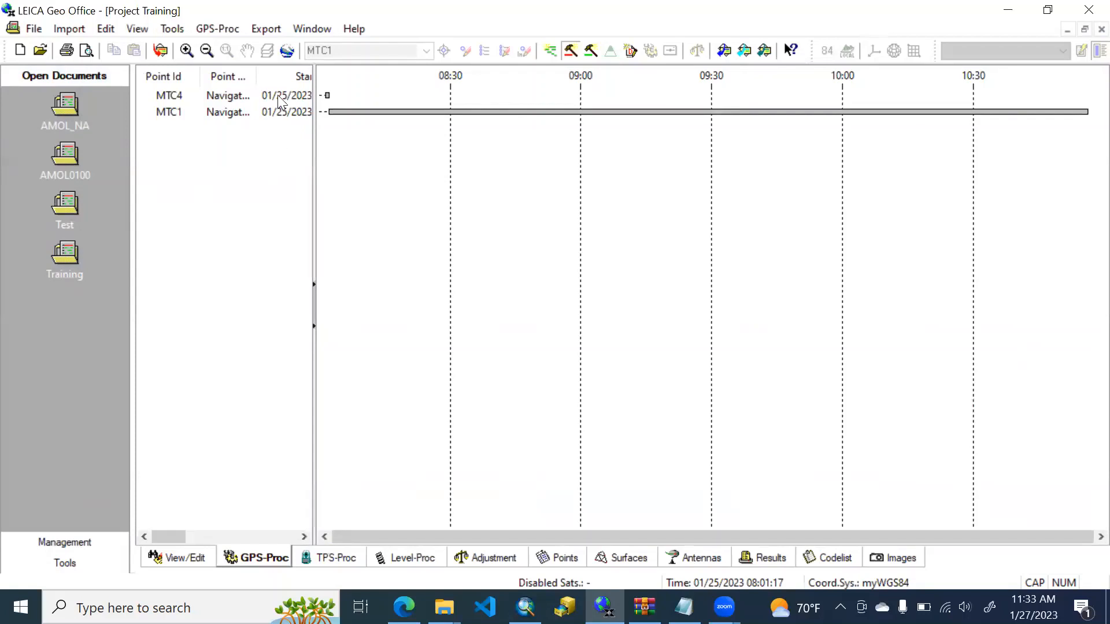
pyautogui.click(168, 95)
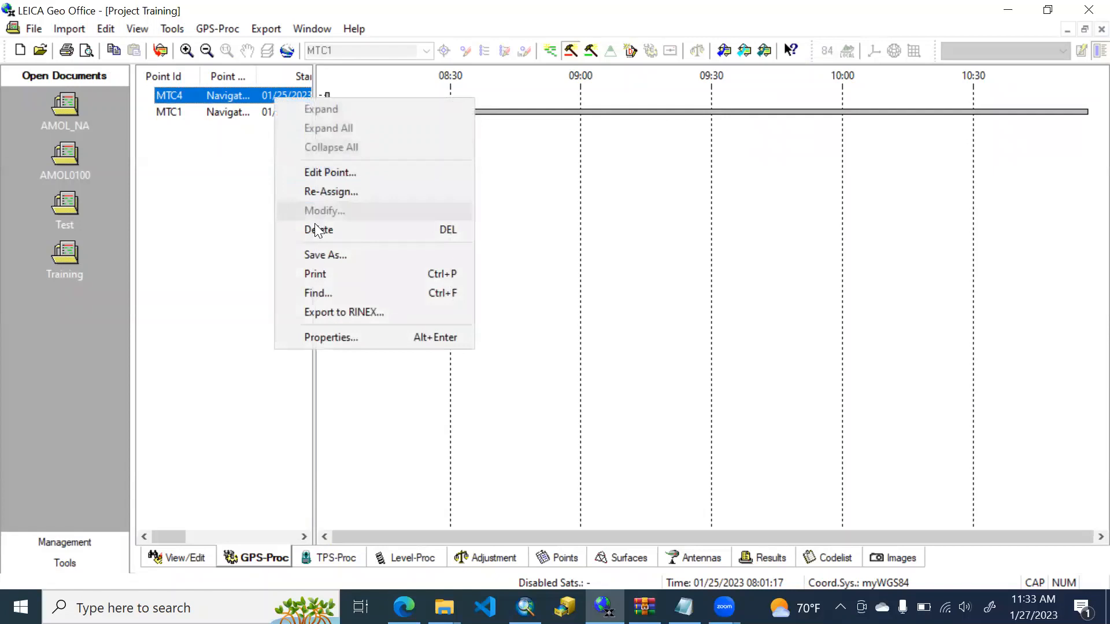
pyautogui.click(319, 229)
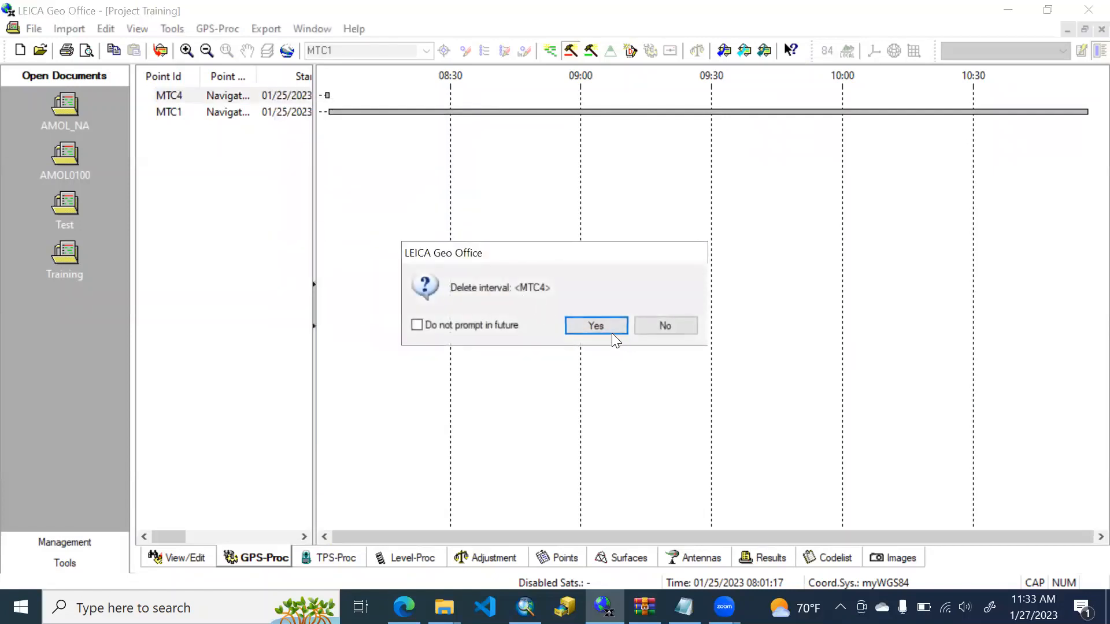
pyautogui.click(595, 326)
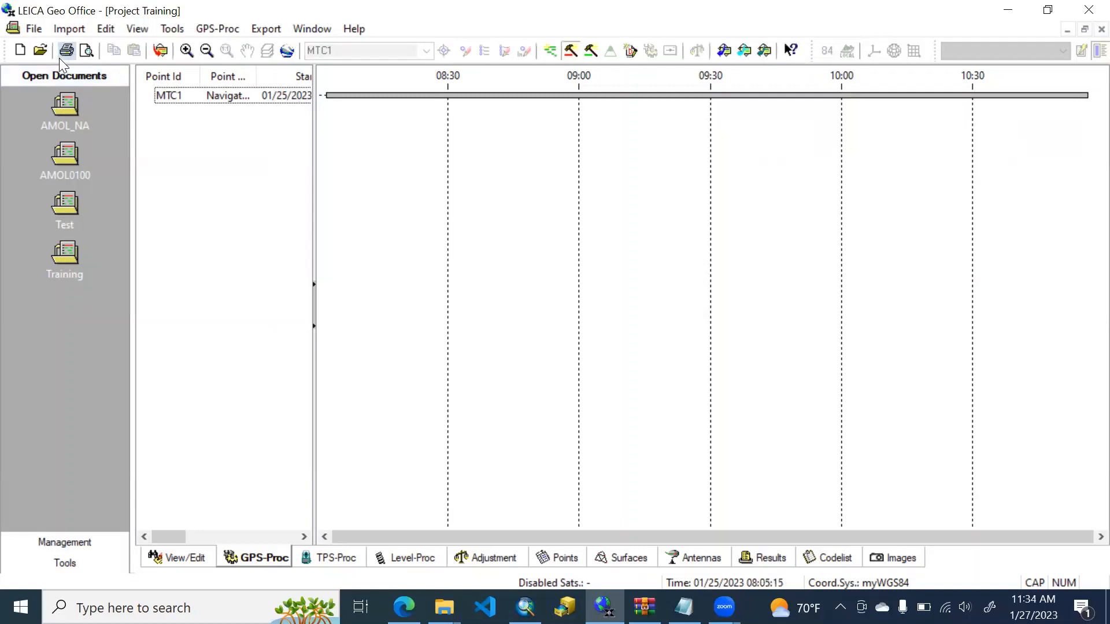
# Import the two raw data files from the D19\RI10 folder
pyautogui.click(68, 27)
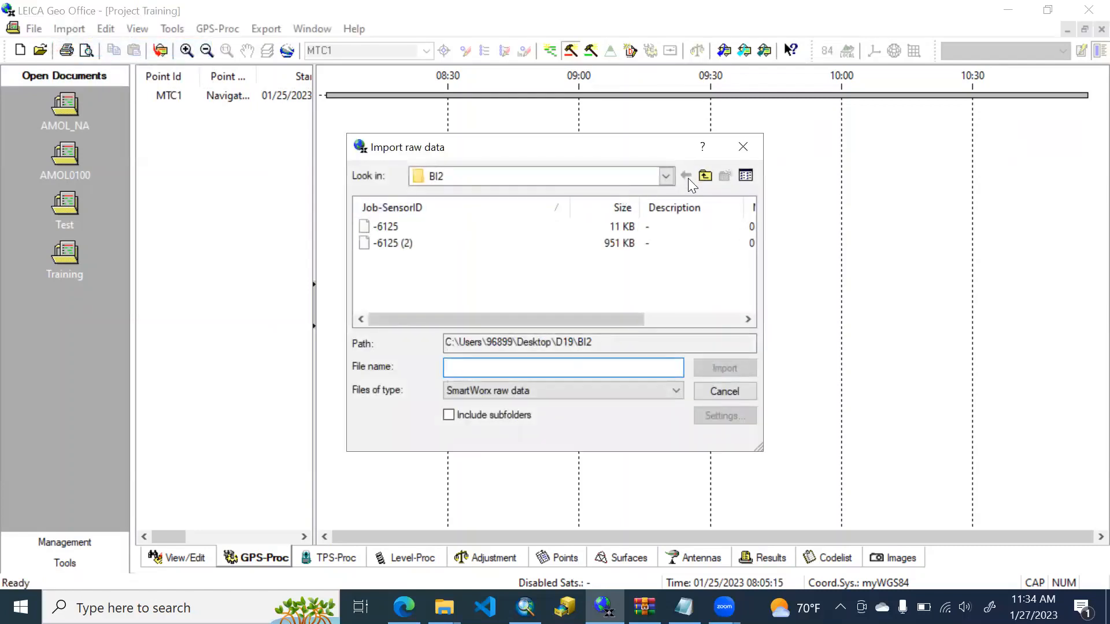
pyautogui.click(704, 176)
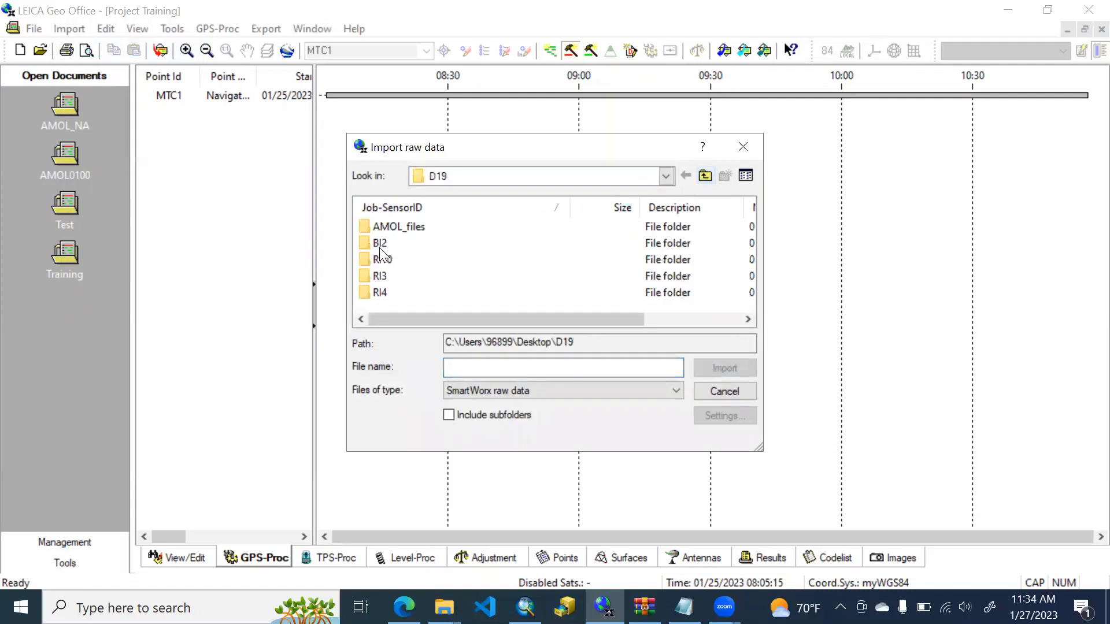
pyautogui.doubleClick(381, 243)
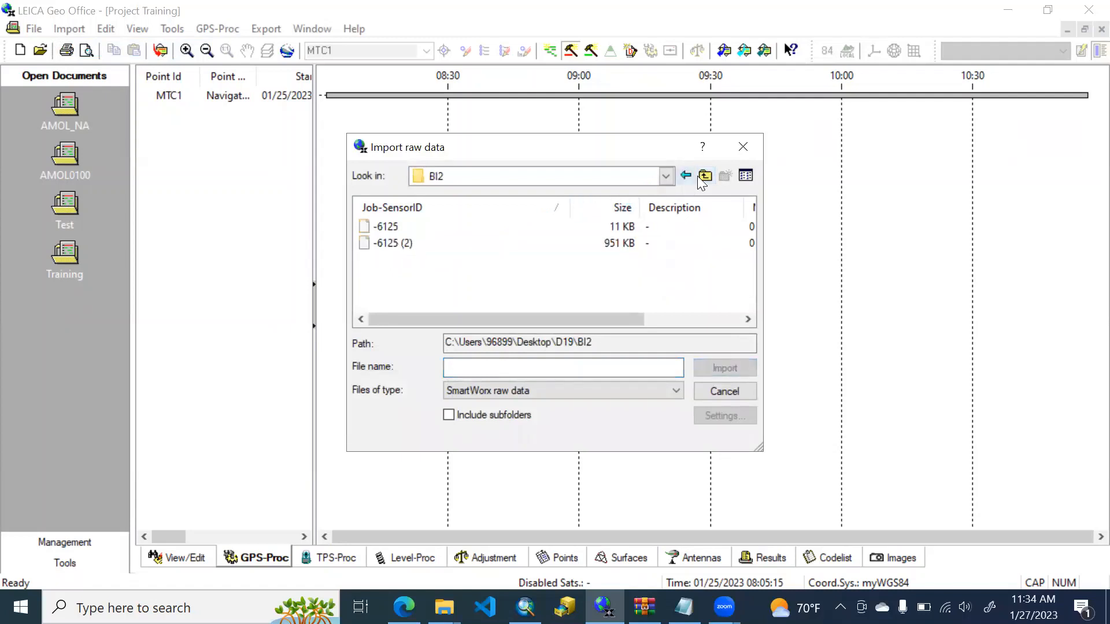
pyautogui.click(704, 176)
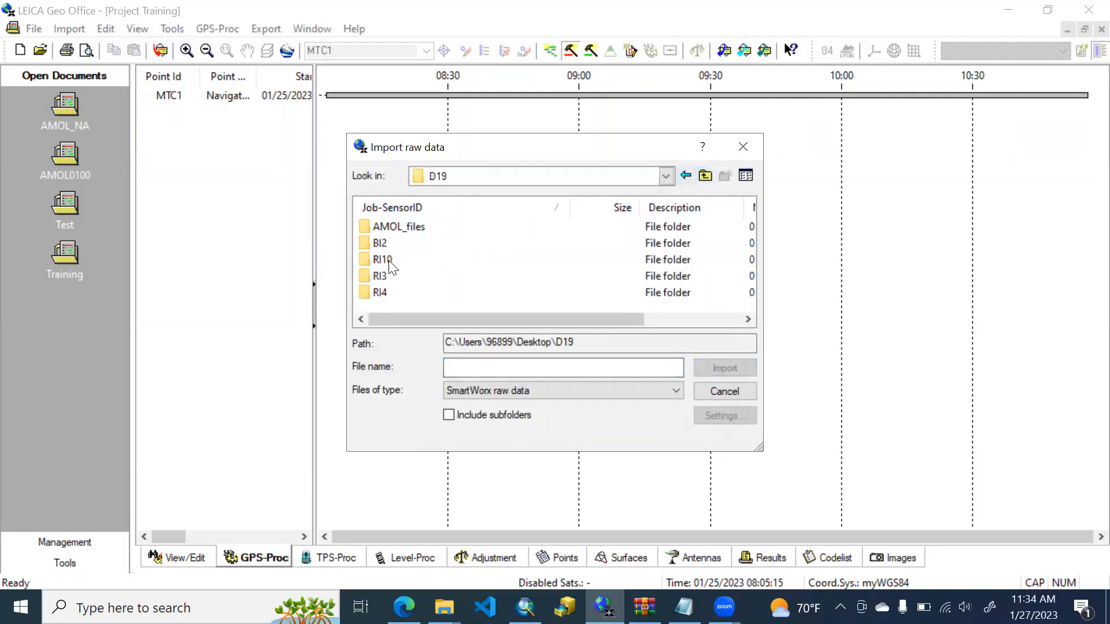
pyautogui.doubleClick(380, 259)
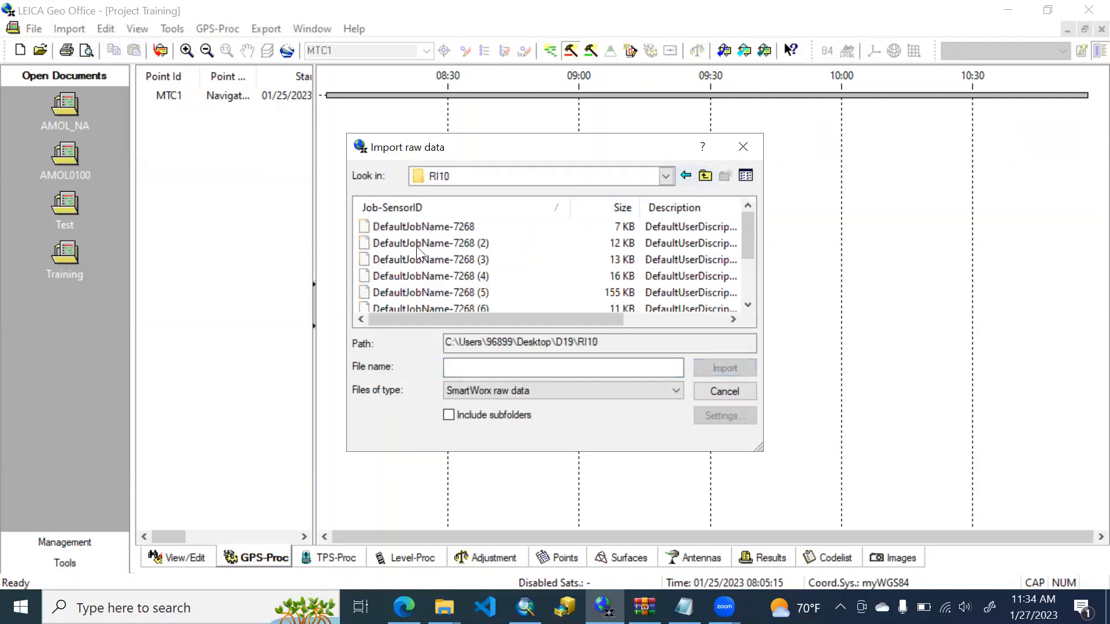
pyautogui.click(428, 243)
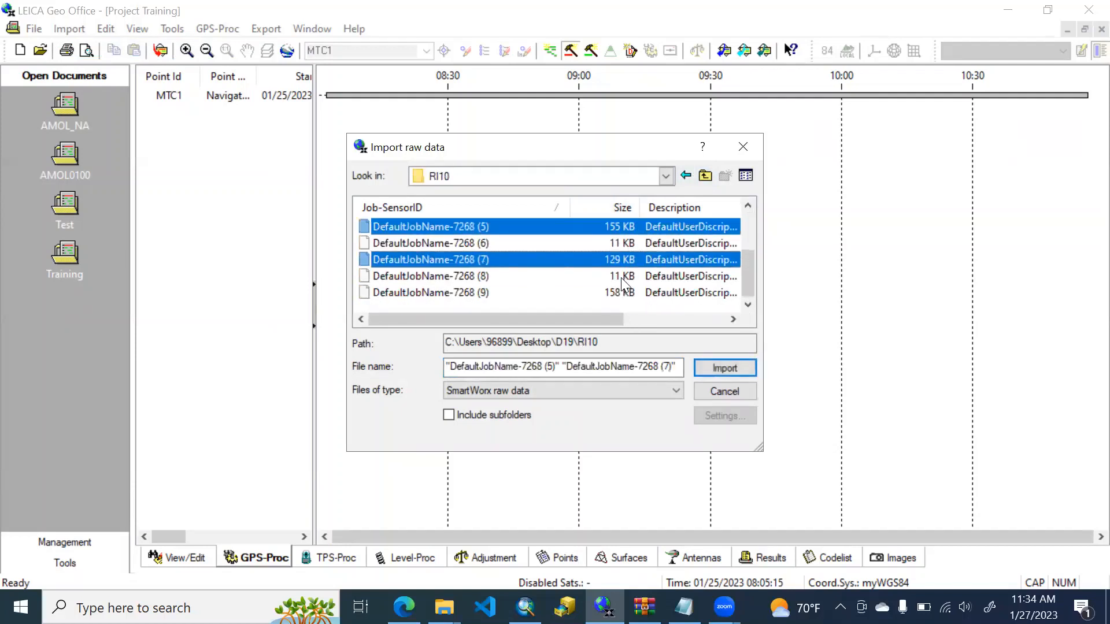
pyautogui.click(724, 368)
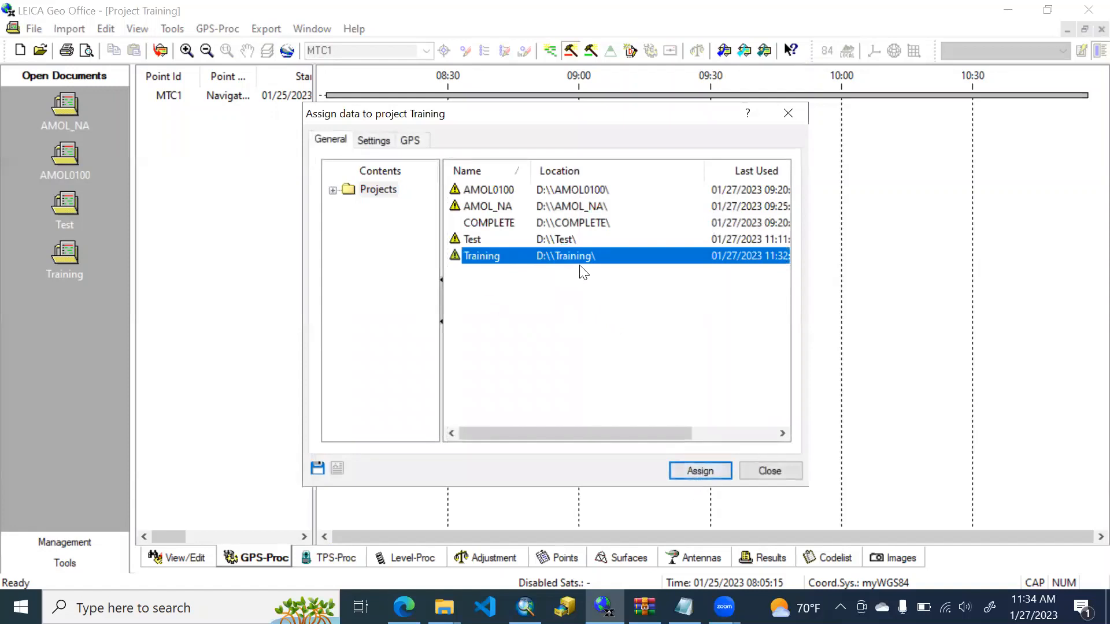
# Assign the imported RI10 data to Training, adding MTC3, MT10 and MTC9 intervals
pyautogui.click(699, 470)
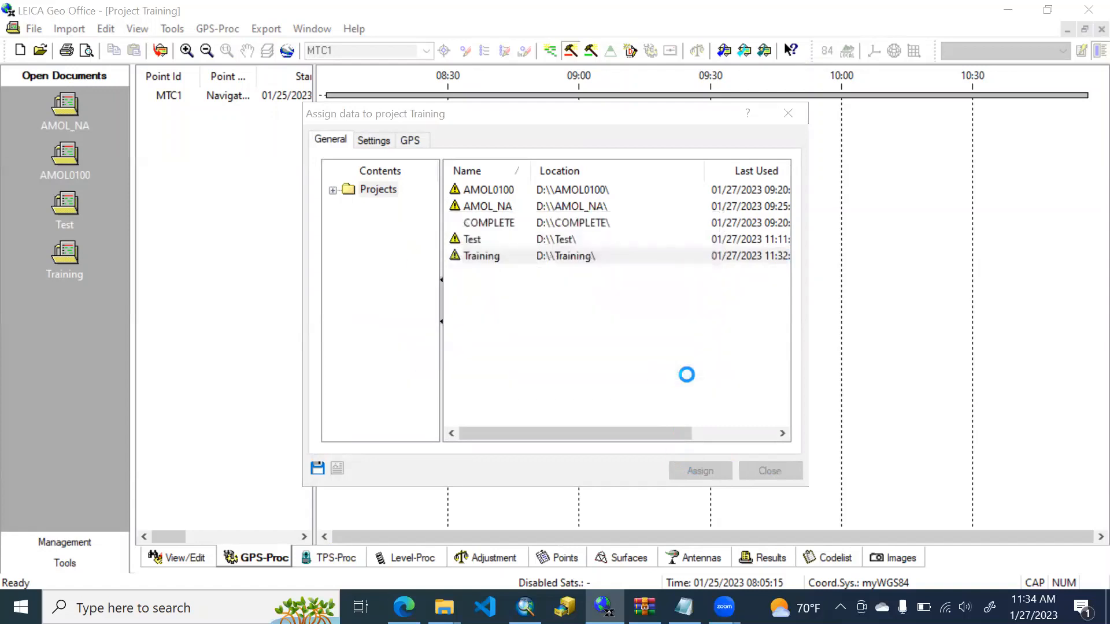
pyautogui.click(378, 188)
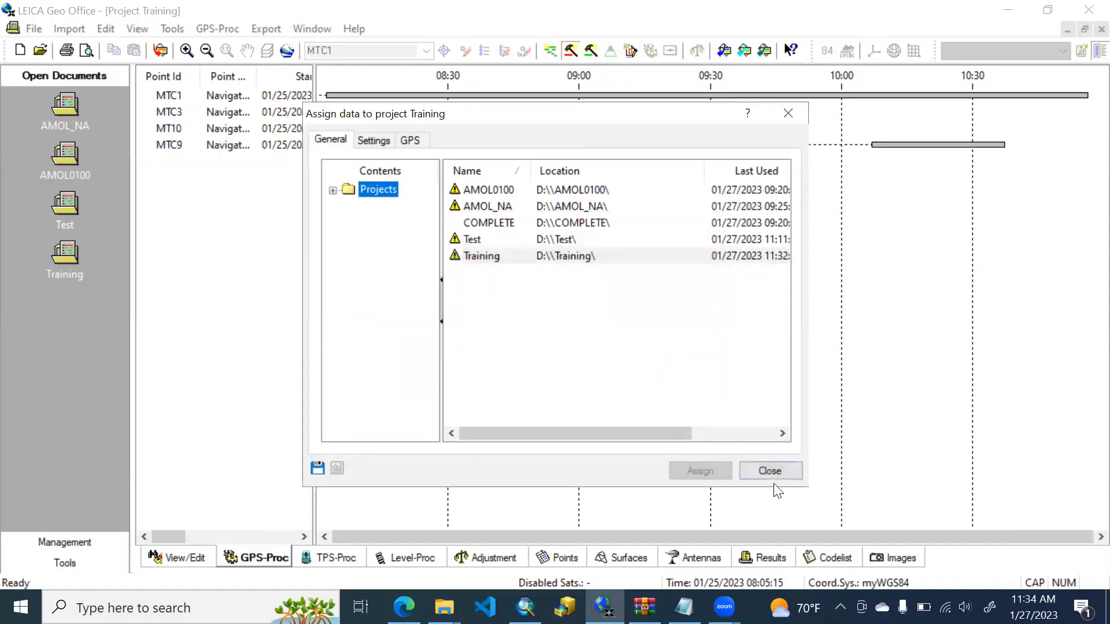
pyautogui.click(770, 470)
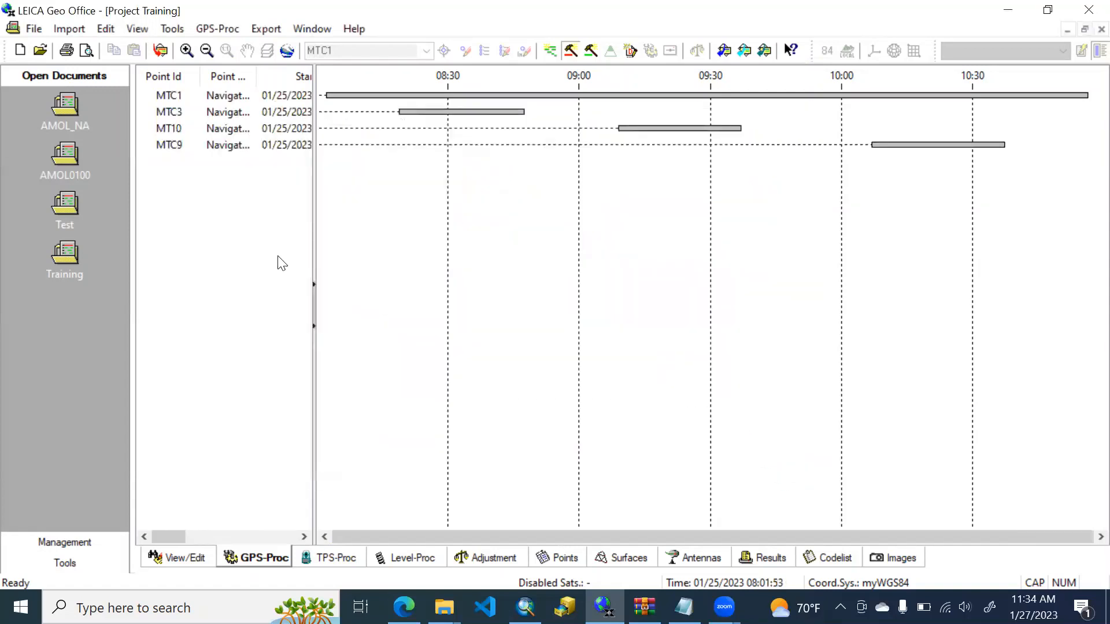
pyautogui.moveTo(473, 119)
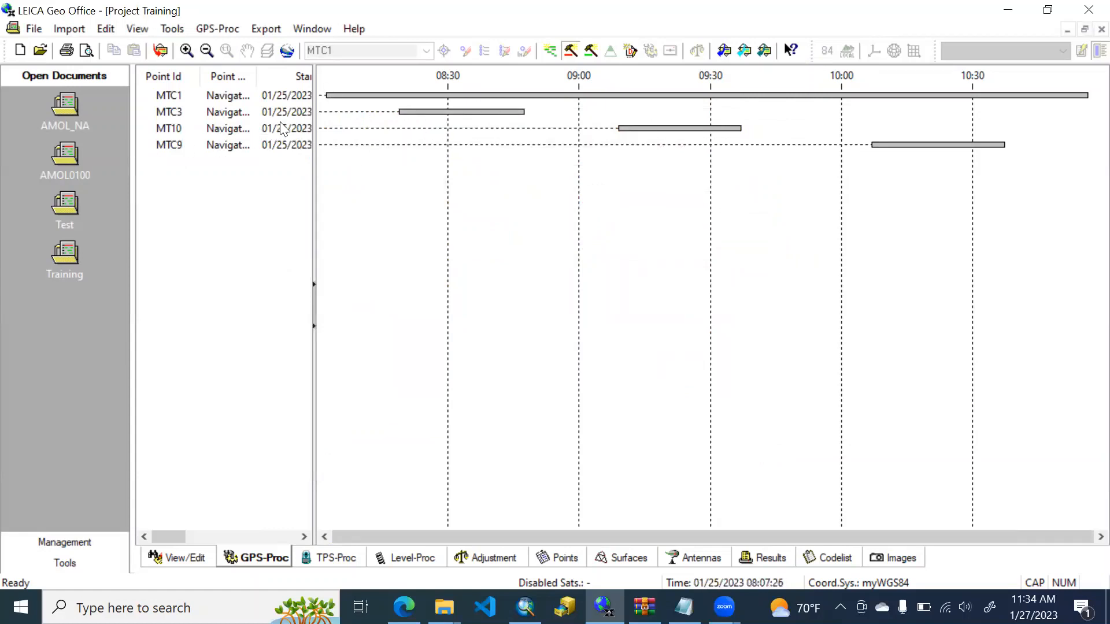
# Delete the MT10 and MTC9 intervals so only MTC1 and MTC3 remain
pyautogui.click(169, 128)
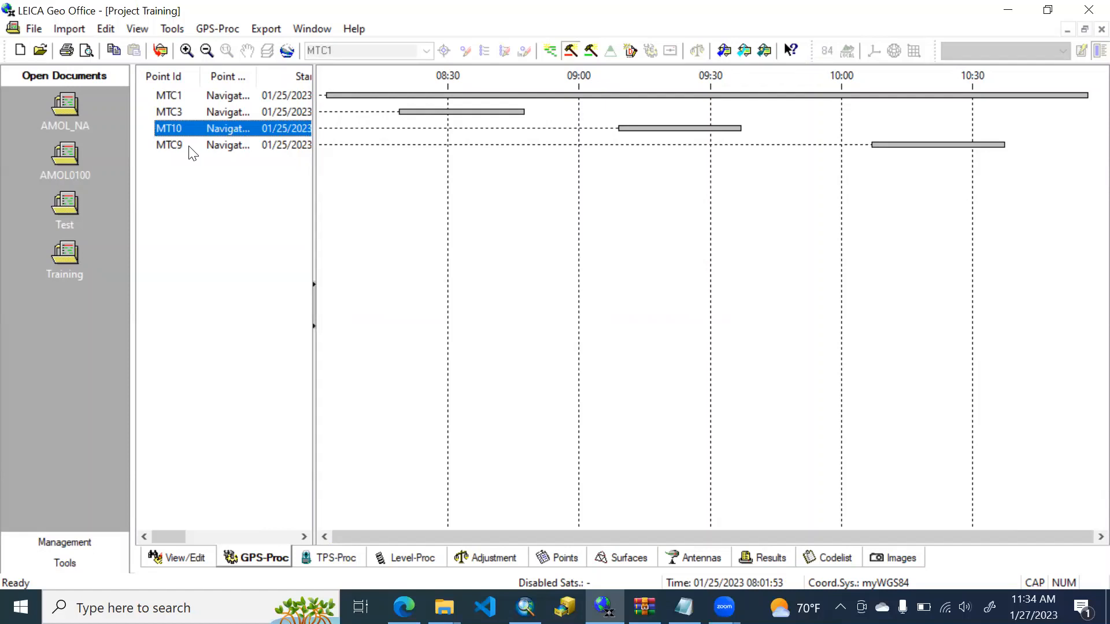
pyautogui.rightClick(169, 145)
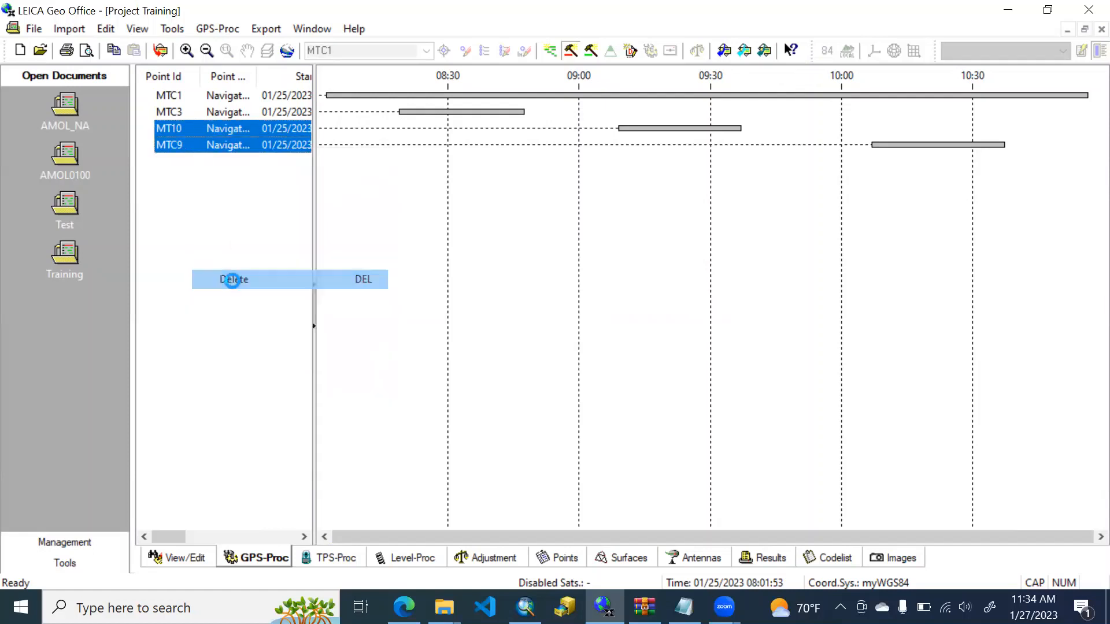
pyautogui.click(234, 278)
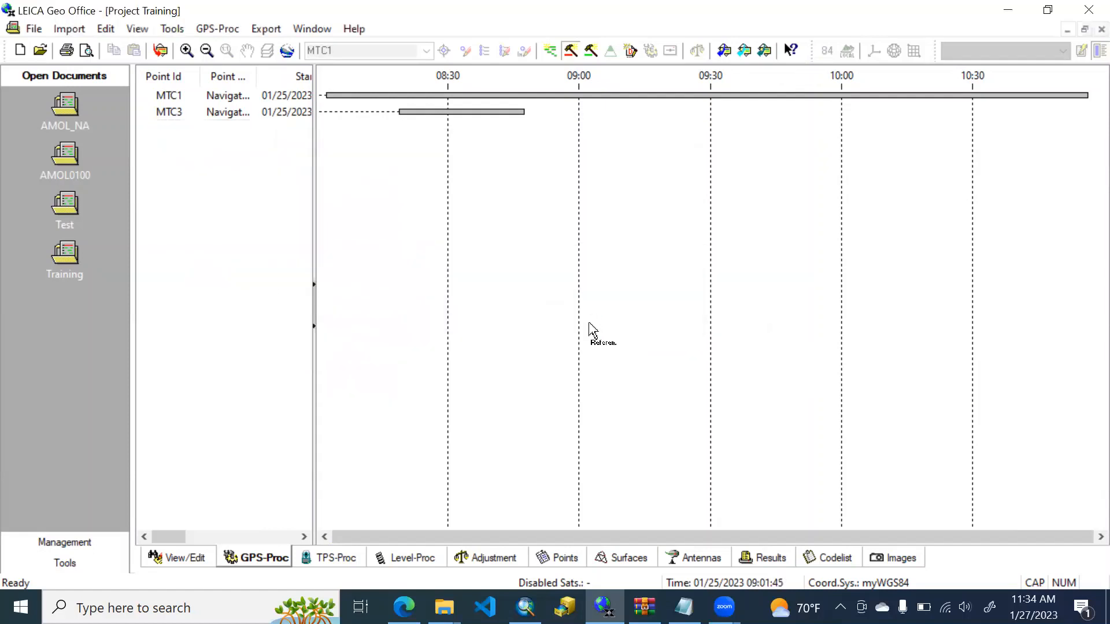
# Import the raw data files from the RI3 folder
pyautogui.click(68, 27)
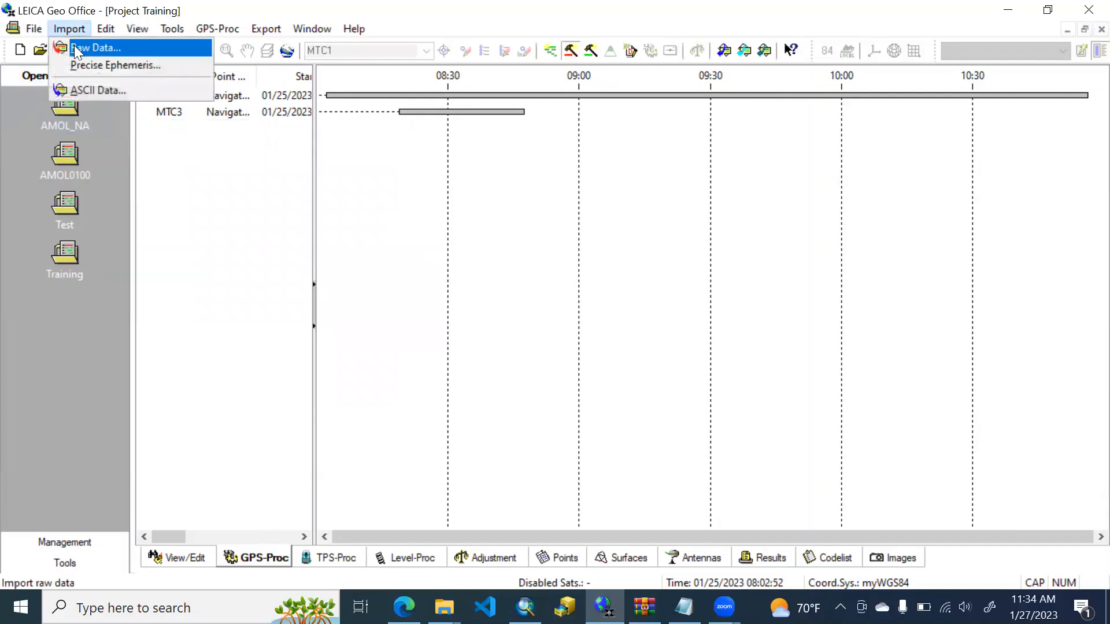
pyautogui.click(98, 48)
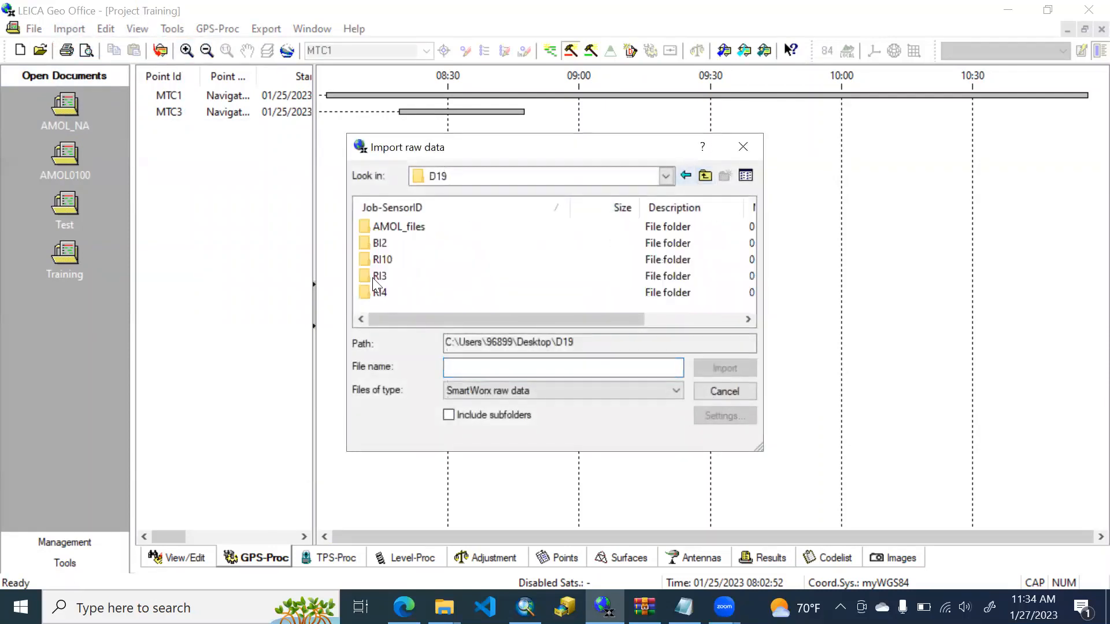
pyautogui.doubleClick(380, 276)
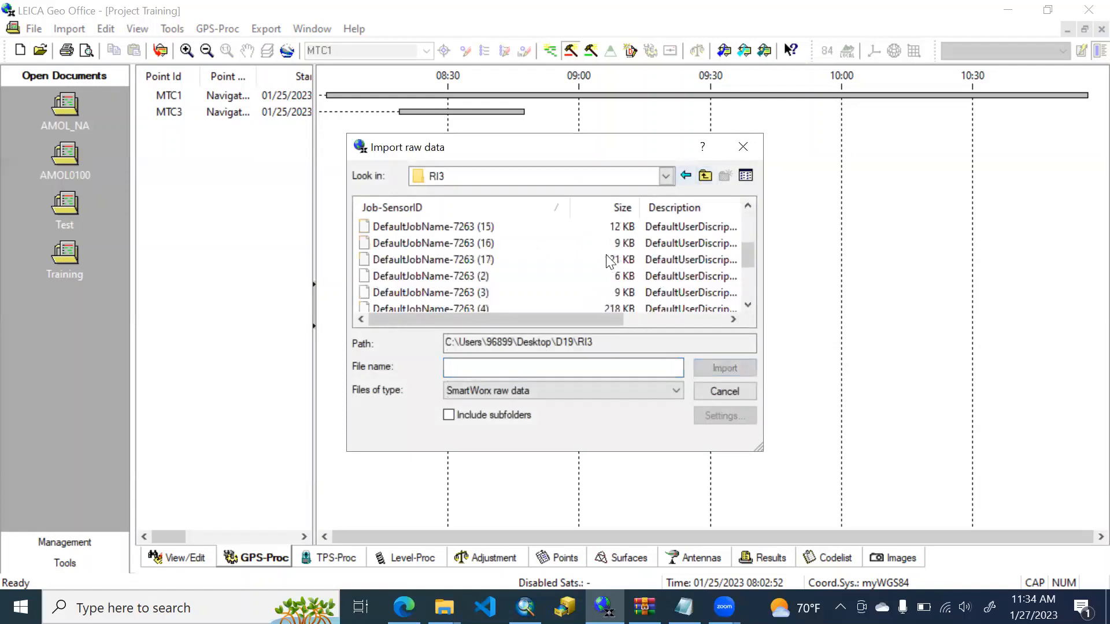
pyautogui.click(425, 292)
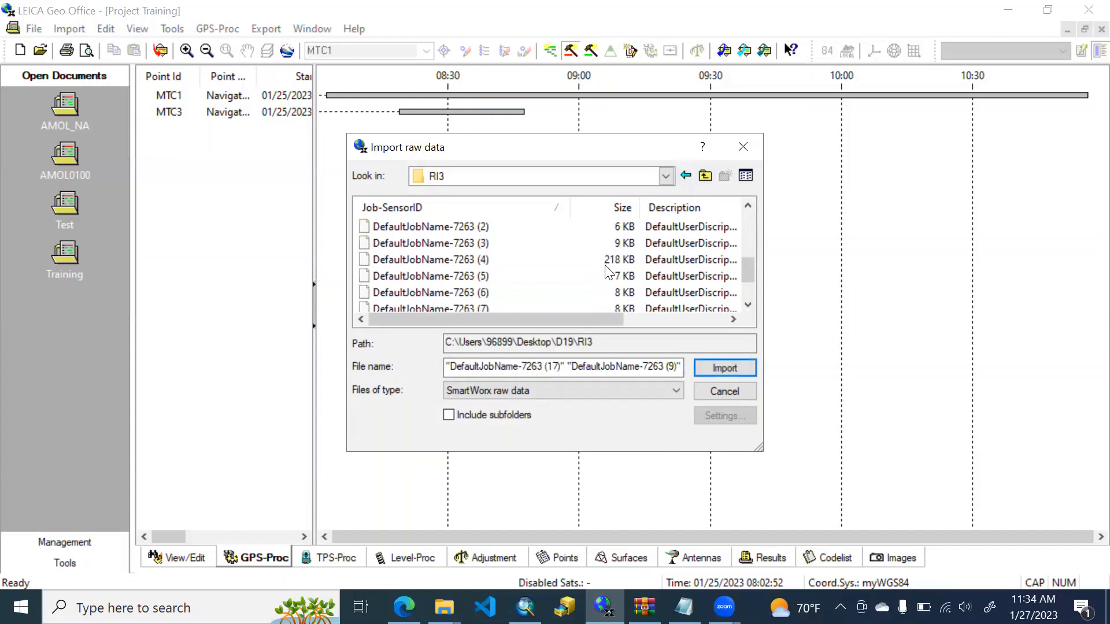
pyautogui.click(724, 367)
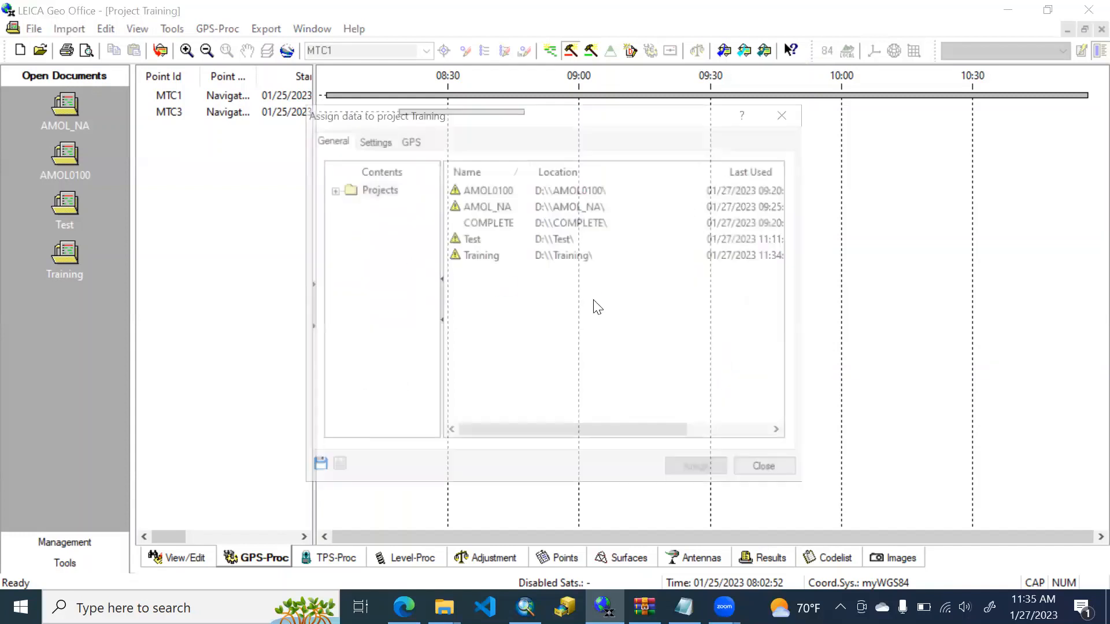
# Assign the RI3 data to Training, adding MTC4, MTC7A and MT09 intervals
pyautogui.click(481, 256)
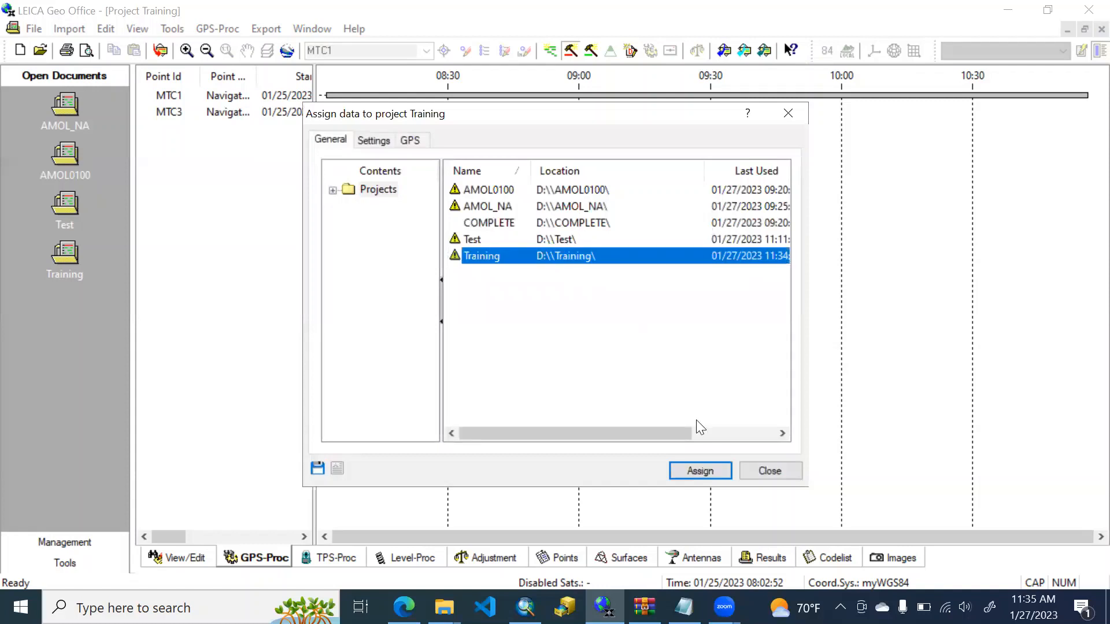
pyautogui.click(700, 470)
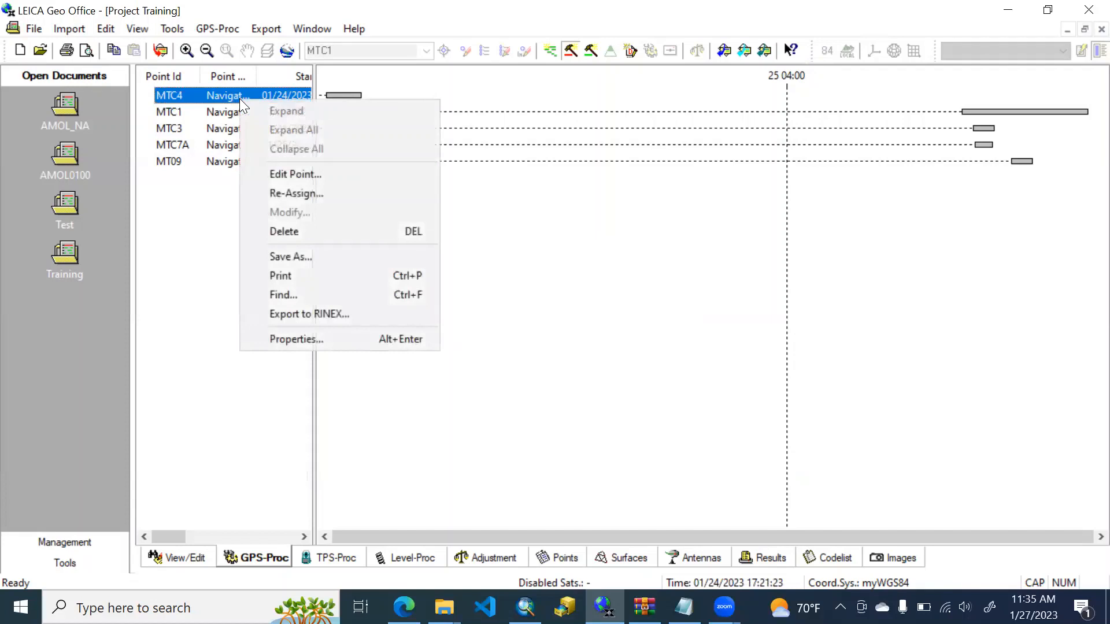
pyautogui.moveTo(291, 231)
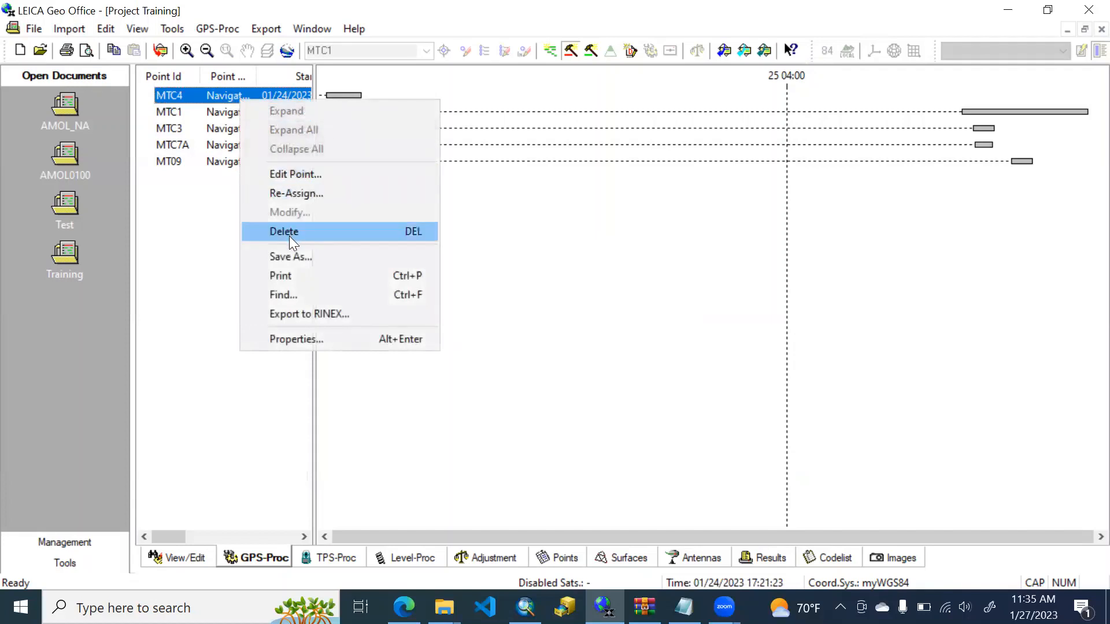
# Delete the MTC4 and MT09 intervals and widen the point list pane
pyautogui.click(285, 231)
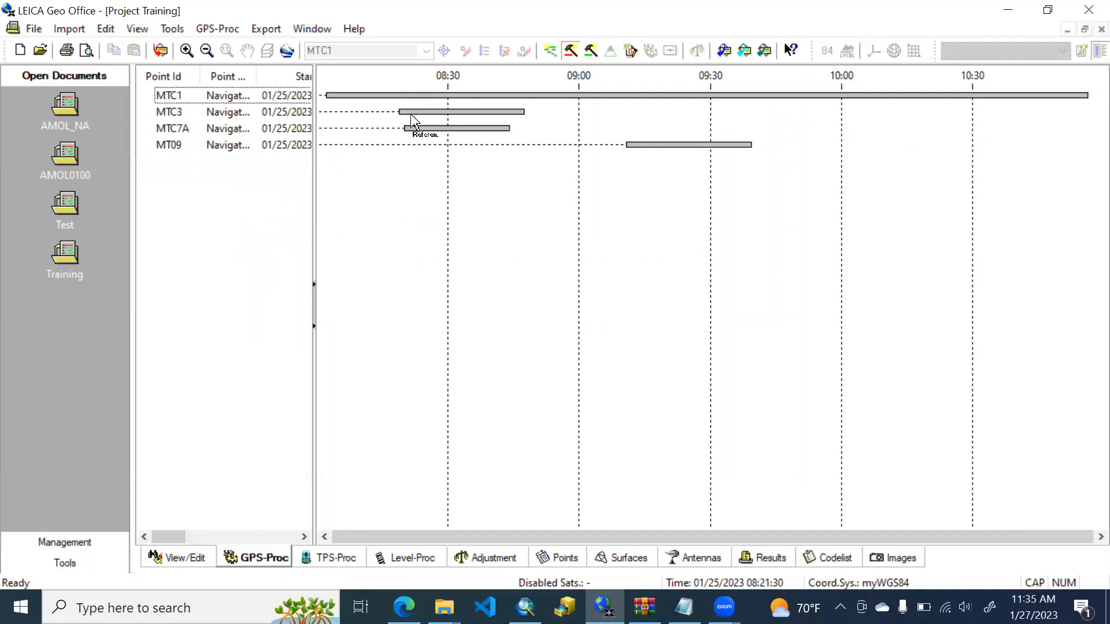
pyautogui.rightClick(168, 144)
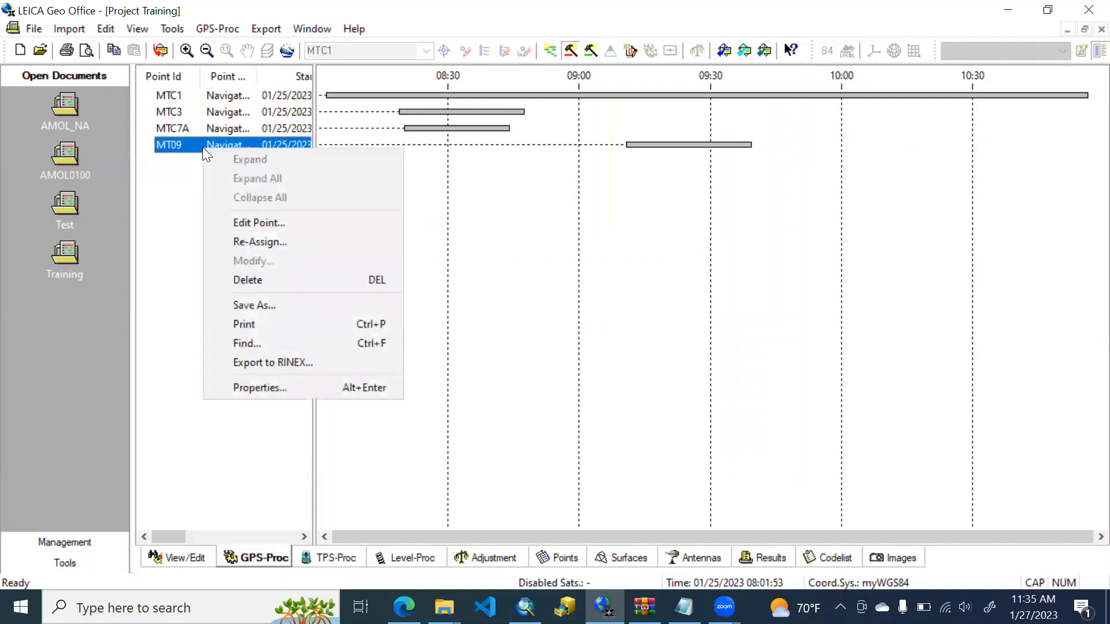
pyautogui.click(247, 280)
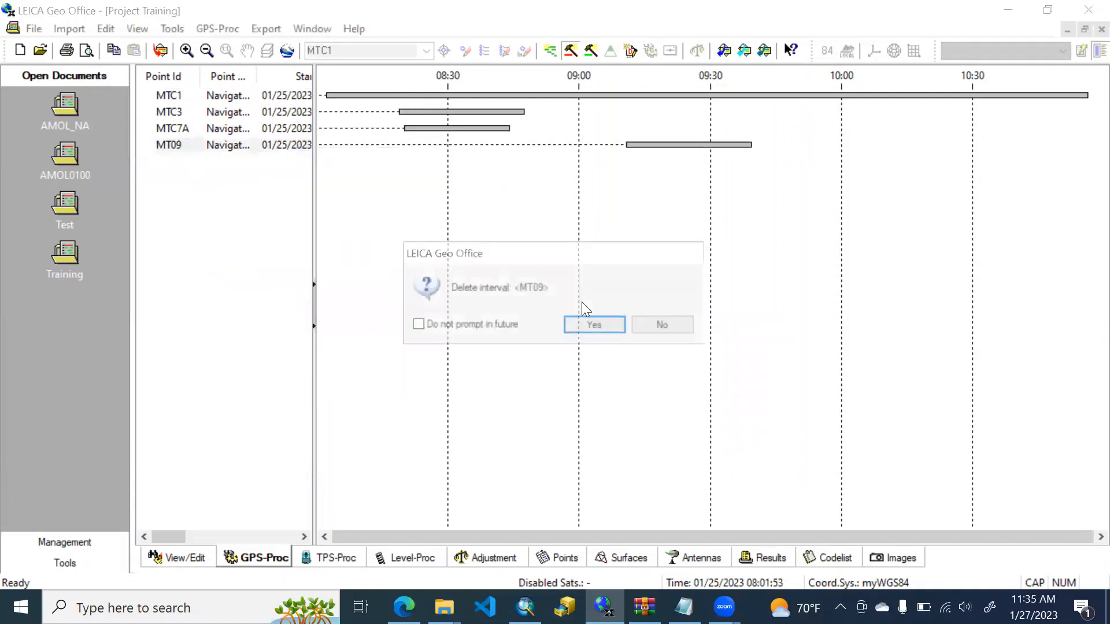
pyautogui.click(593, 324)
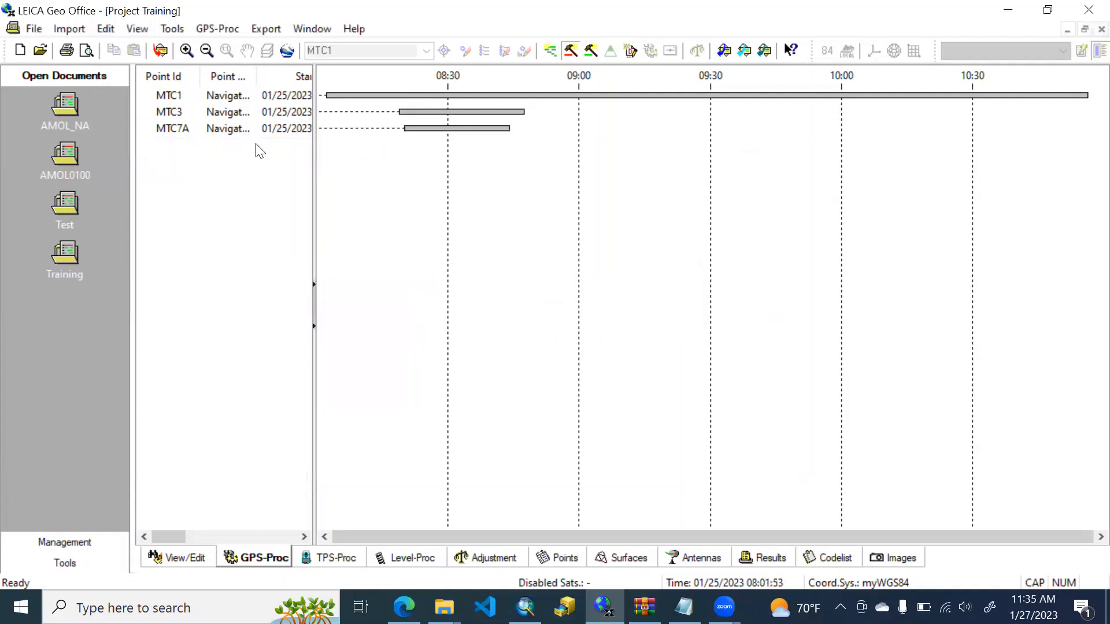
pyautogui.moveTo(314, 259)
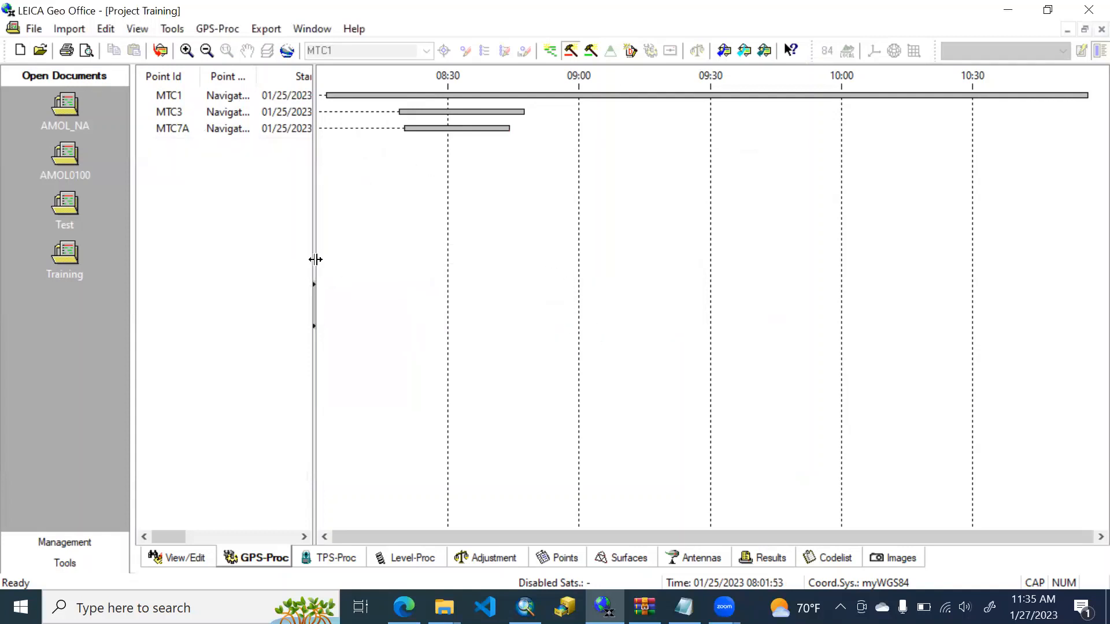
pyautogui.moveTo(315, 258); pyautogui.dragTo(395, 259)
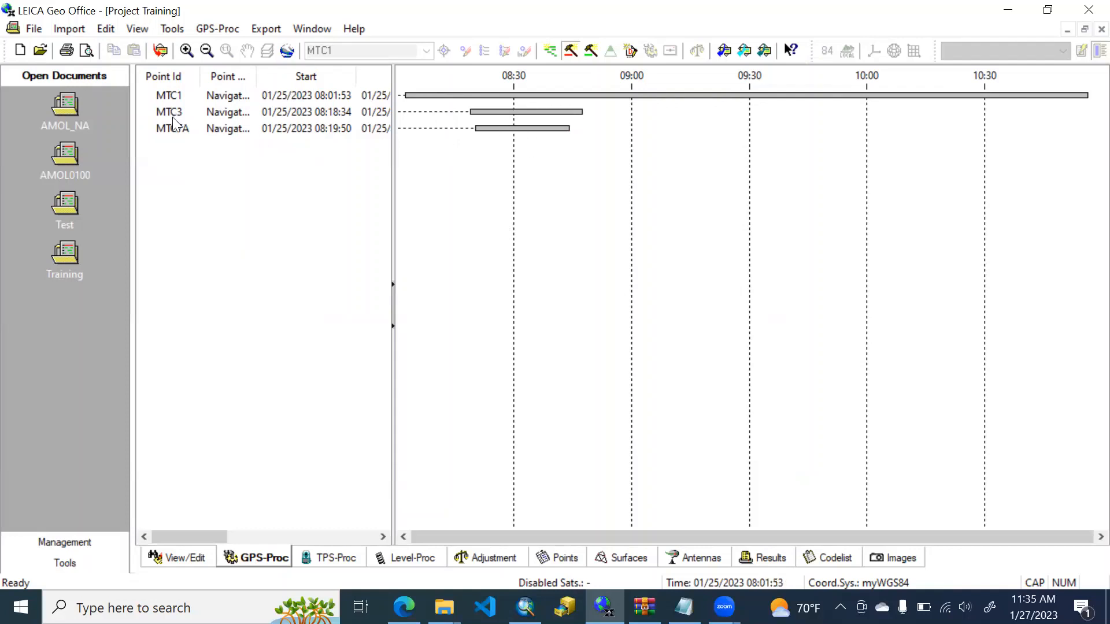
# Rename point MTC1 to BASE and set its point class to Control
pyautogui.rightClick(169, 95)
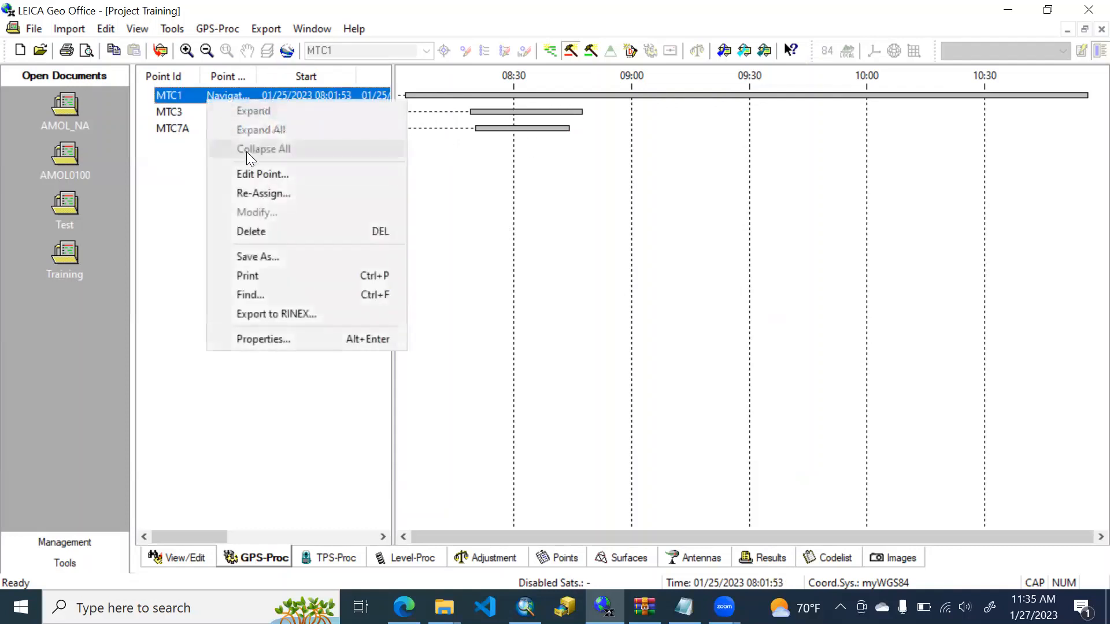
pyautogui.click(264, 149)
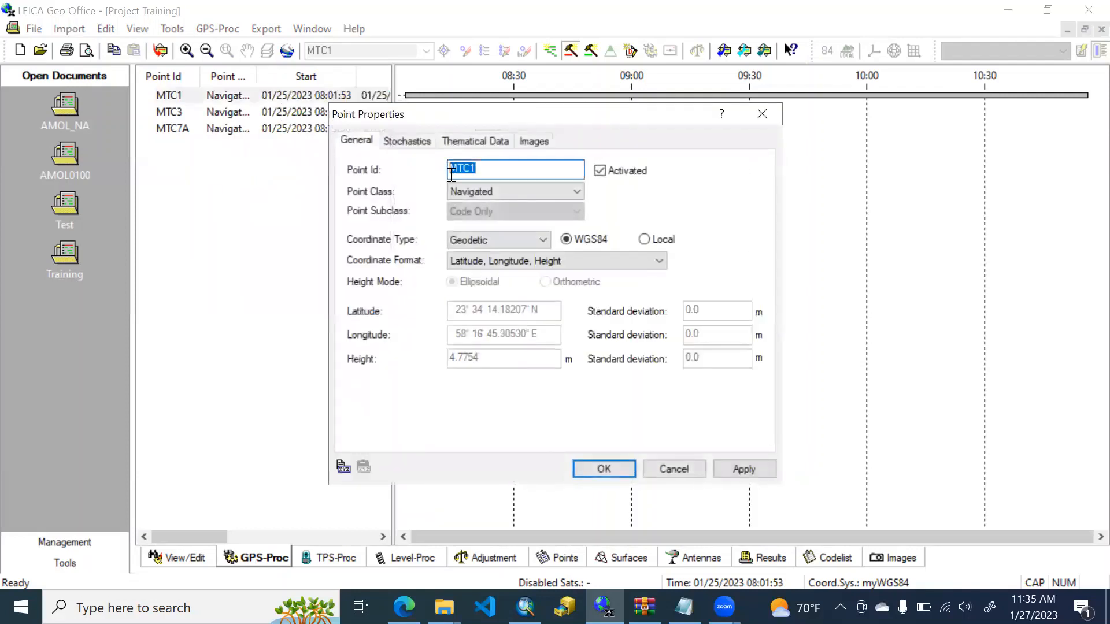
pyautogui.write('BASE')
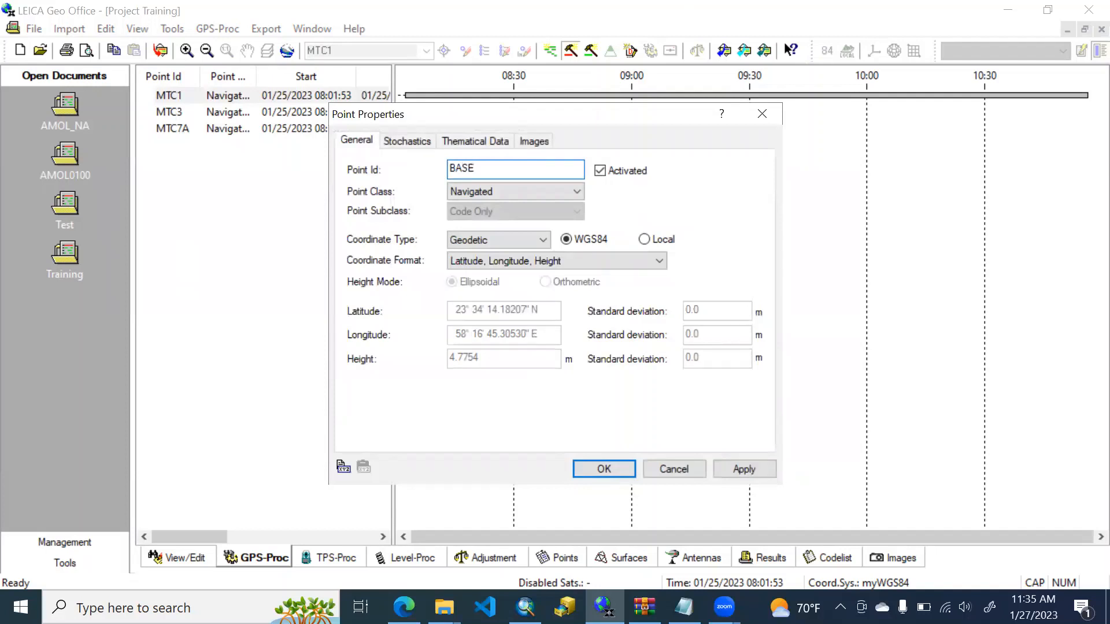
pyautogui.click(514, 191)
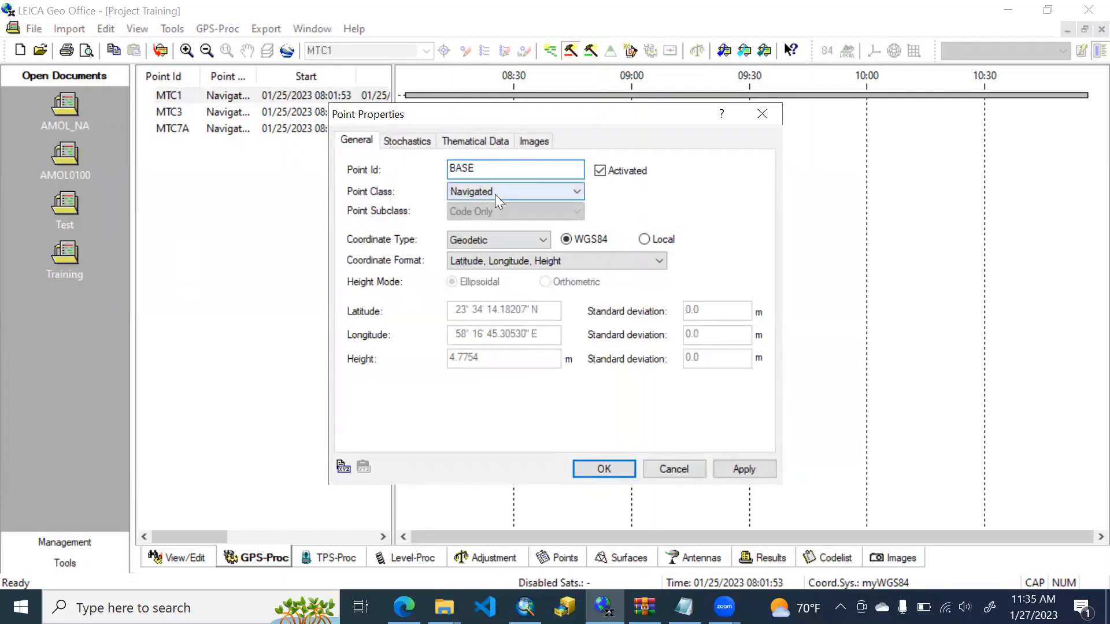
pyautogui.click(471, 190)
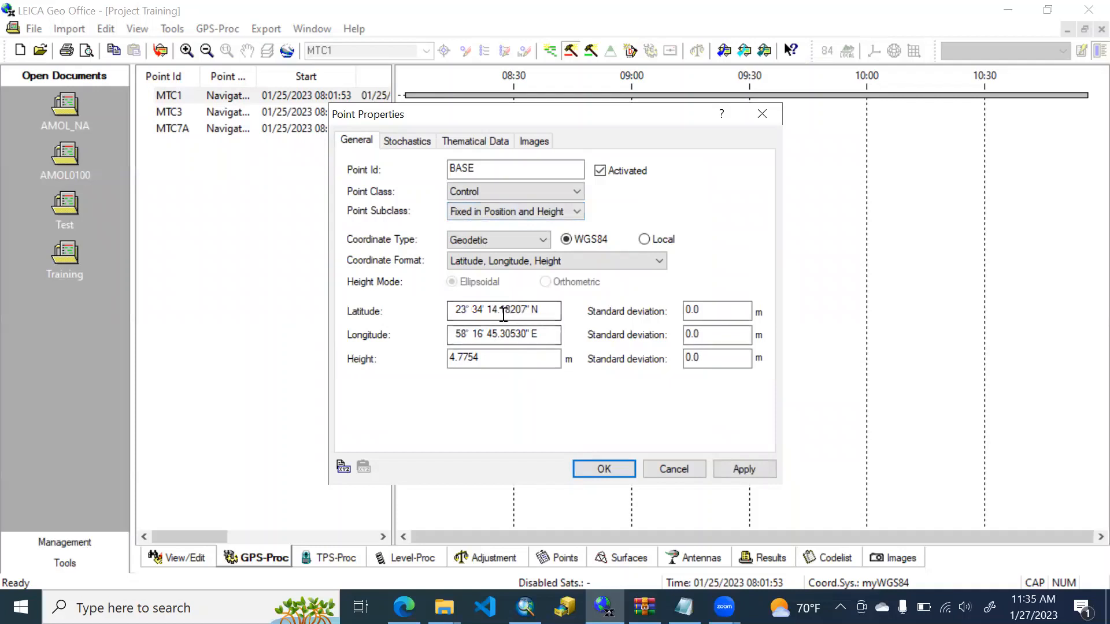
# Correct BASE's latitude seconds to 14.14, longitude to 45.32" and height to 8.312 m, then apply
pyautogui.doubleClick(515, 311)
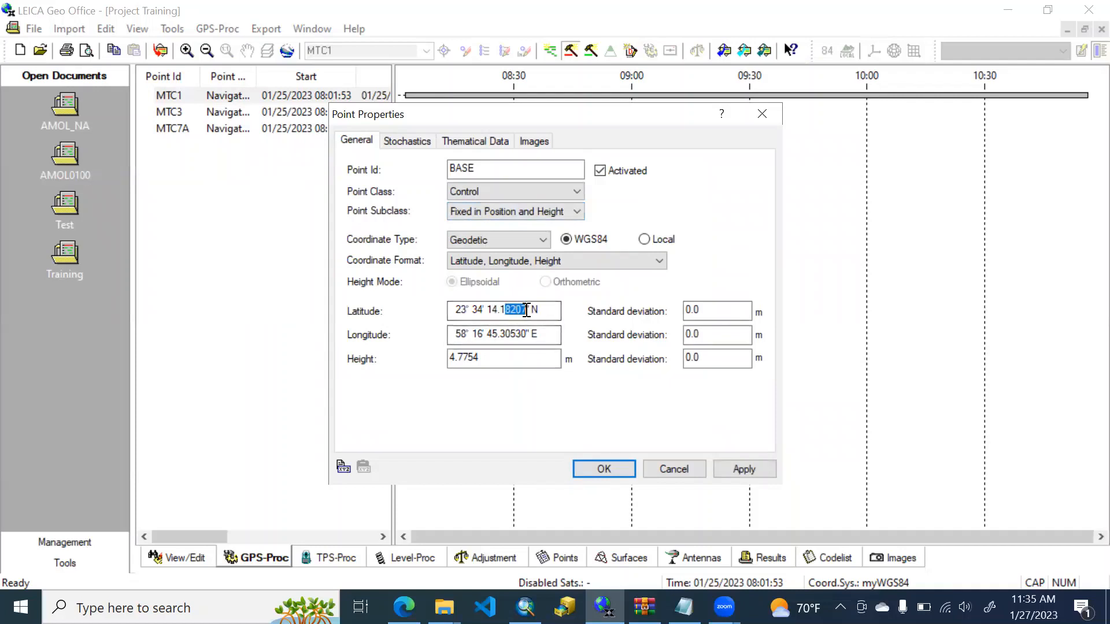
pyautogui.write('14.14000')
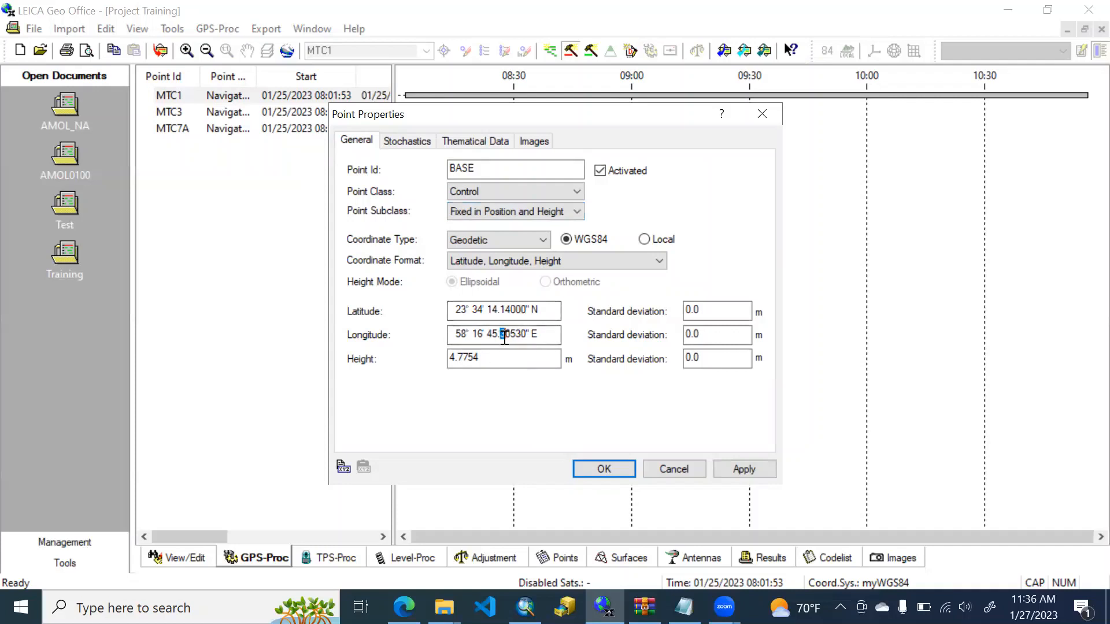
pyautogui.doubleClick(504, 334)
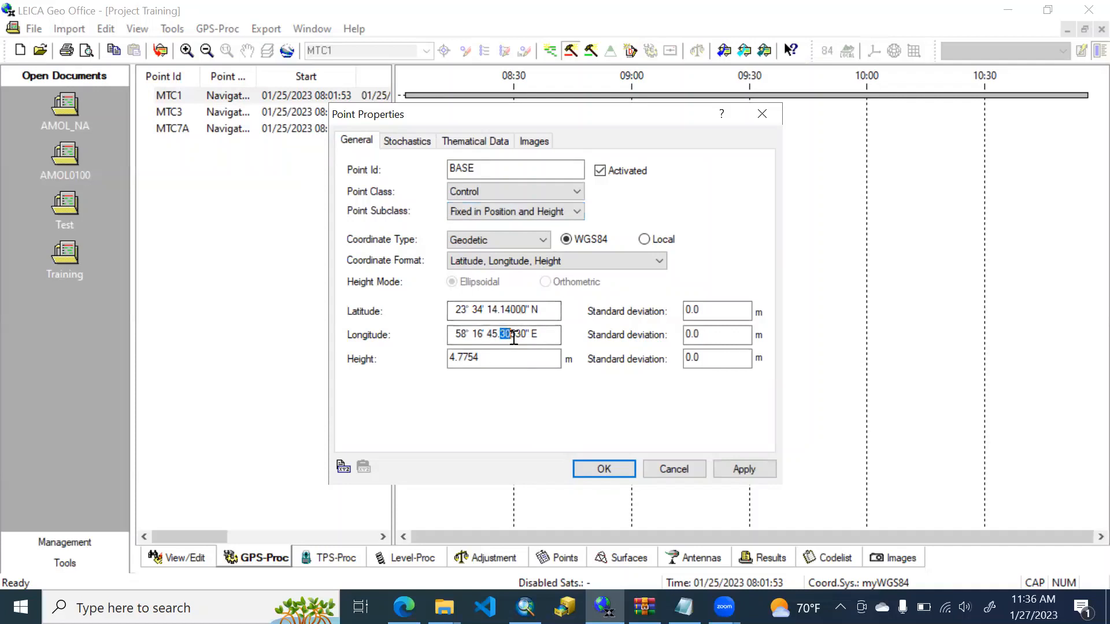
pyautogui.write('3053')
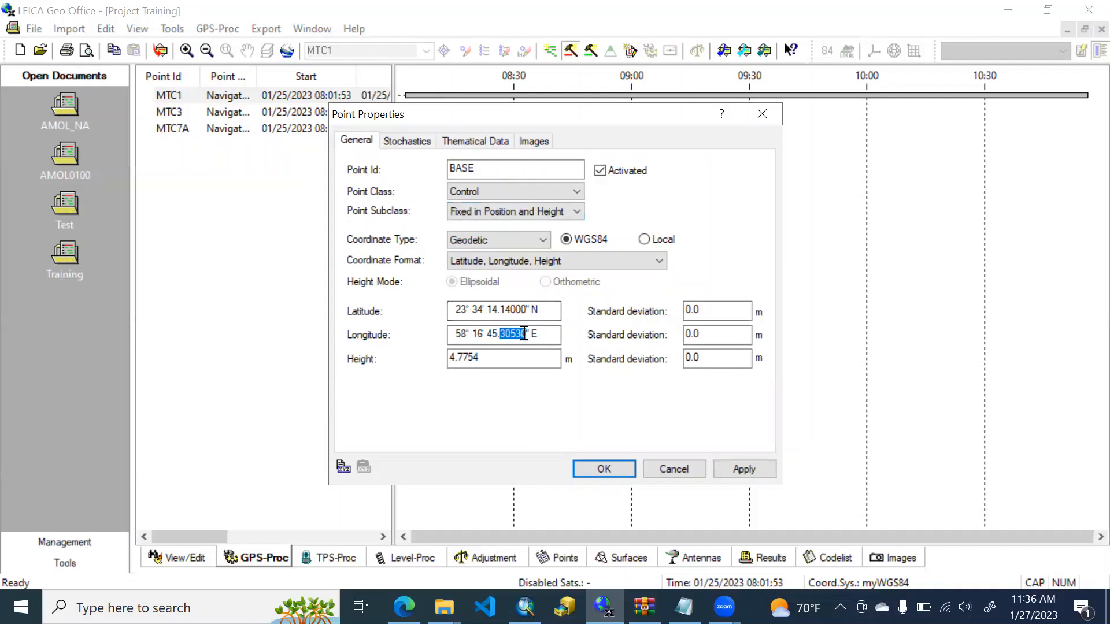
pyautogui.write('45.3239')
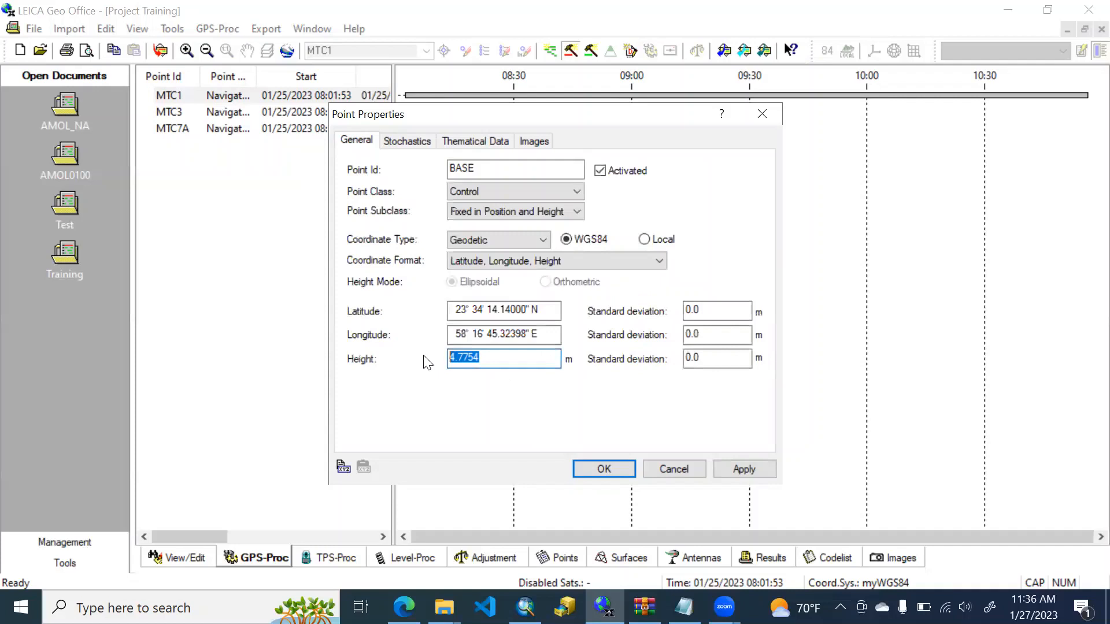
pyautogui.write('8.312')
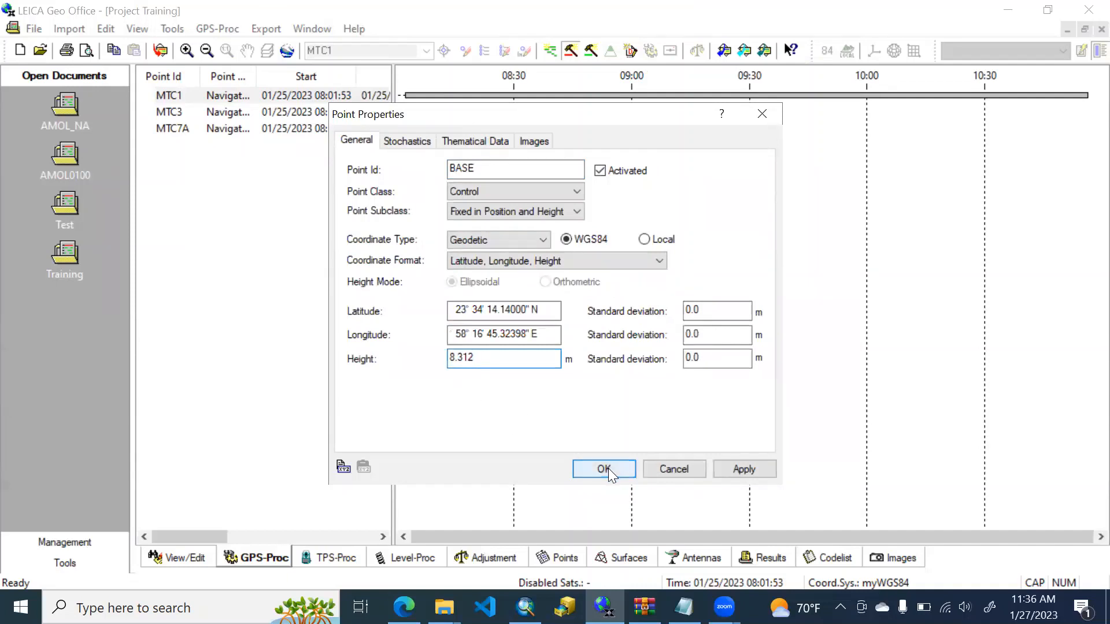
pyautogui.click(743, 468)
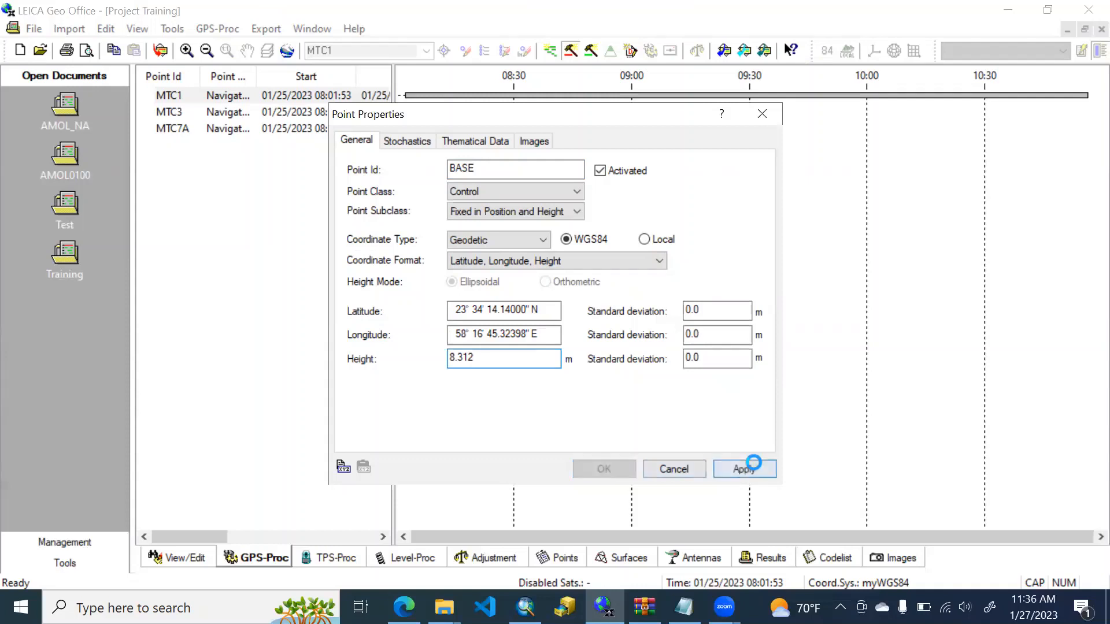
pyautogui.click(743, 468)
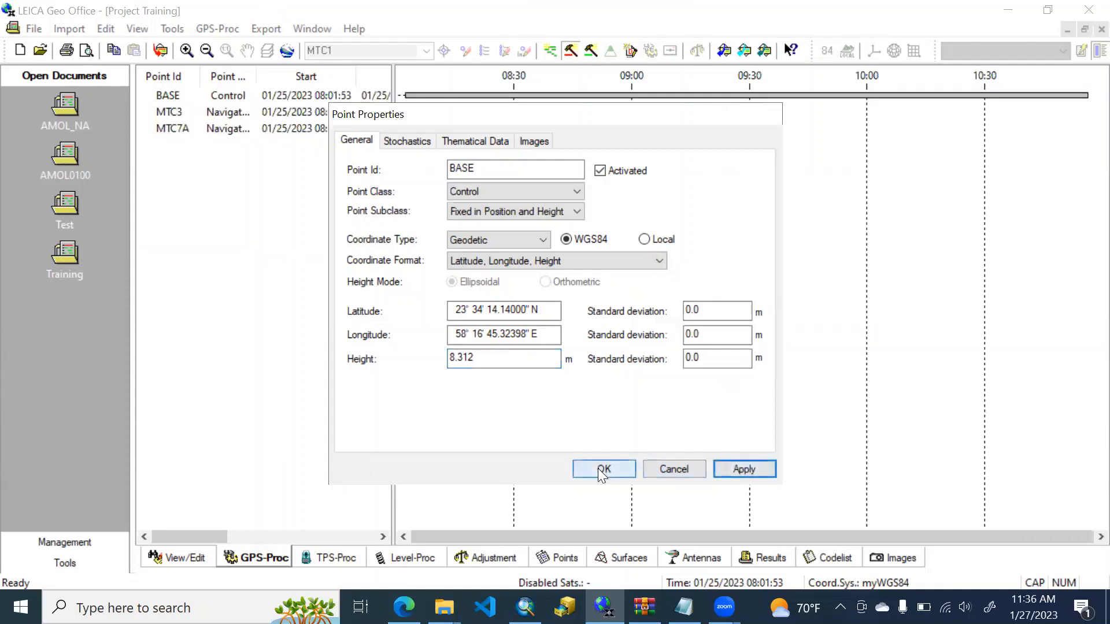
pyautogui.click(602, 469)
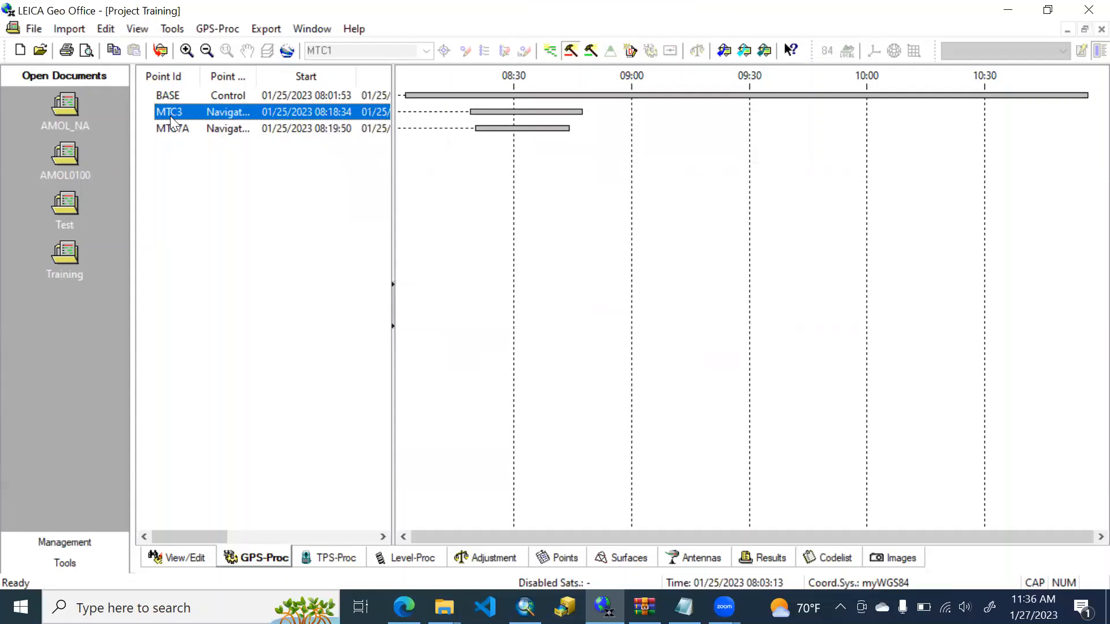
# Rename point MTC3 to R1
pyautogui.rightClick(169, 111)
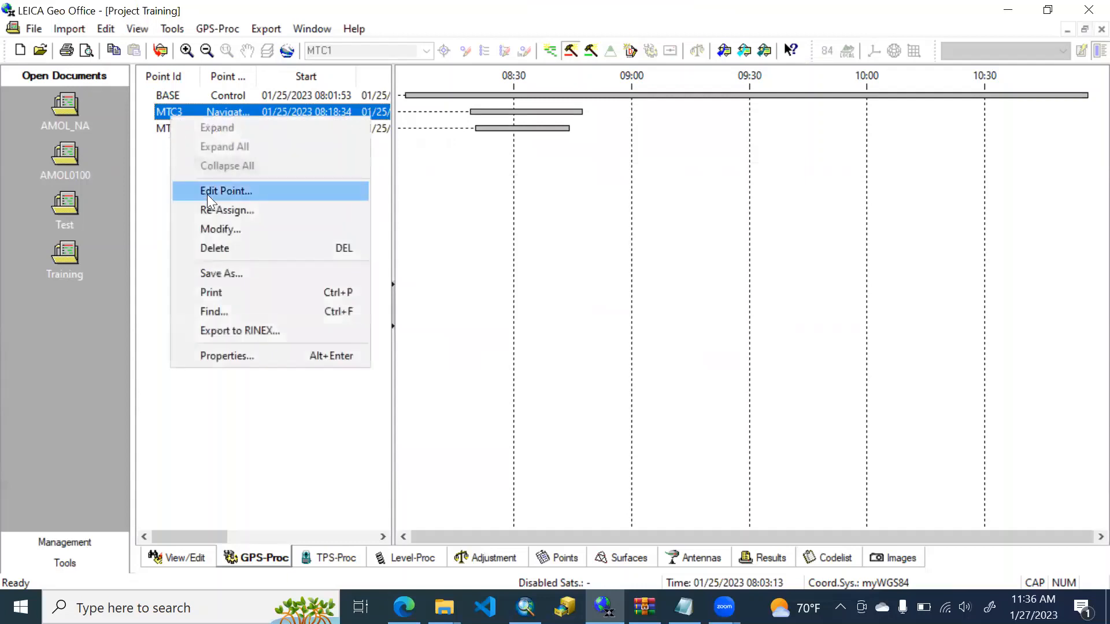
pyautogui.click(225, 191)
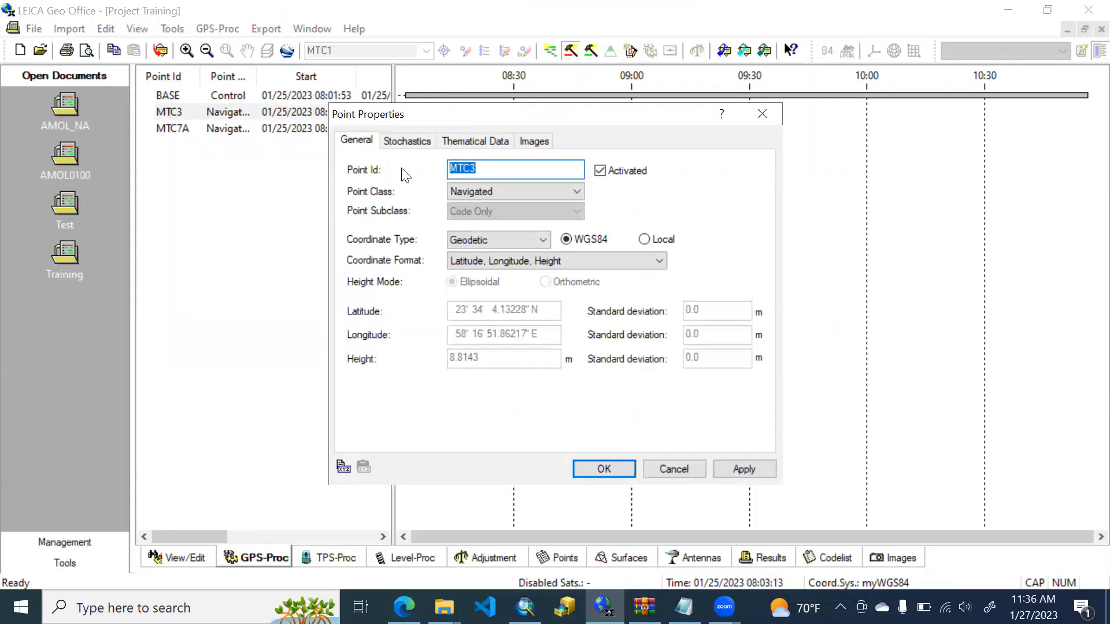
pyautogui.write('R1')
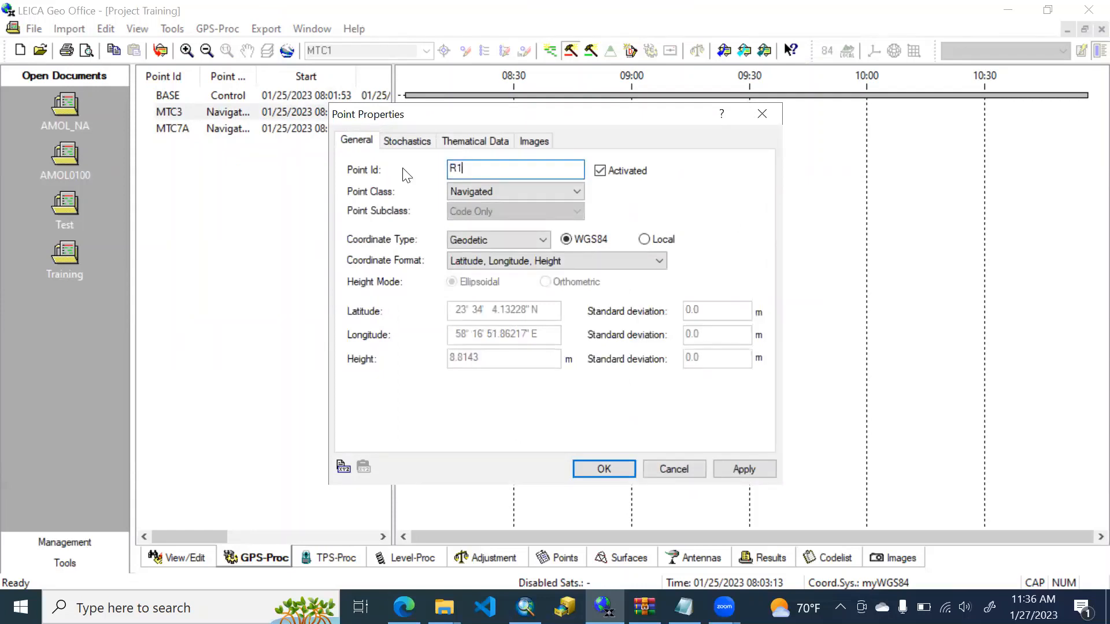
pyautogui.click(602, 468)
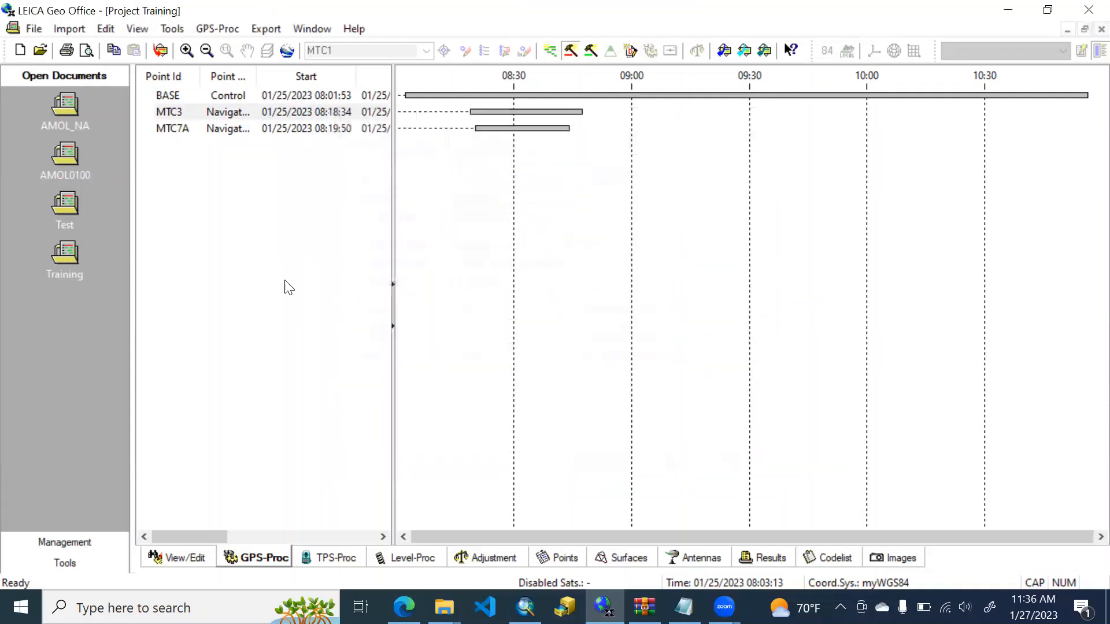
# Rename point MTC7A to R2
pyautogui.rightClick(172, 128)
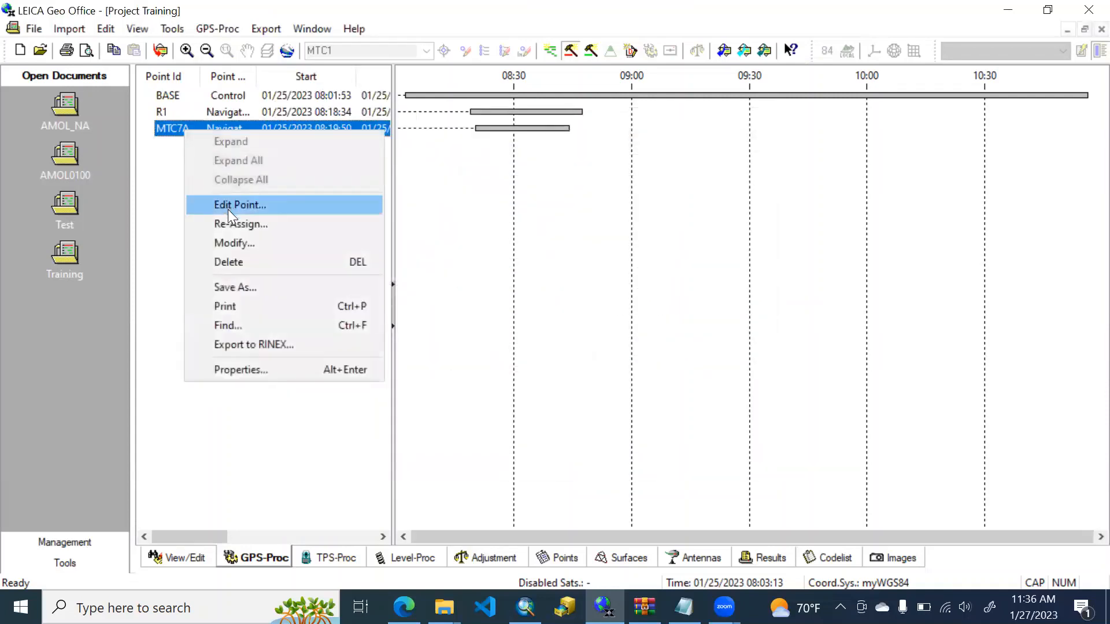
pyautogui.click(240, 204)
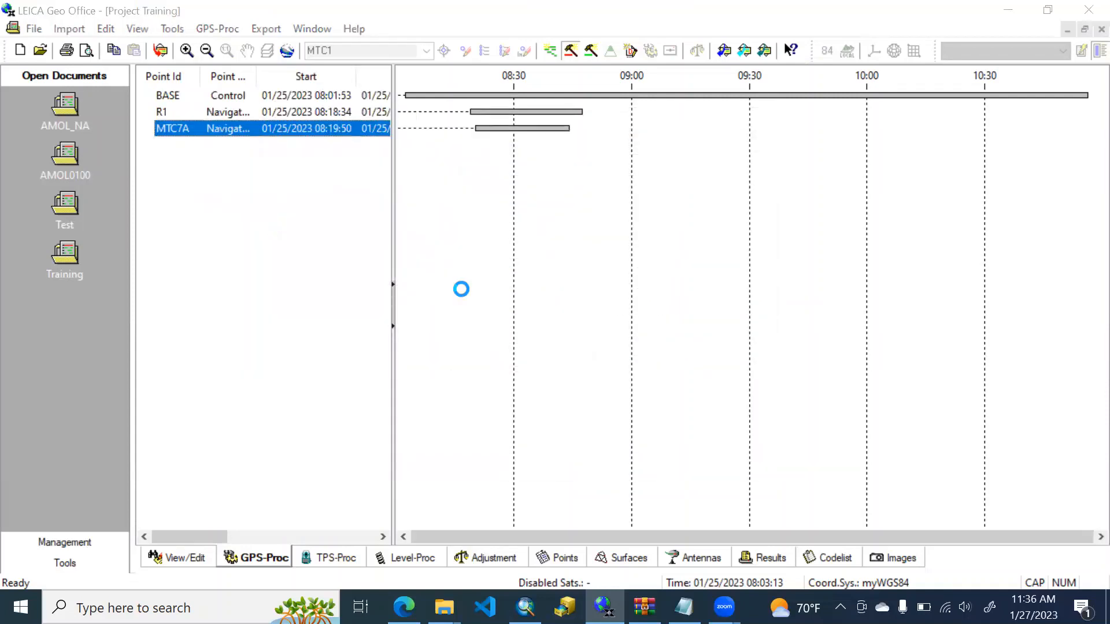
pyautogui.doubleClick(172, 128)
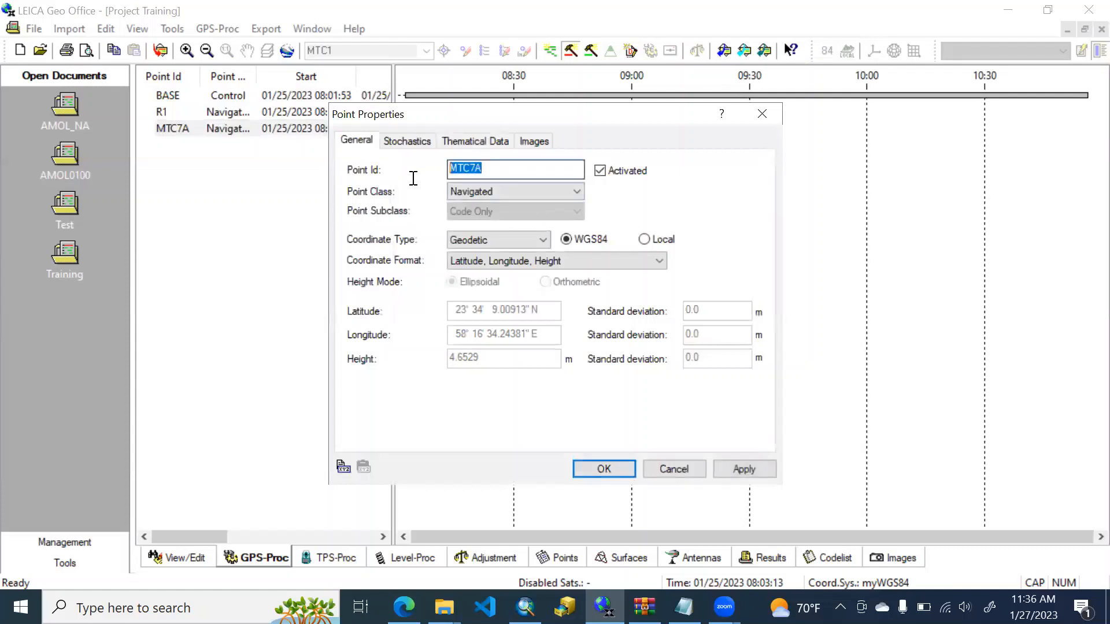
pyautogui.write('R2')
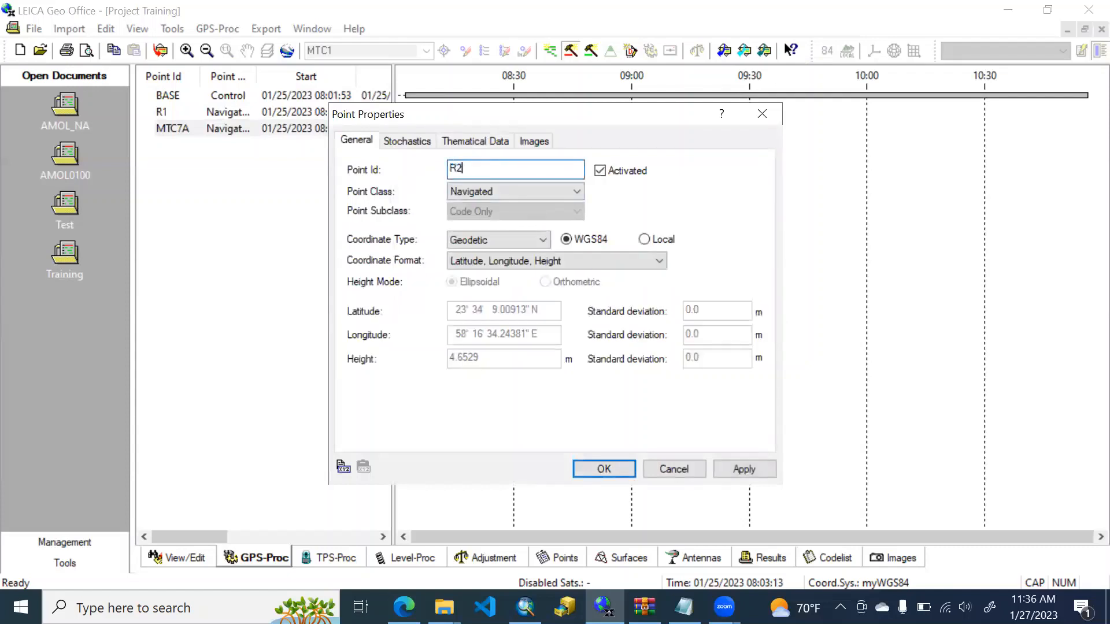
pyautogui.click(602, 468)
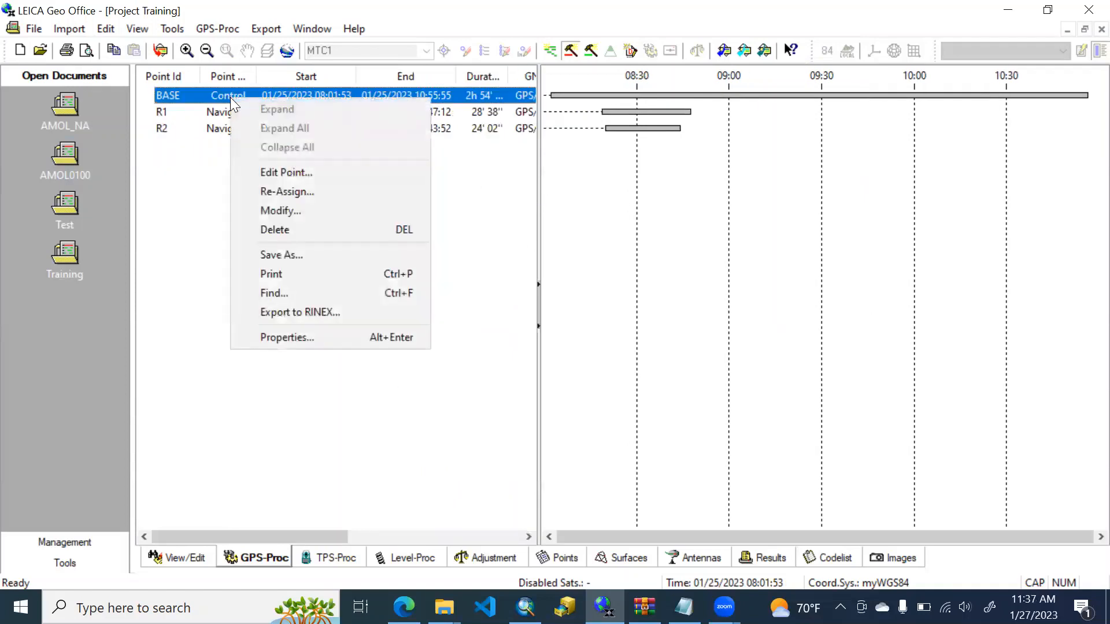
pyautogui.moveTo(285, 336)
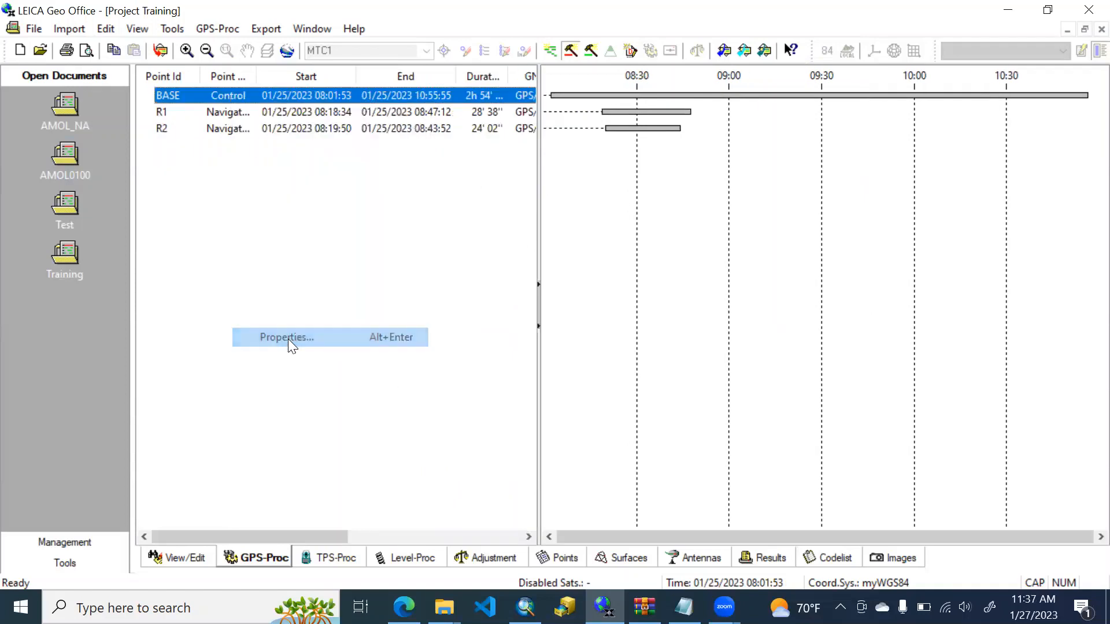
# Set the BASE occupation's 1.4300 m antenna height measurement type to Slope
pyautogui.click(285, 337)
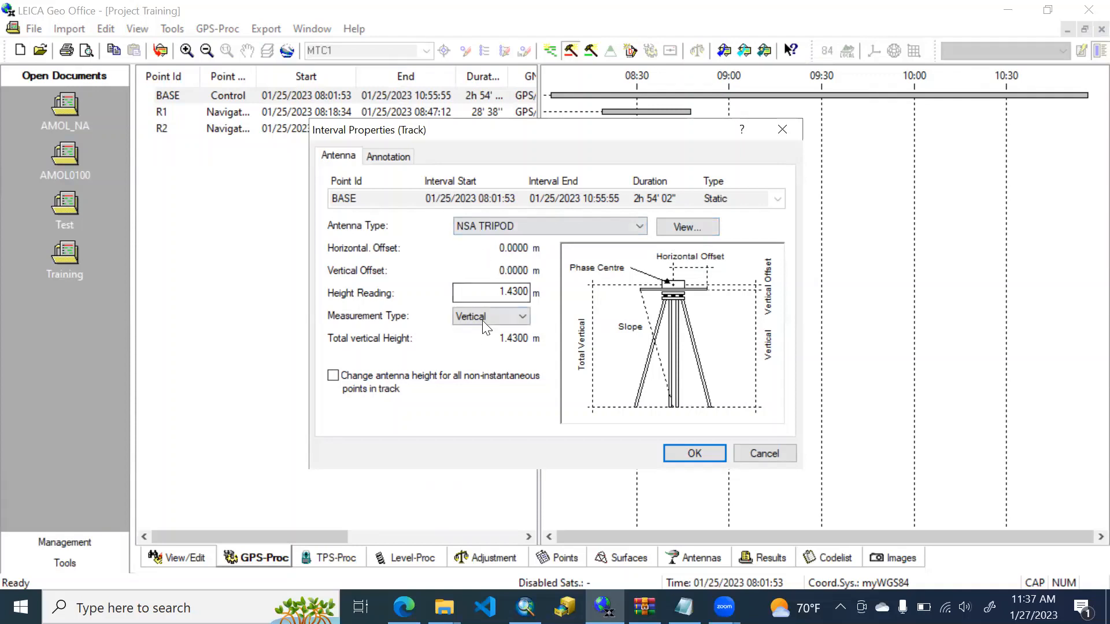
pyautogui.click(491, 316)
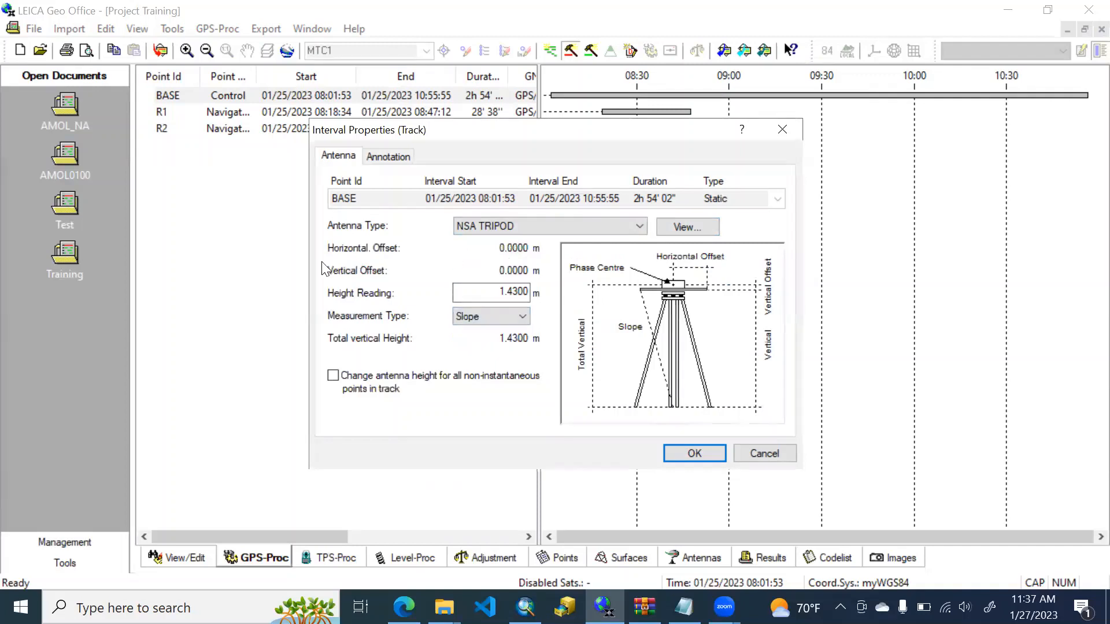
pyautogui.moveTo(525, 260)
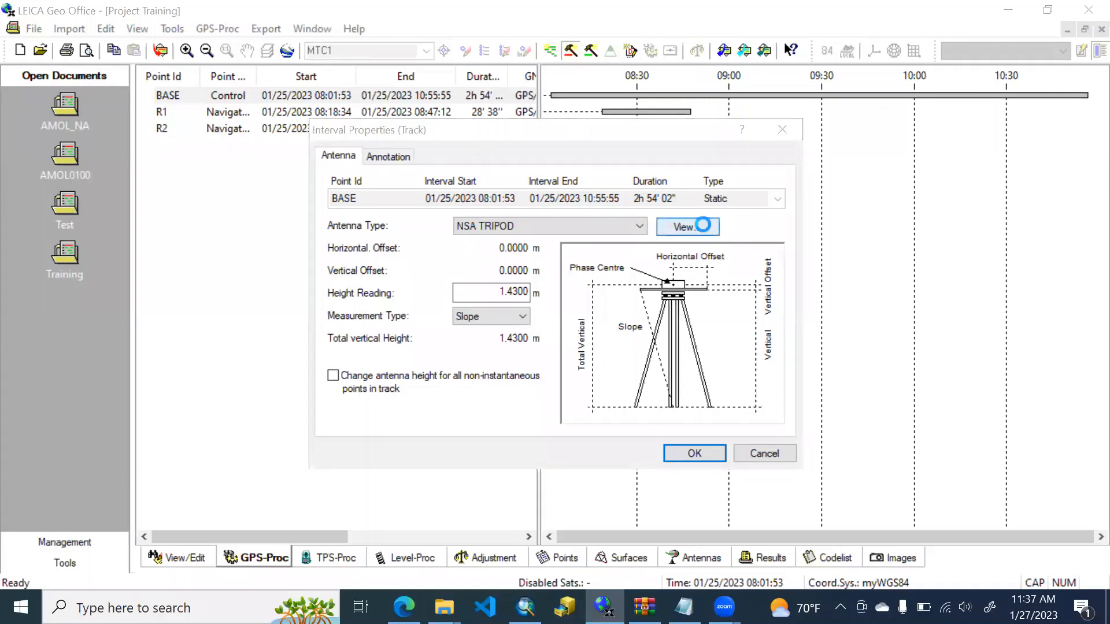
# Give the NSA TRIPOD antenna a 0.15 m horizontal offset with elevation and azimuth corrections
pyautogui.click(682, 227)
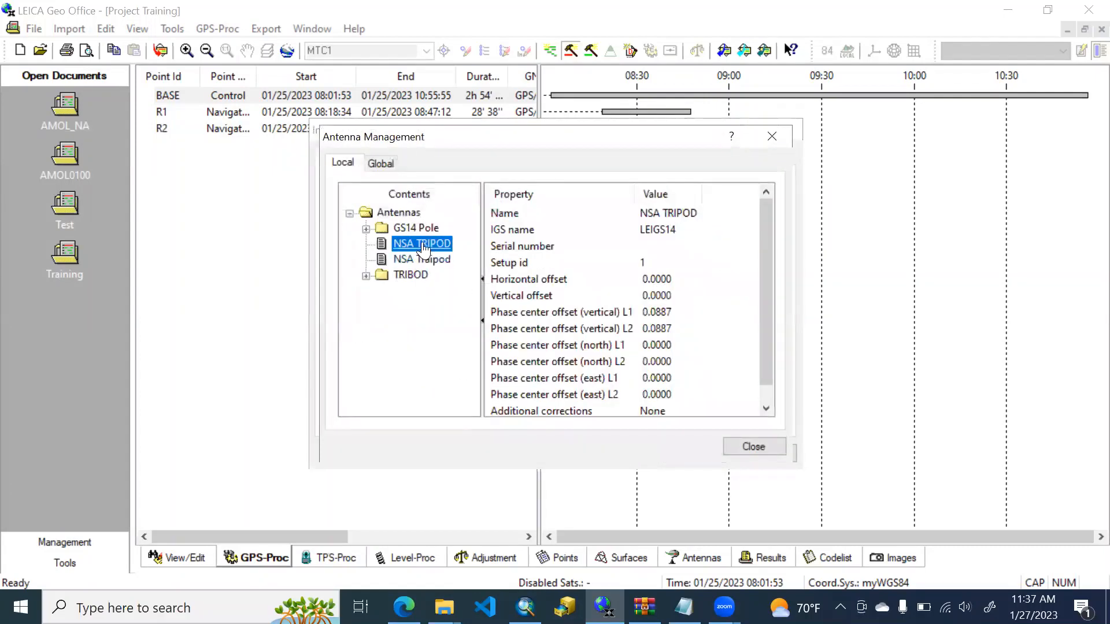
pyautogui.rightClick(420, 242)
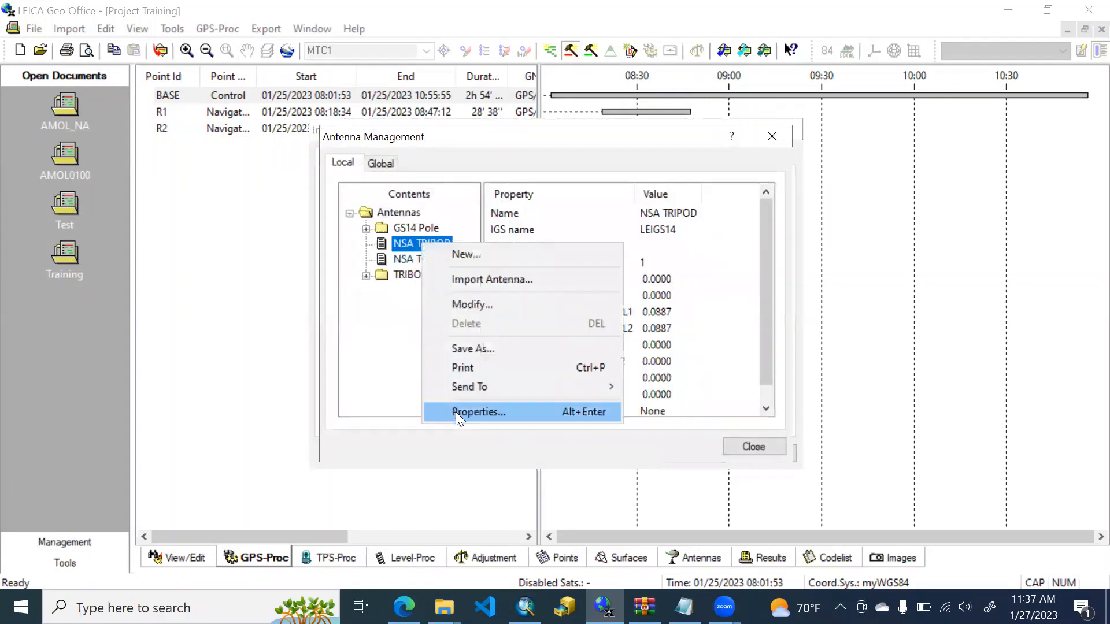
pyautogui.click(478, 412)
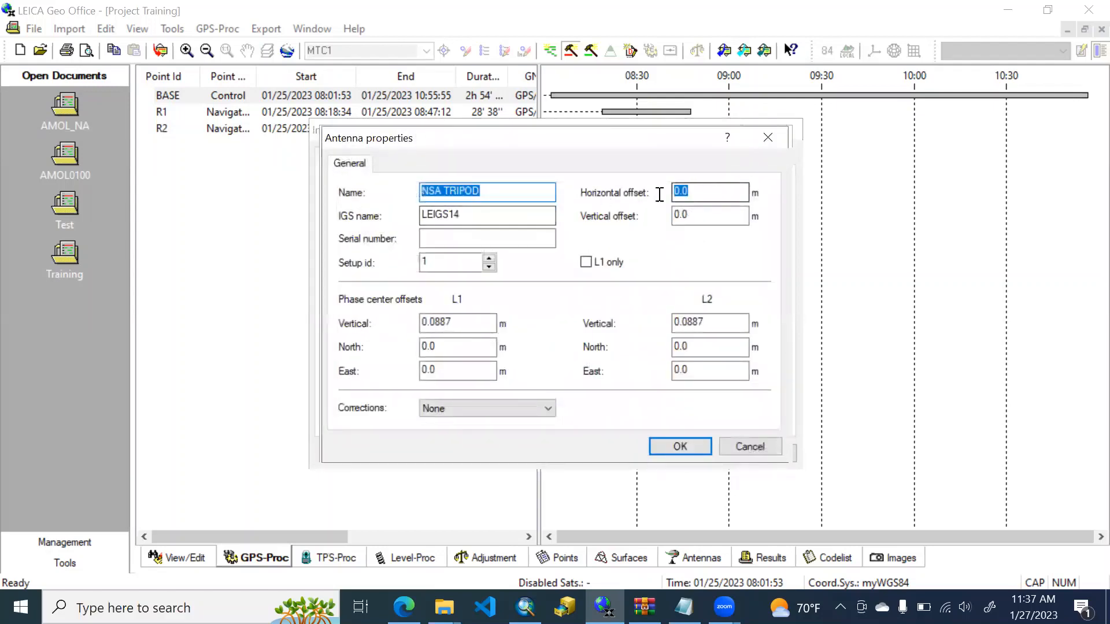
pyautogui.click(709, 192)
pyautogui.write('0.15')
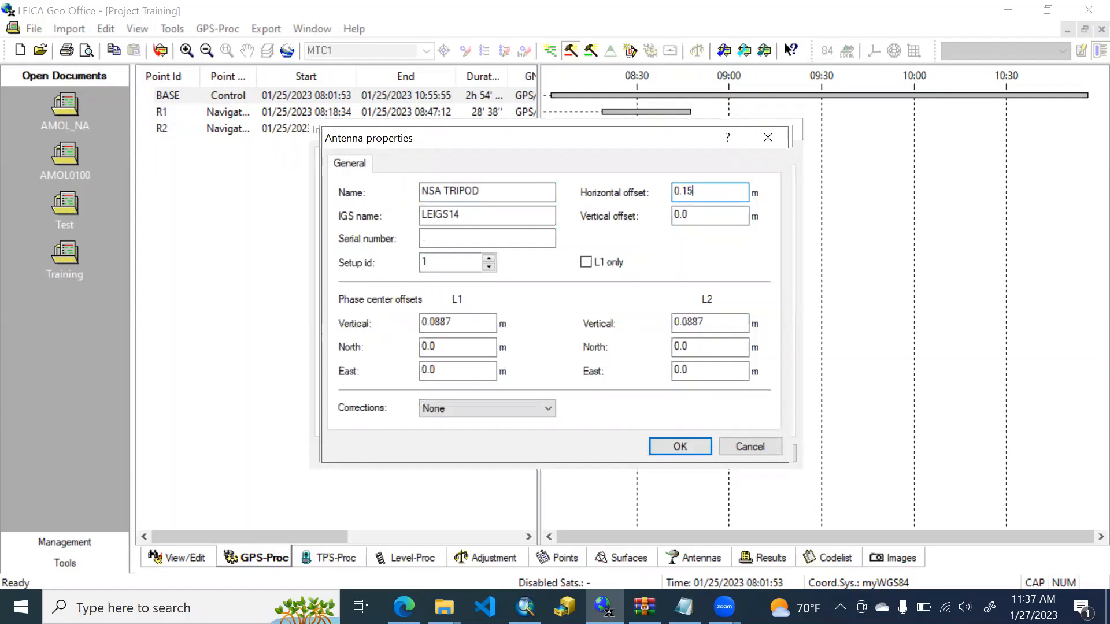
pyautogui.moveTo(561, 324)
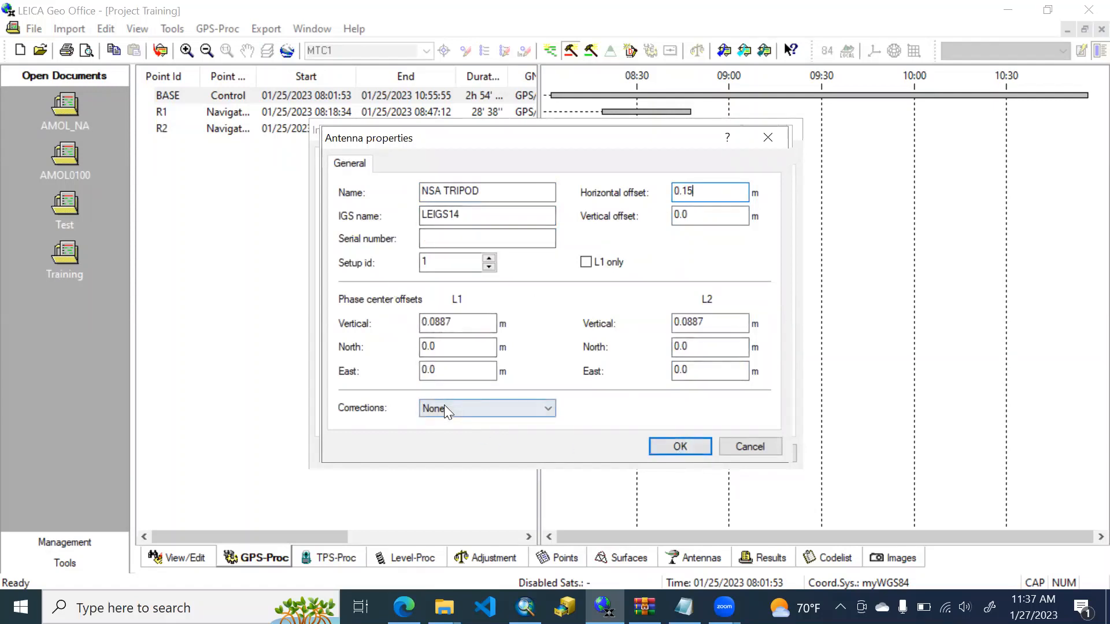
pyautogui.click(487, 408)
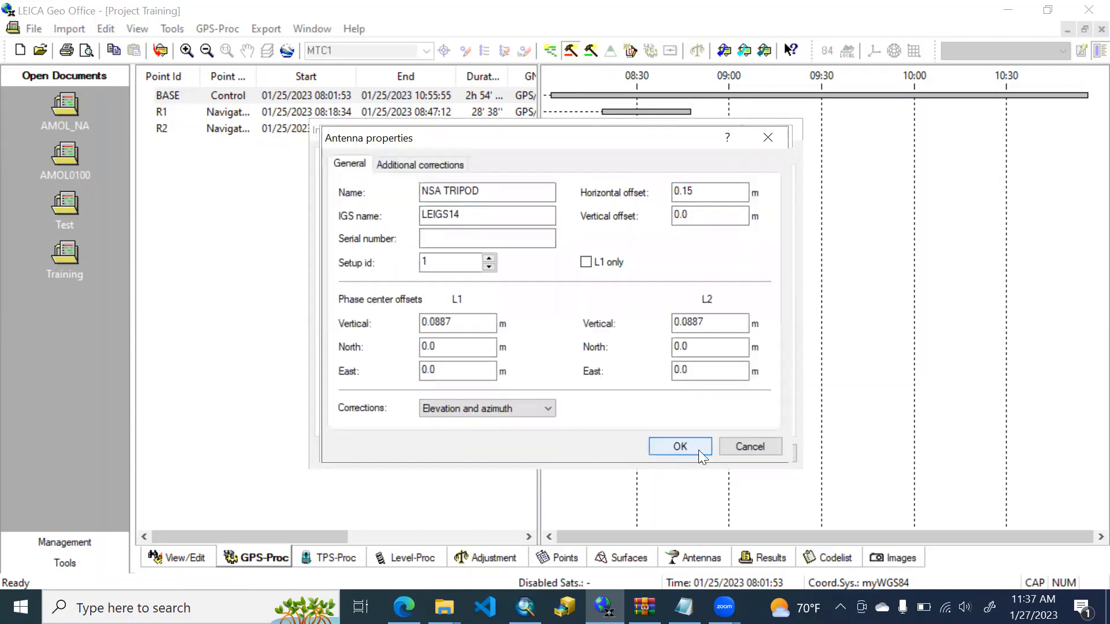
pyautogui.click(678, 446)
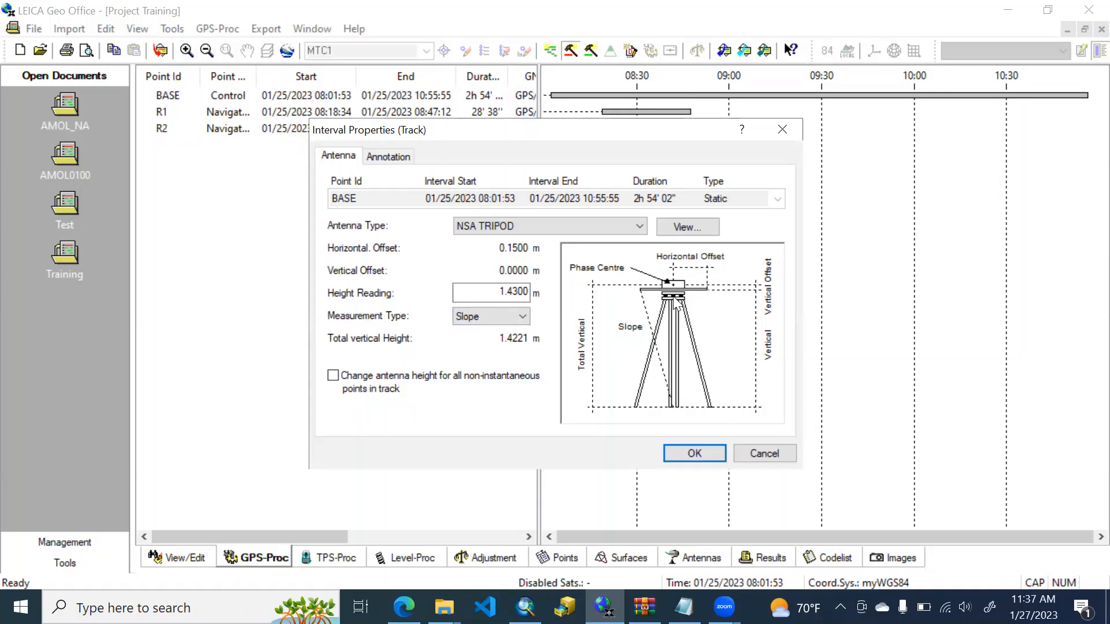
pyautogui.moveTo(643, 296)
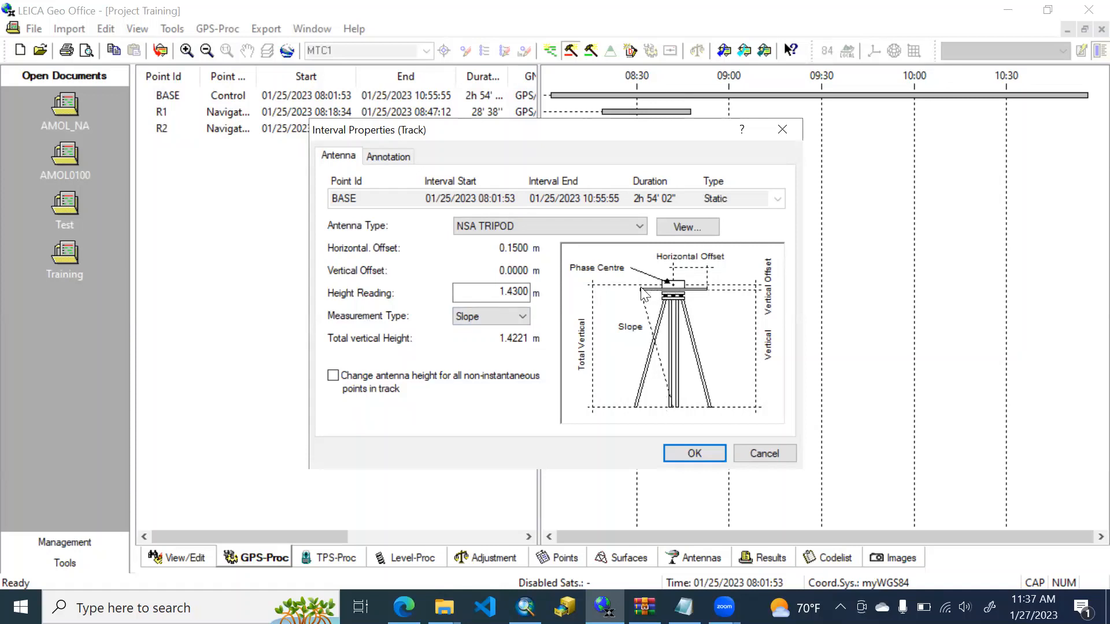
pyautogui.moveTo(651, 293)
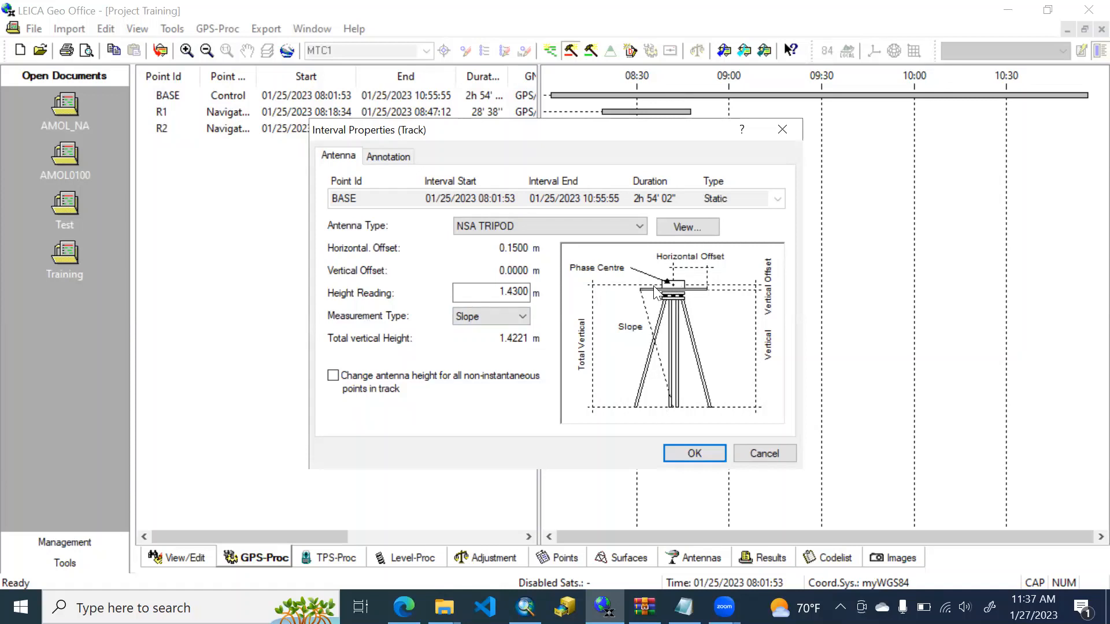
pyautogui.moveTo(673, 413)
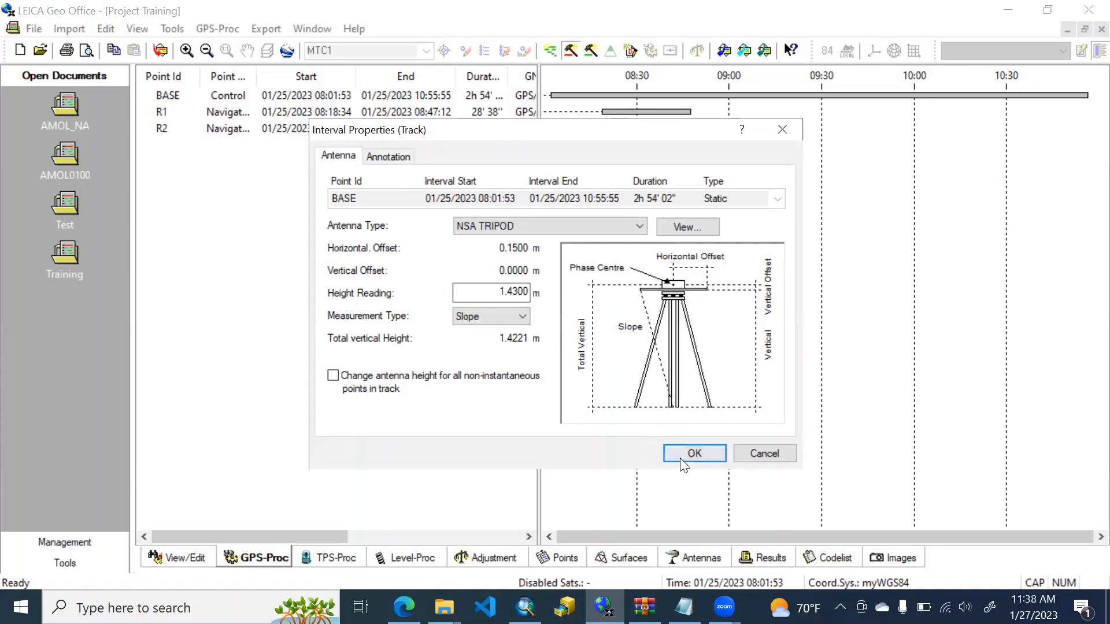
# Accept the BASE antenna setup, giving a 1.4221 m total vertical height
pyautogui.click(693, 453)
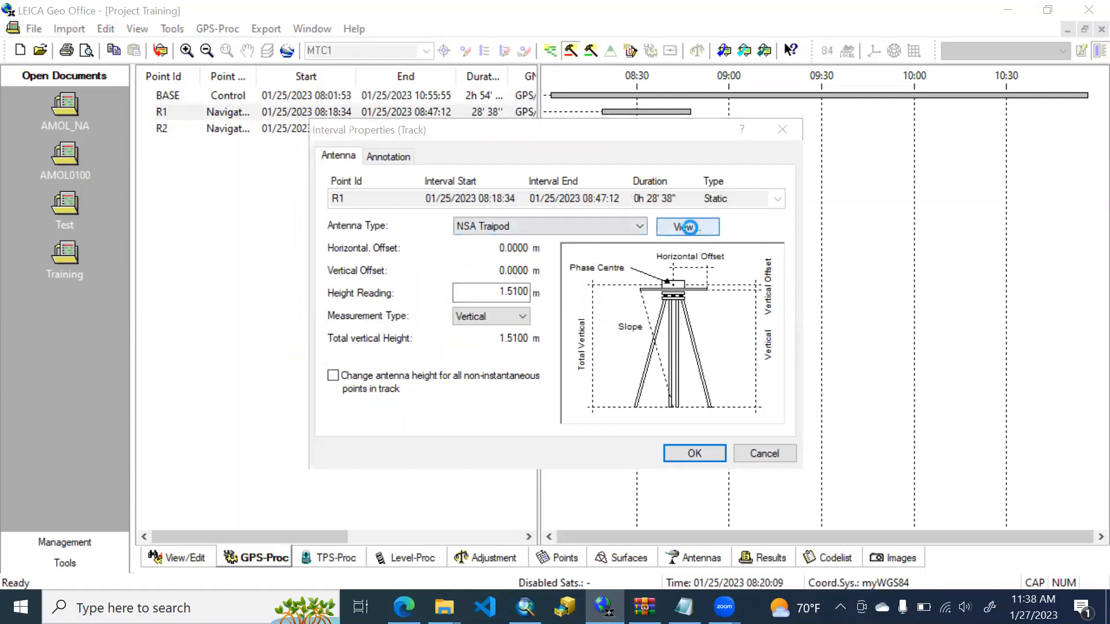
# Edit R1's NSA Traipod antenna to 0.15 m offset with slope height measurement, total 1.5025 m
pyautogui.click(685, 227)
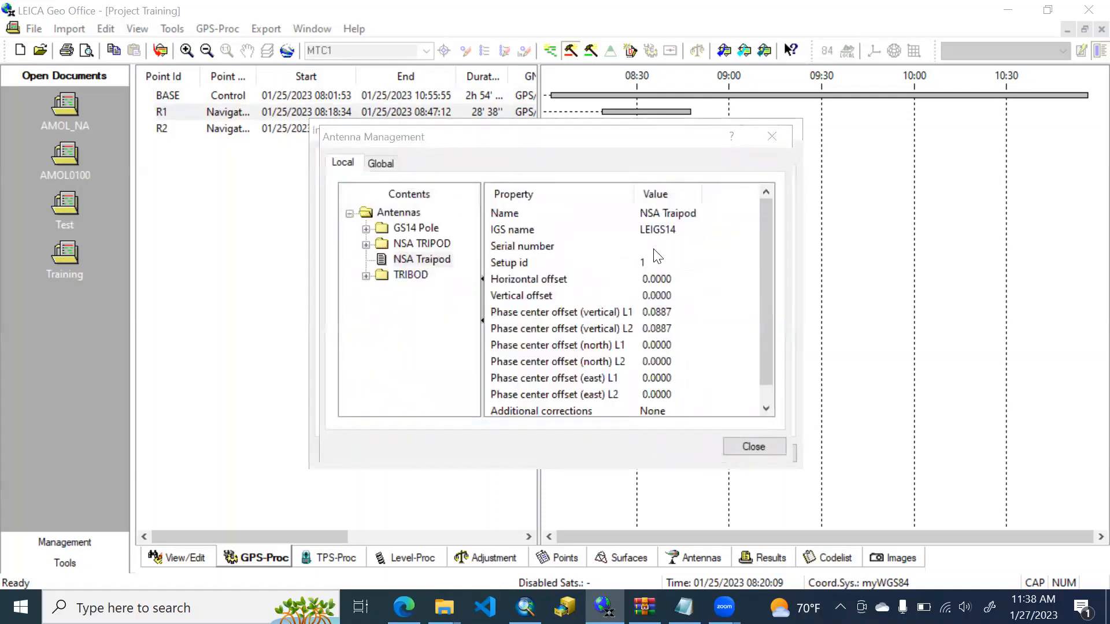
pyautogui.doubleClick(420, 259)
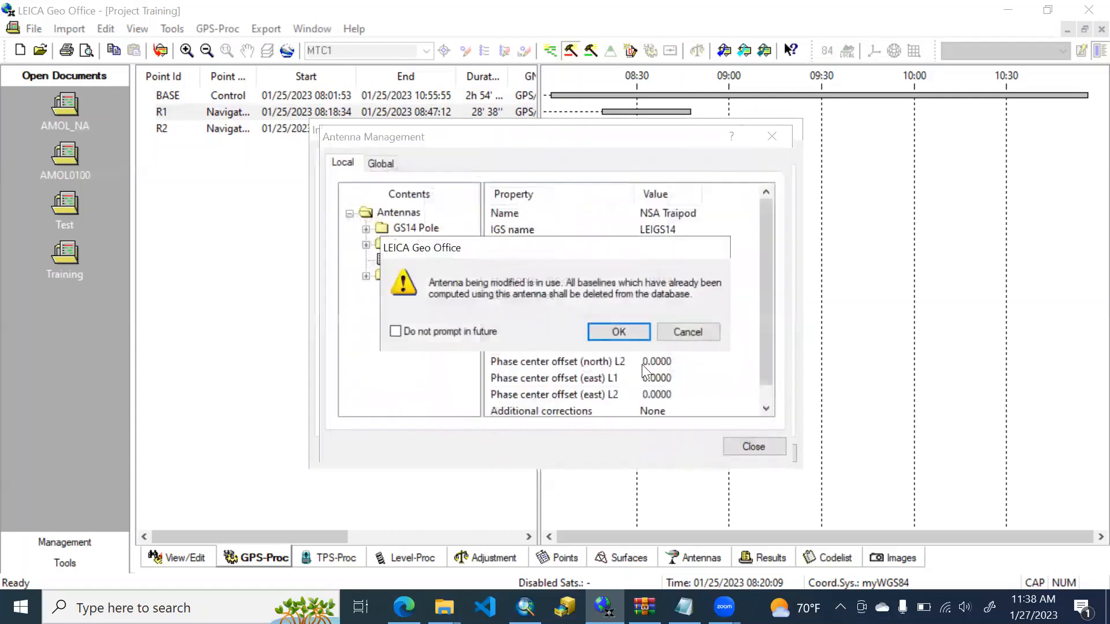
pyautogui.click(617, 332)
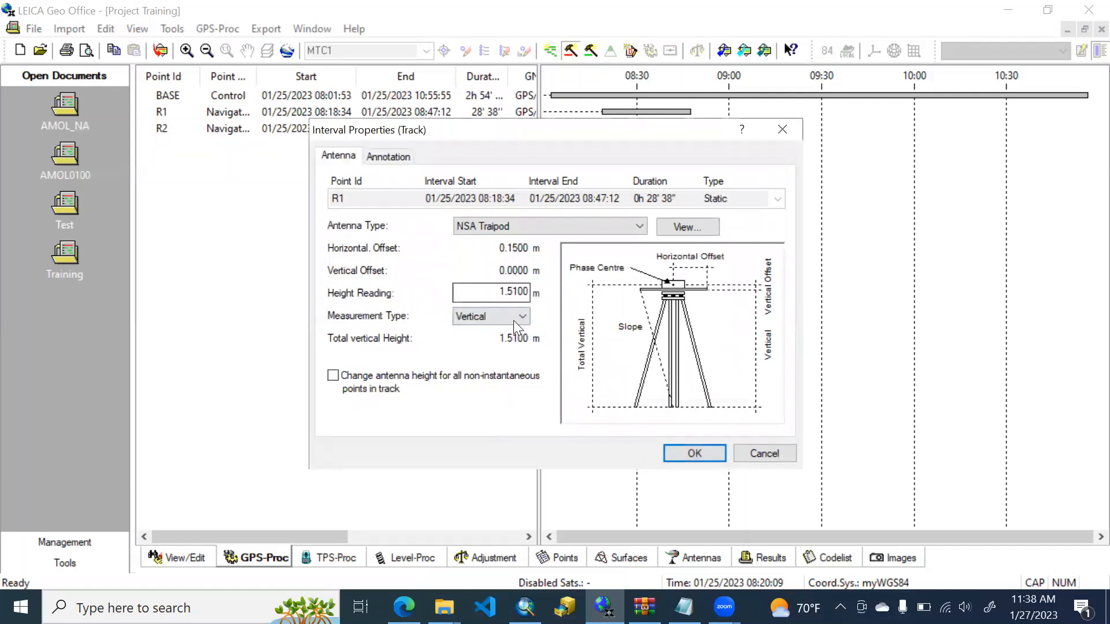
pyautogui.click(523, 316)
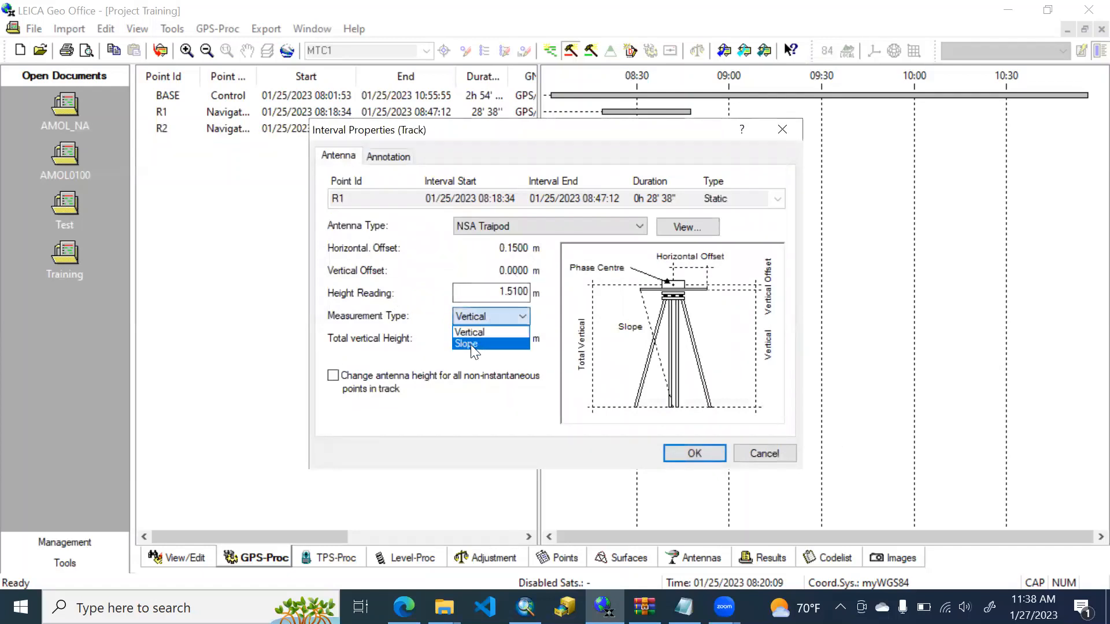
pyautogui.click(466, 343)
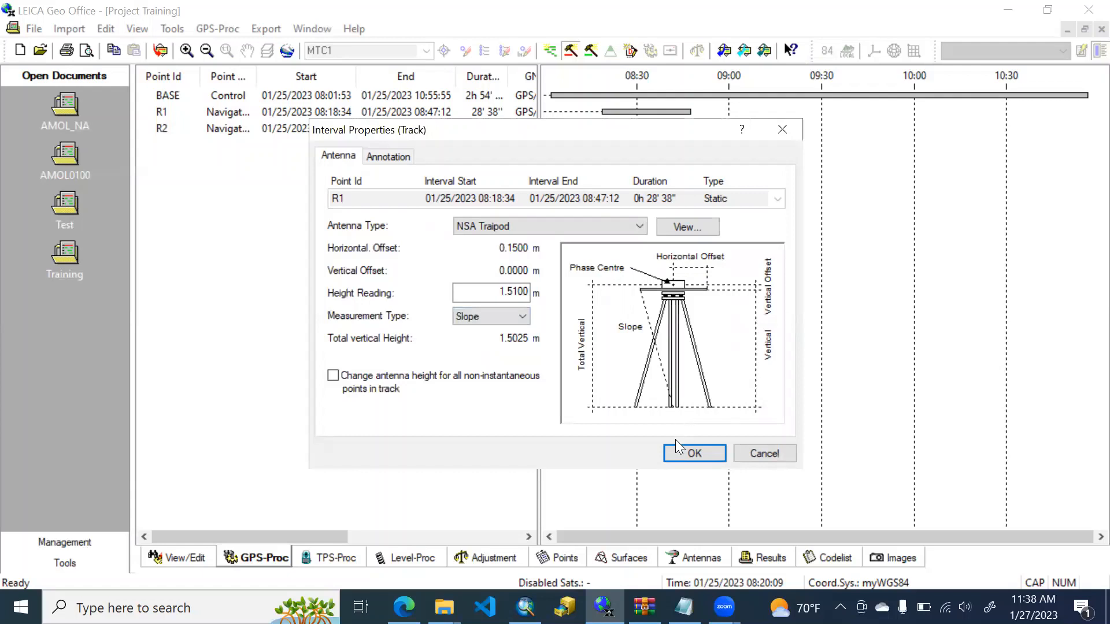
pyautogui.click(694, 453)
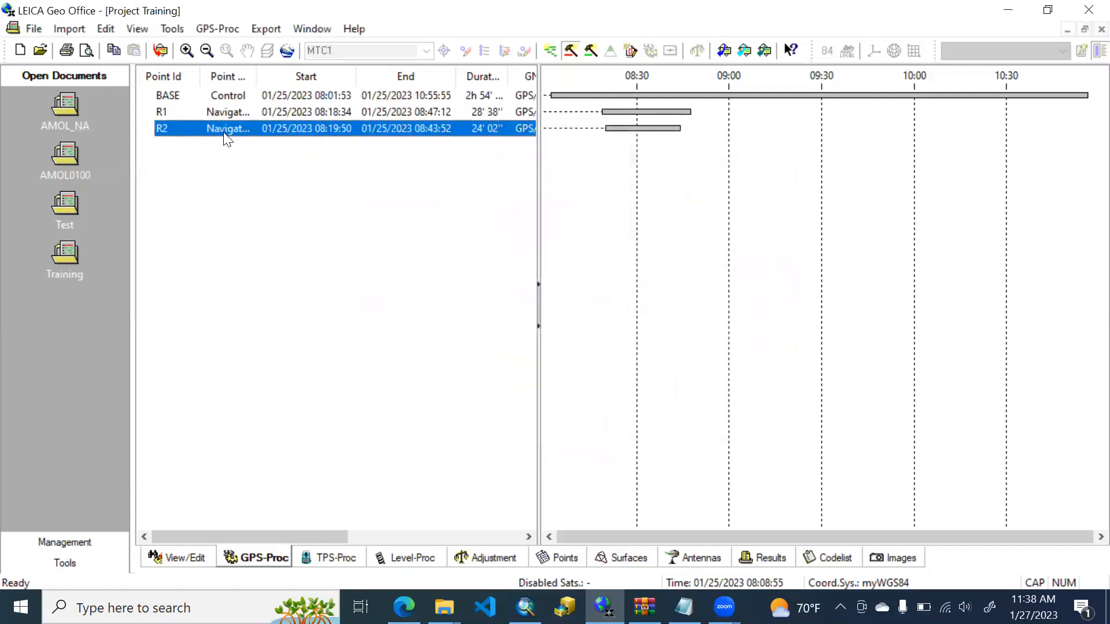
pyautogui.rightClick(228, 129)
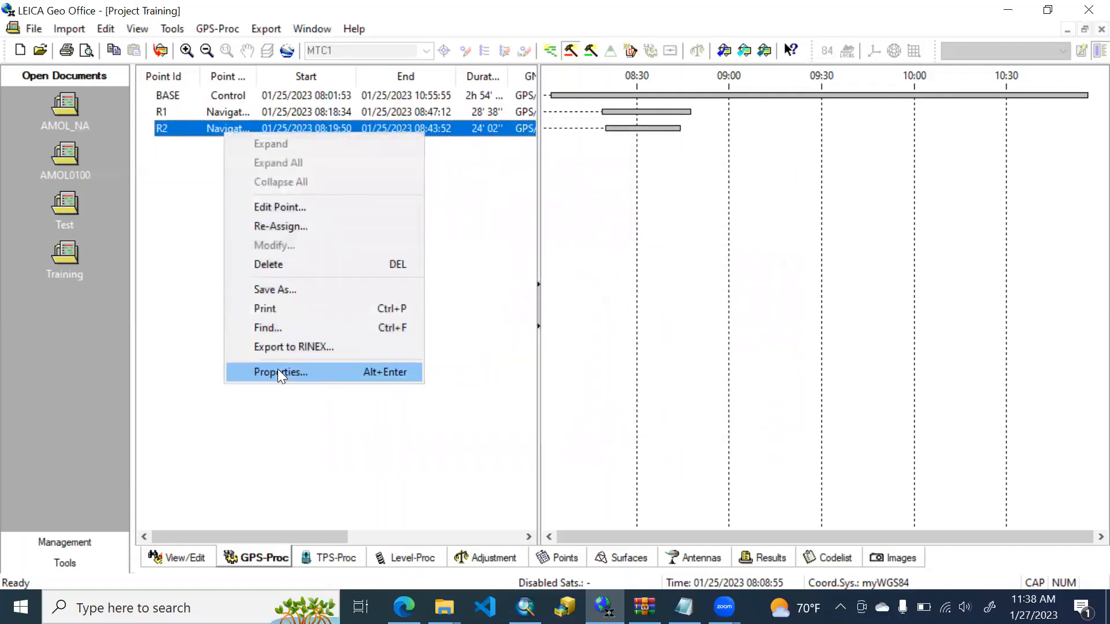
pyautogui.click(279, 371)
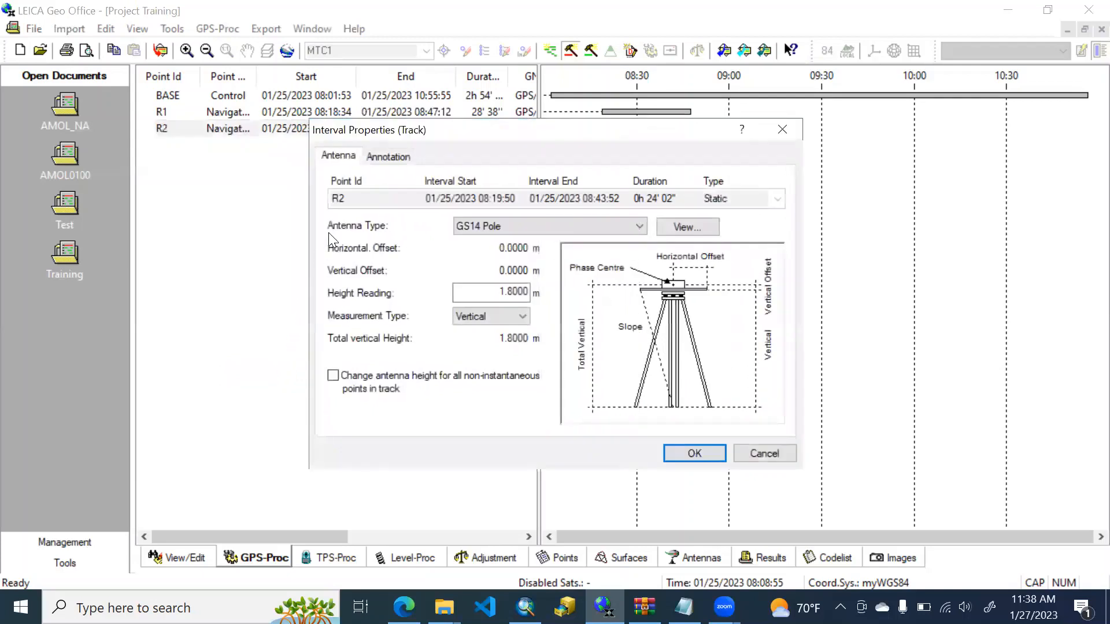
pyautogui.moveTo(552, 185)
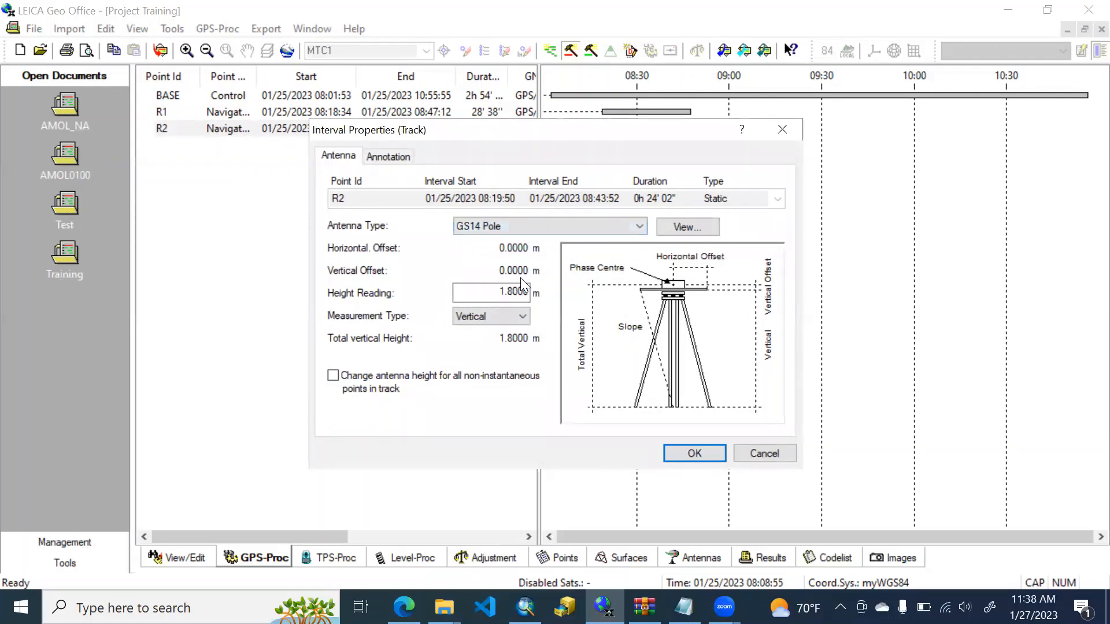
pyautogui.click(490, 292)
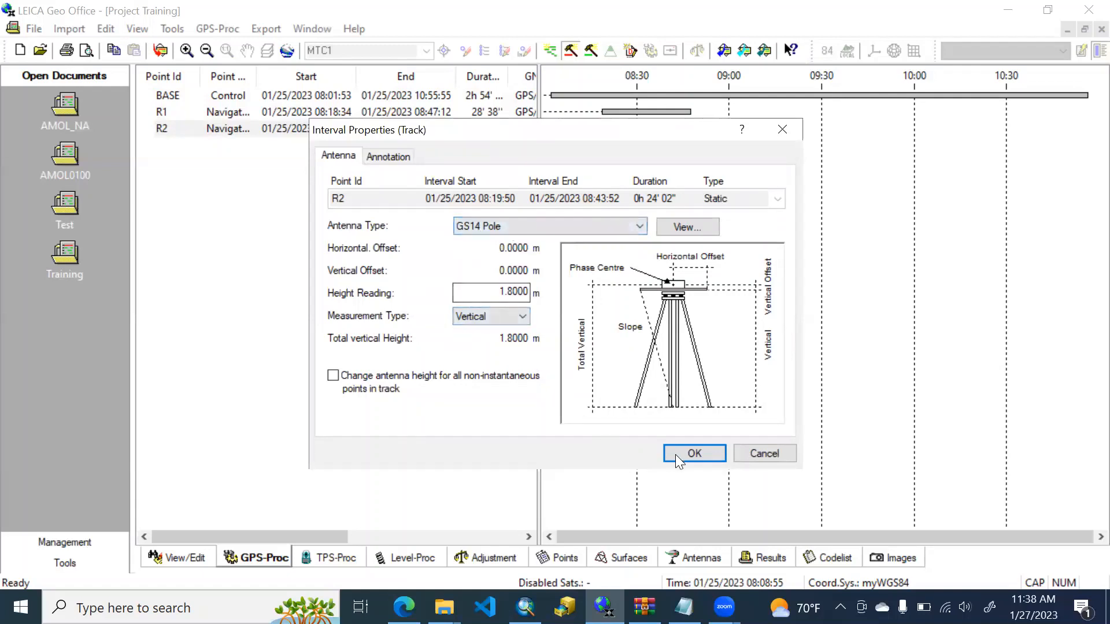
pyautogui.click(693, 453)
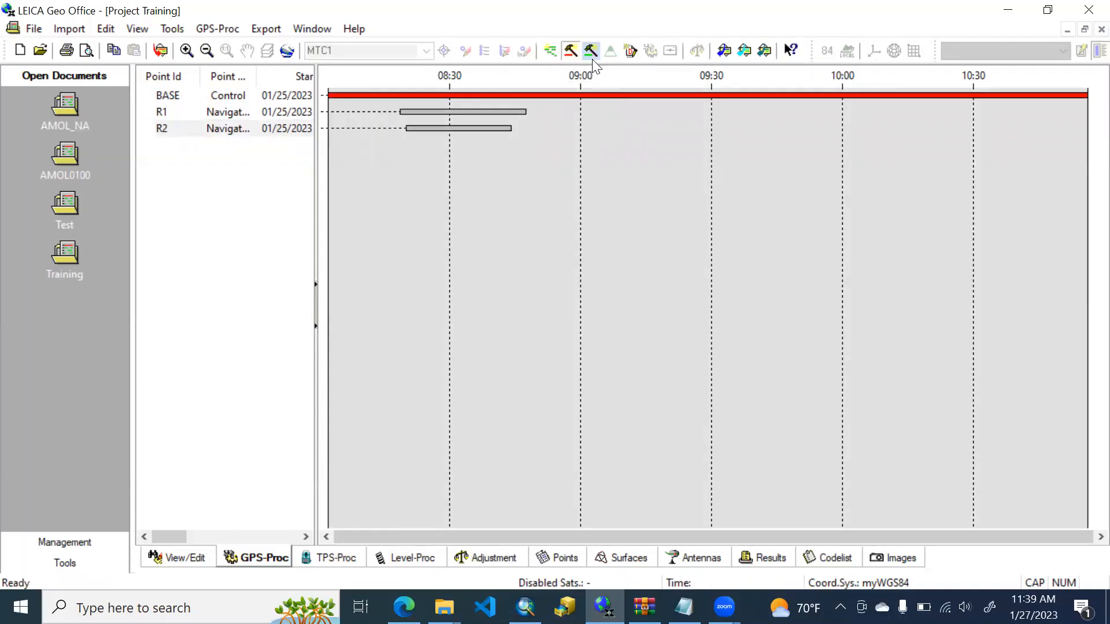
pyautogui.moveTo(591, 51)
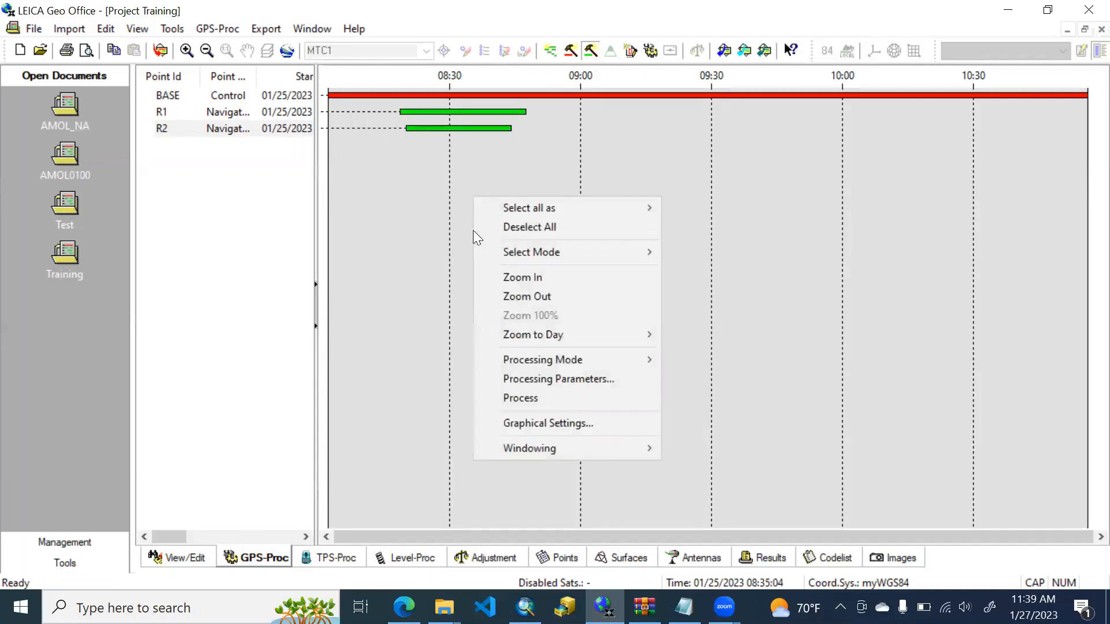
pyautogui.moveTo(542, 359)
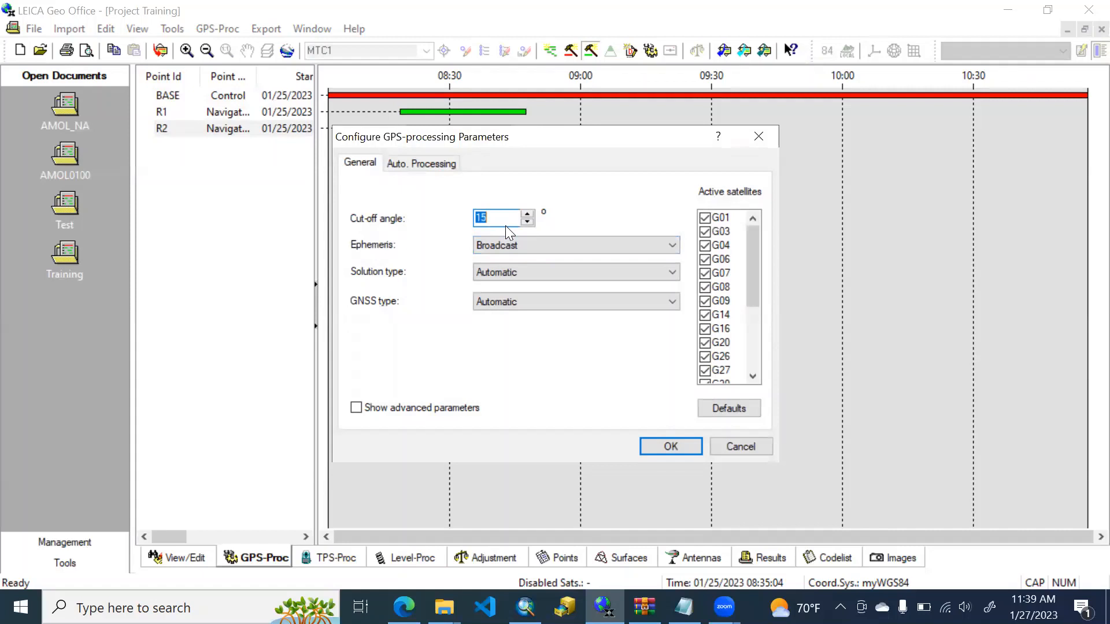
# Enter a 10° cut-off angle, choose GPS and GLONASS satellites, and apply the parameters
pyautogui.write('1')
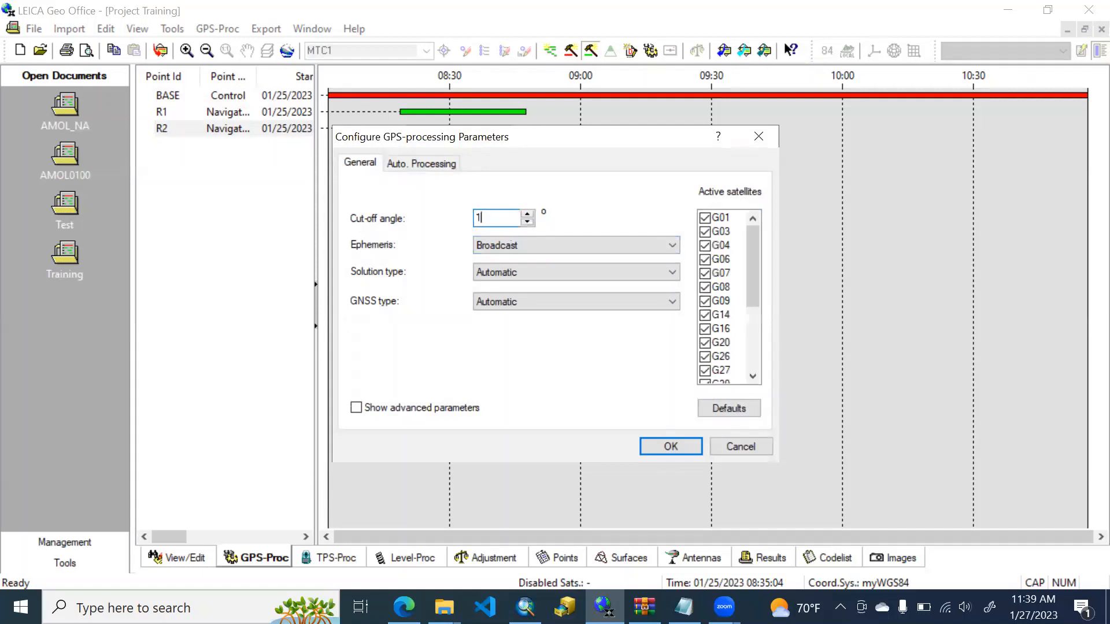
pyautogui.write('0')
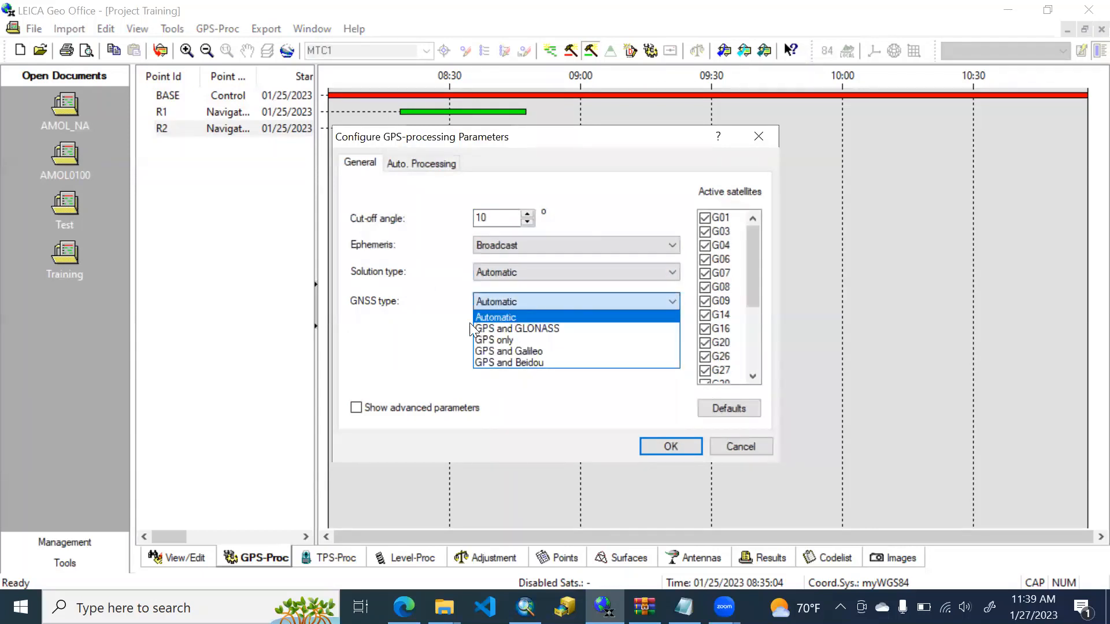
pyautogui.click(517, 327)
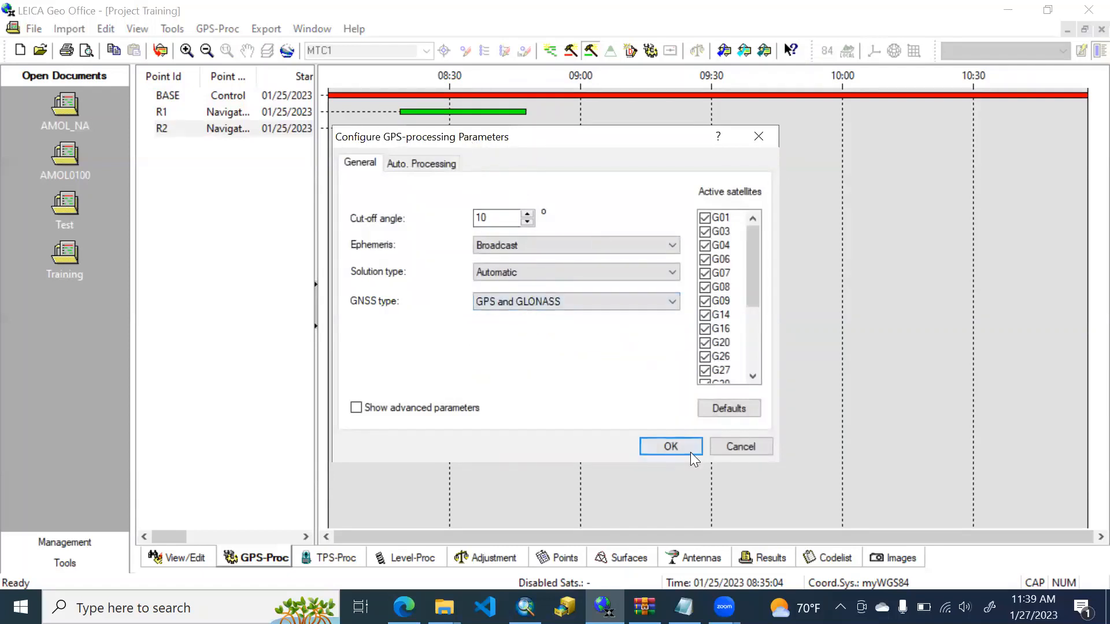
pyautogui.click(669, 446)
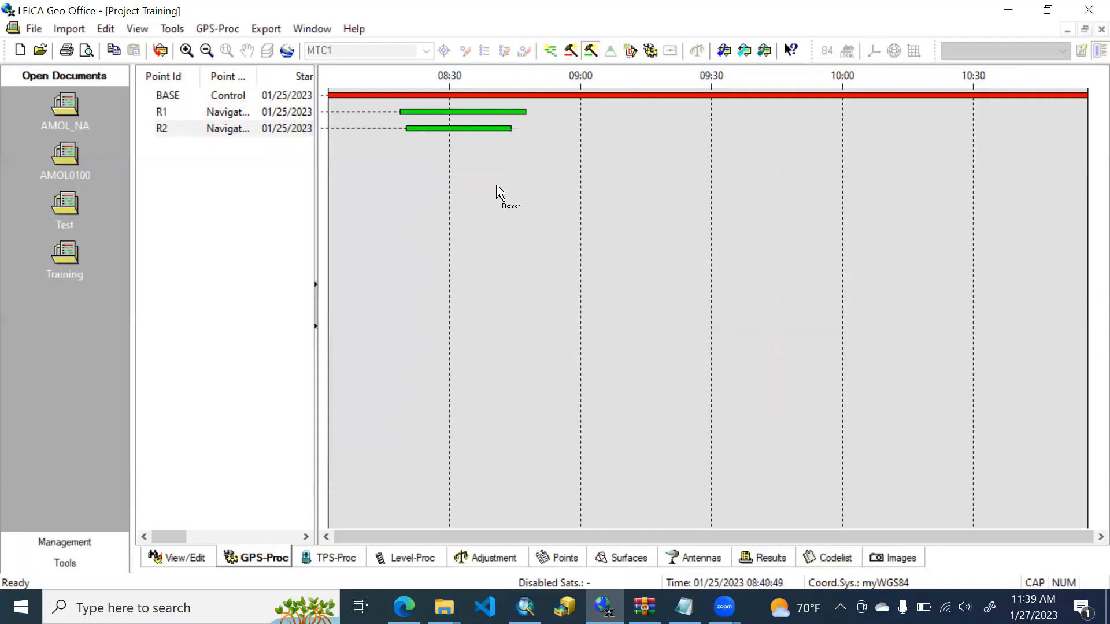
# Process the BASE–R1–R2 baselines and check the X, Y, Z results for R1 and R2
pyautogui.rightClick(499, 190)
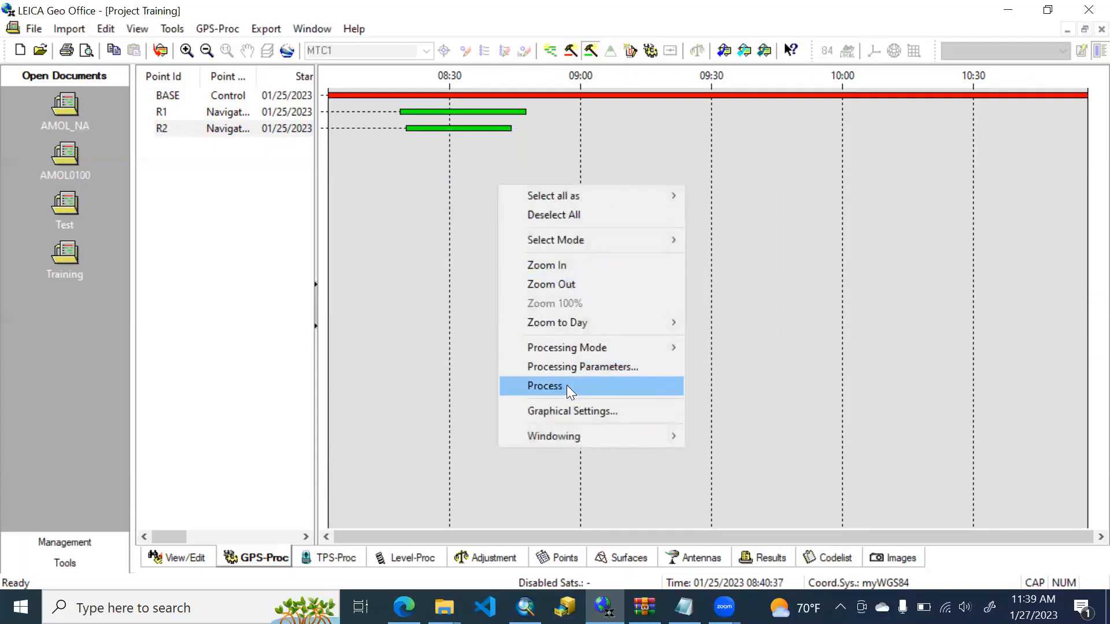
pyautogui.click(543, 386)
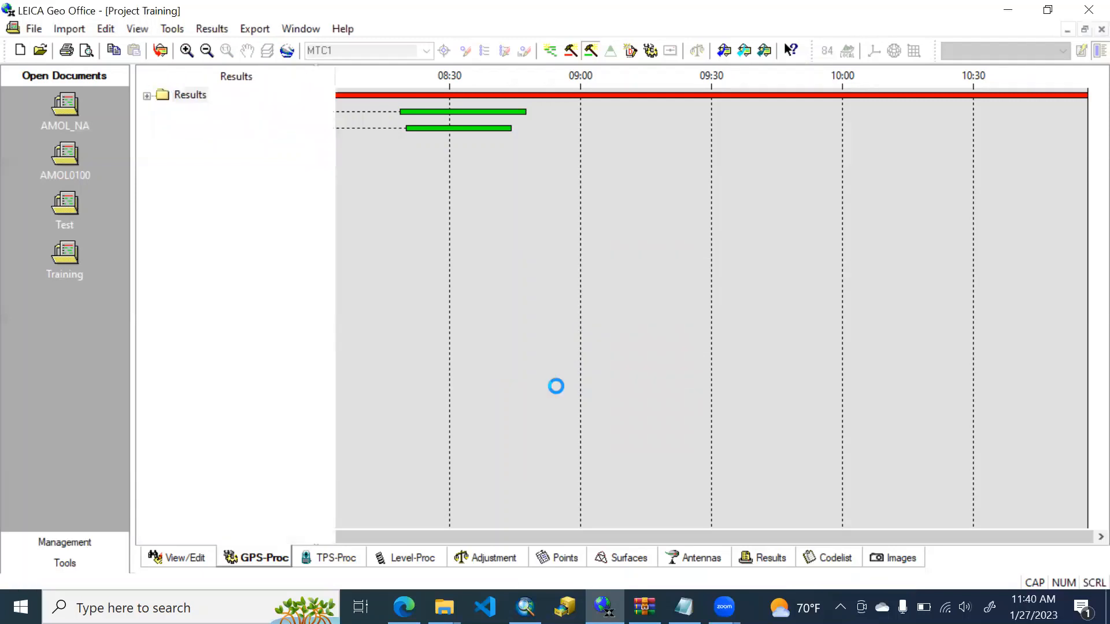
pyautogui.click(772, 557)
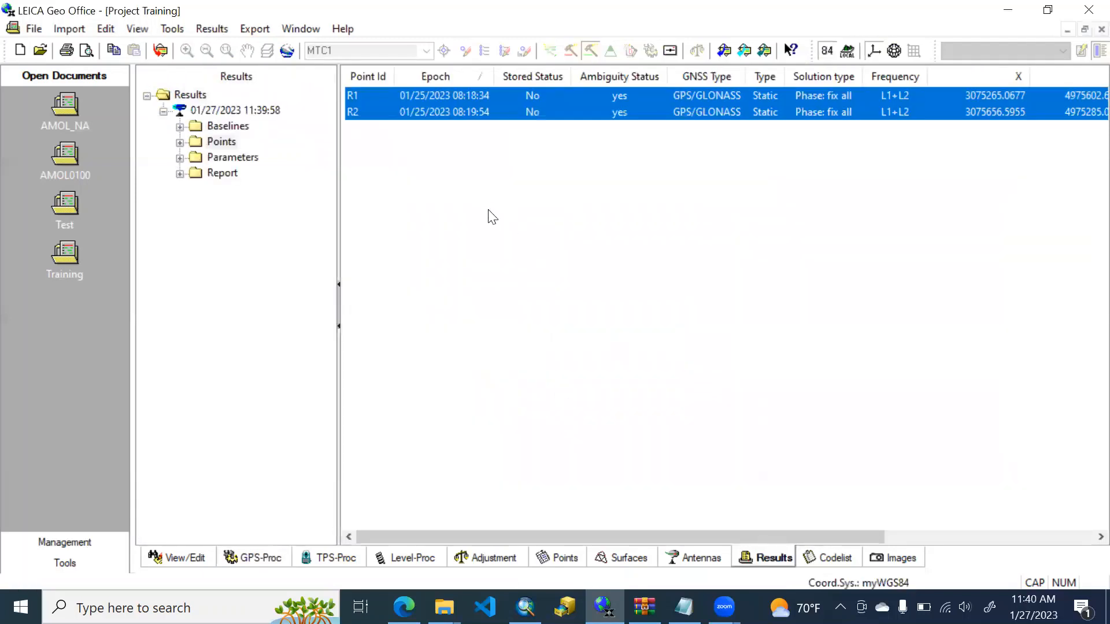
pyautogui.moveTo(357, 94)
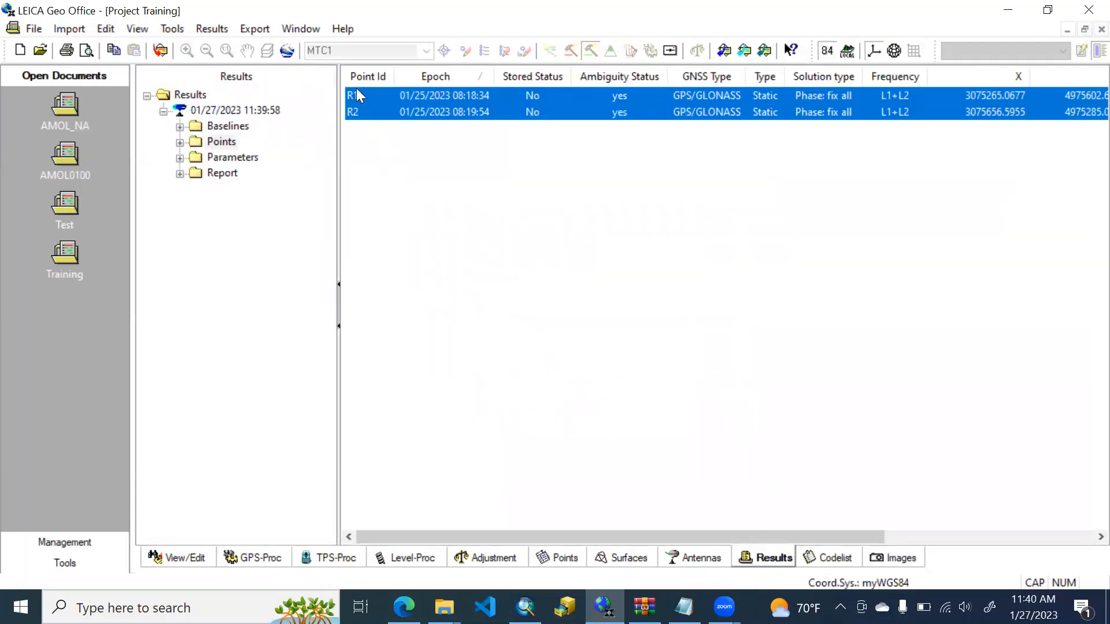
pyautogui.moveTo(793, 400)
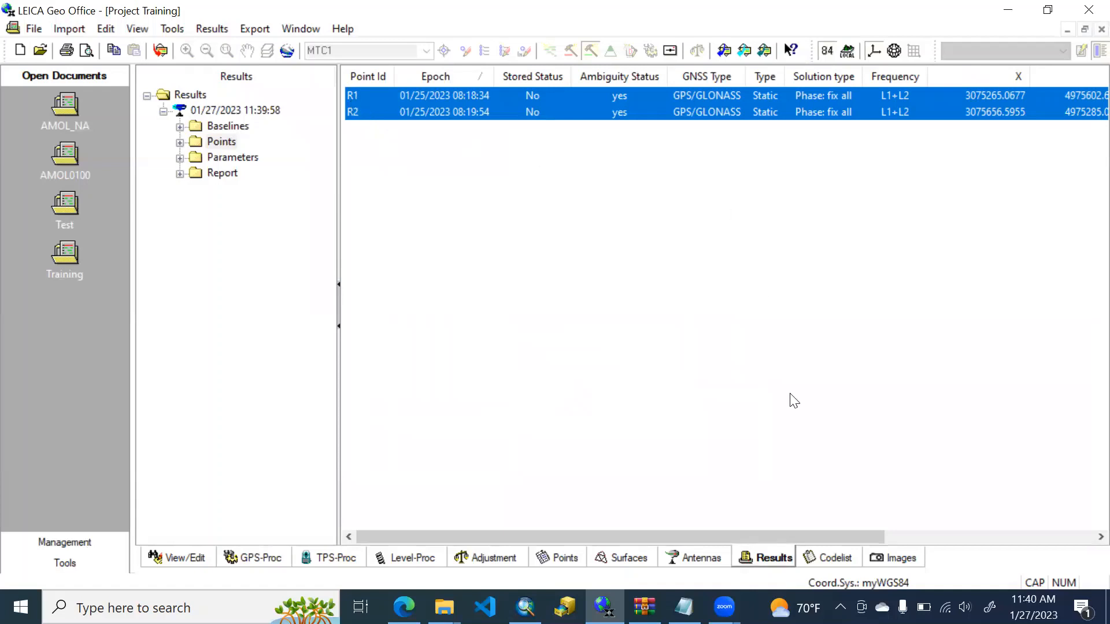
pyautogui.hscroll(3)
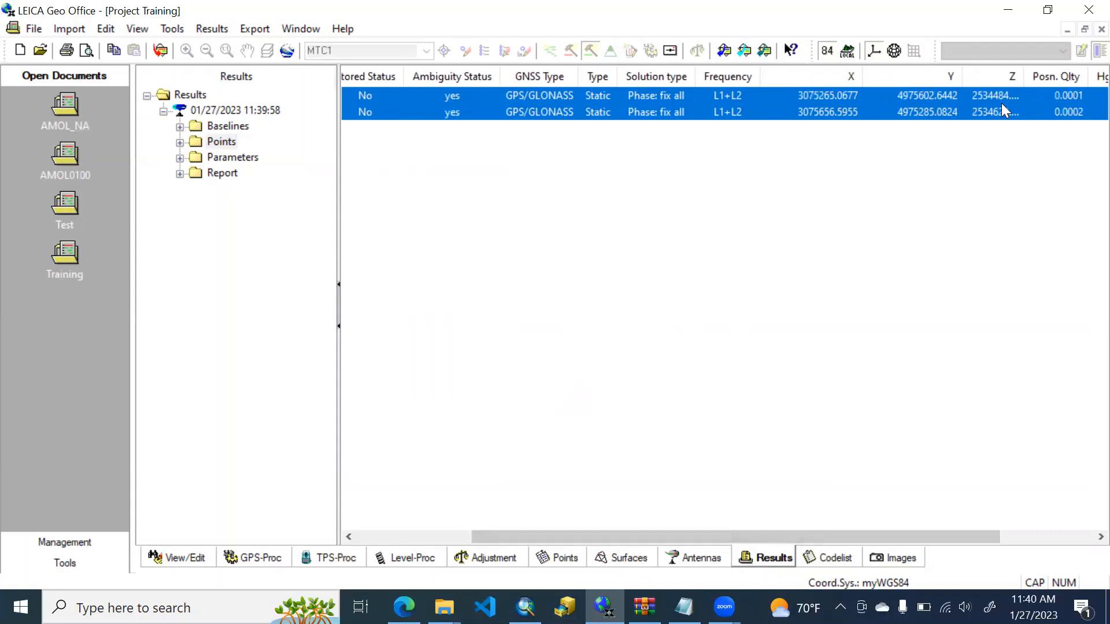
pyautogui.moveTo(732, 107)
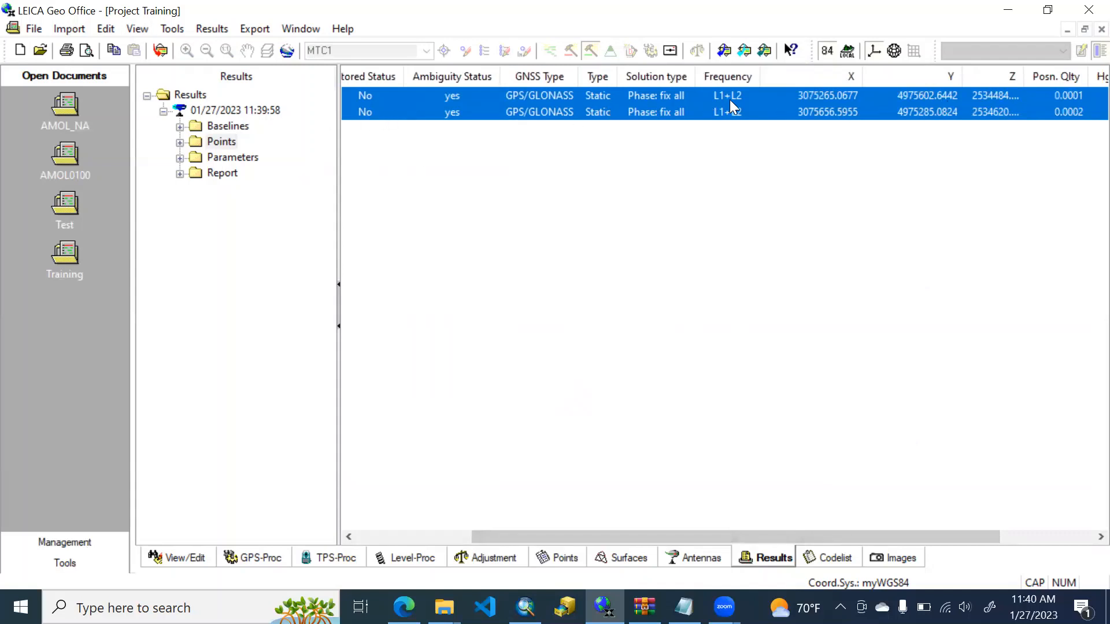
pyautogui.moveTo(758, 134)
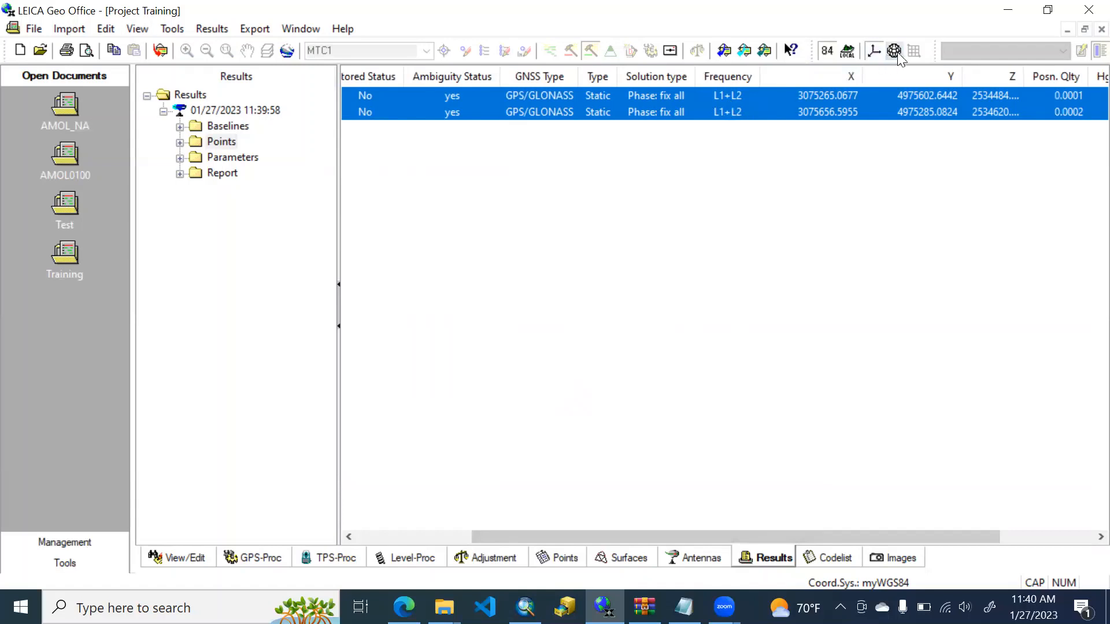
pyautogui.moveTo(895, 51)
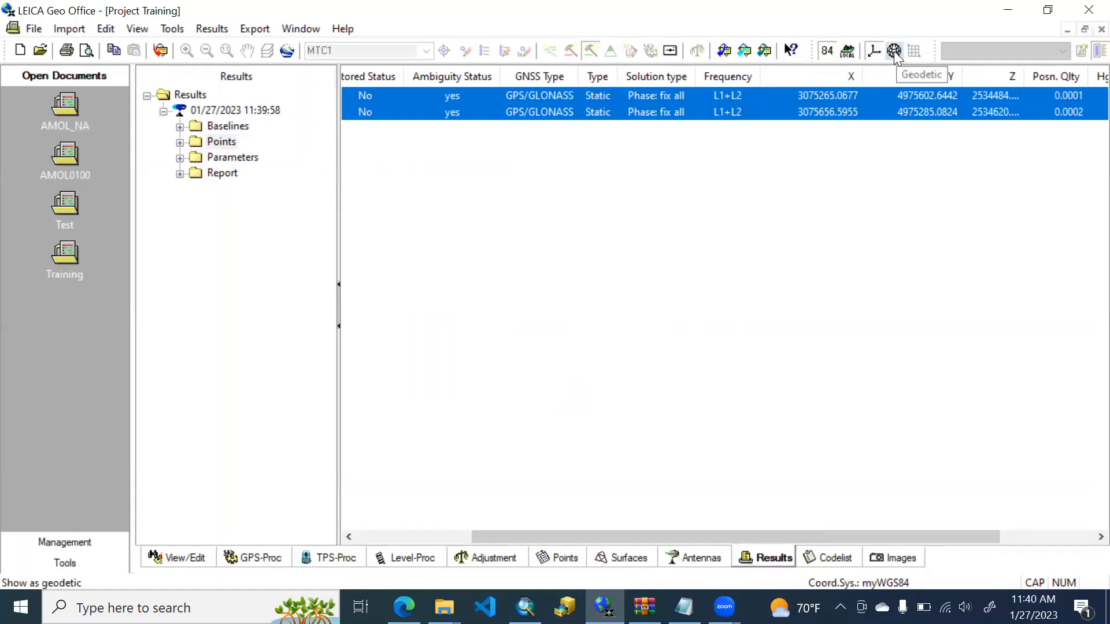
# Show R1 and R2 in geodetic coordinates and store both computed points in the project
pyautogui.click(894, 50)
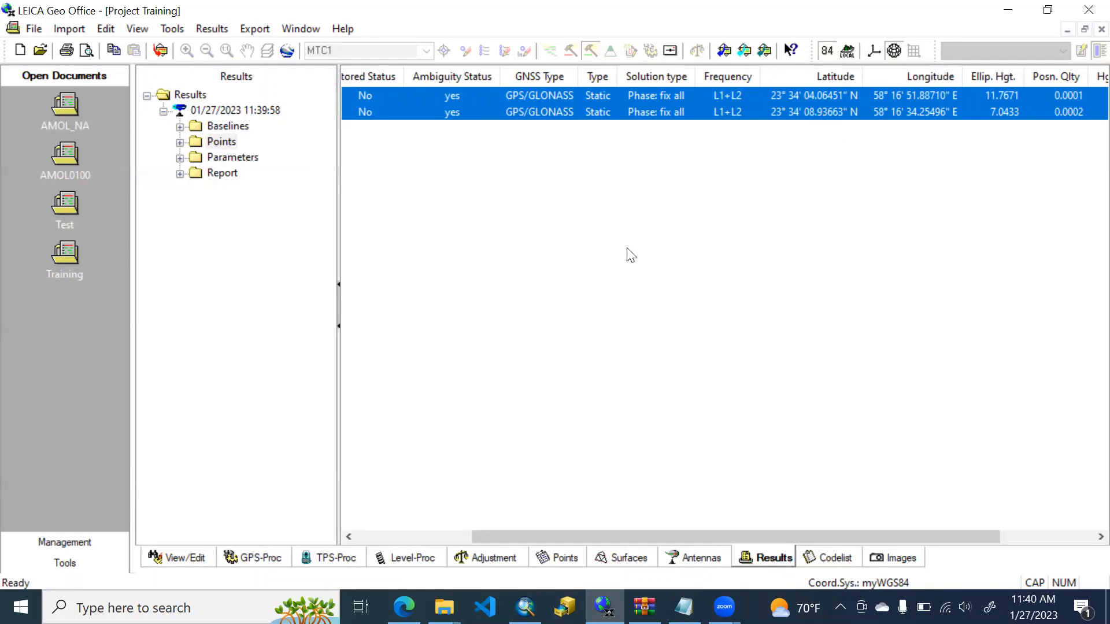
pyautogui.rightClick(436, 104)
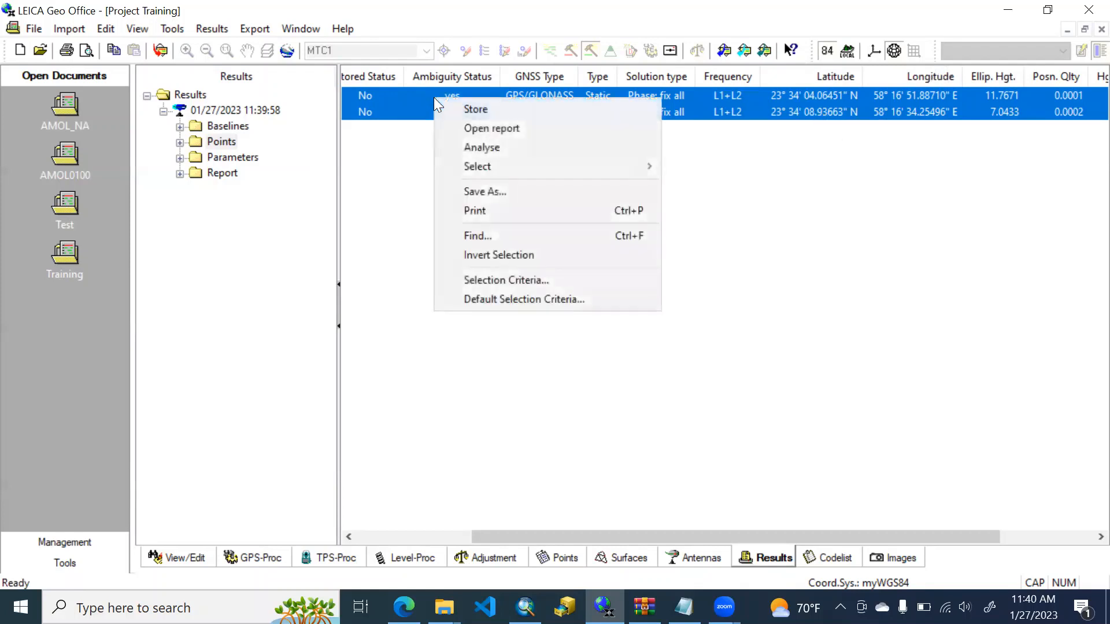
pyautogui.click(475, 109)
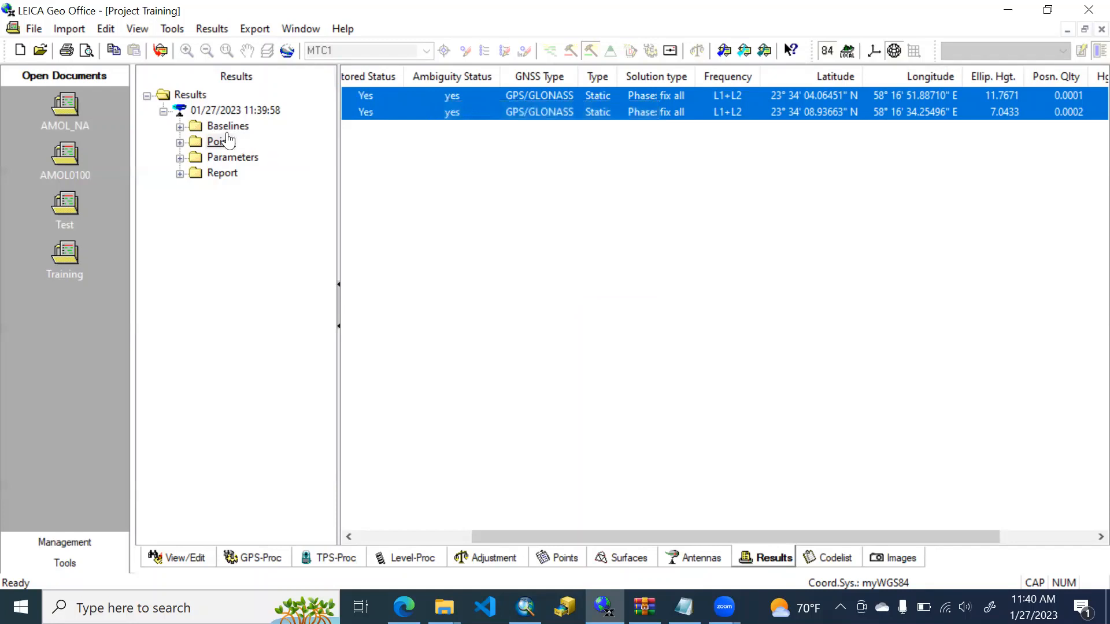
pyautogui.rightClick(234, 110)
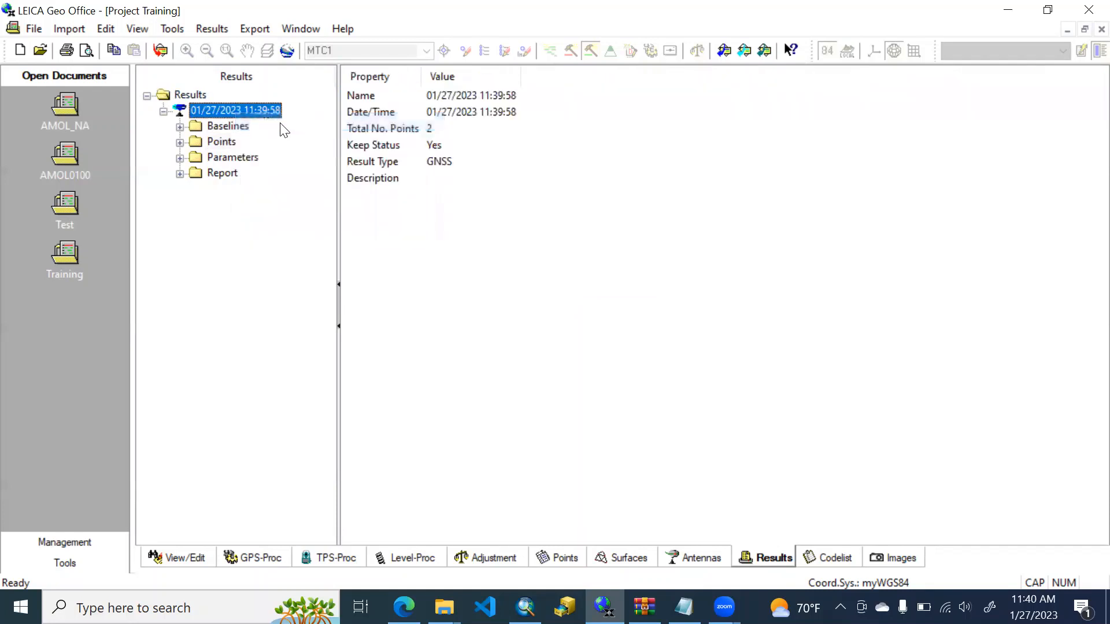
# Modify the processing result's name to MyNAReport
pyautogui.rightClick(235, 109)
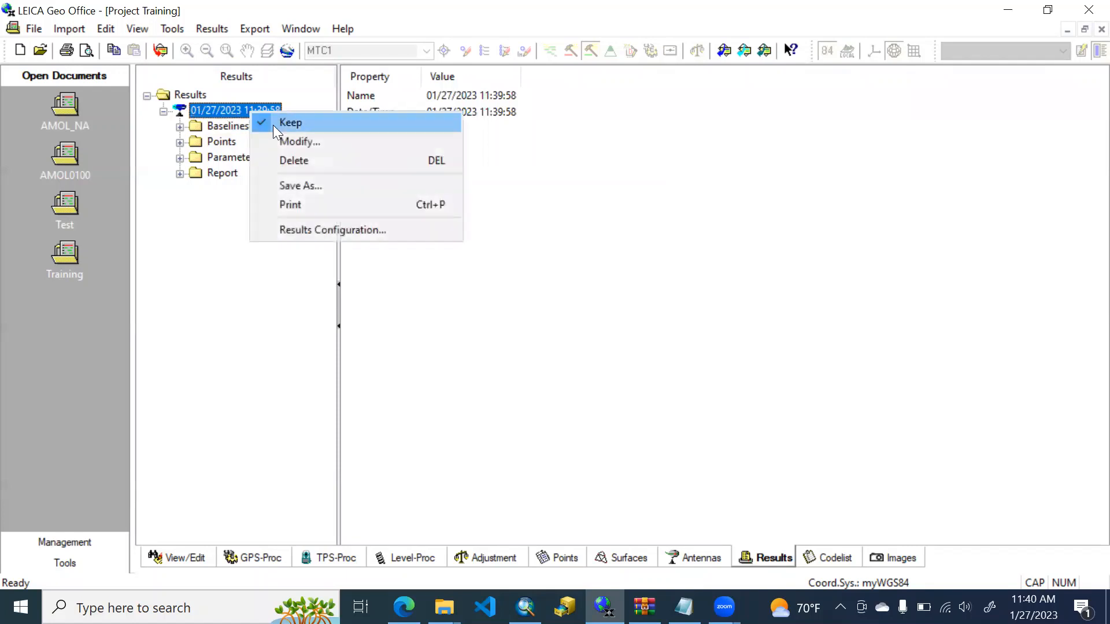
pyautogui.click(290, 123)
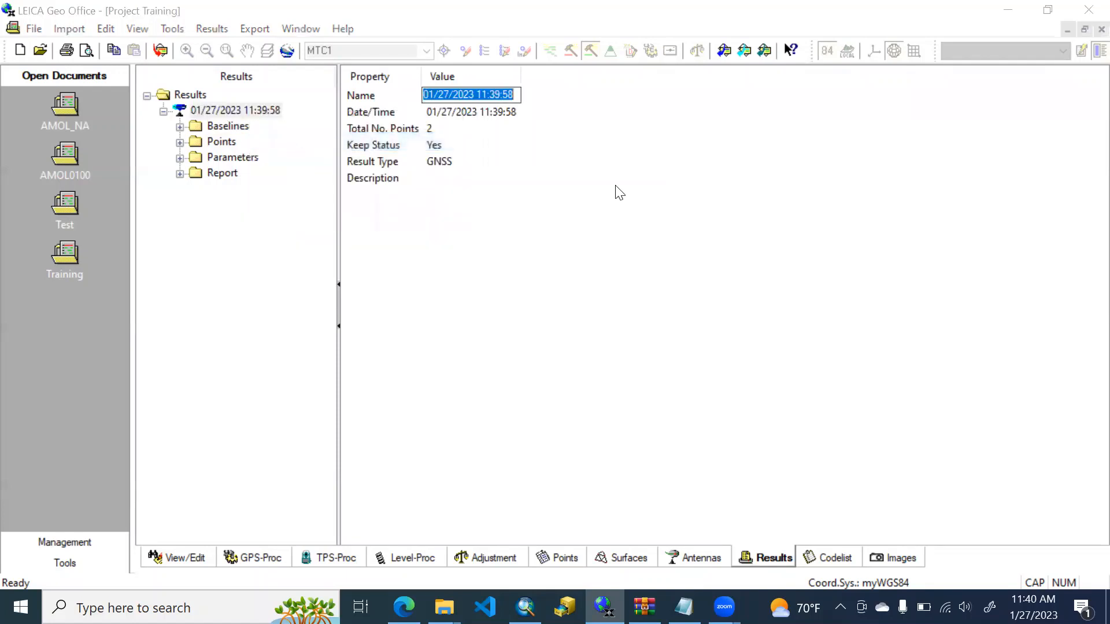
pyautogui.write('My')
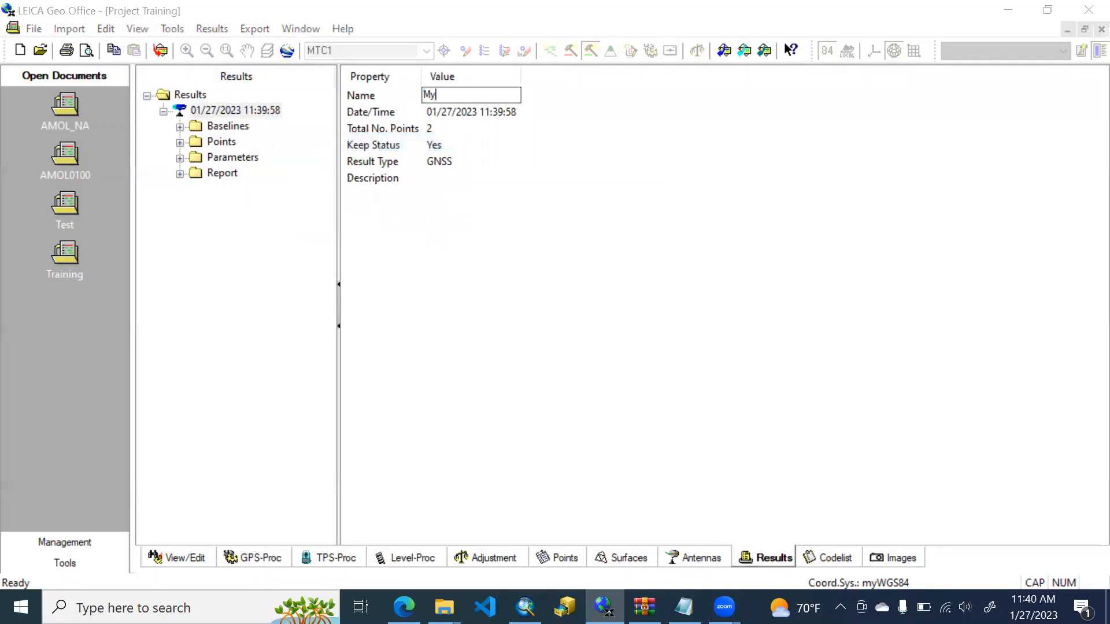
pyautogui.write('NAReport')
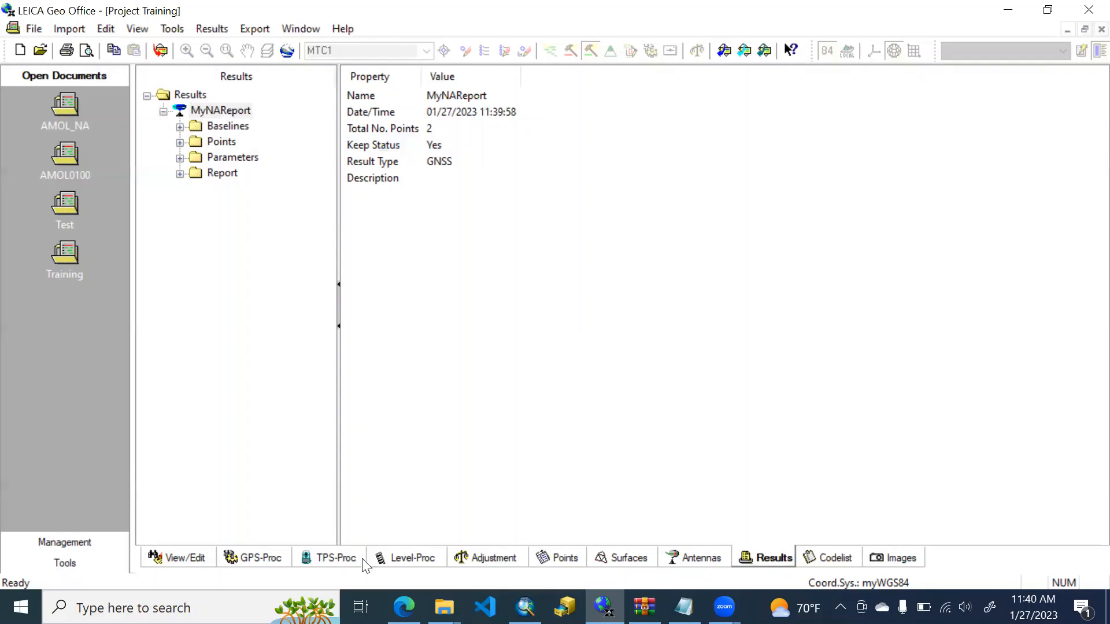
# Switch to the plan view showing baselines from BASE to R1 and R2
pyautogui.click(186, 557)
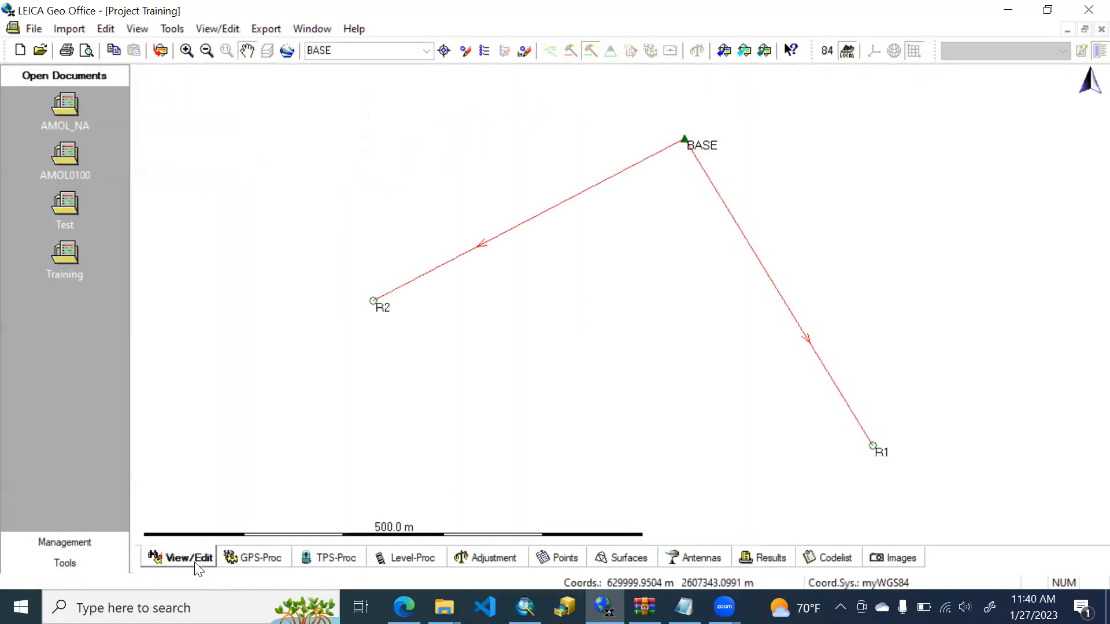
pyautogui.moveTo(679, 150)
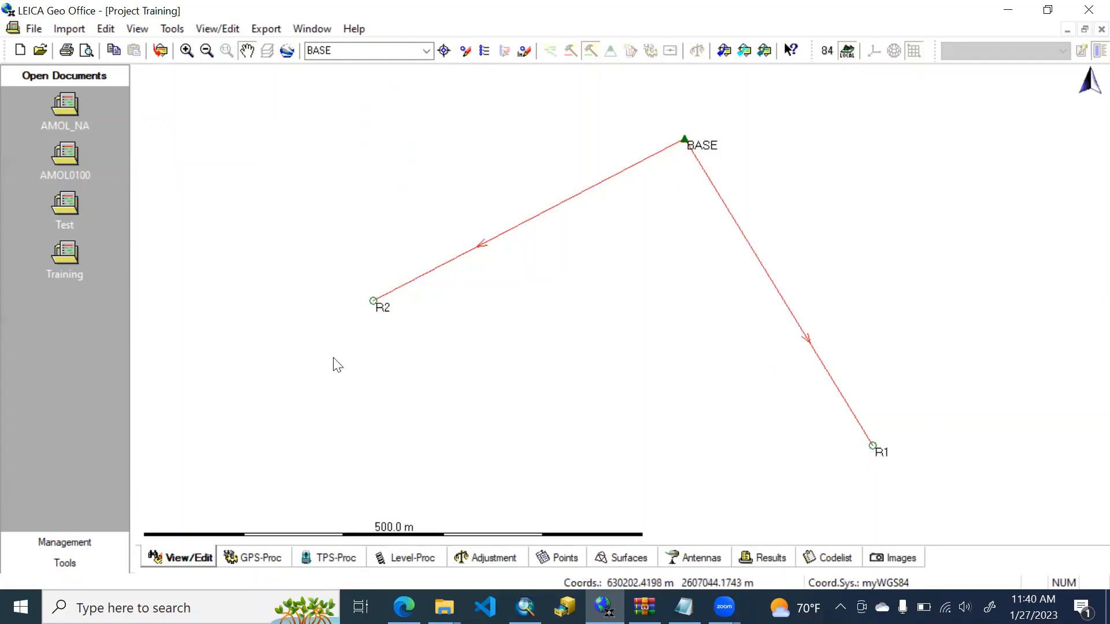
pyautogui.moveTo(377, 310)
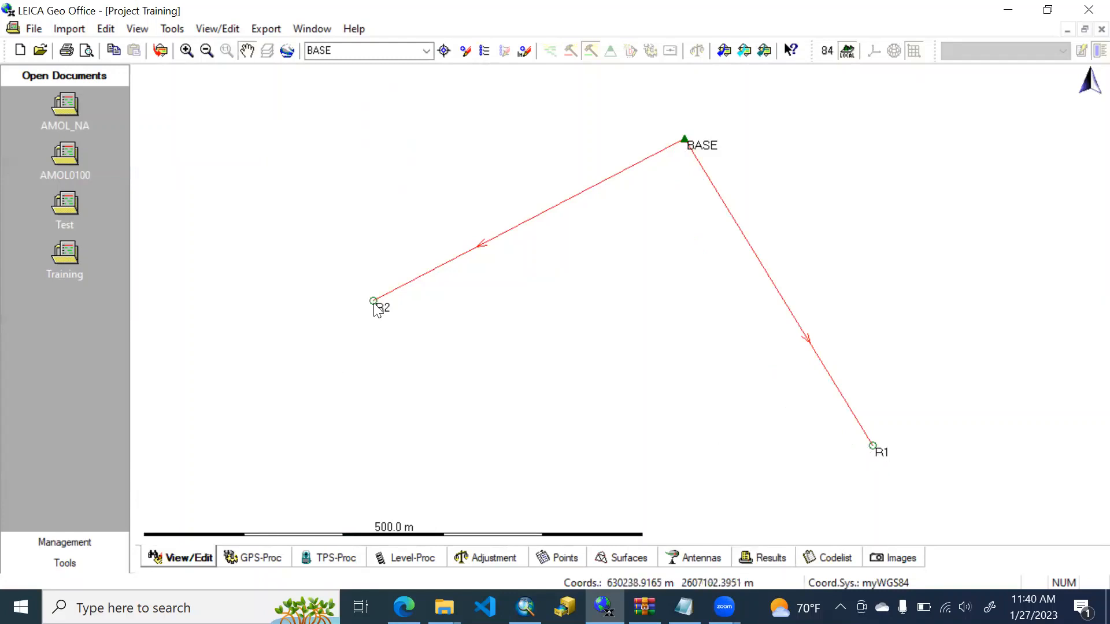
pyautogui.moveTo(739, 276)
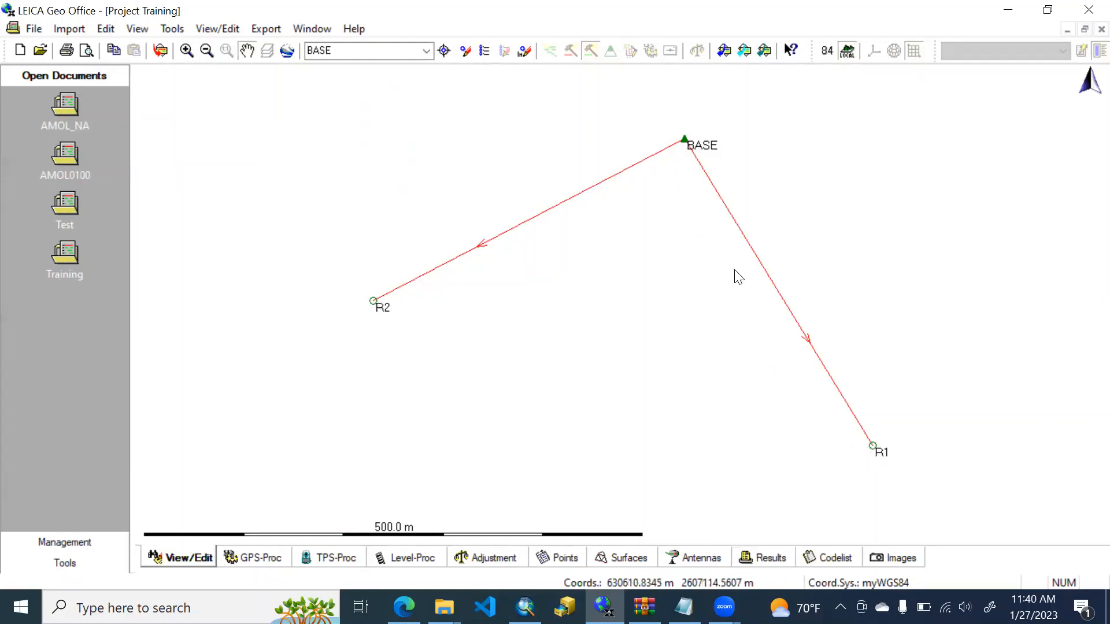
pyautogui.moveTo(220, 437)
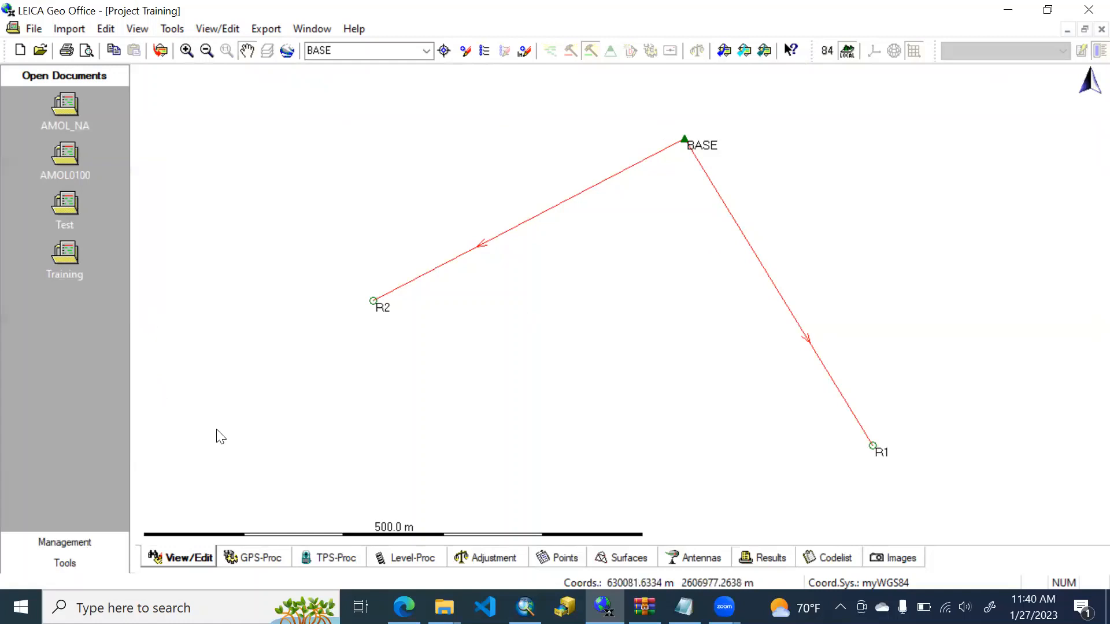
pyautogui.moveTo(869, 444)
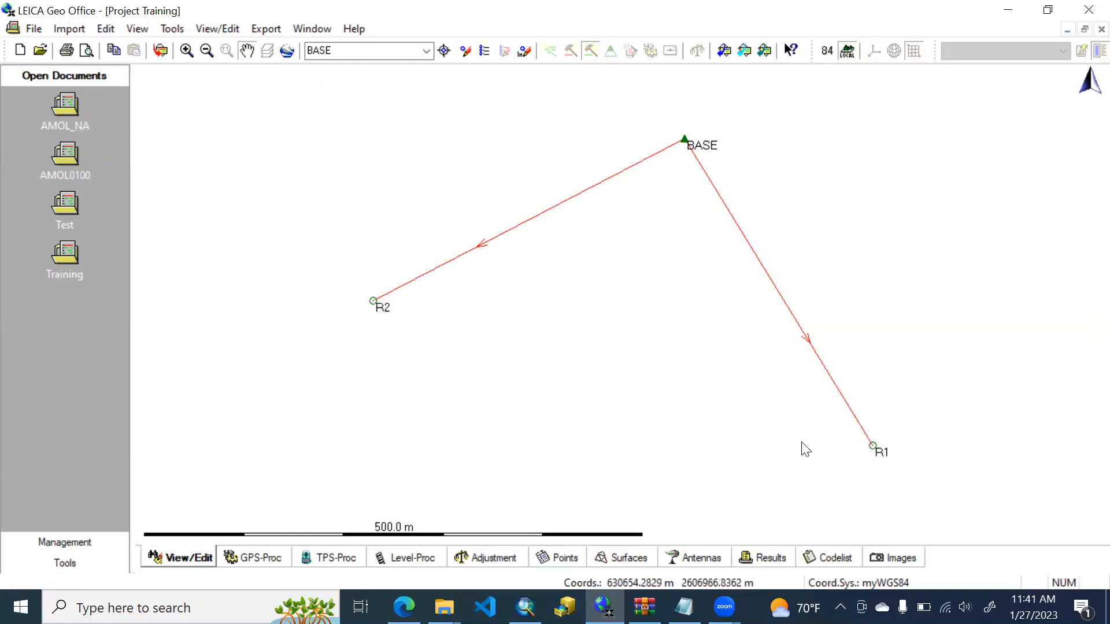
pyautogui.moveTo(364, 417)
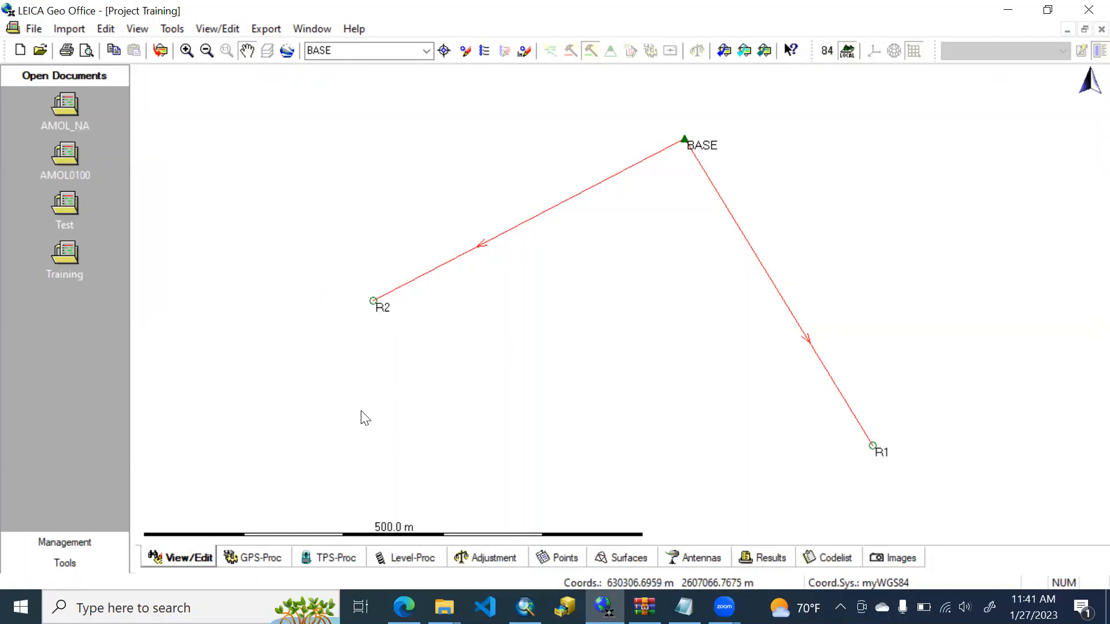
# On the GPS-Proc timeline, clear the selection, set R1 as reference and R2 as rover, and process
pyautogui.click(260, 557)
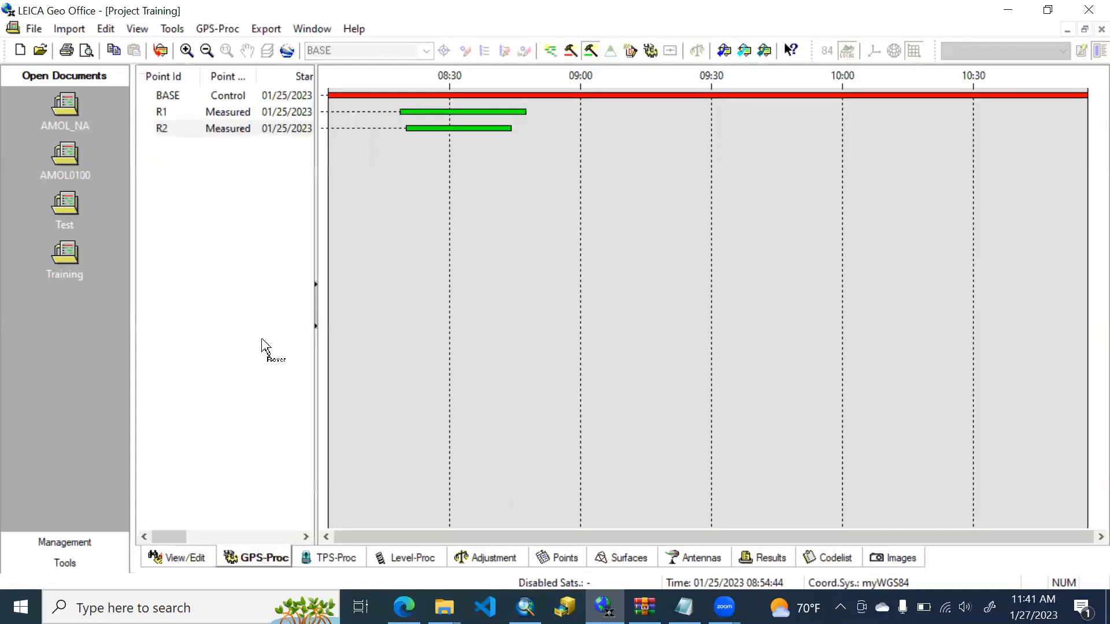
pyautogui.rightClick(477, 190)
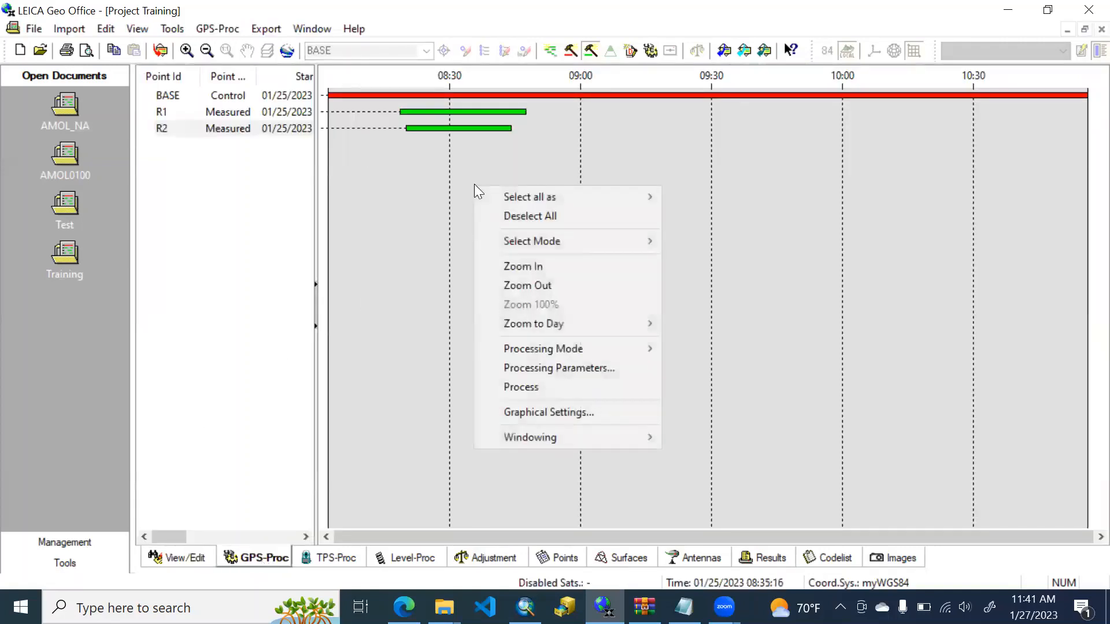
pyautogui.moveTo(531, 240)
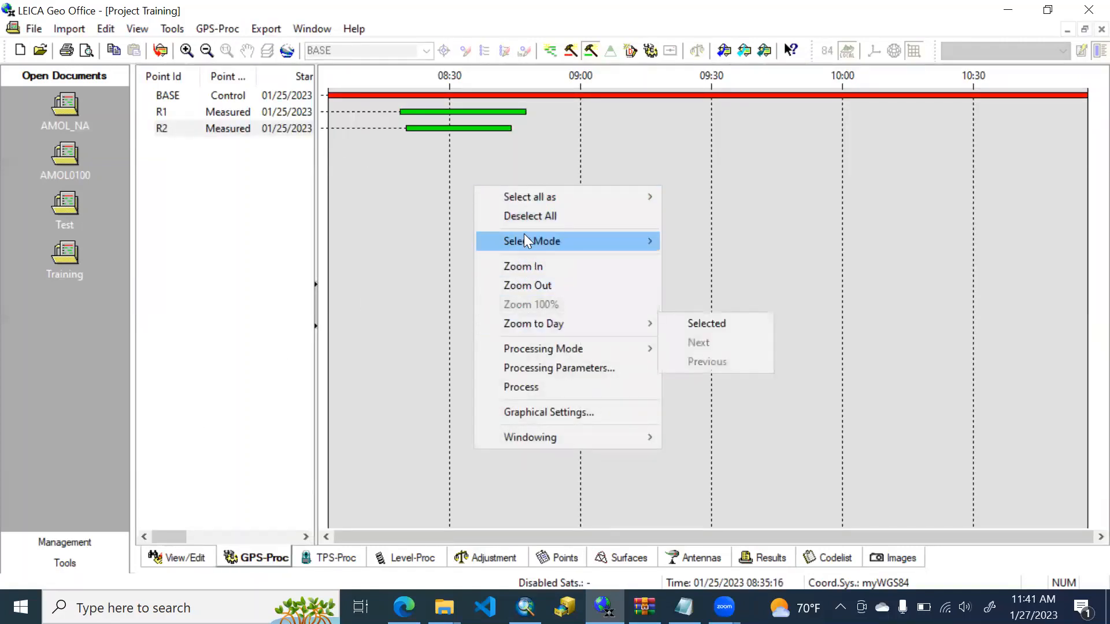
pyautogui.click(529, 216)
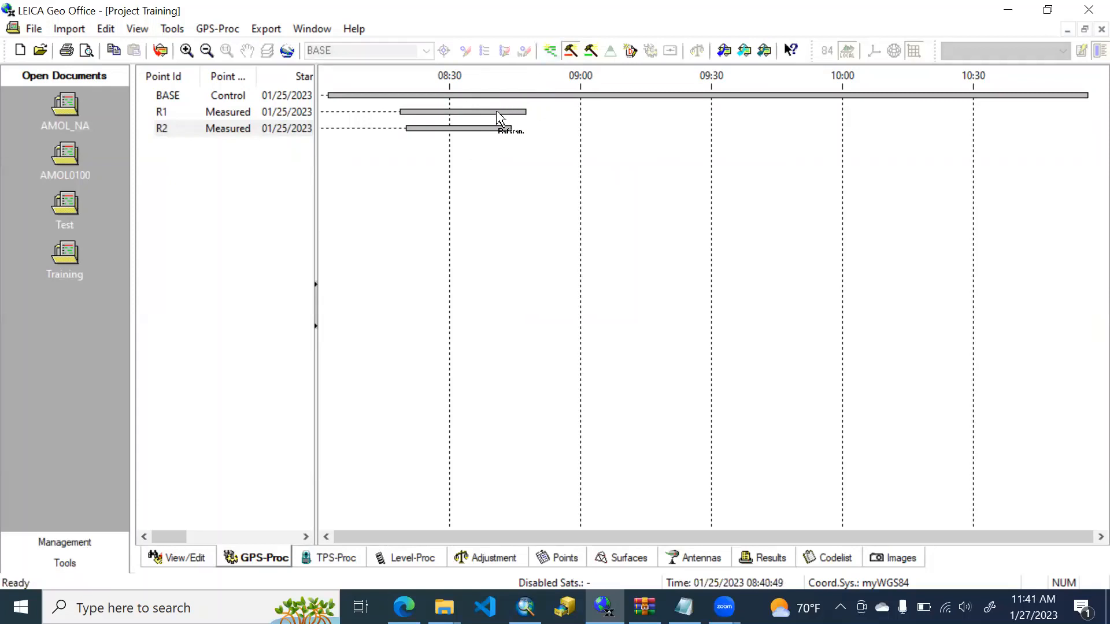
pyautogui.click(463, 112)
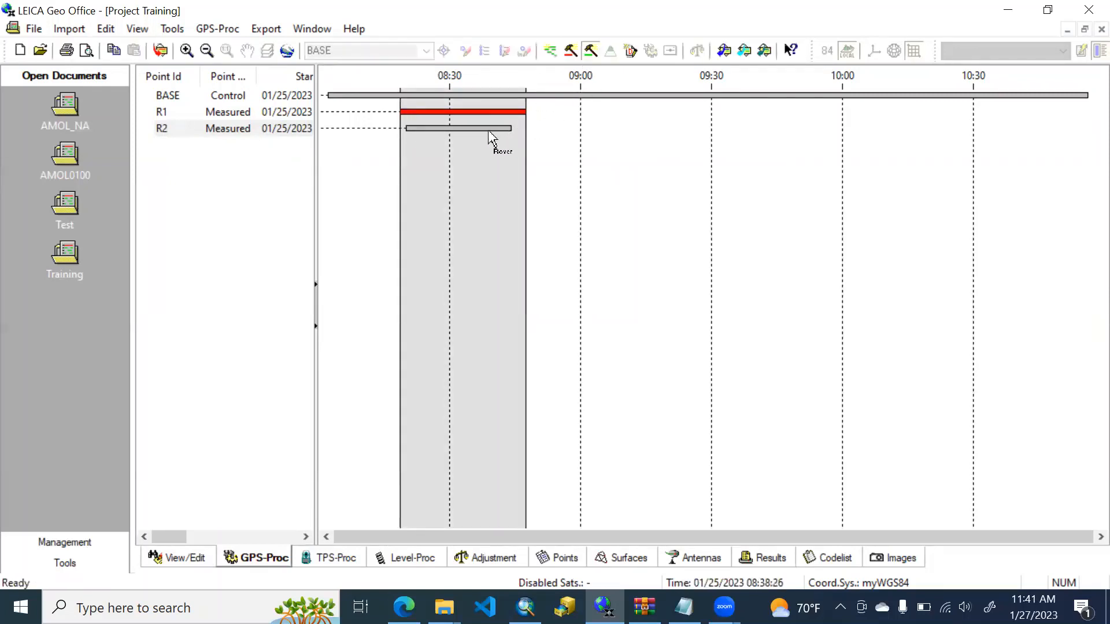
pyautogui.rightClick(459, 128)
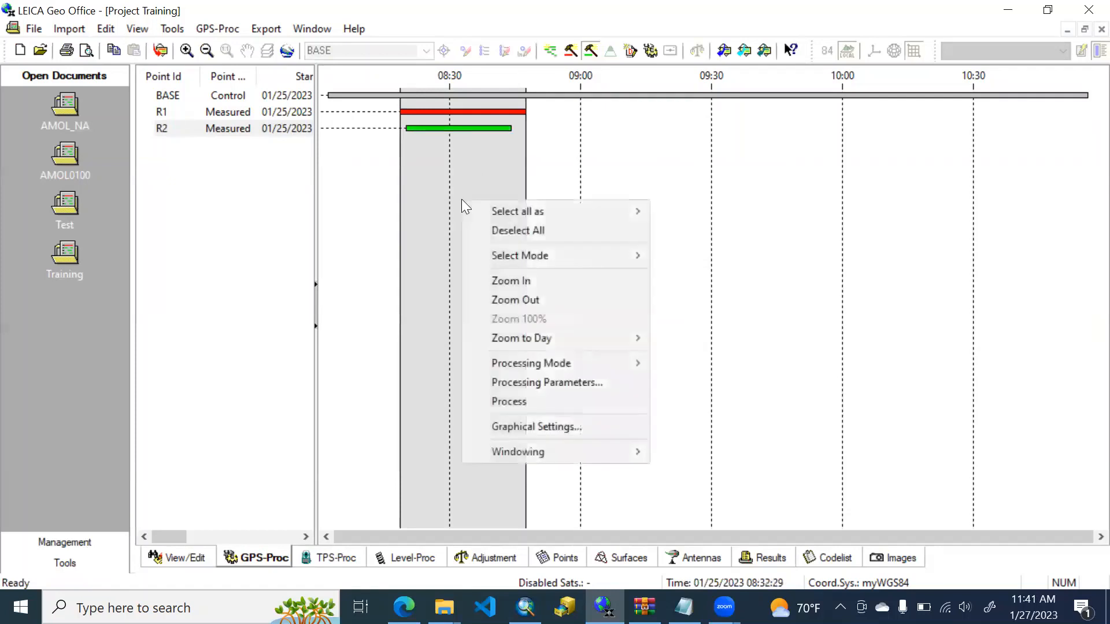
pyautogui.moveTo(530, 363)
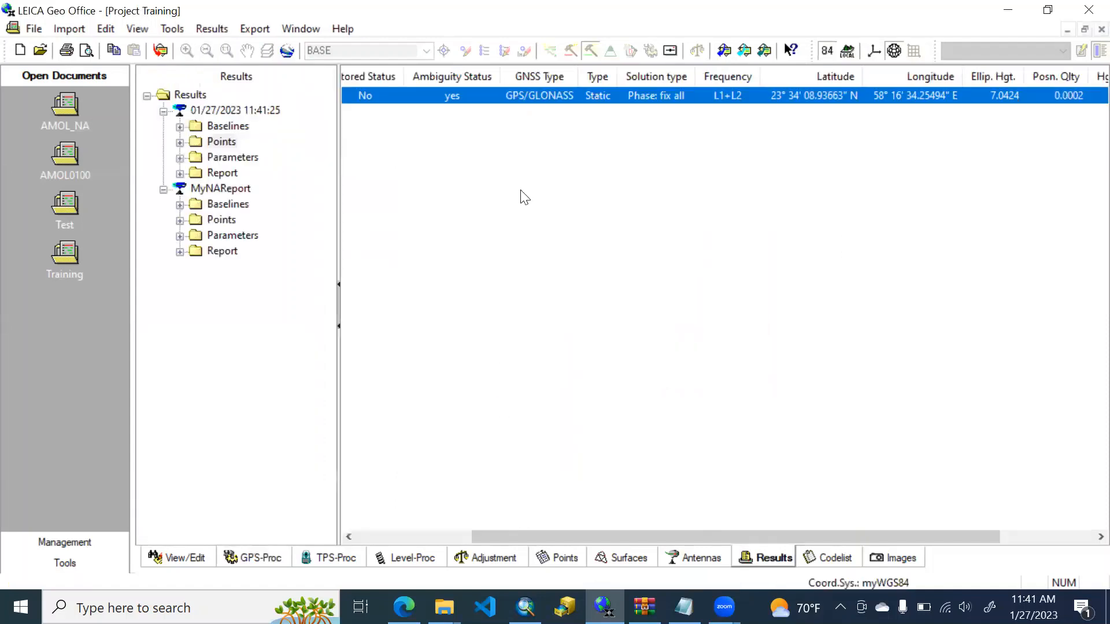
# Store the new R1–R2 result and show the BASE–R1–R2 triangle in the plan view
pyautogui.rightClick(524, 96)
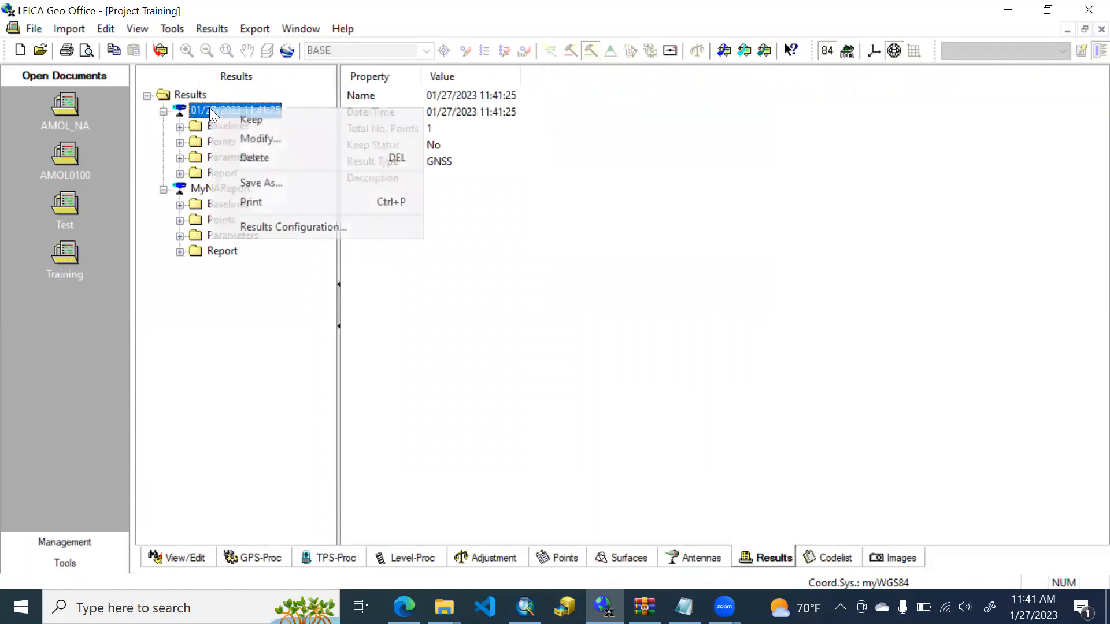
pyautogui.click(251, 119)
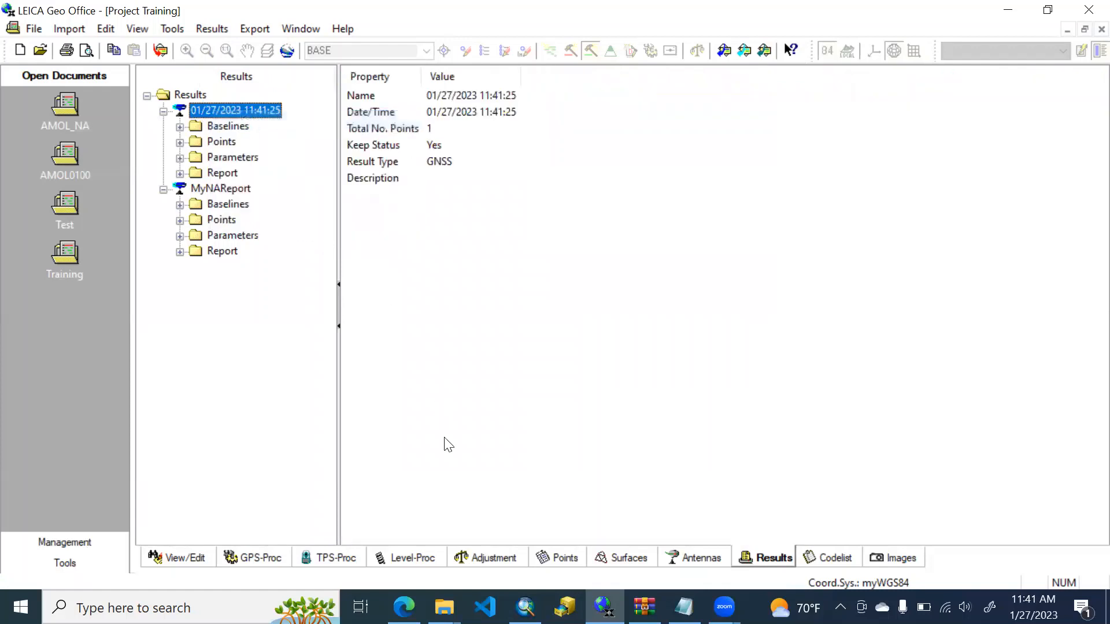
pyautogui.click(186, 558)
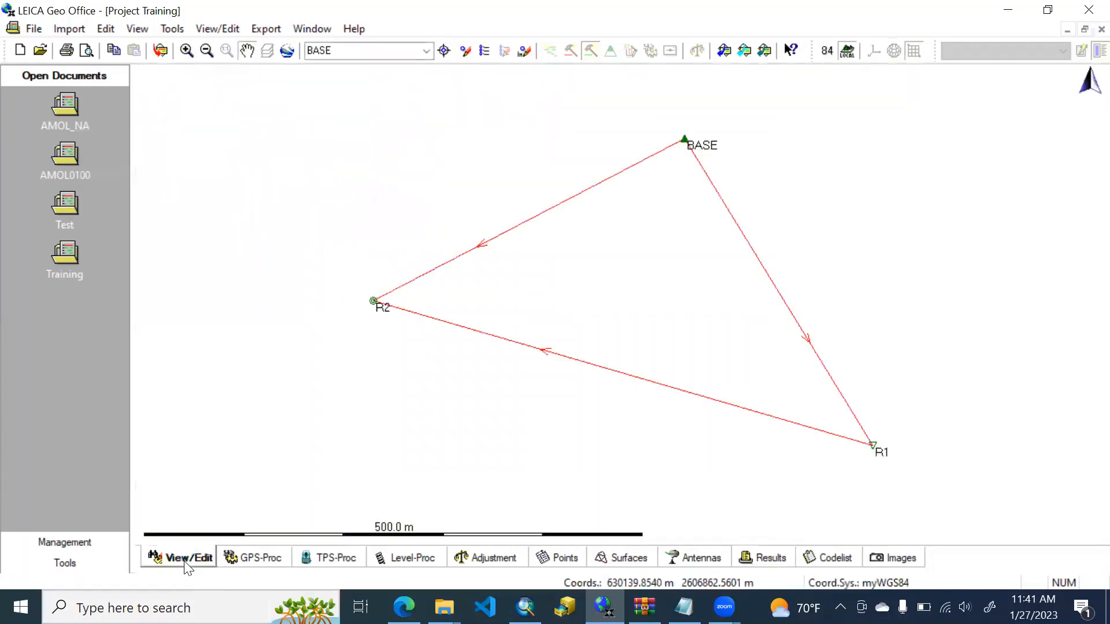
pyautogui.moveTo(354, 257)
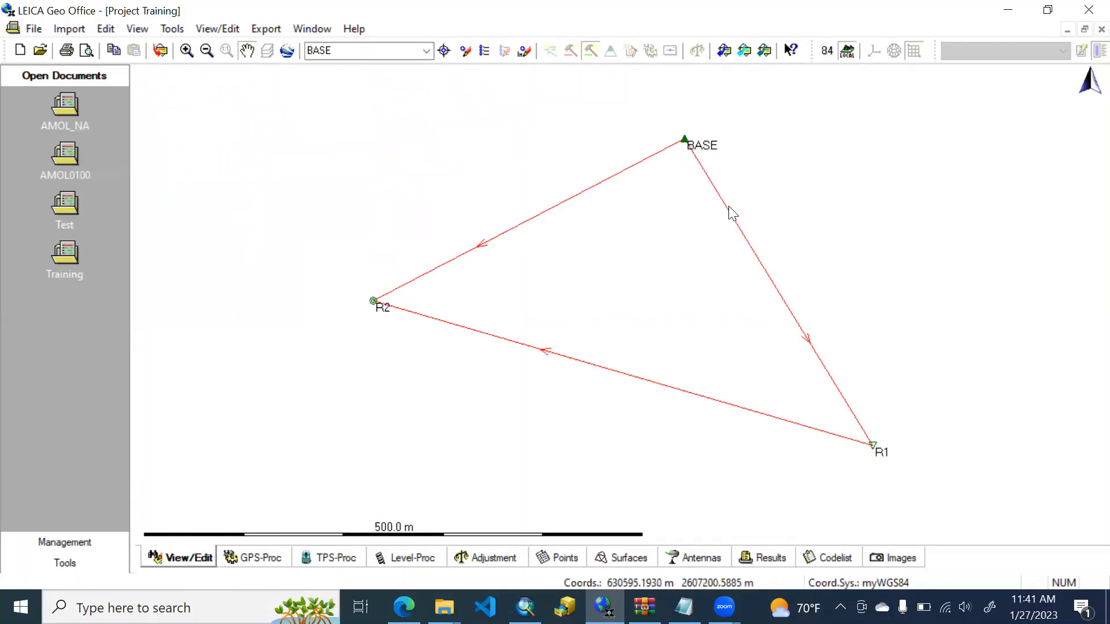
pyautogui.moveTo(534, 262)
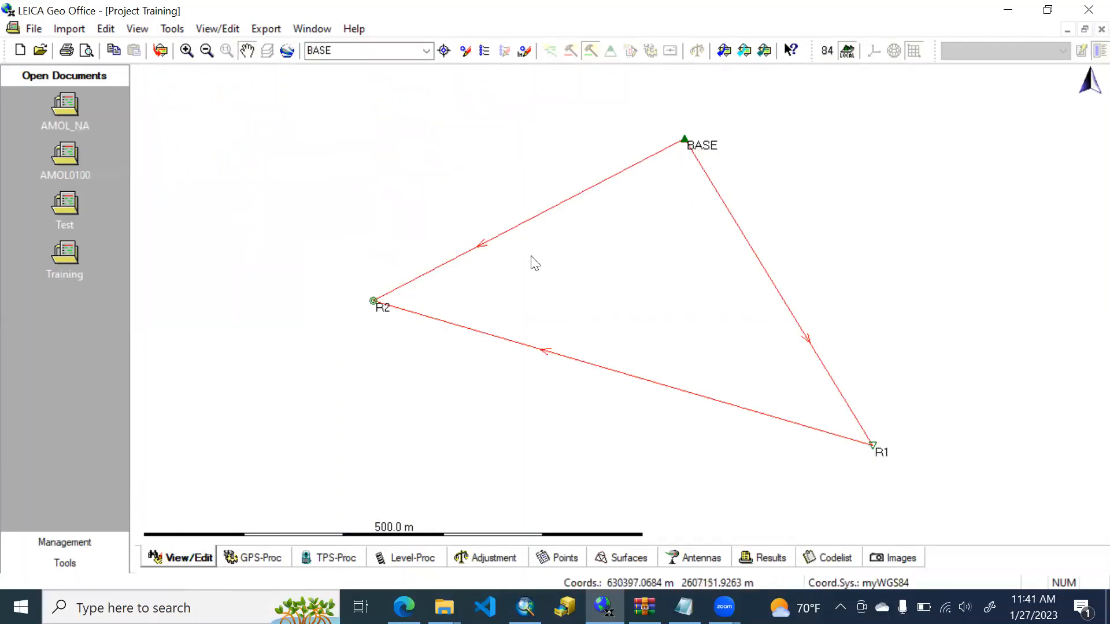
pyautogui.moveTo(480, 483)
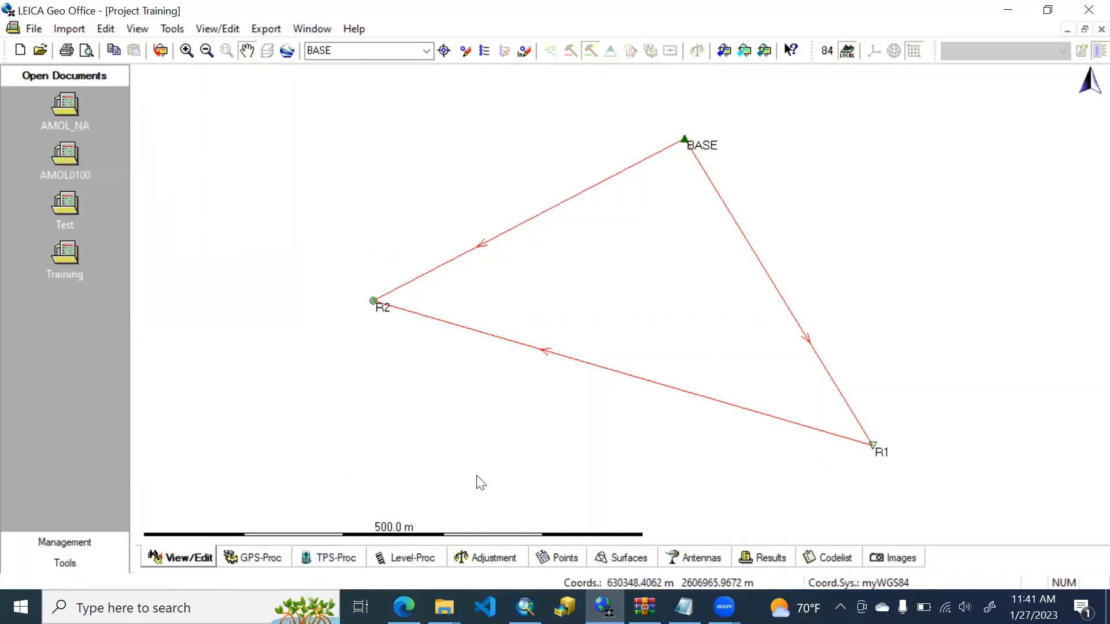
# Compute the network adjustment of BASE, R1 and R2 and open its Network results report
pyautogui.click(494, 557)
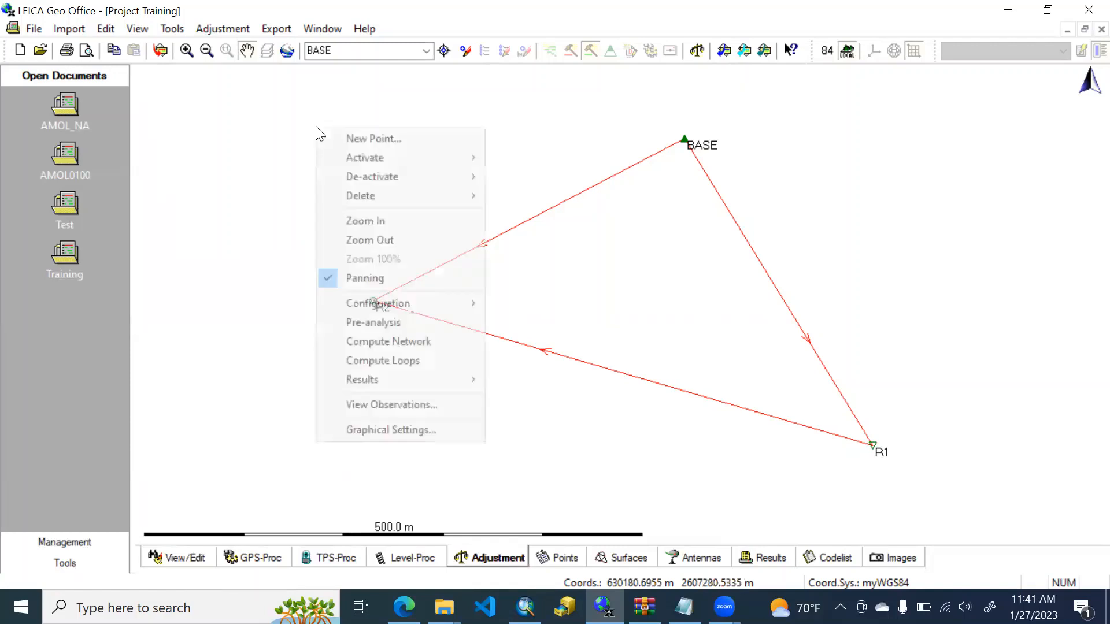
pyautogui.moveTo(373, 323)
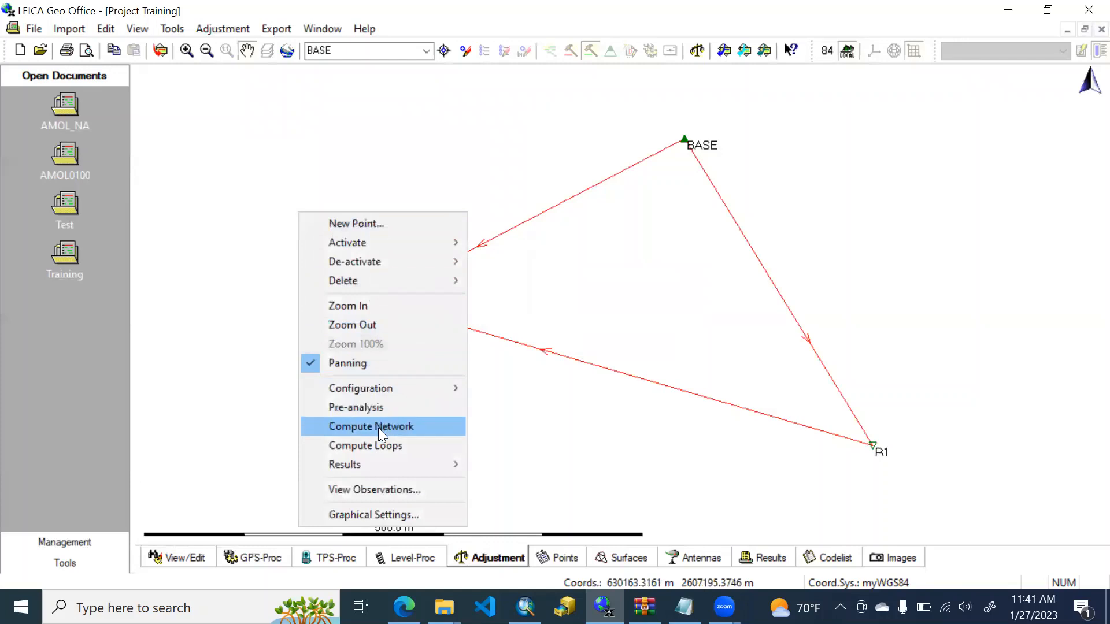
pyautogui.click(371, 427)
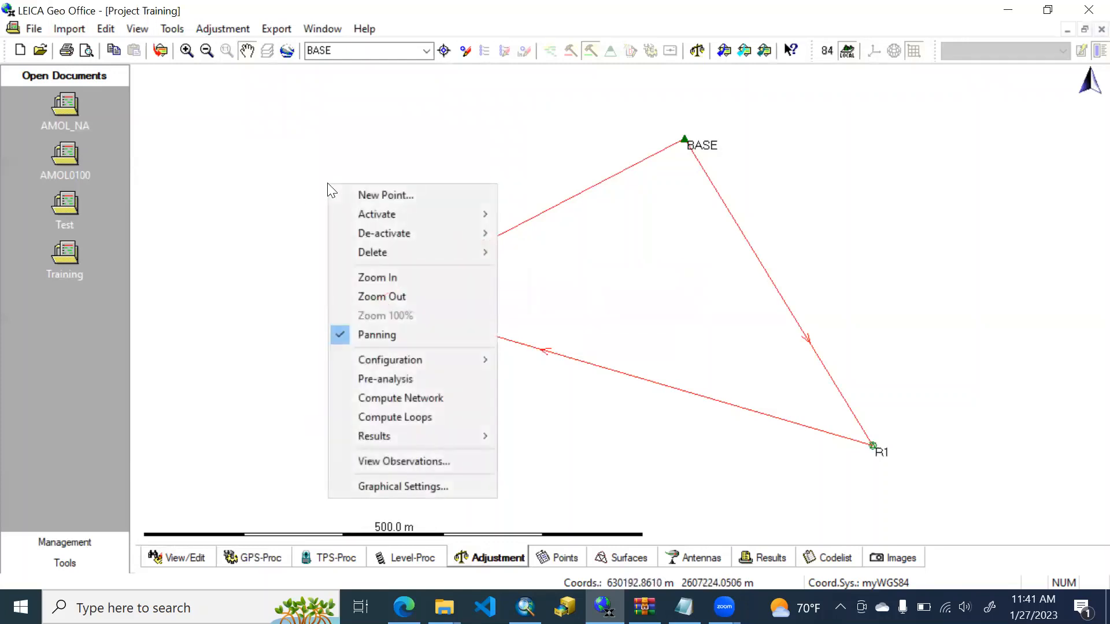
pyautogui.moveTo(394, 417)
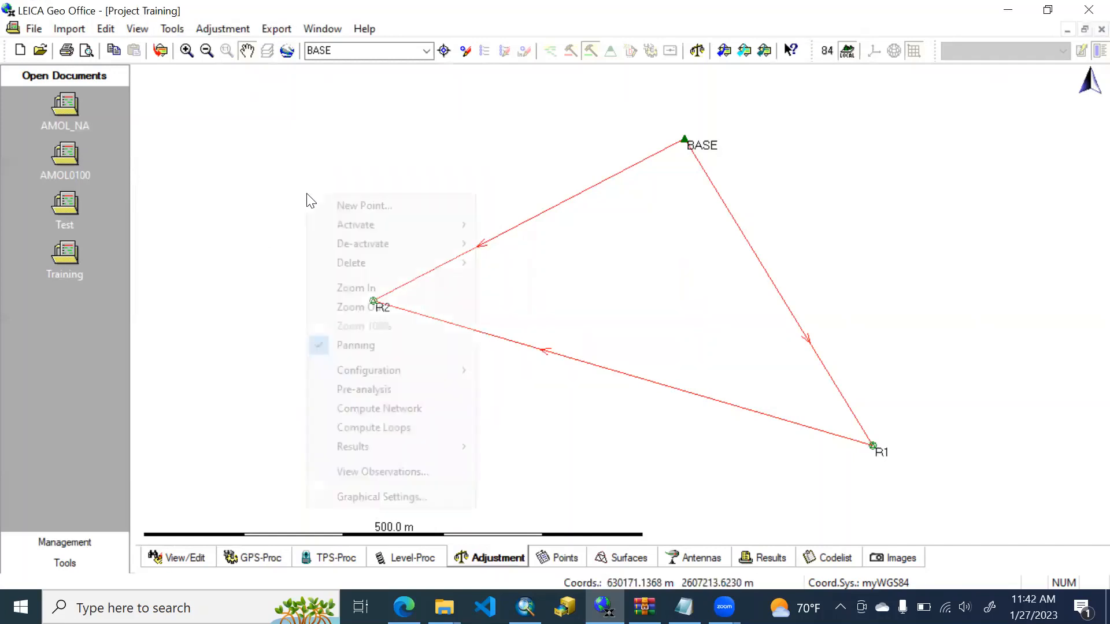
pyautogui.moveTo(383, 447)
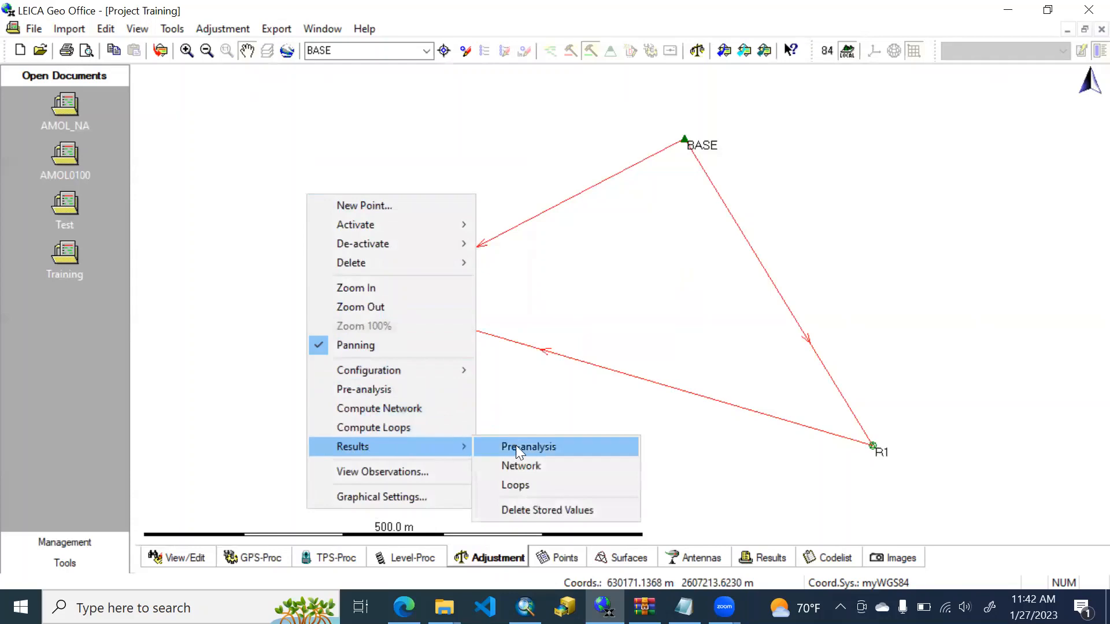
pyautogui.click(527, 447)
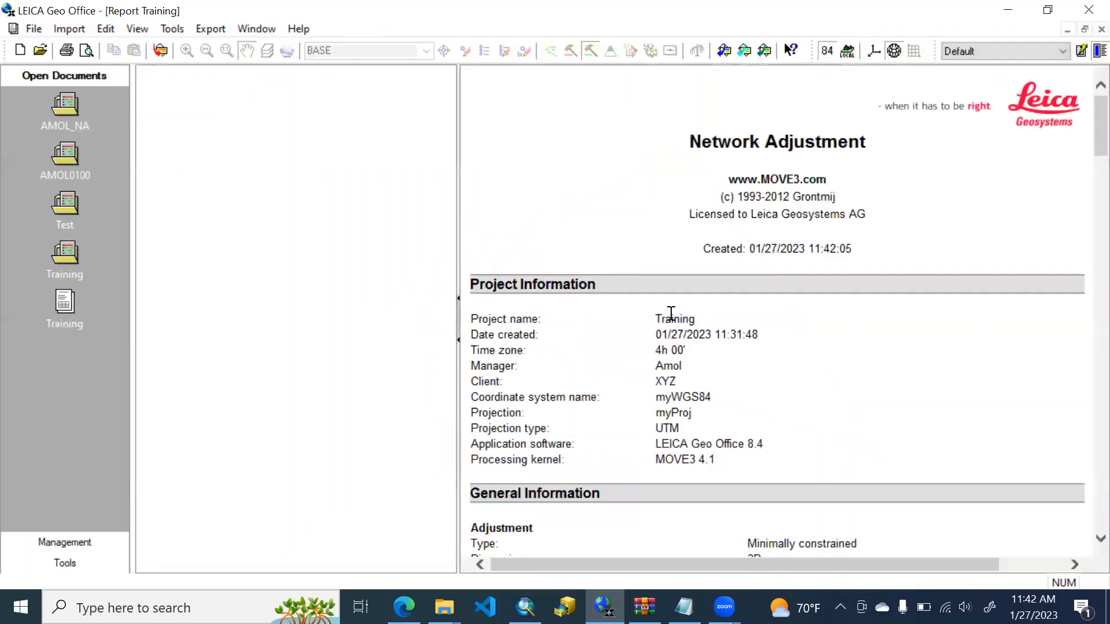
pyautogui.scroll(-3)
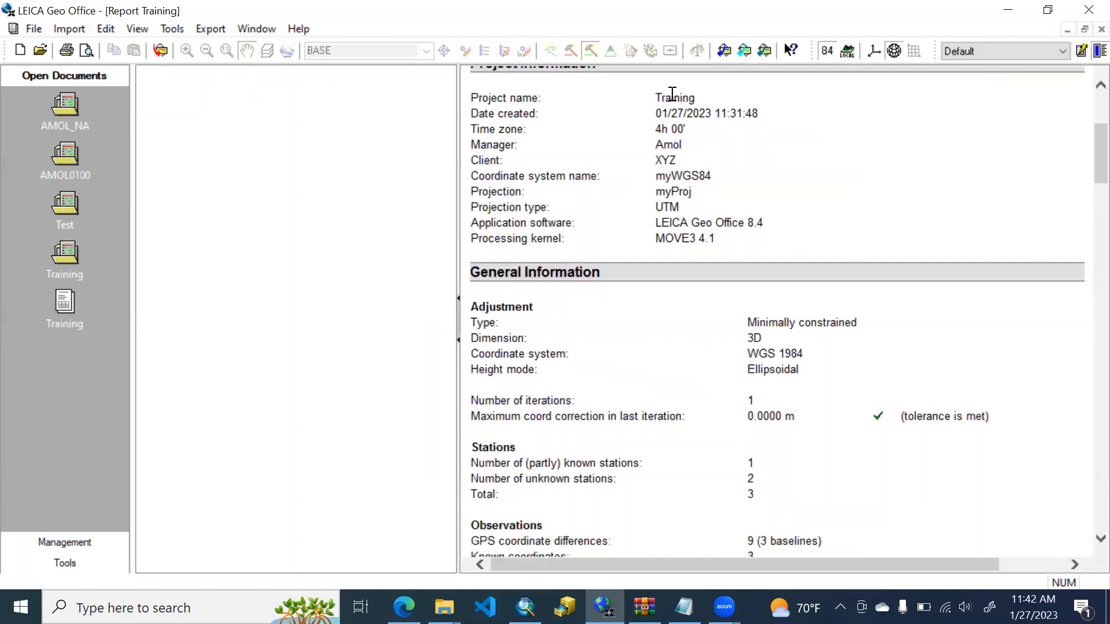
pyautogui.moveTo(740, 178)
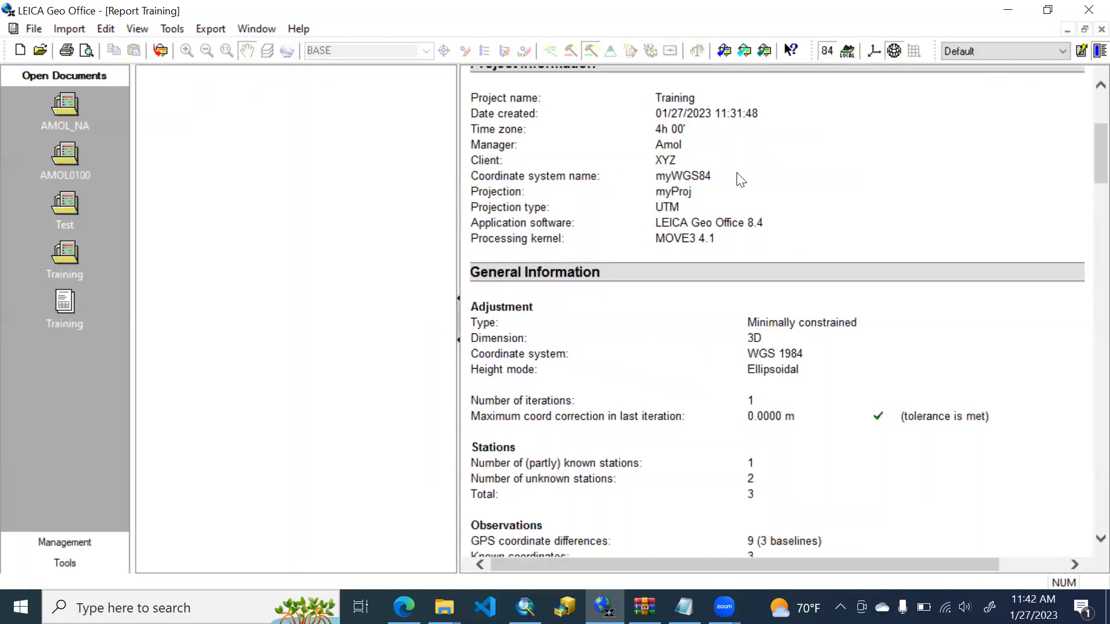
pyautogui.moveTo(690, 212)
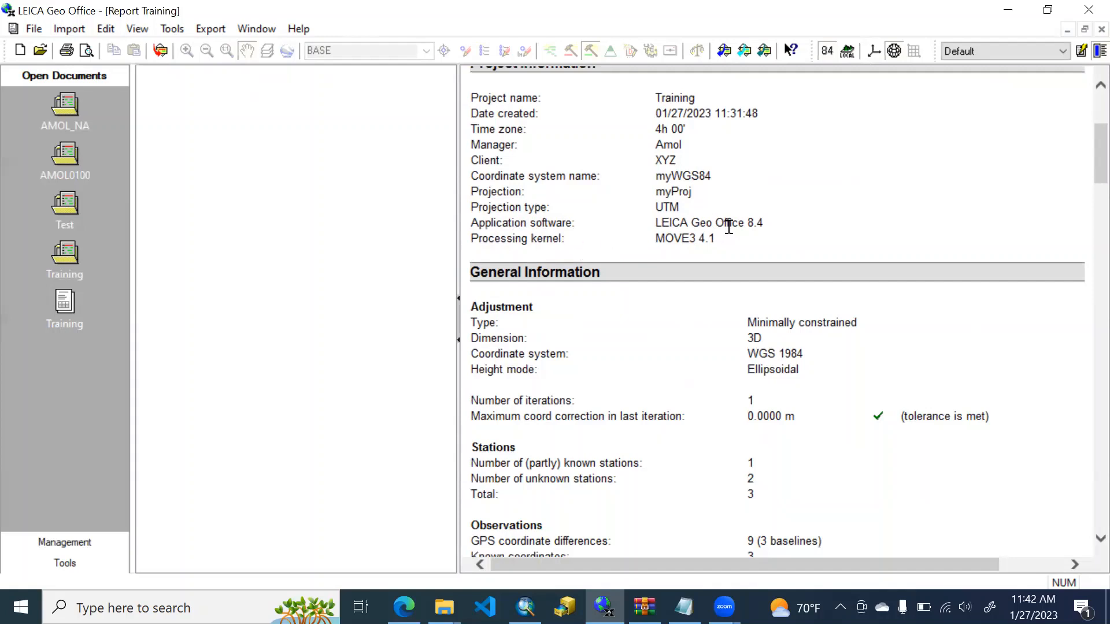
pyautogui.scroll(-3)
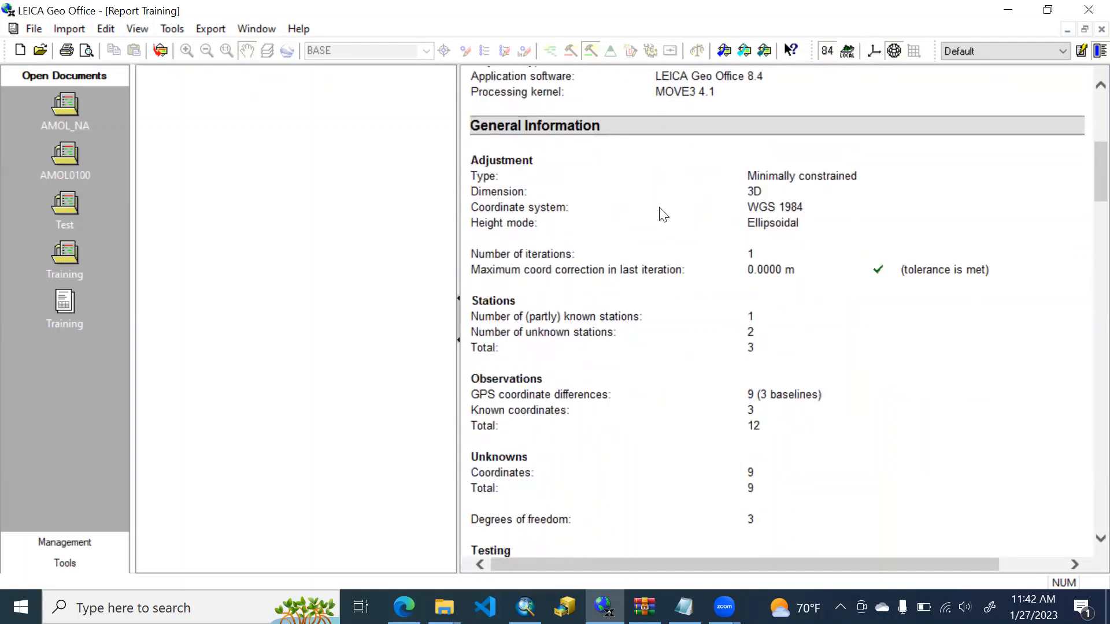
pyautogui.moveTo(617, 215)
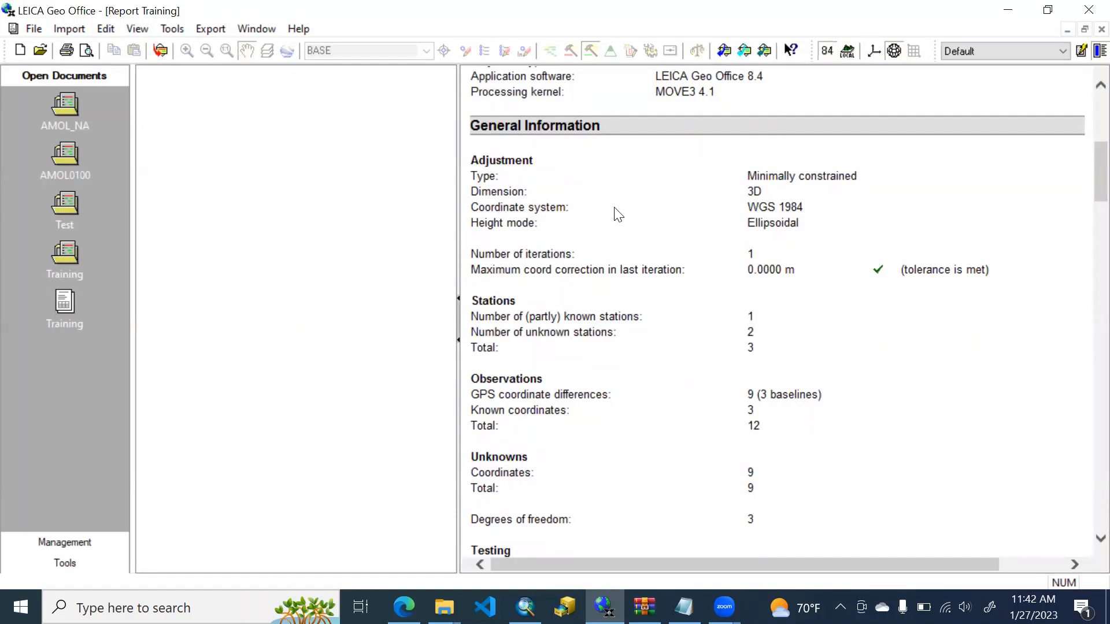
pyautogui.scroll(-3)
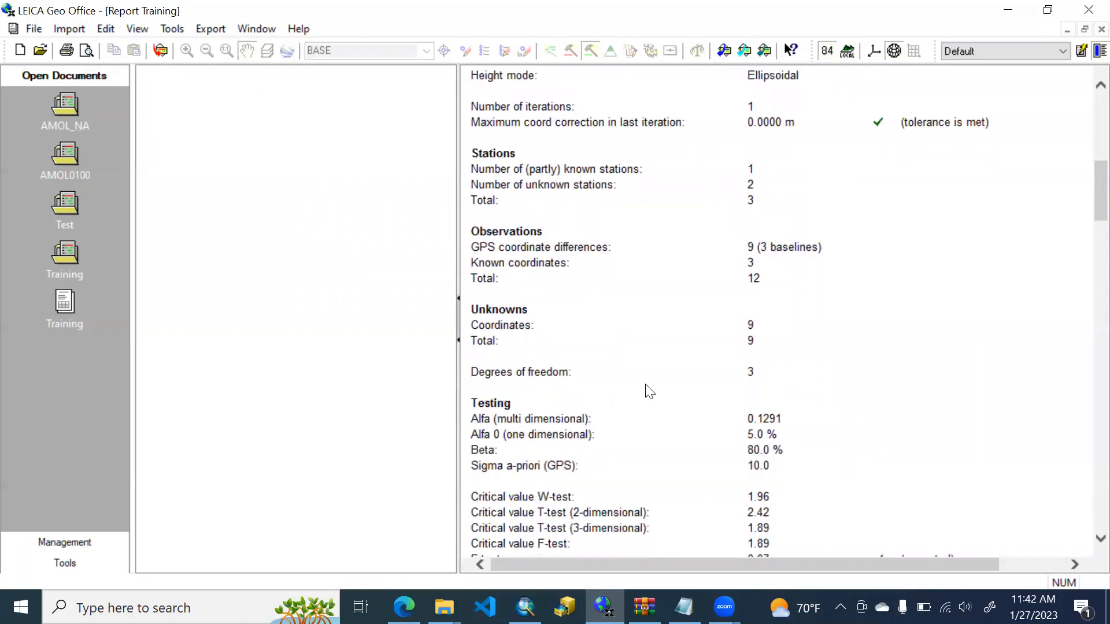
pyautogui.moveTo(671, 323)
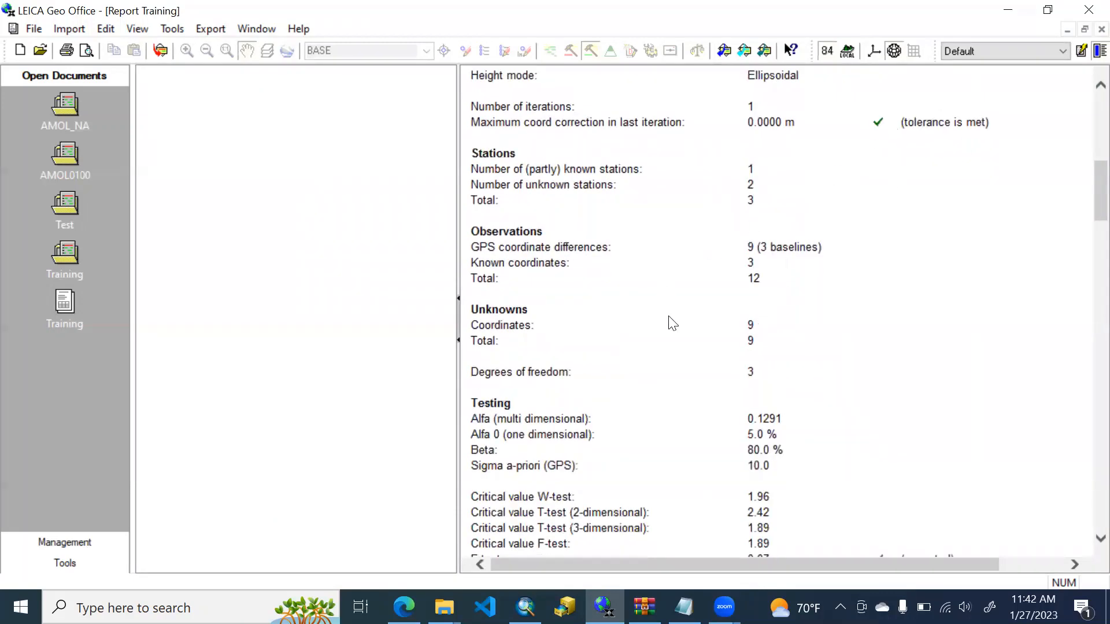
pyautogui.scroll(-3)
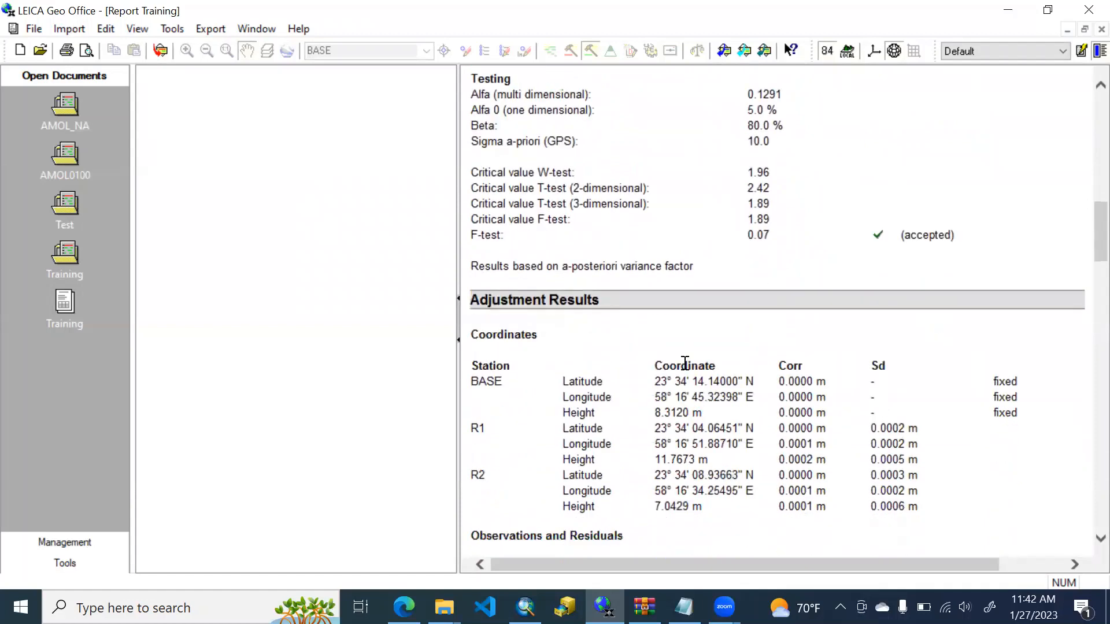
pyautogui.scroll(-3)
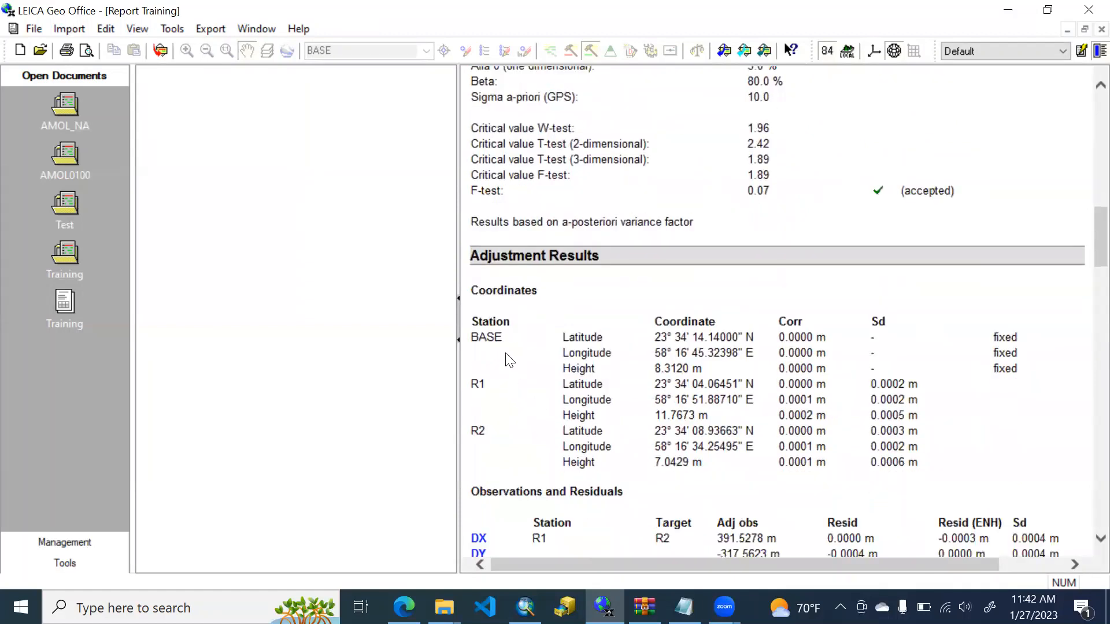
pyautogui.moveTo(563, 347)
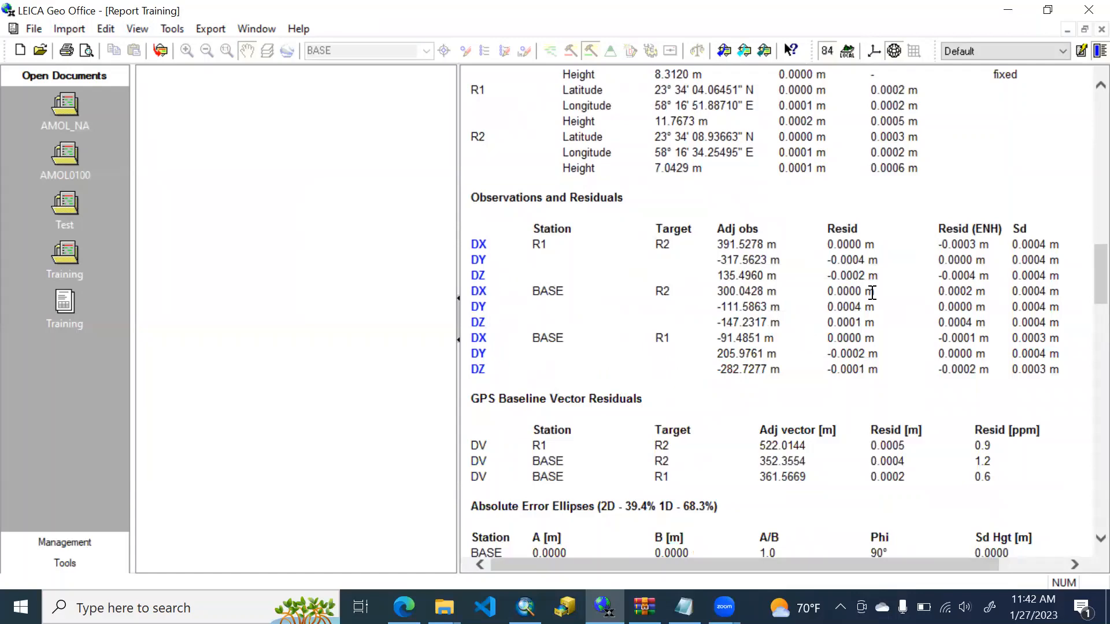
pyautogui.scroll(-3)
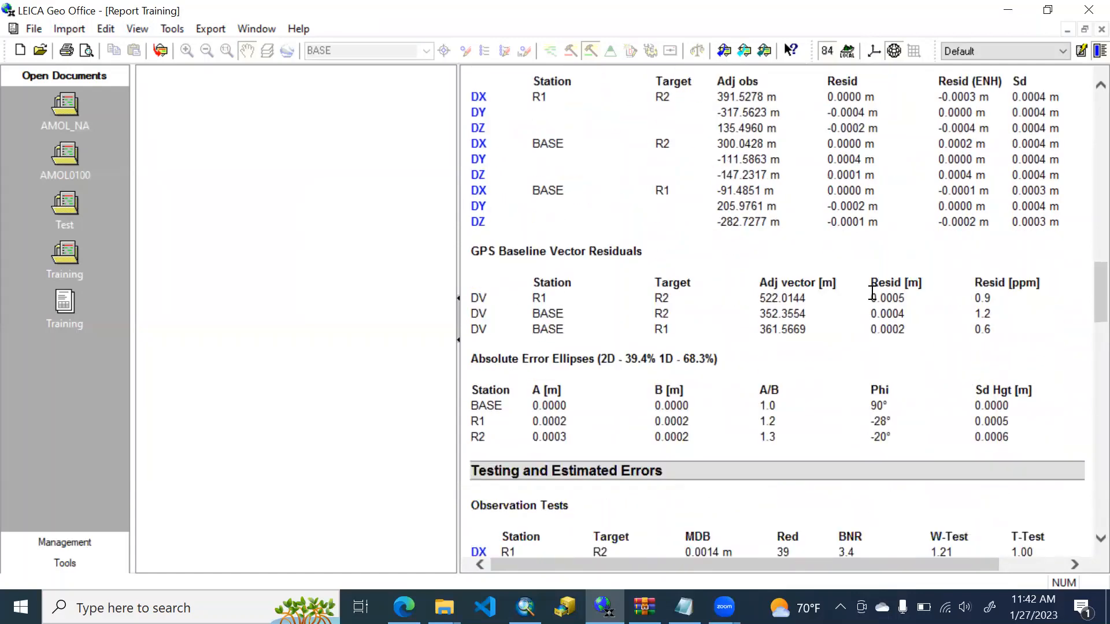
pyautogui.scroll(-3)
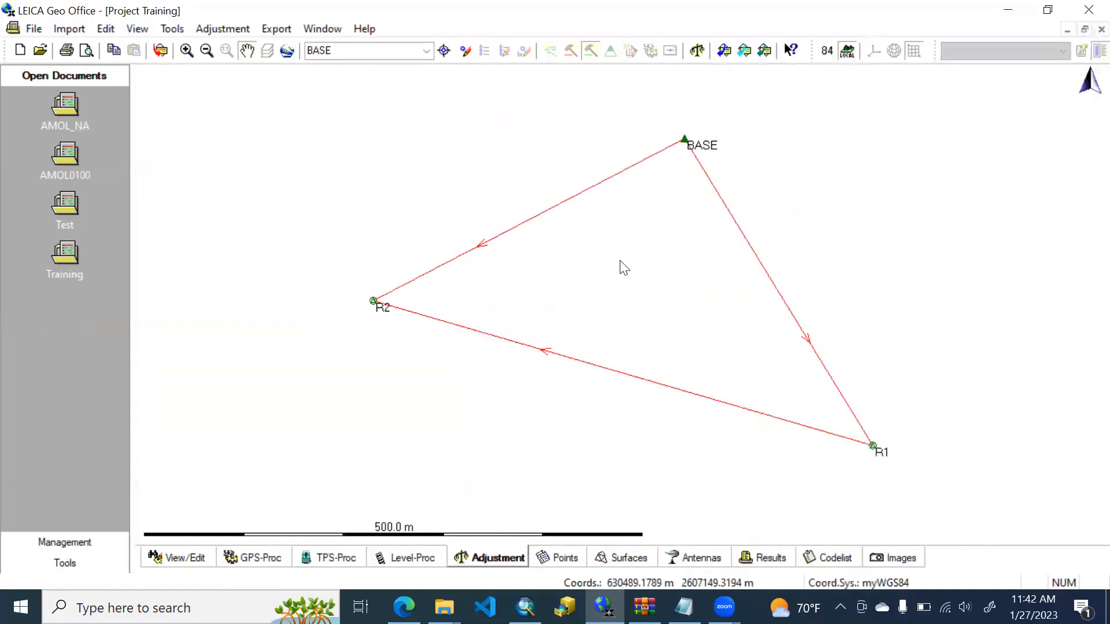
pyautogui.moveTo(563, 416)
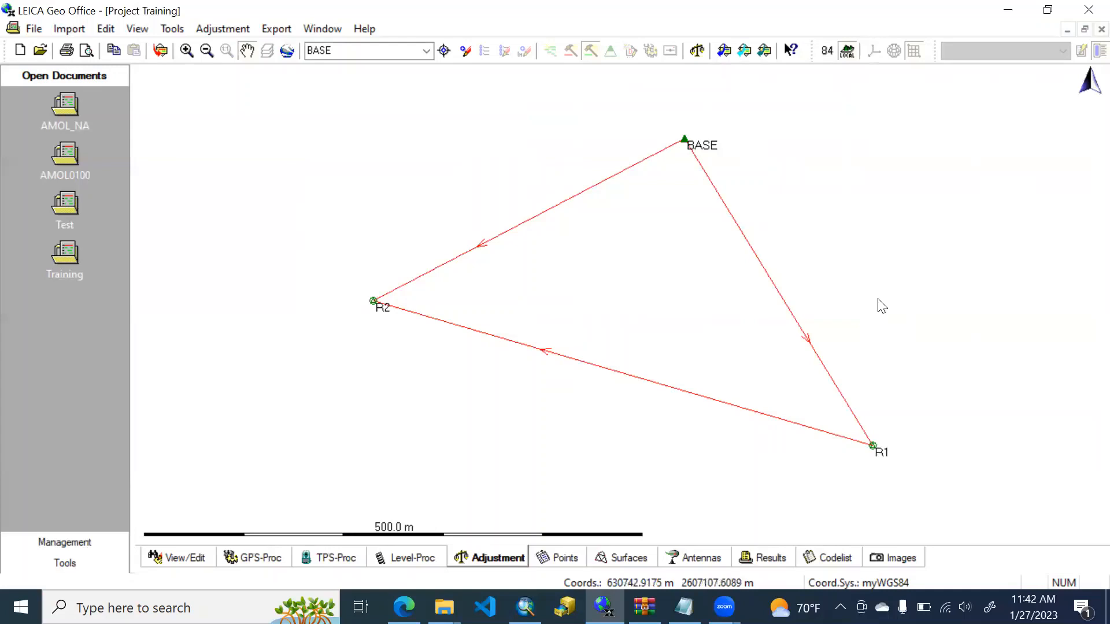
pyautogui.moveTo(704, 164)
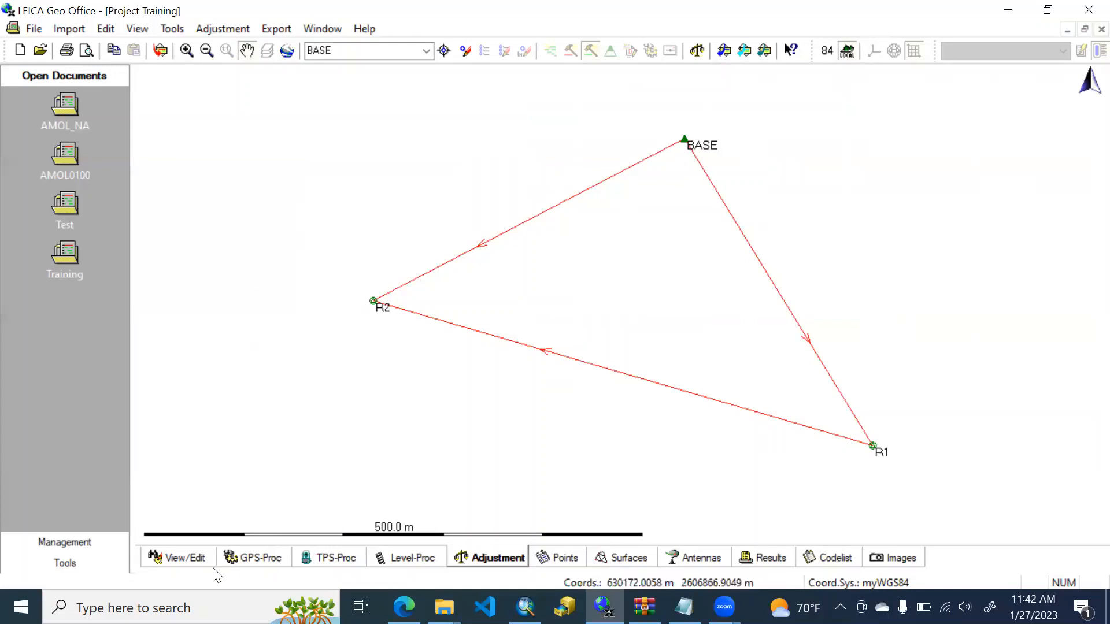
# List the adjusted points and start an ASCII export to the D19 folder named 'My…'
pyautogui.click(565, 557)
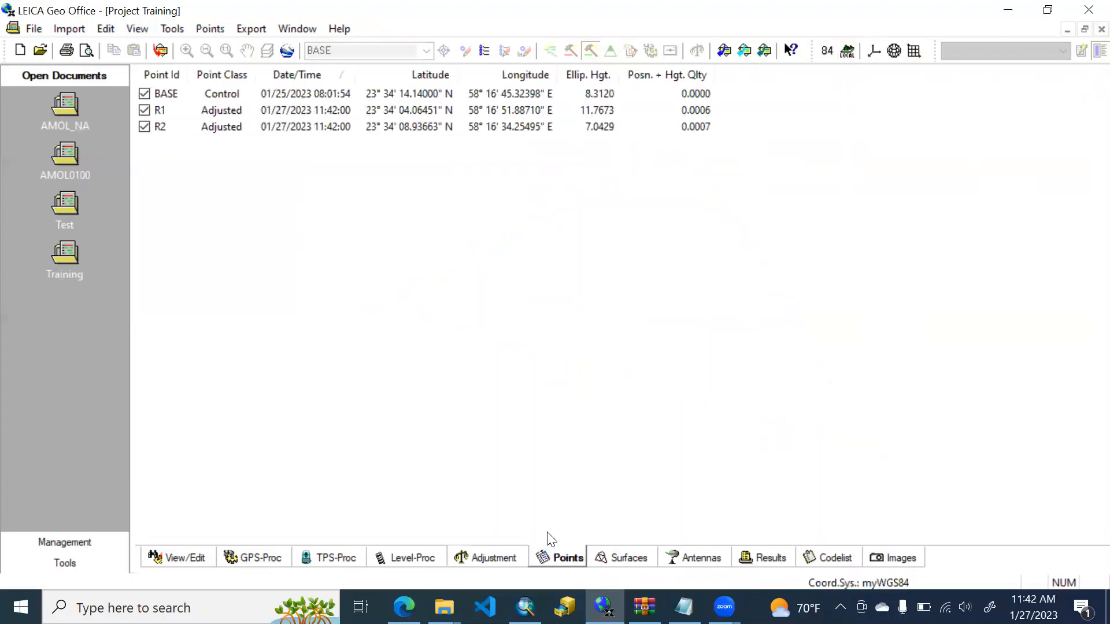
pyautogui.moveTo(472, 112)
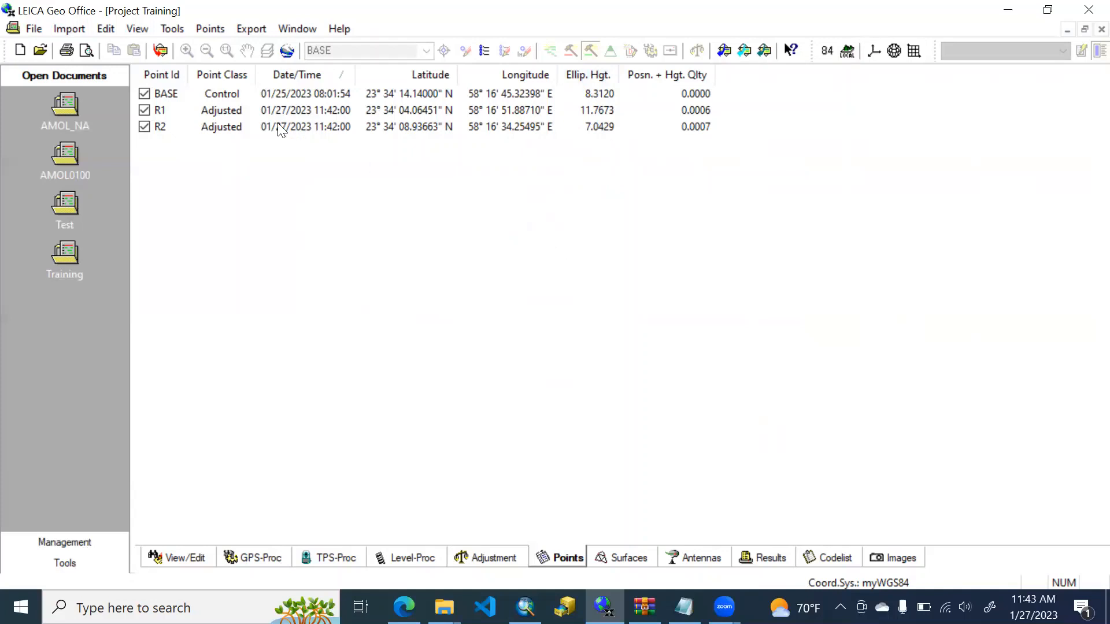
pyautogui.click(250, 28)
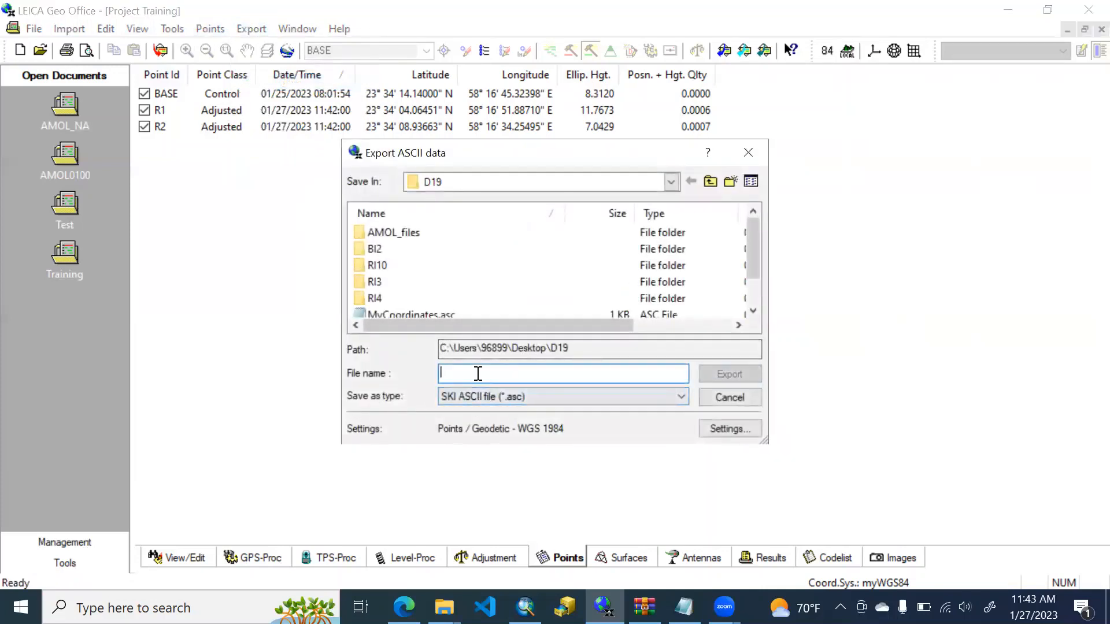
pyautogui.write('My')
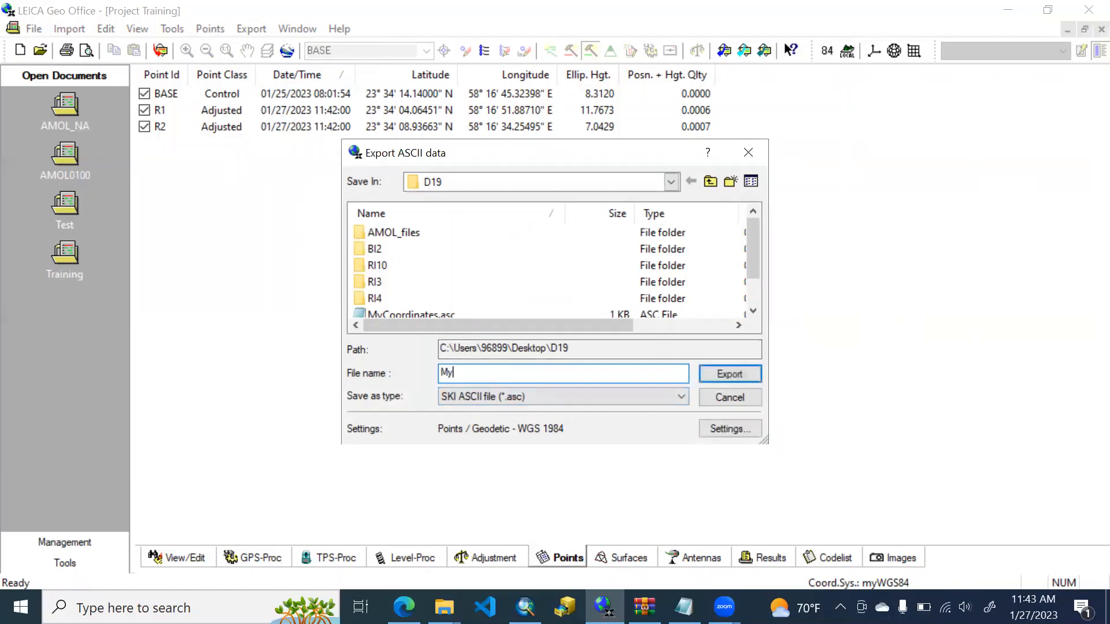